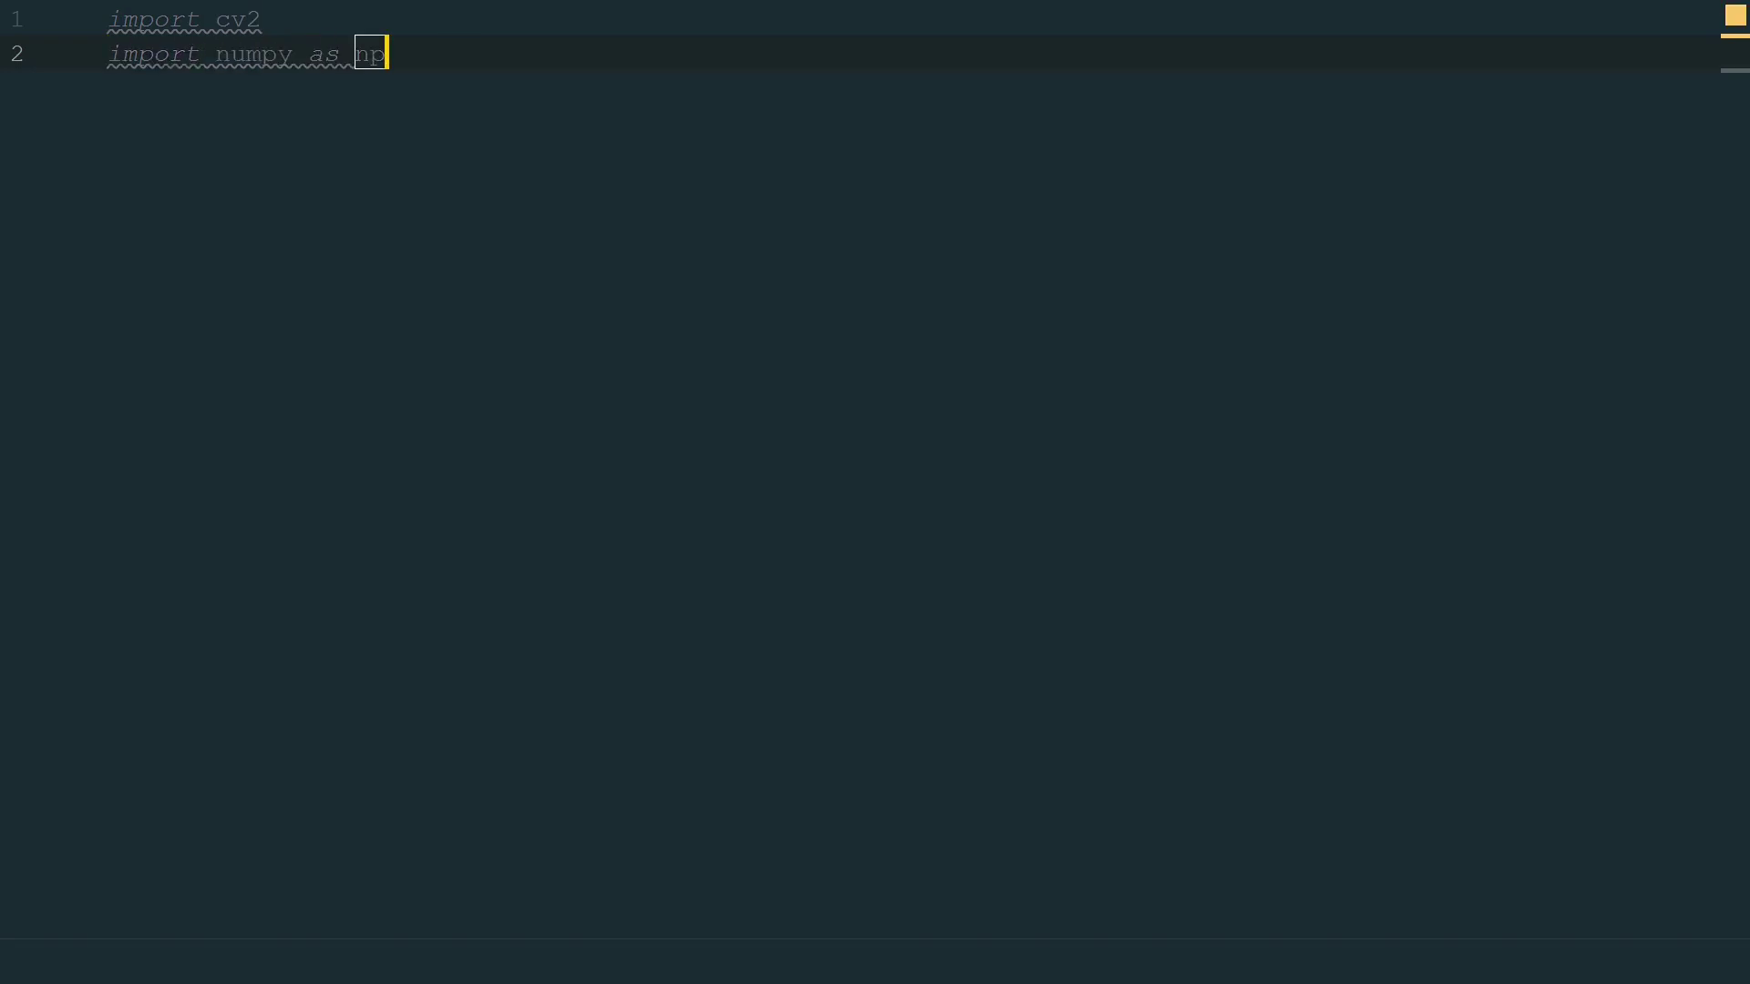
Load the image with img = cv2.imread('input/document.jpg').
type("img = cv2.imrea")
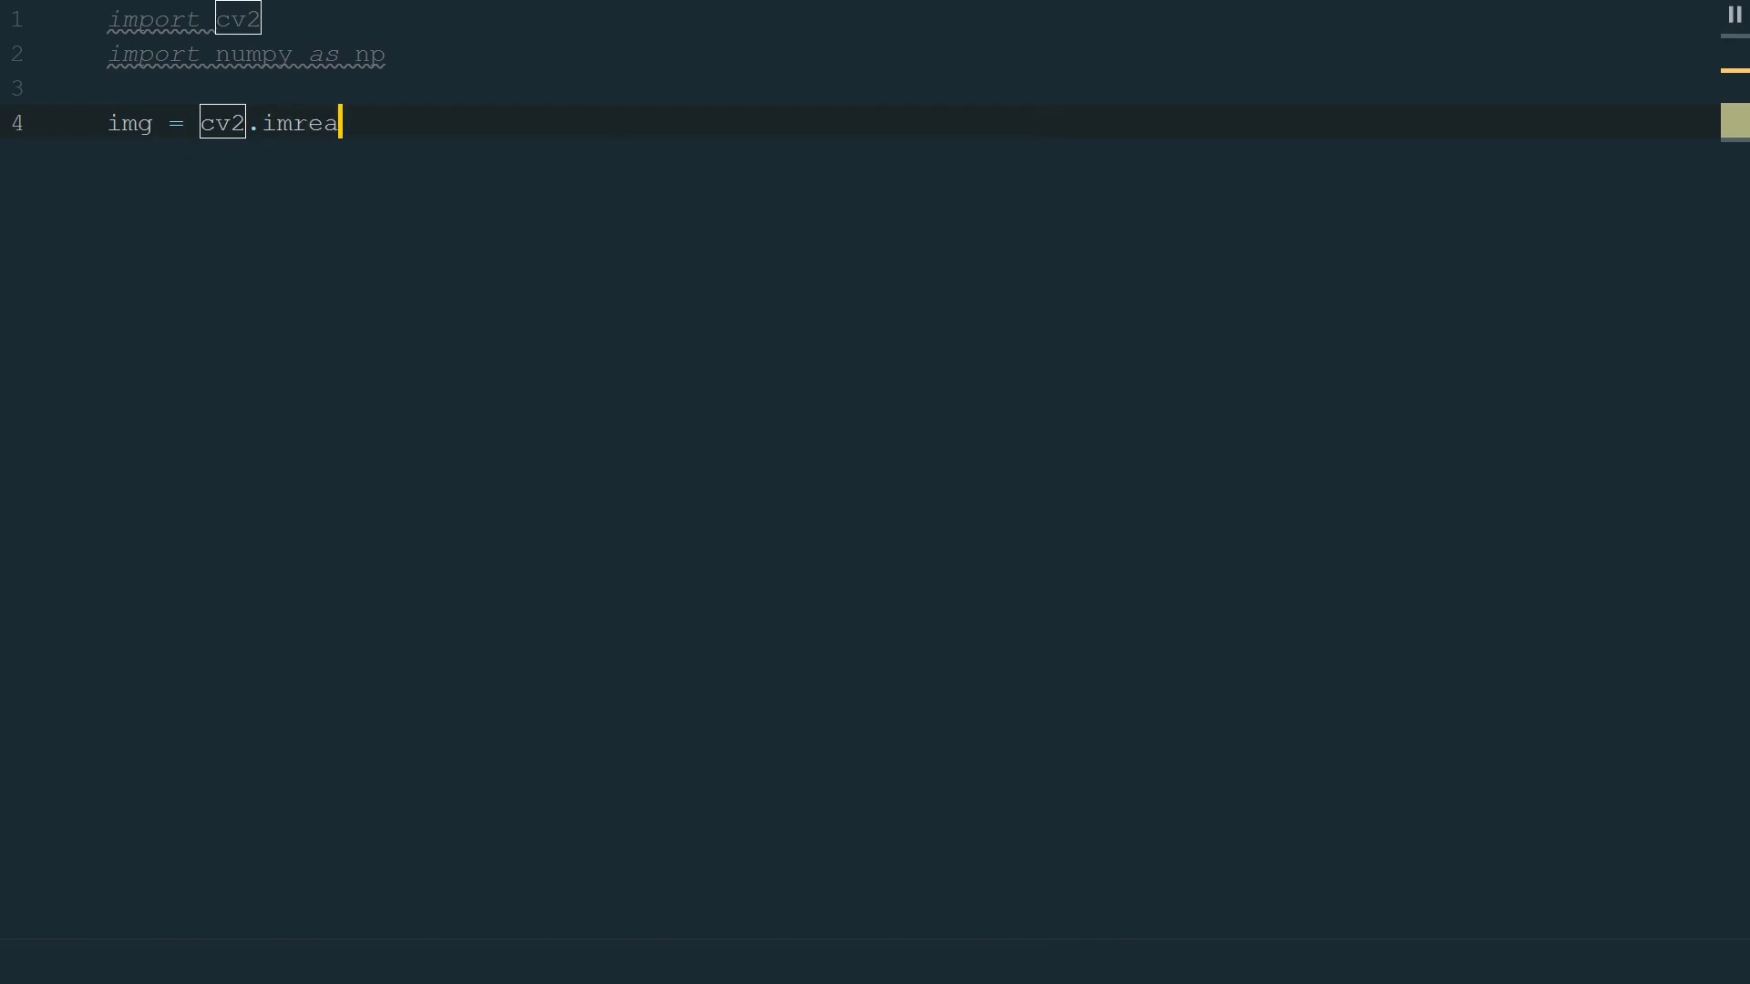
type("d()")
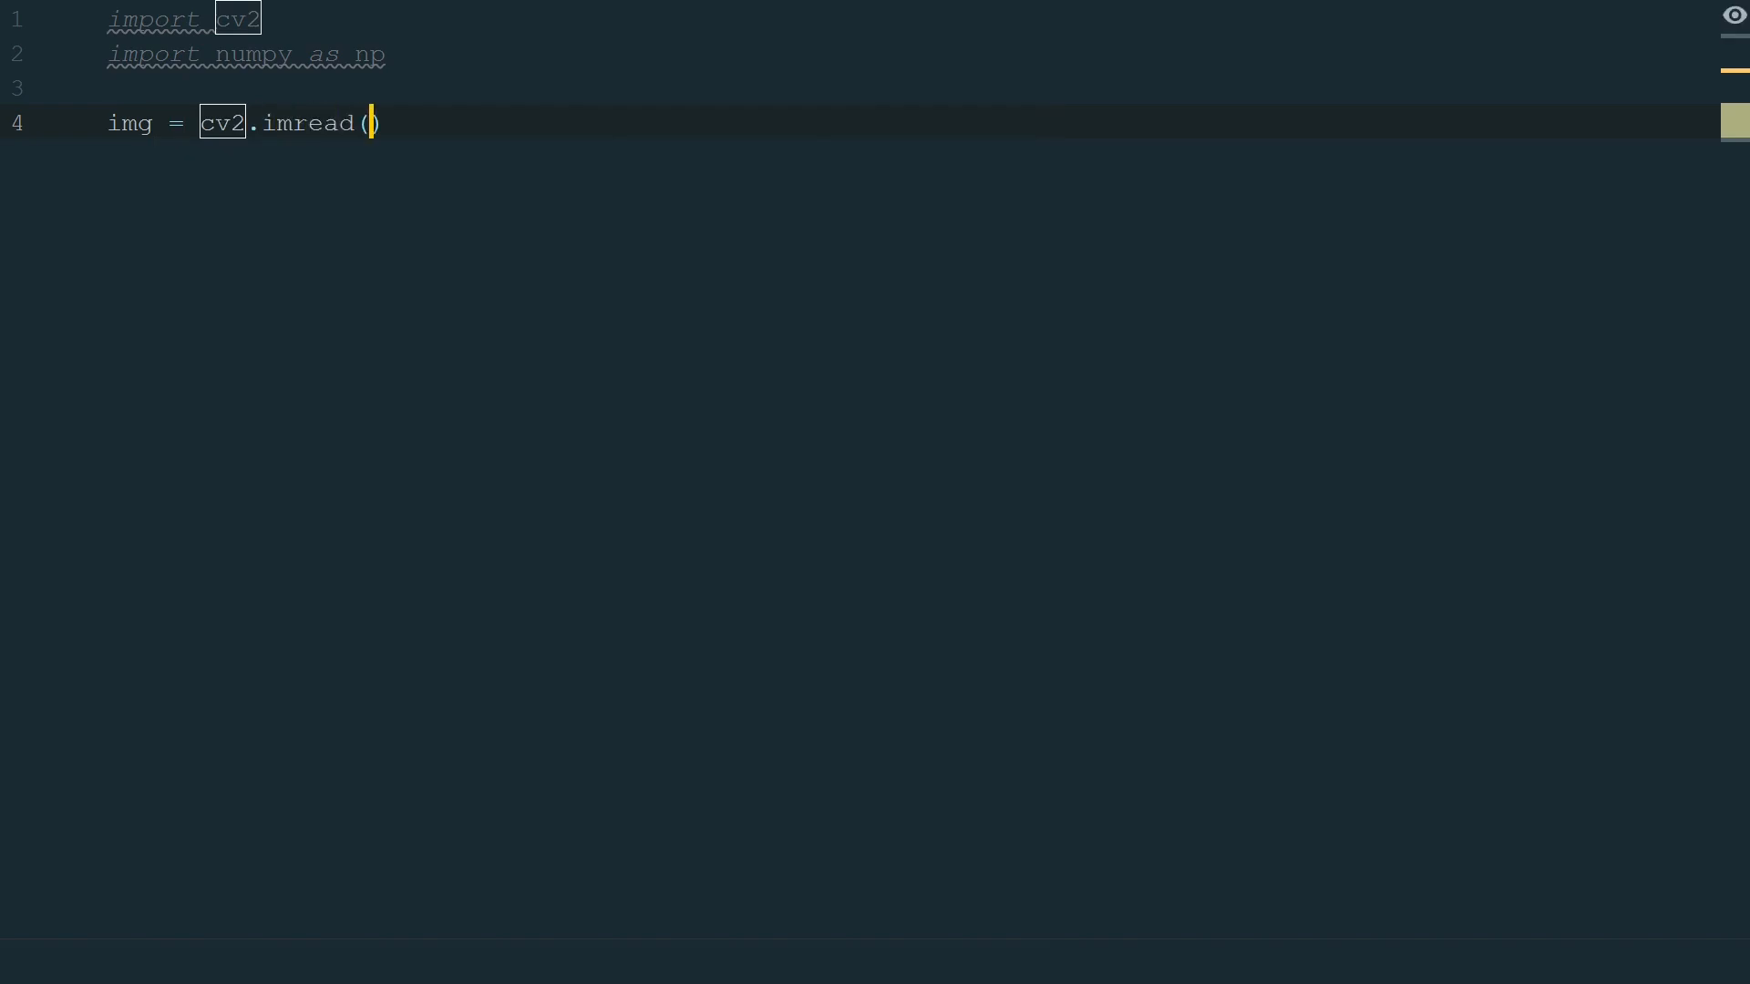
type("'input/document.jpg'")
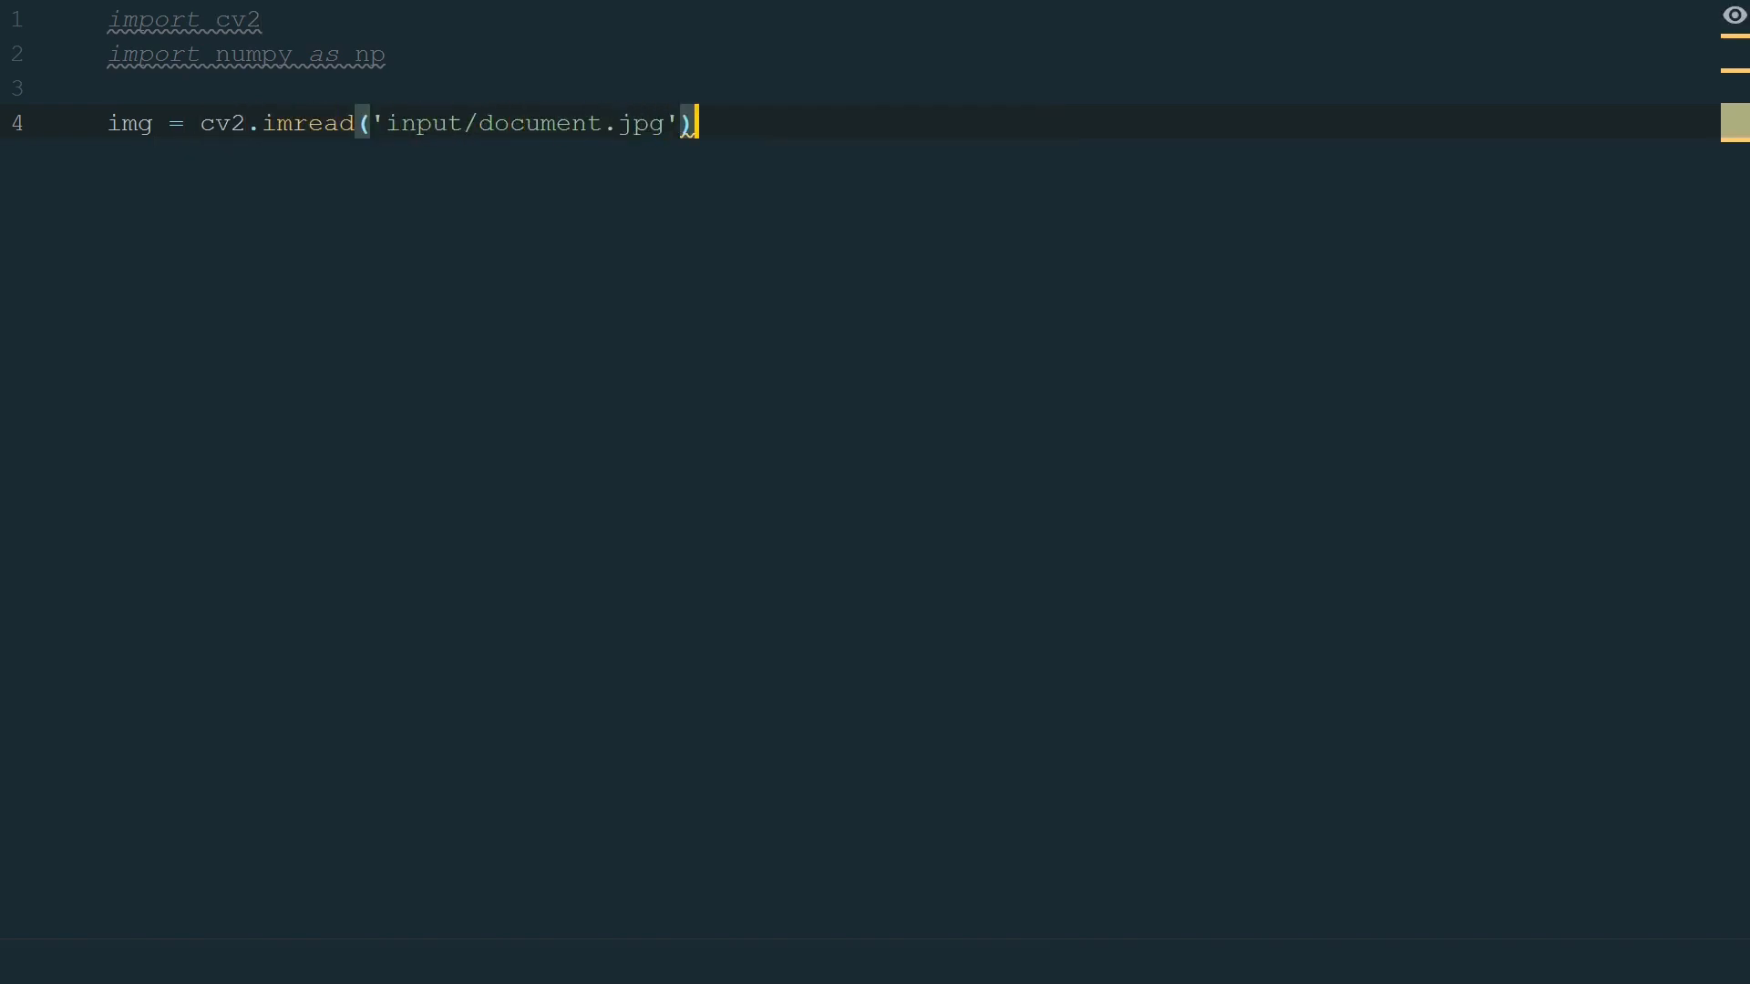
key("enter")
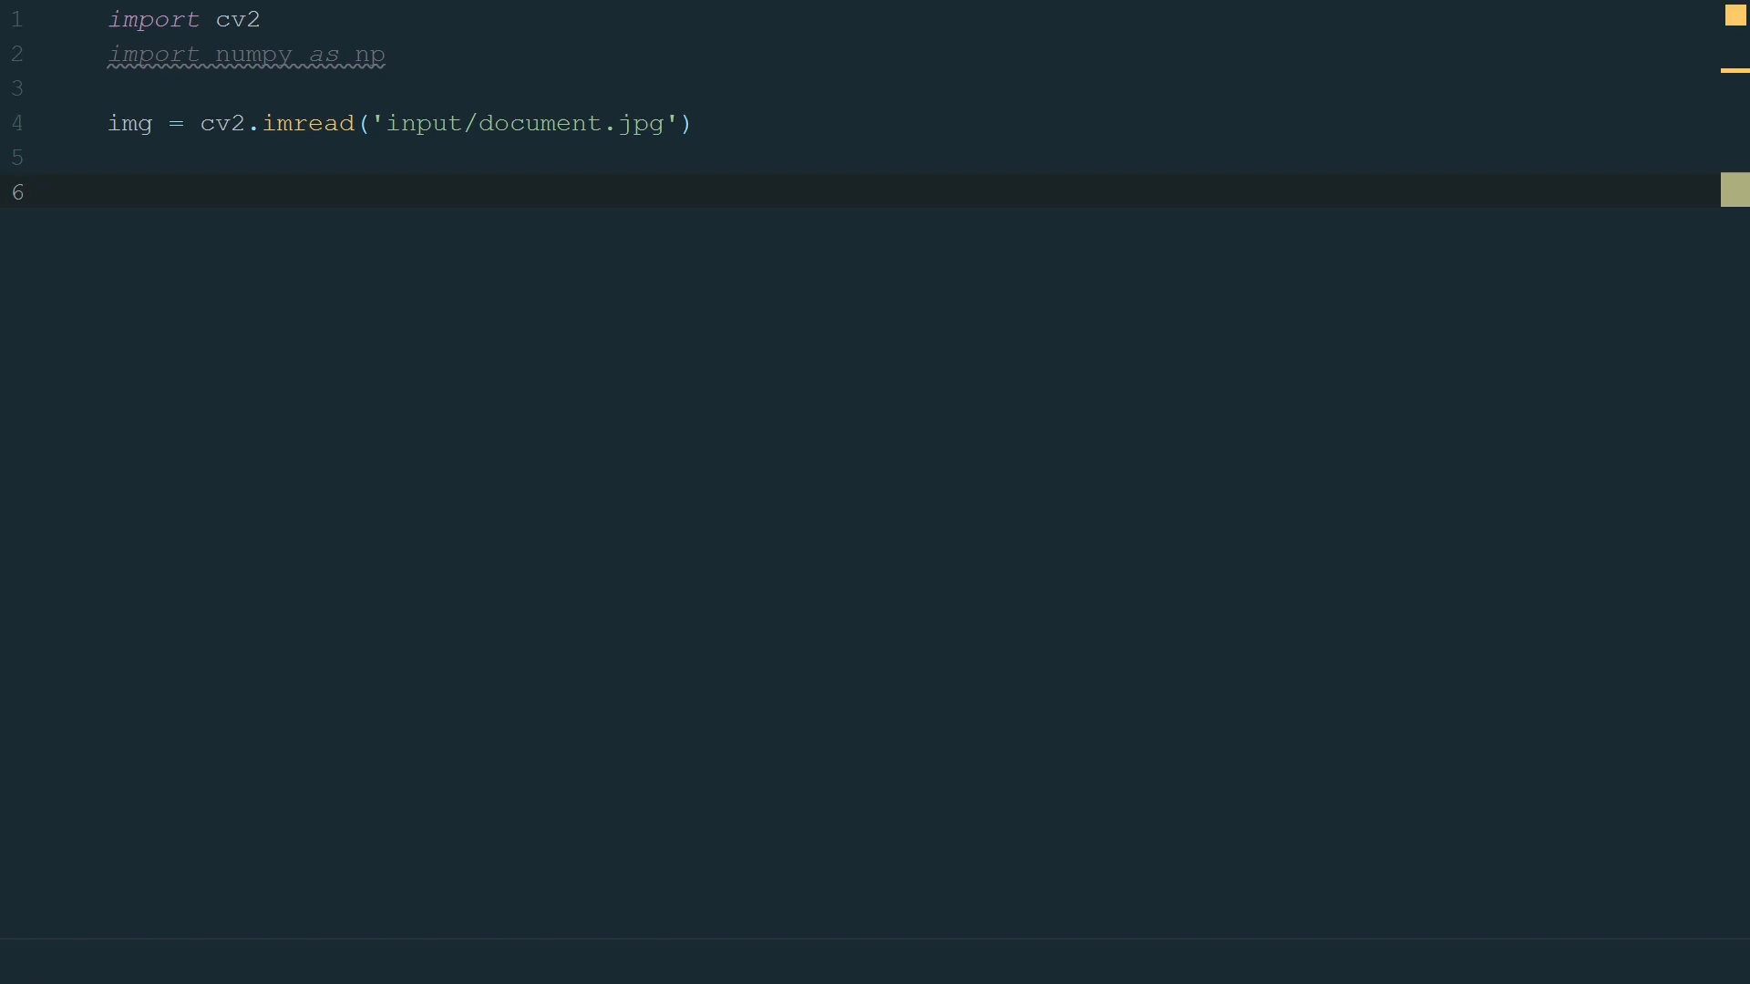
Show it with cv2.imshow('Original', img) followed by cv2.waitKey(0).
type("cv")
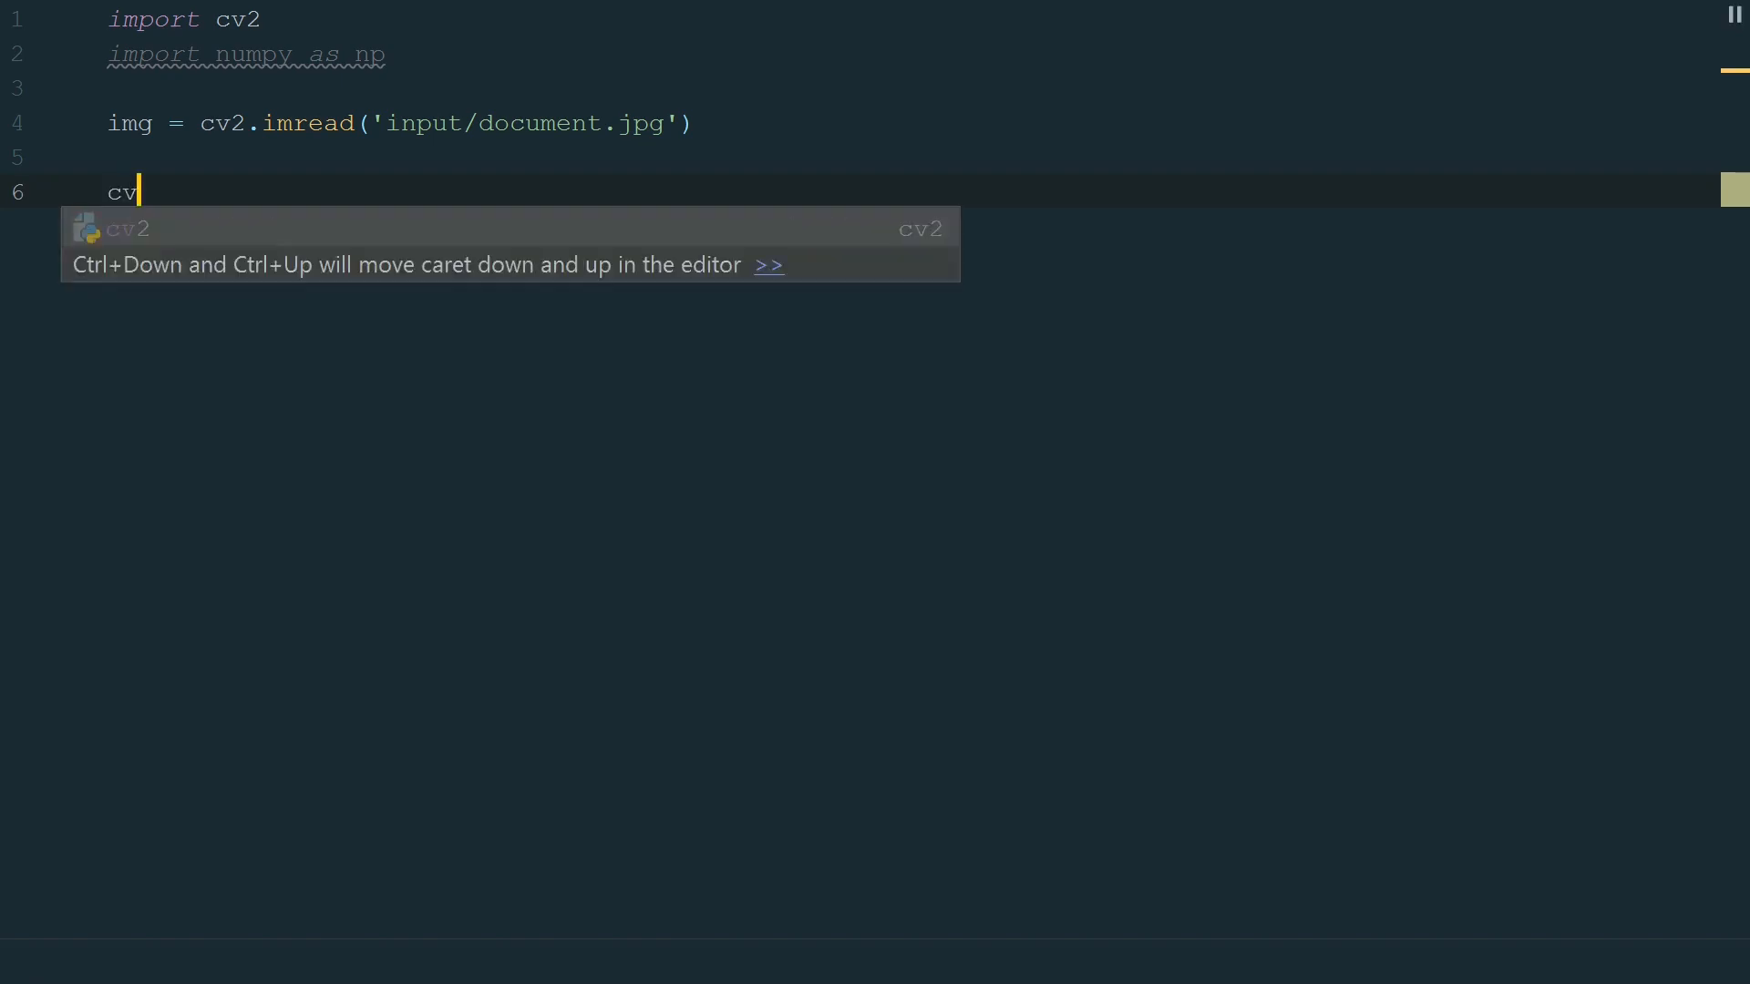
type("2.imshow")
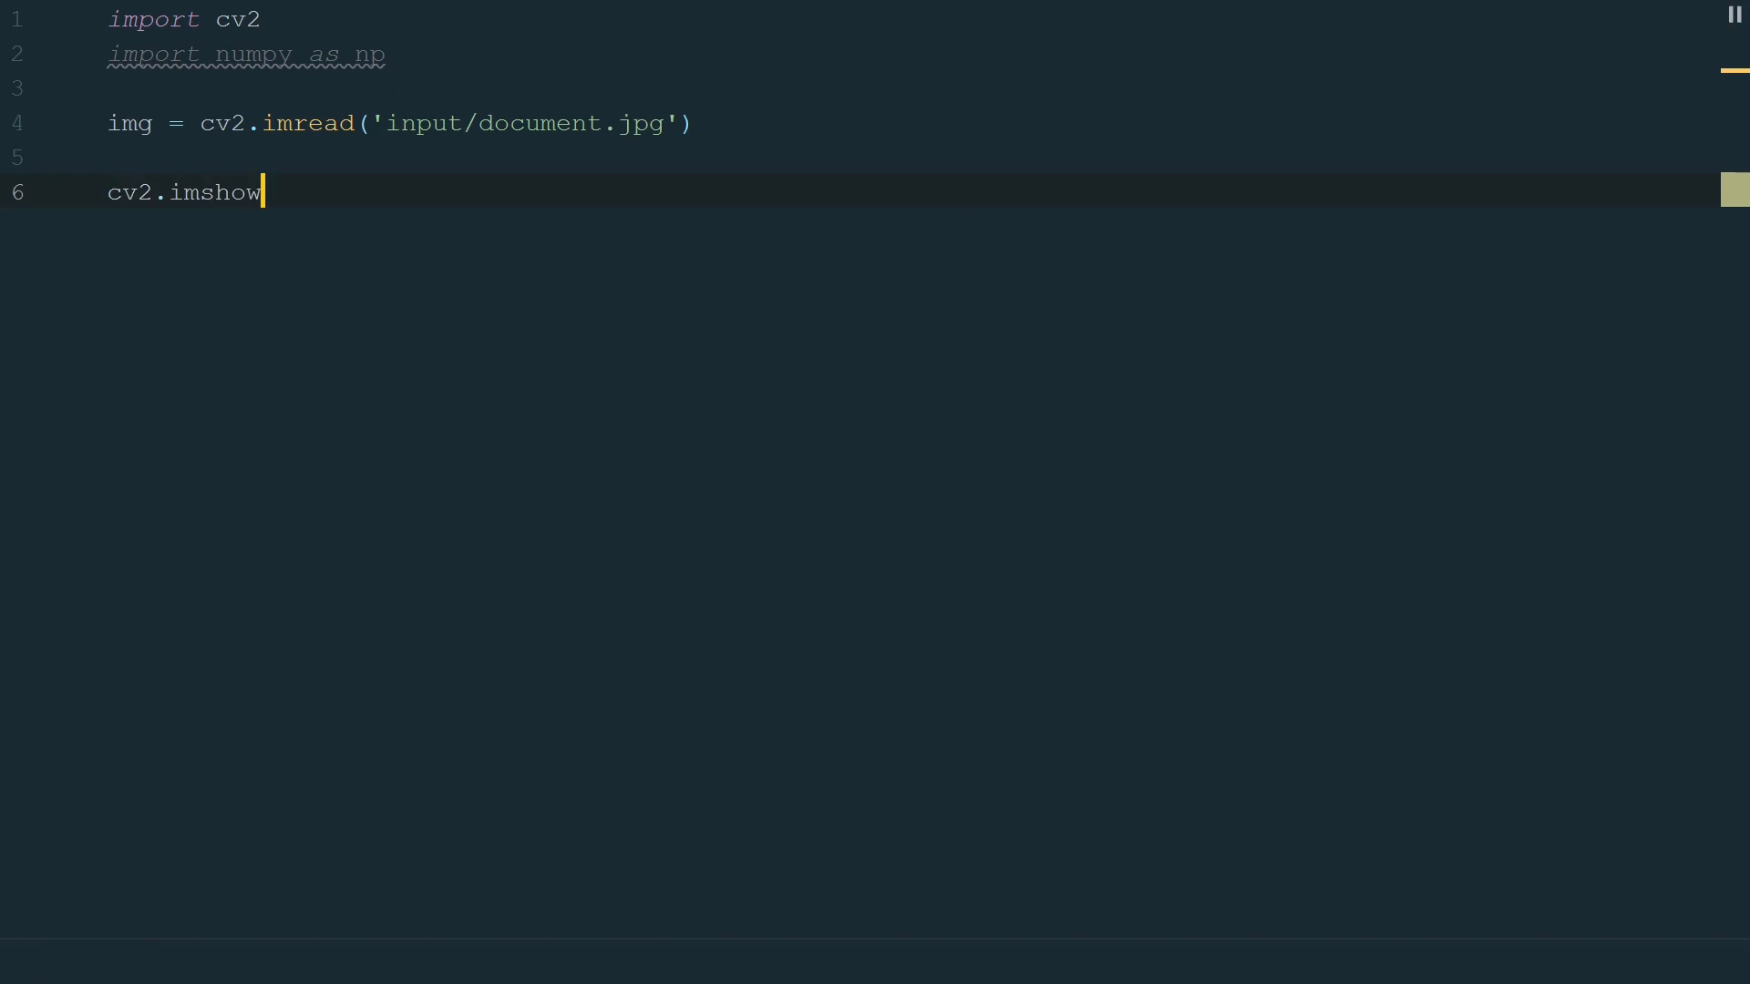
type("('Original', img)")
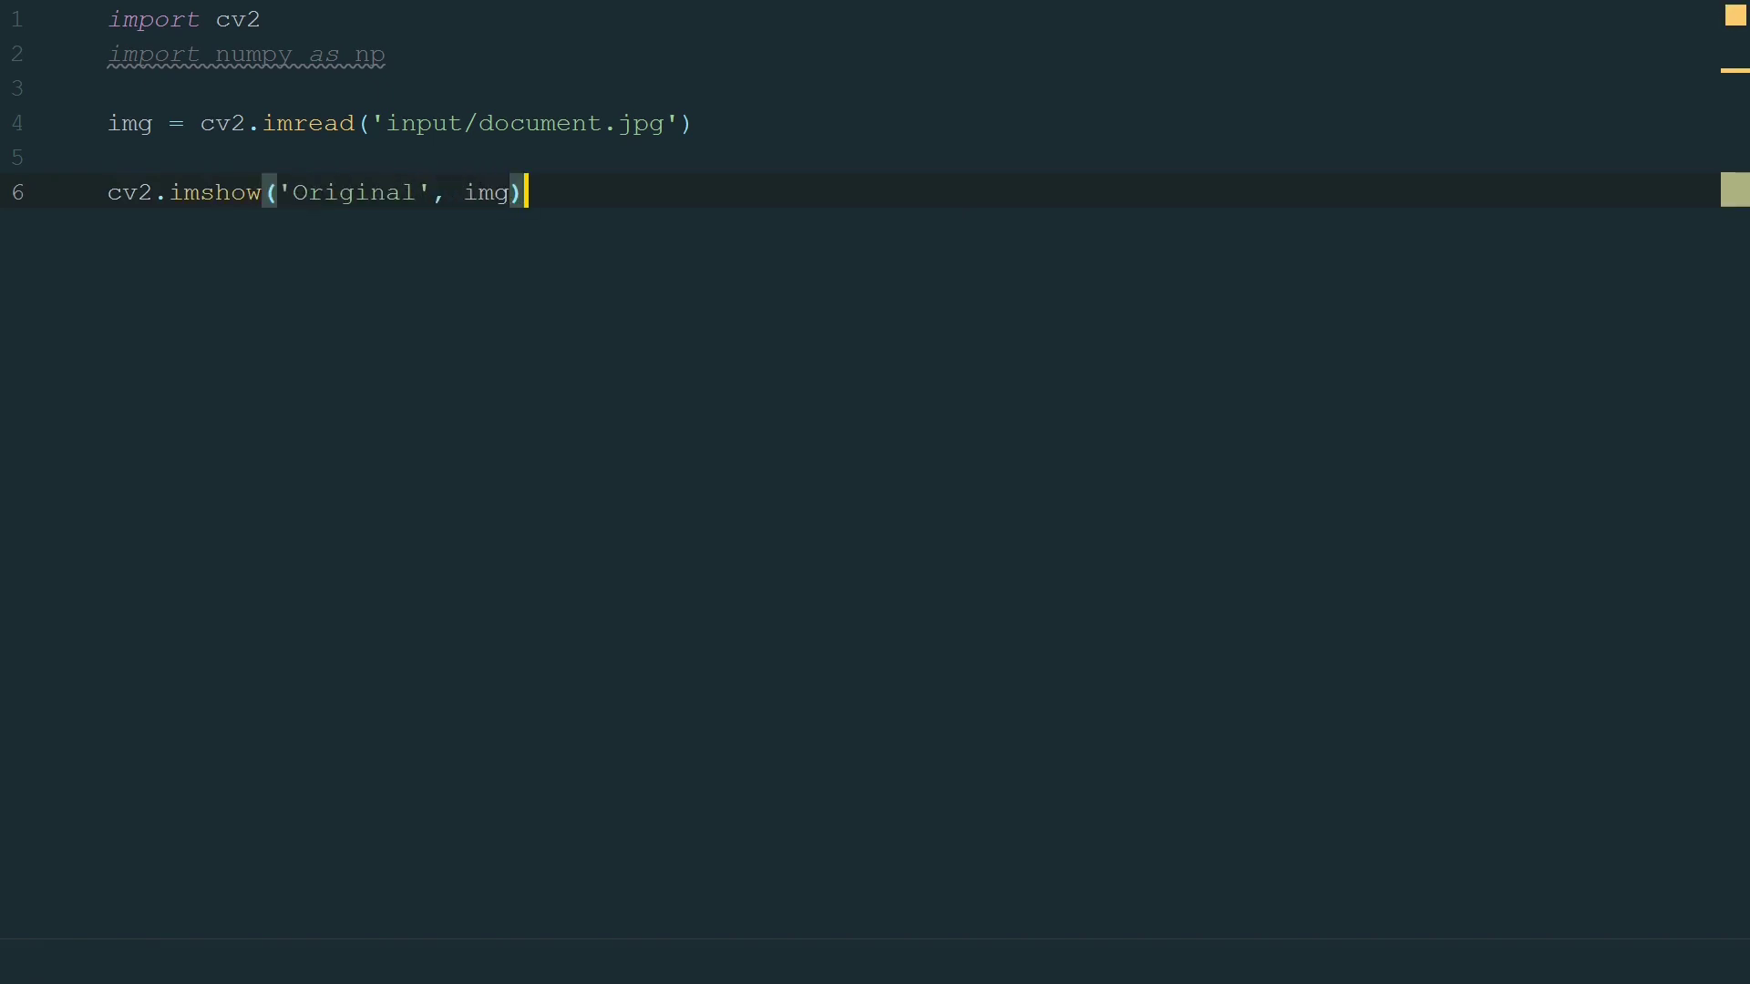
key("enter")
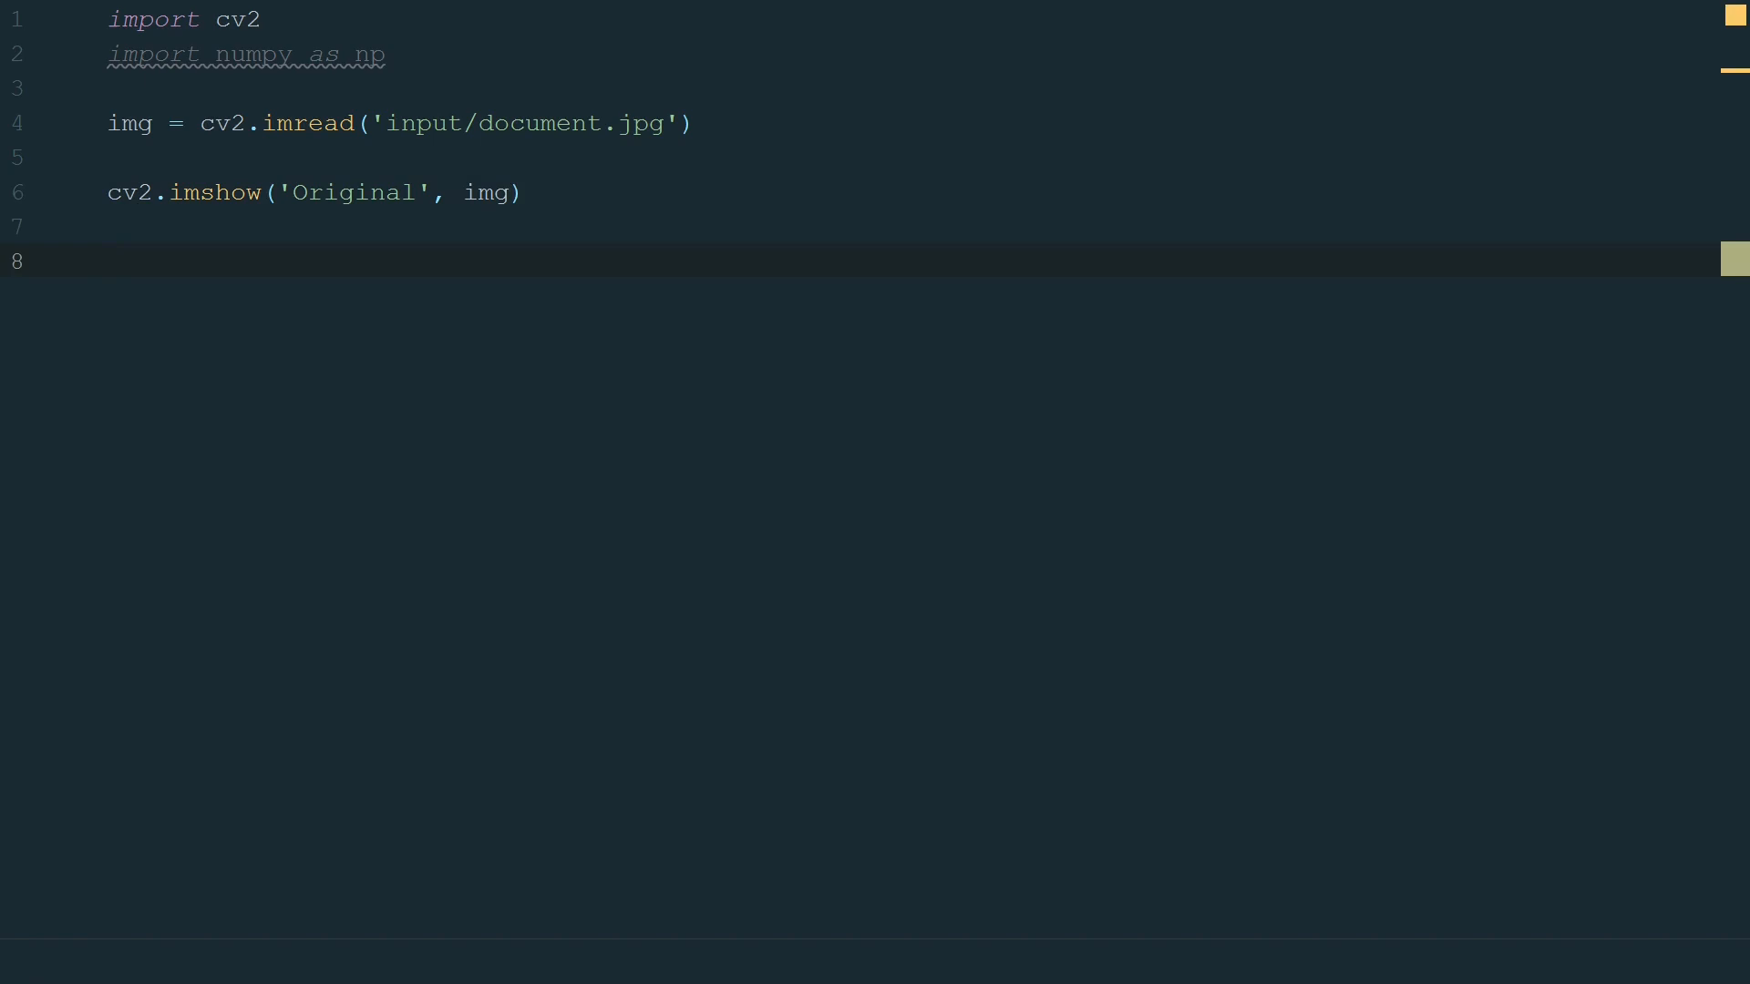
type("cv2.waitKey(0)")
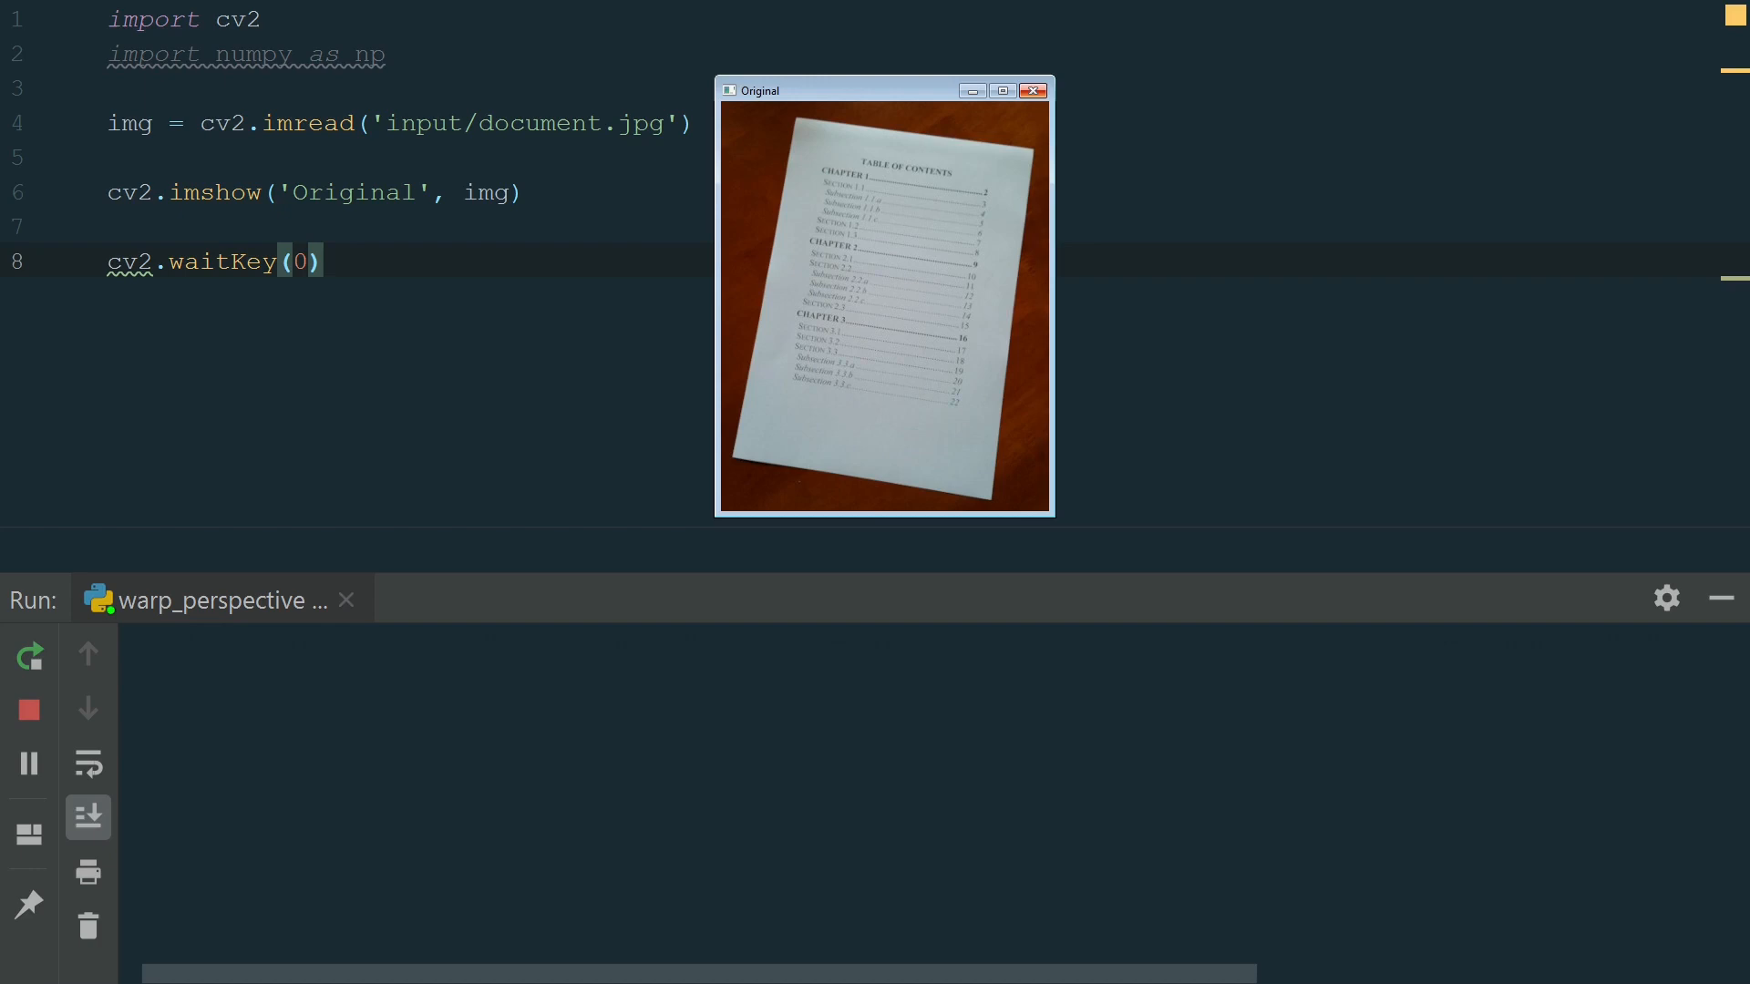
Run warp_perspective so the tilted table-of-contents photo appears in the Original window.
left_click(1030, 90)
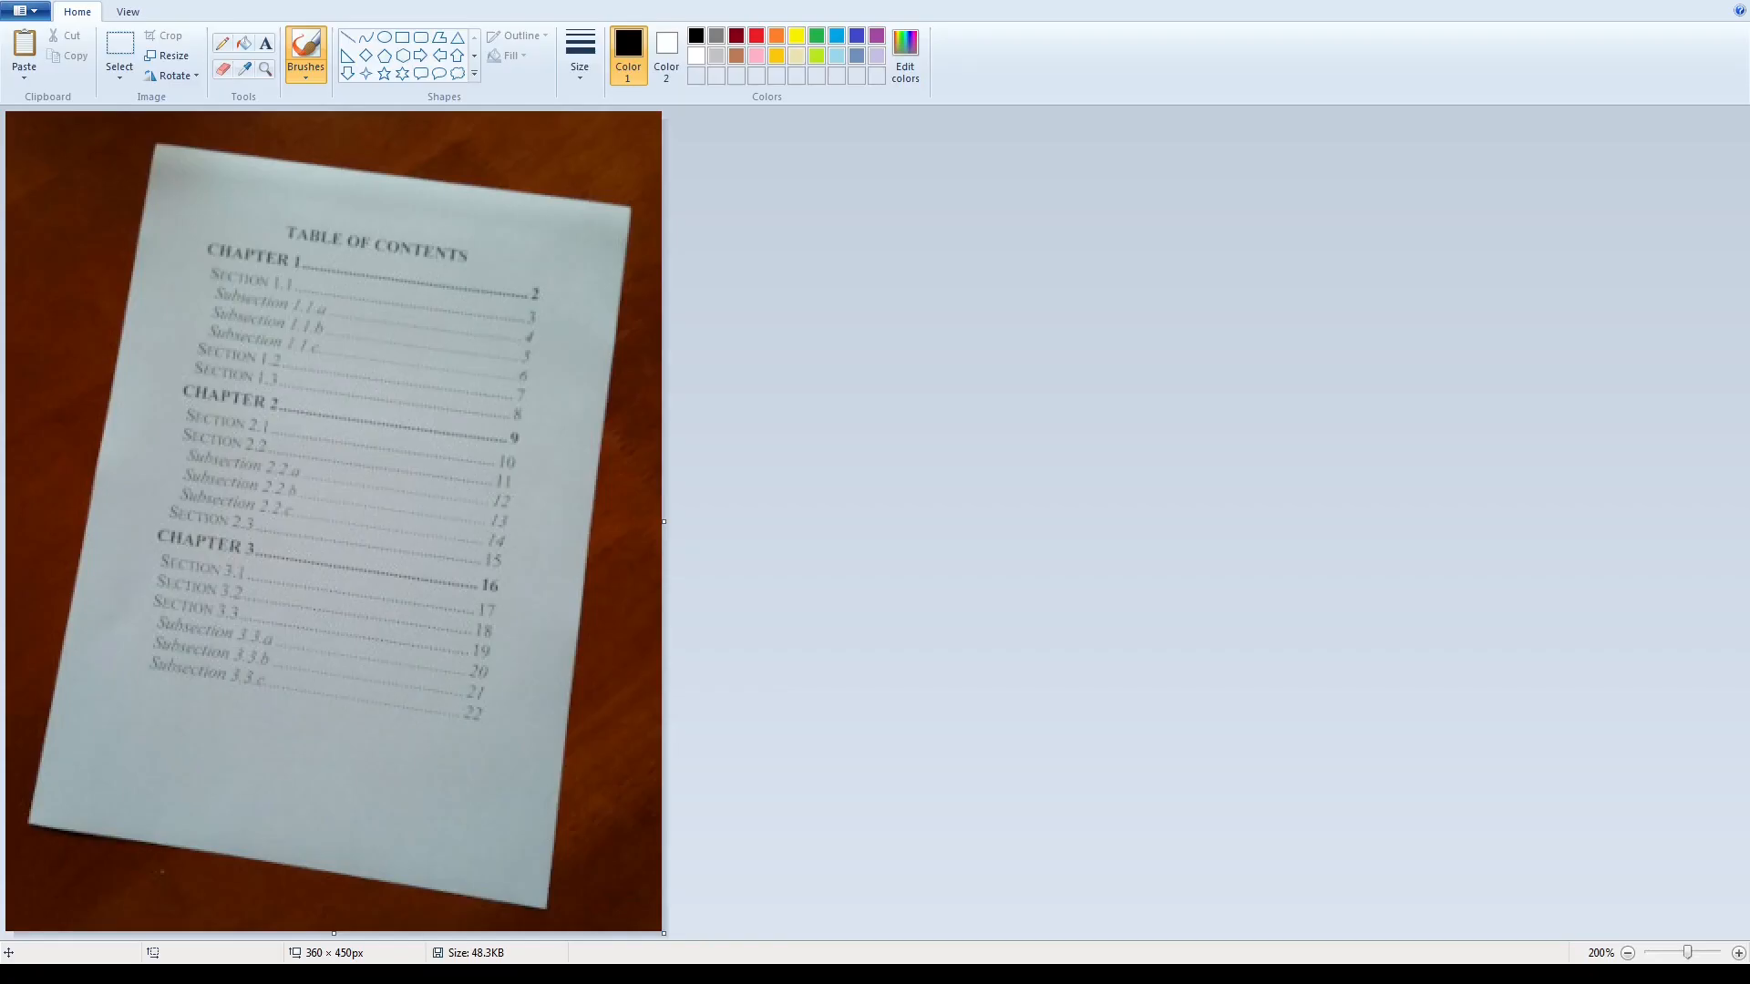
mouse_move(262, 183)
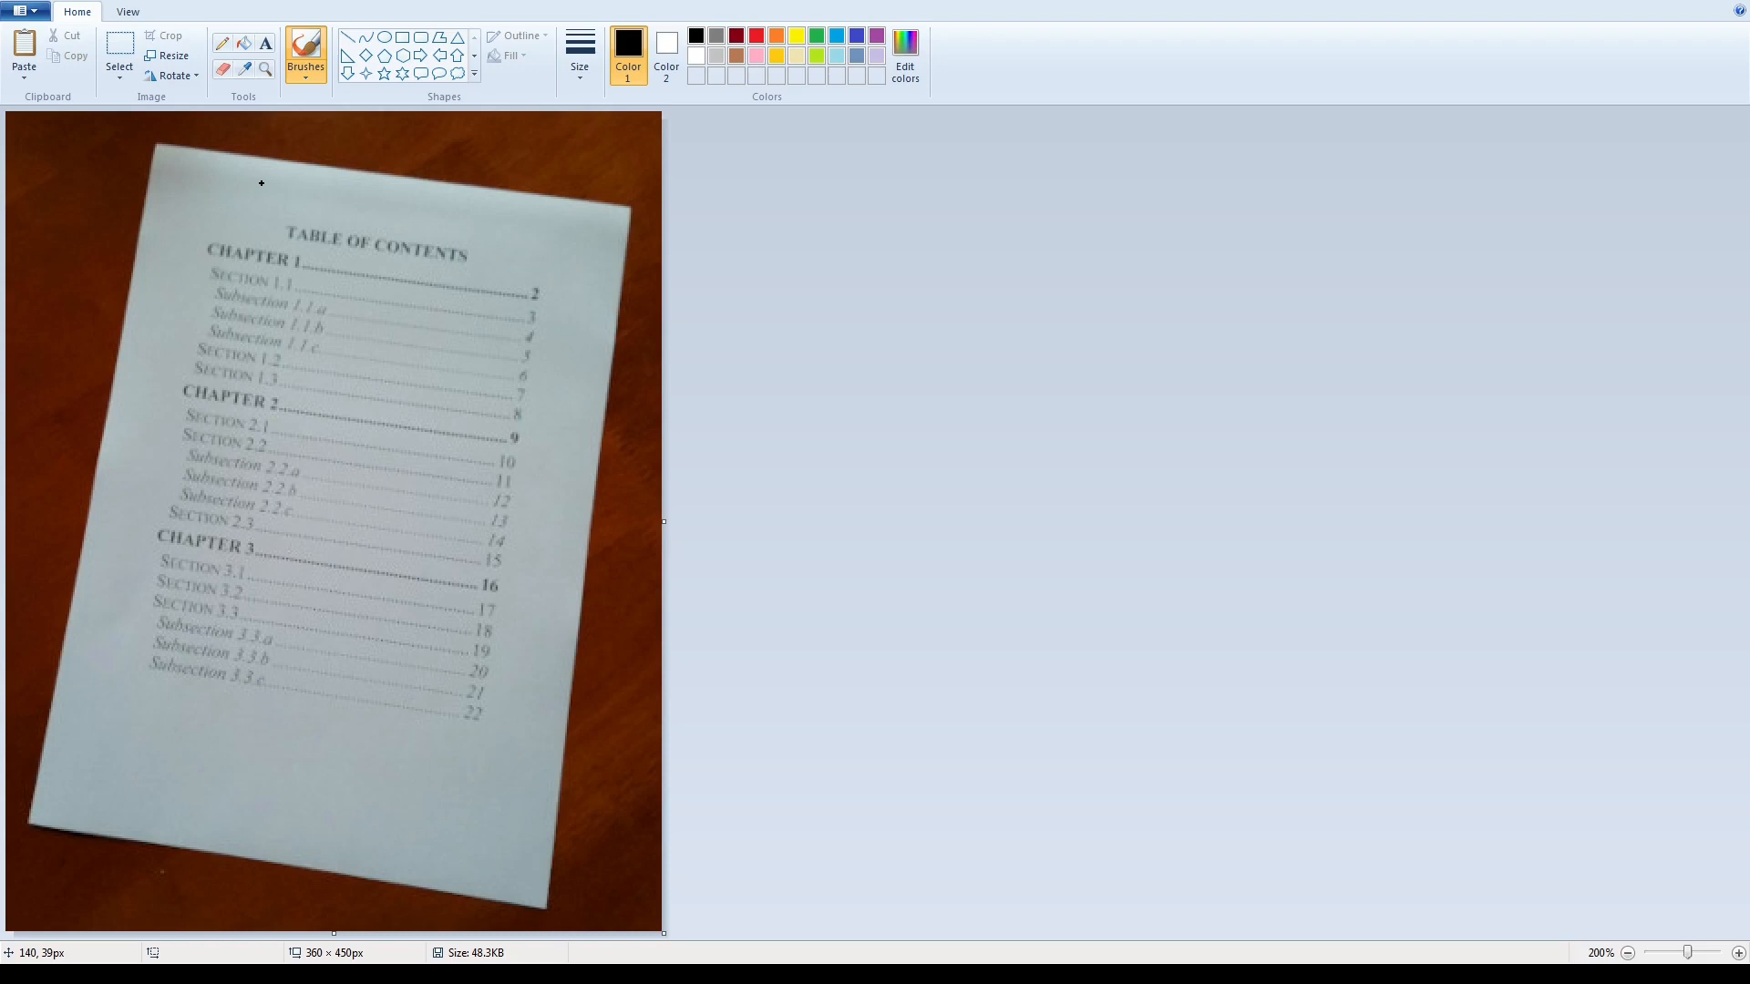
mouse_move(158, 144)
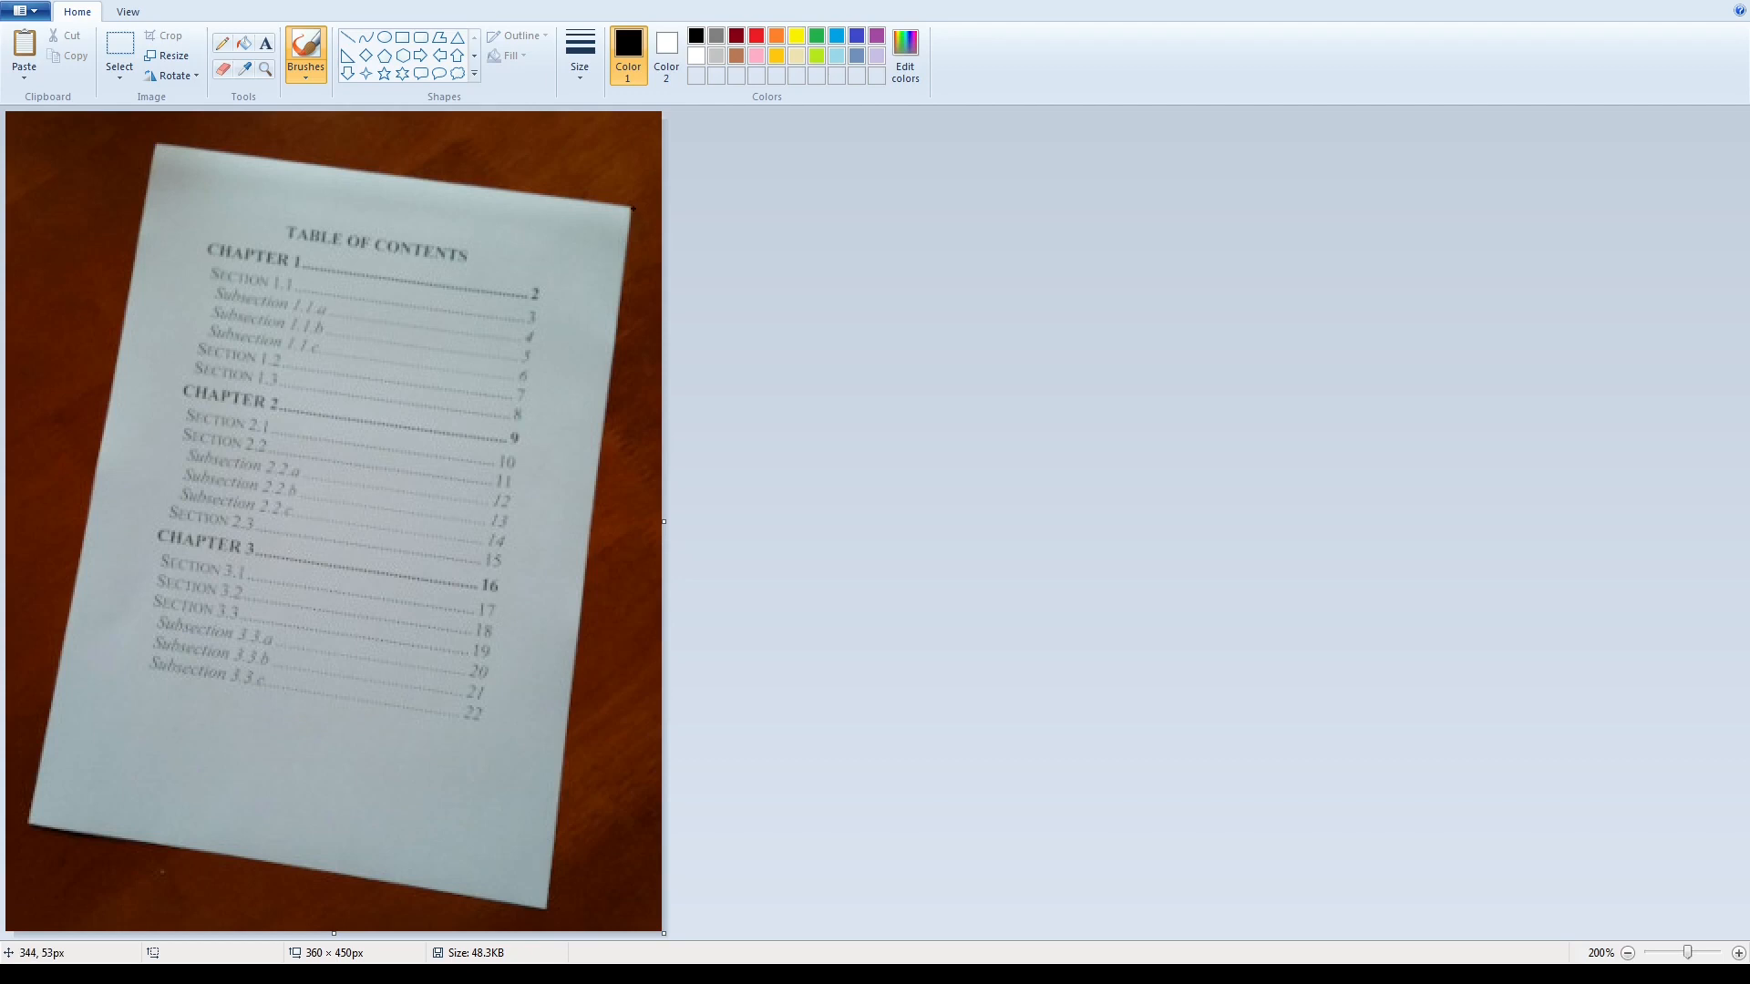
mouse_move(30, 821)
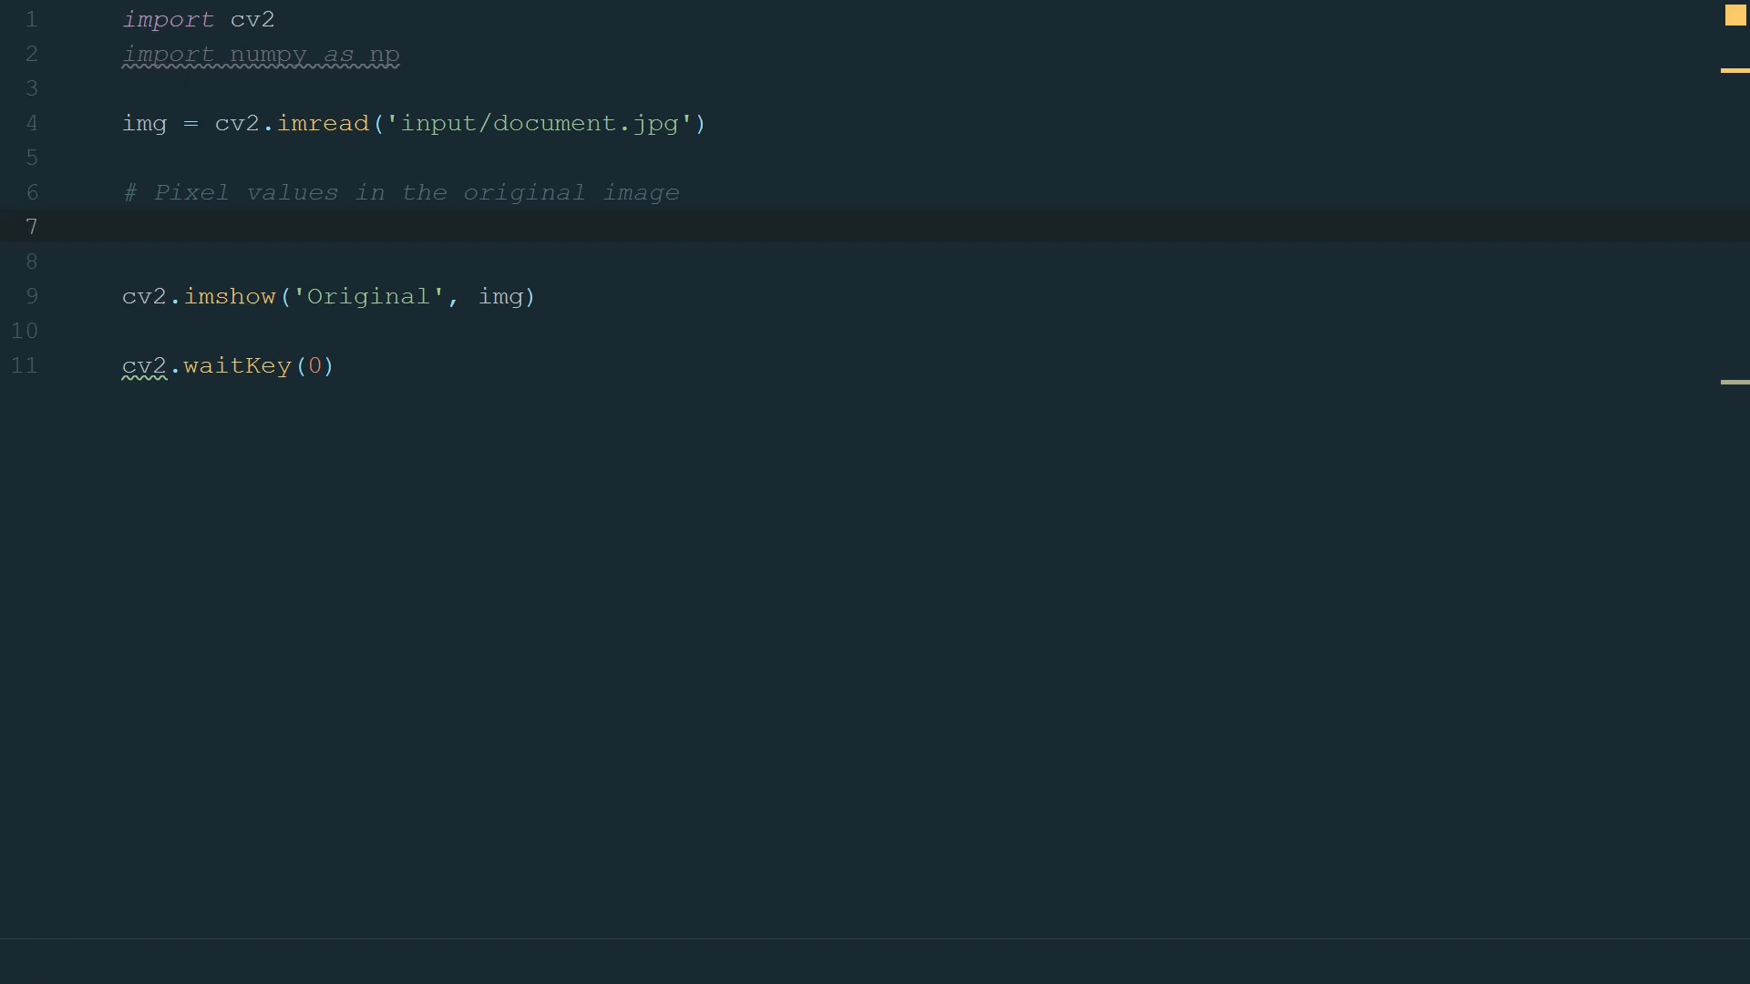
Define input_points = np.float32 with the page corners starting [83, 18], [342, 53].
left_click(125, 227)
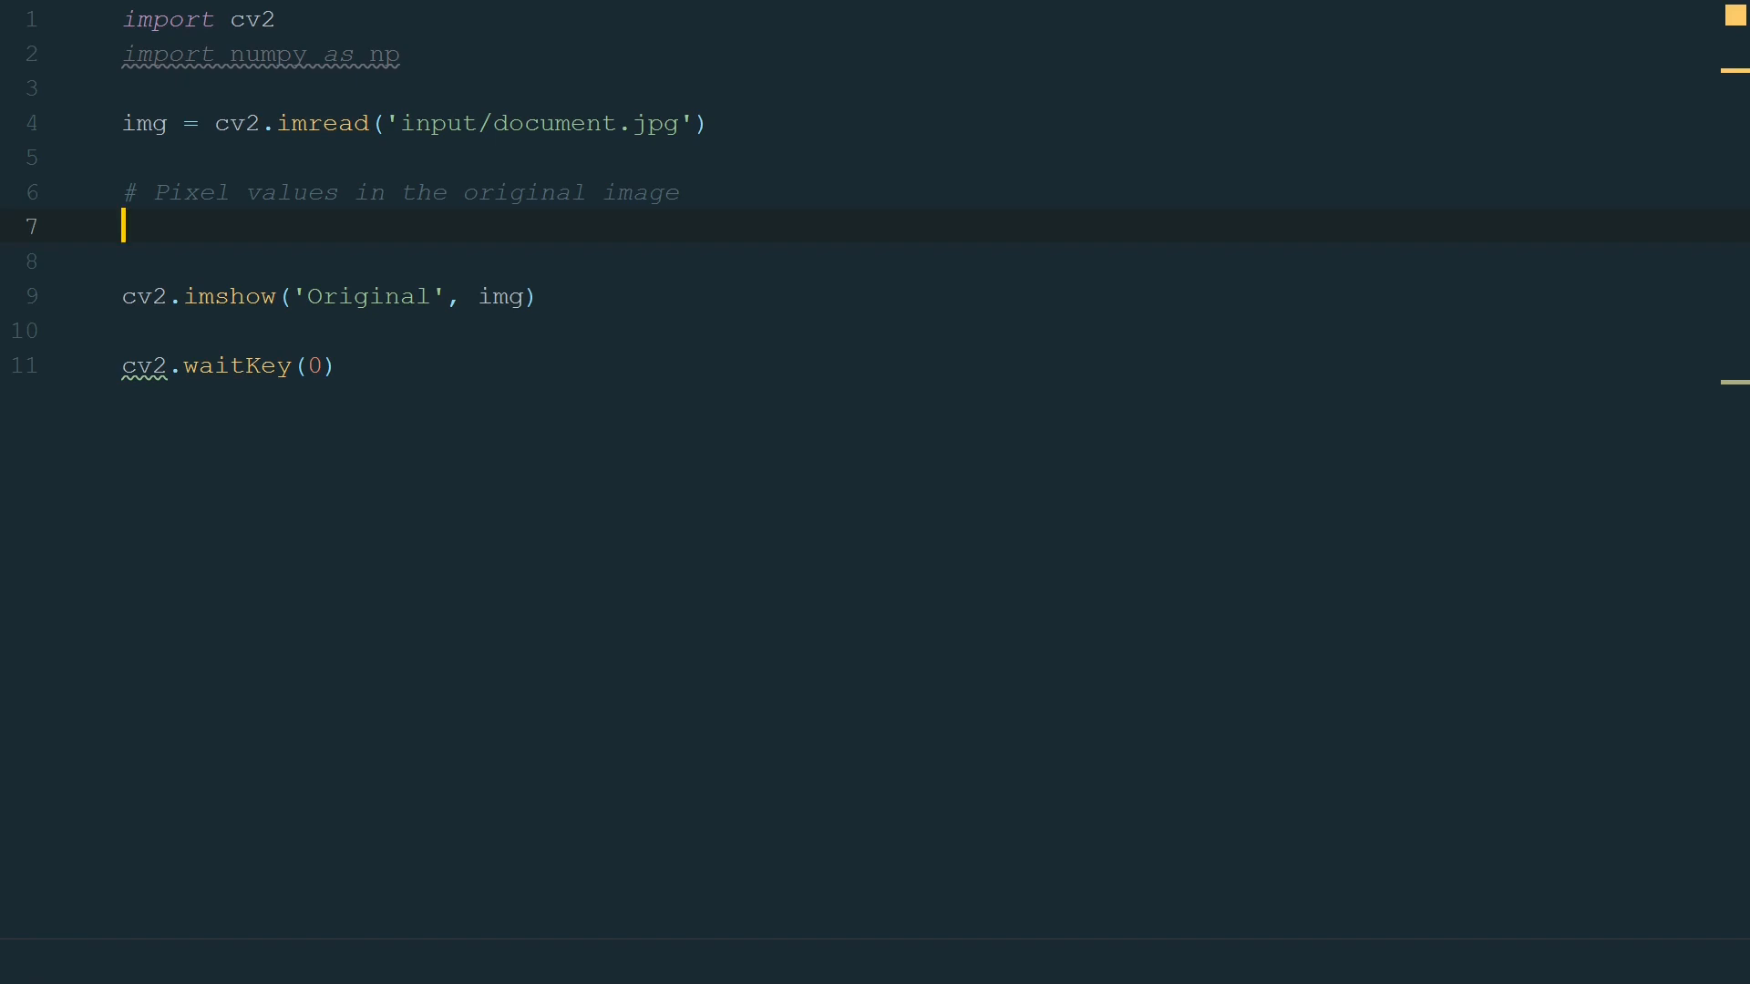
type("input_points = np.float32()")
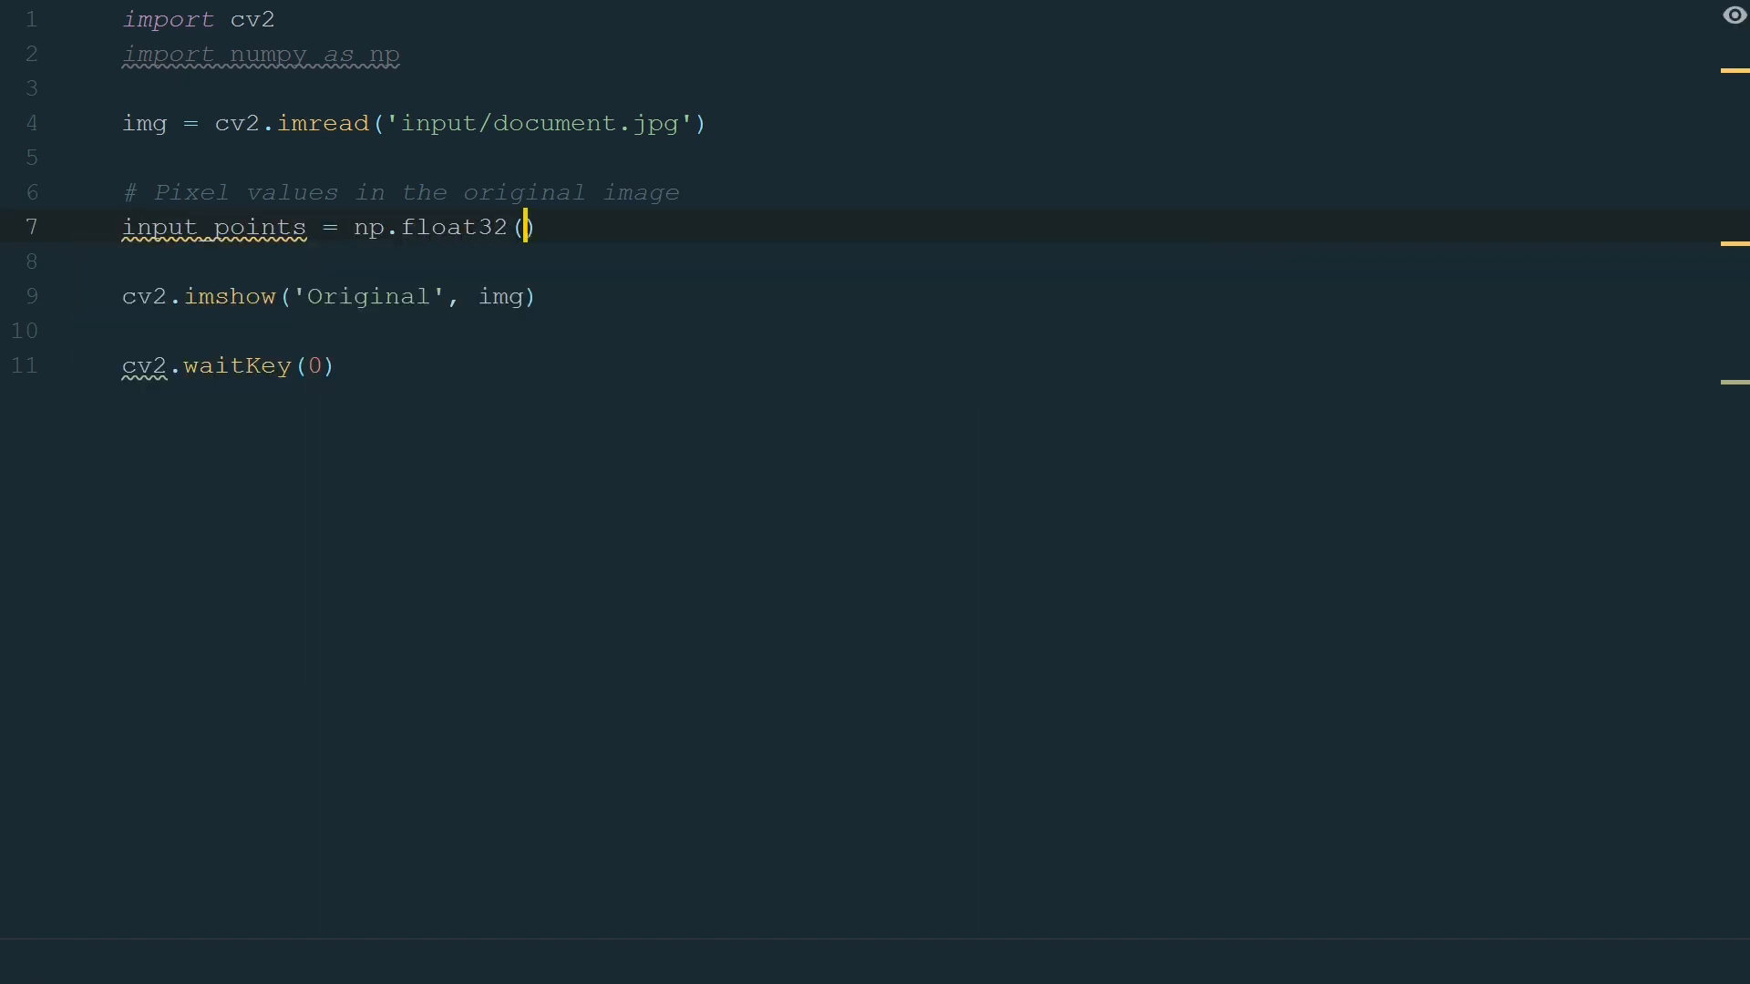
type("[[83, 18], [342, 53], [14, 389], [295, 436")
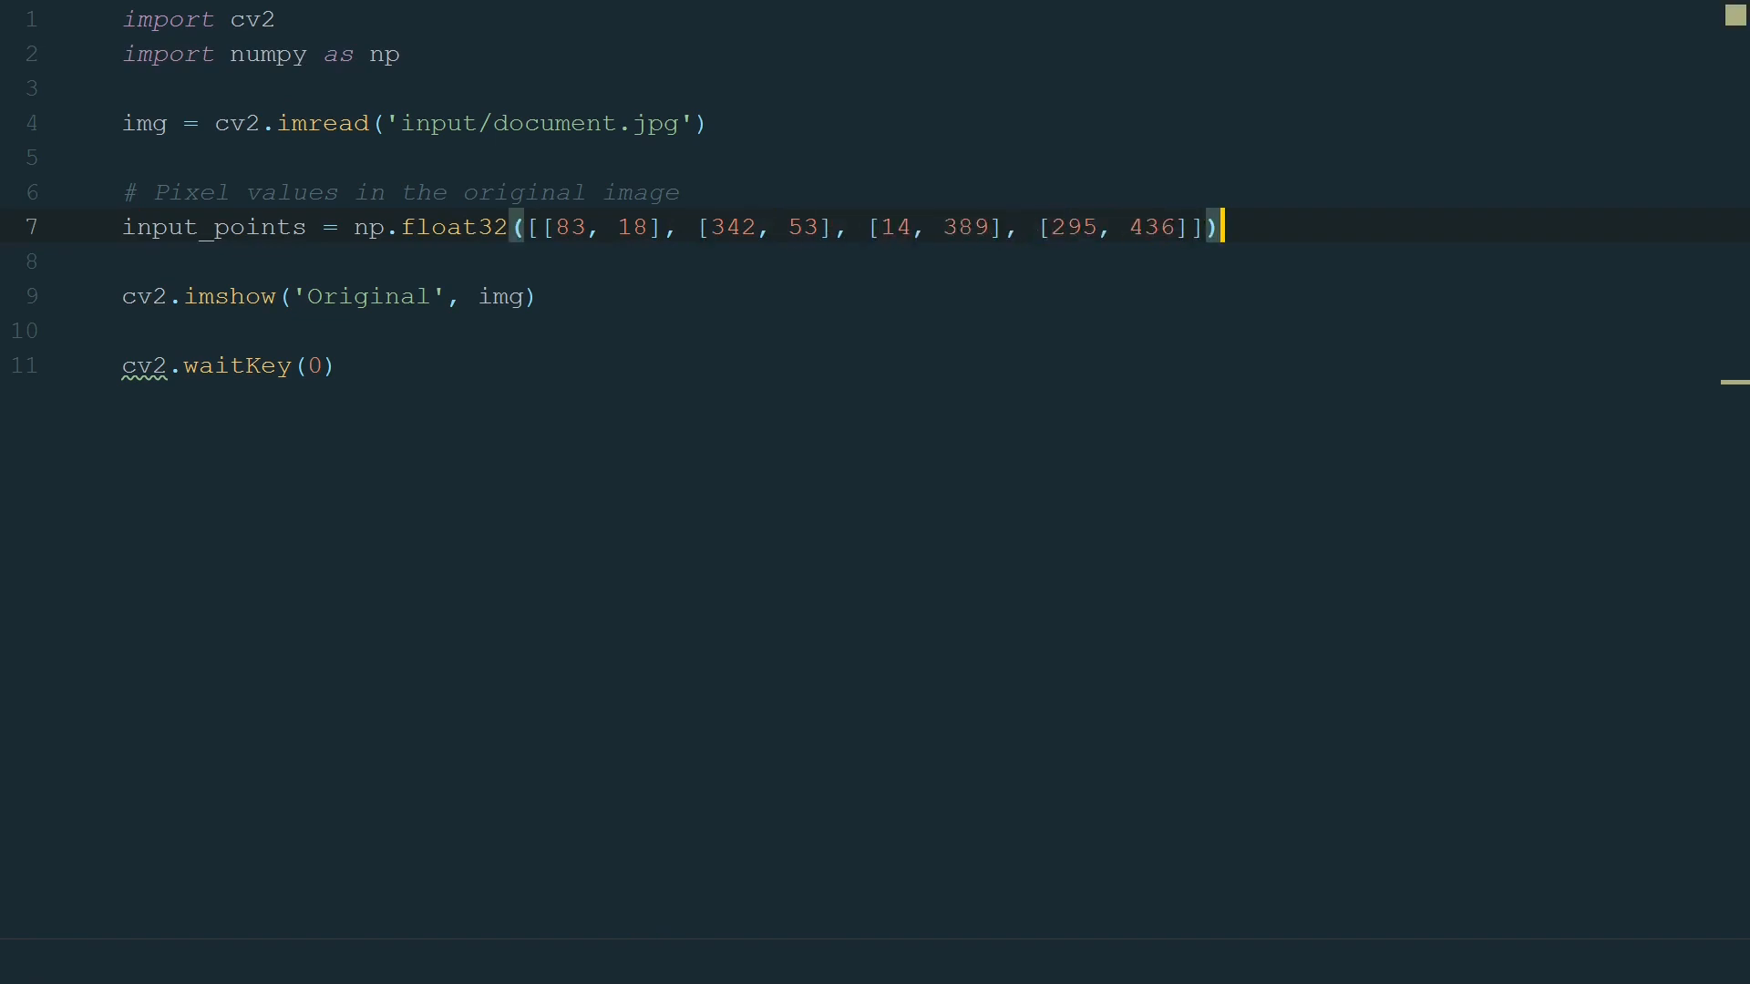
Under an # Output comment, set width = 400 and height = int(width * 1.414).
type("# Output image size")
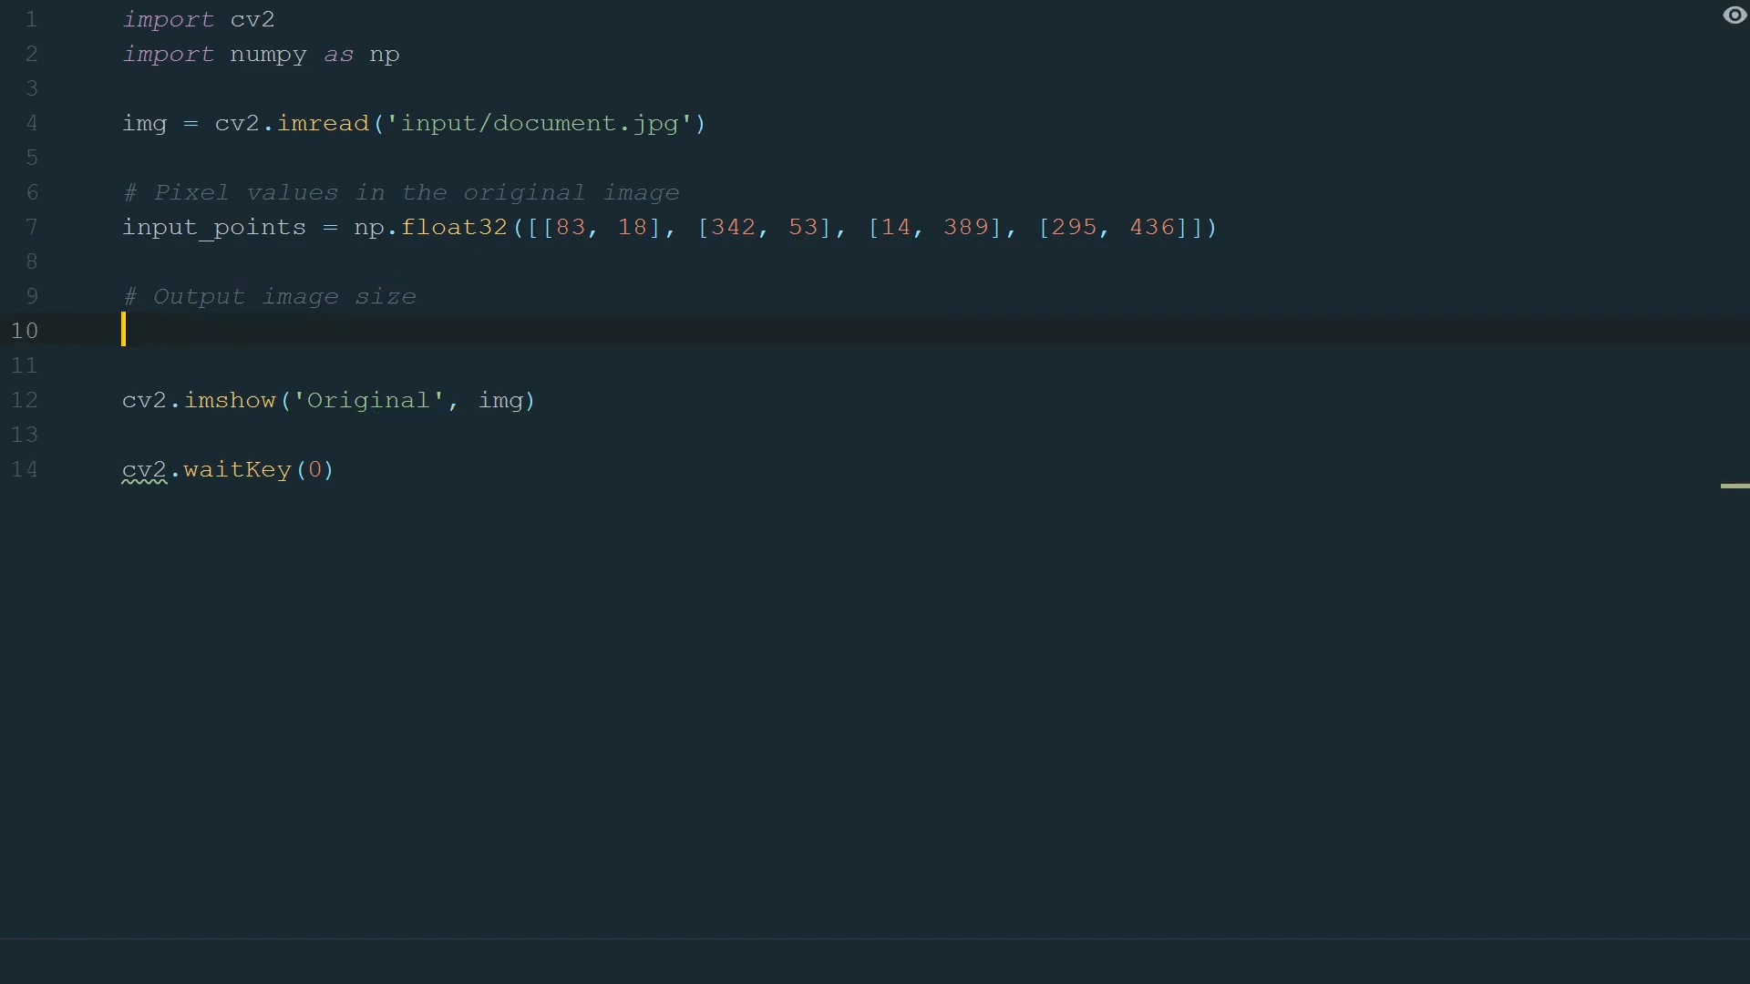
type("width = 400")
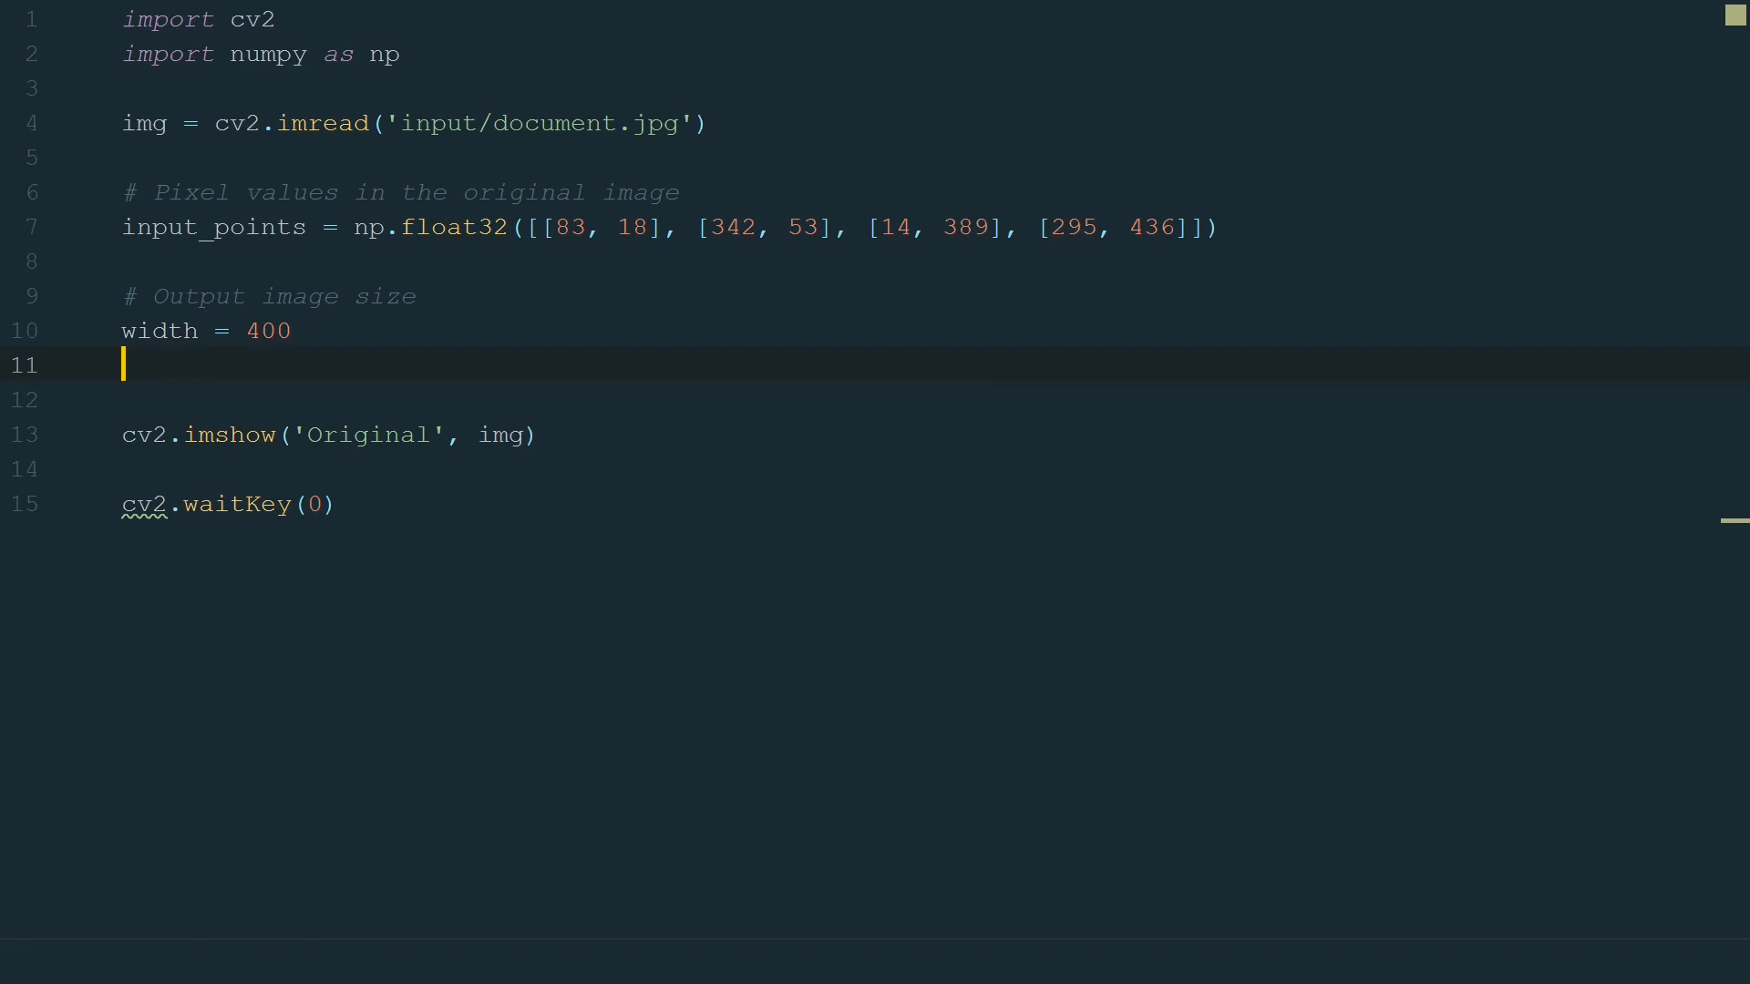
type("height = int(width * 1.41)")
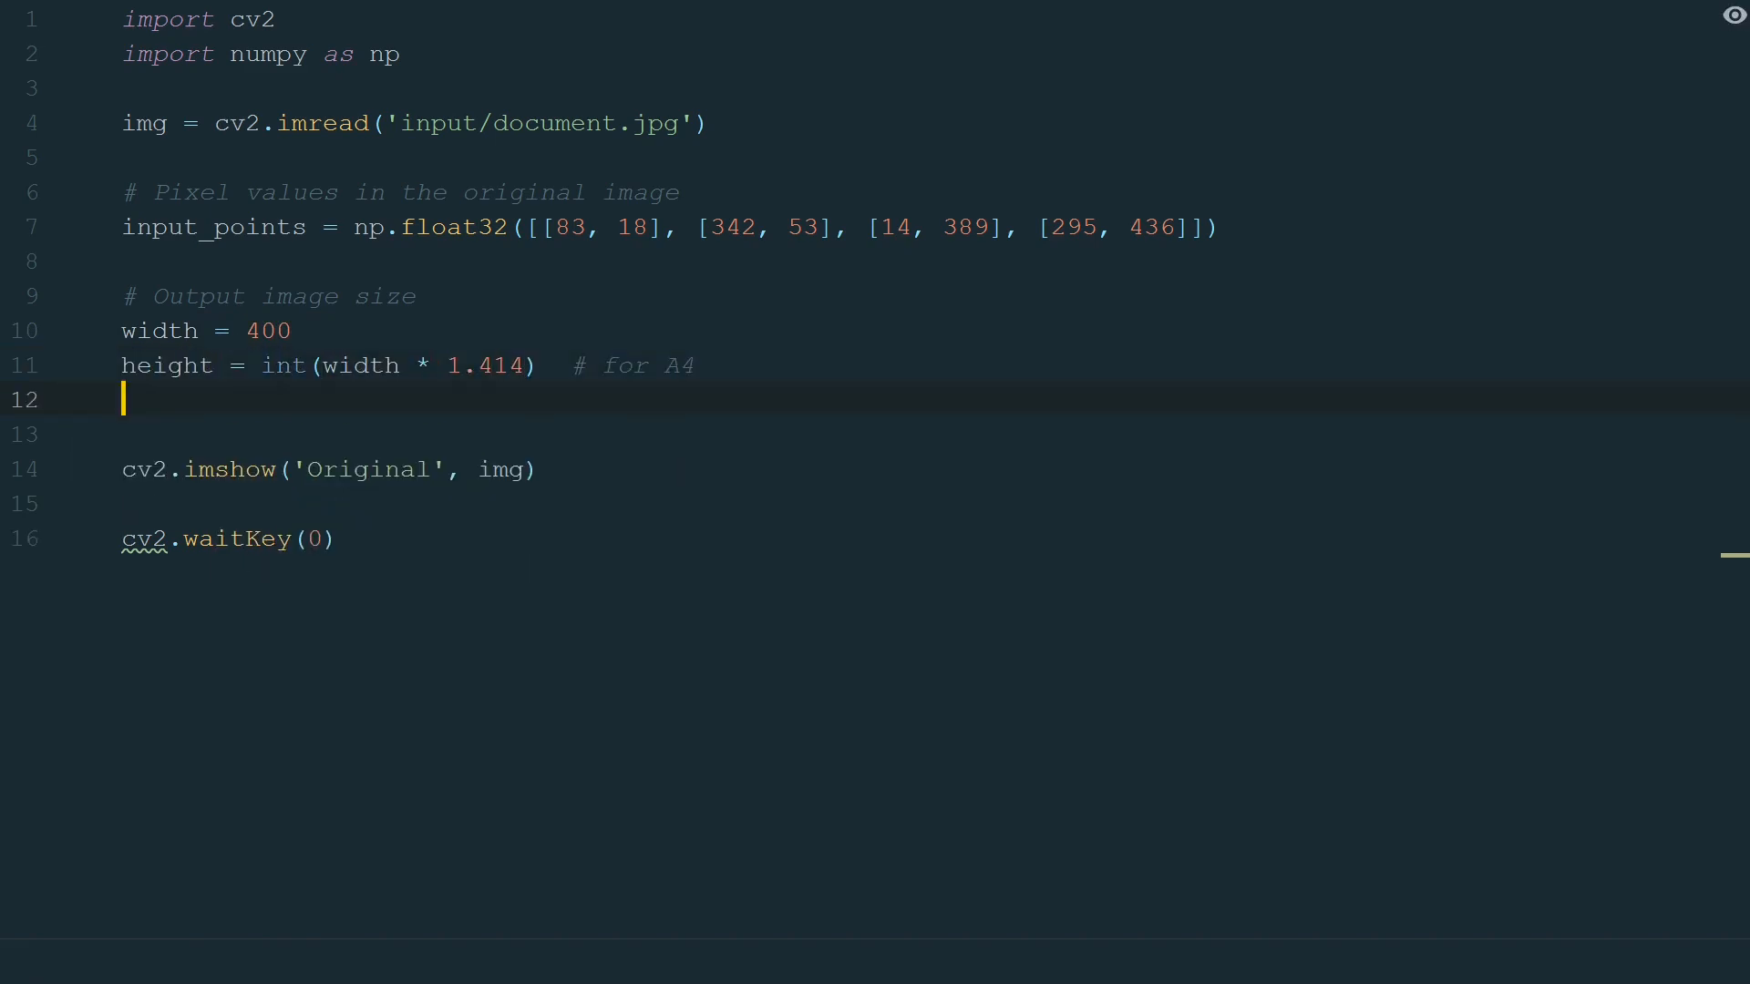
Define converted_points = np.float32 mapping to [0,0], [width,0], [0,height], [width,height], with comments.
type("# Desired points values in the")
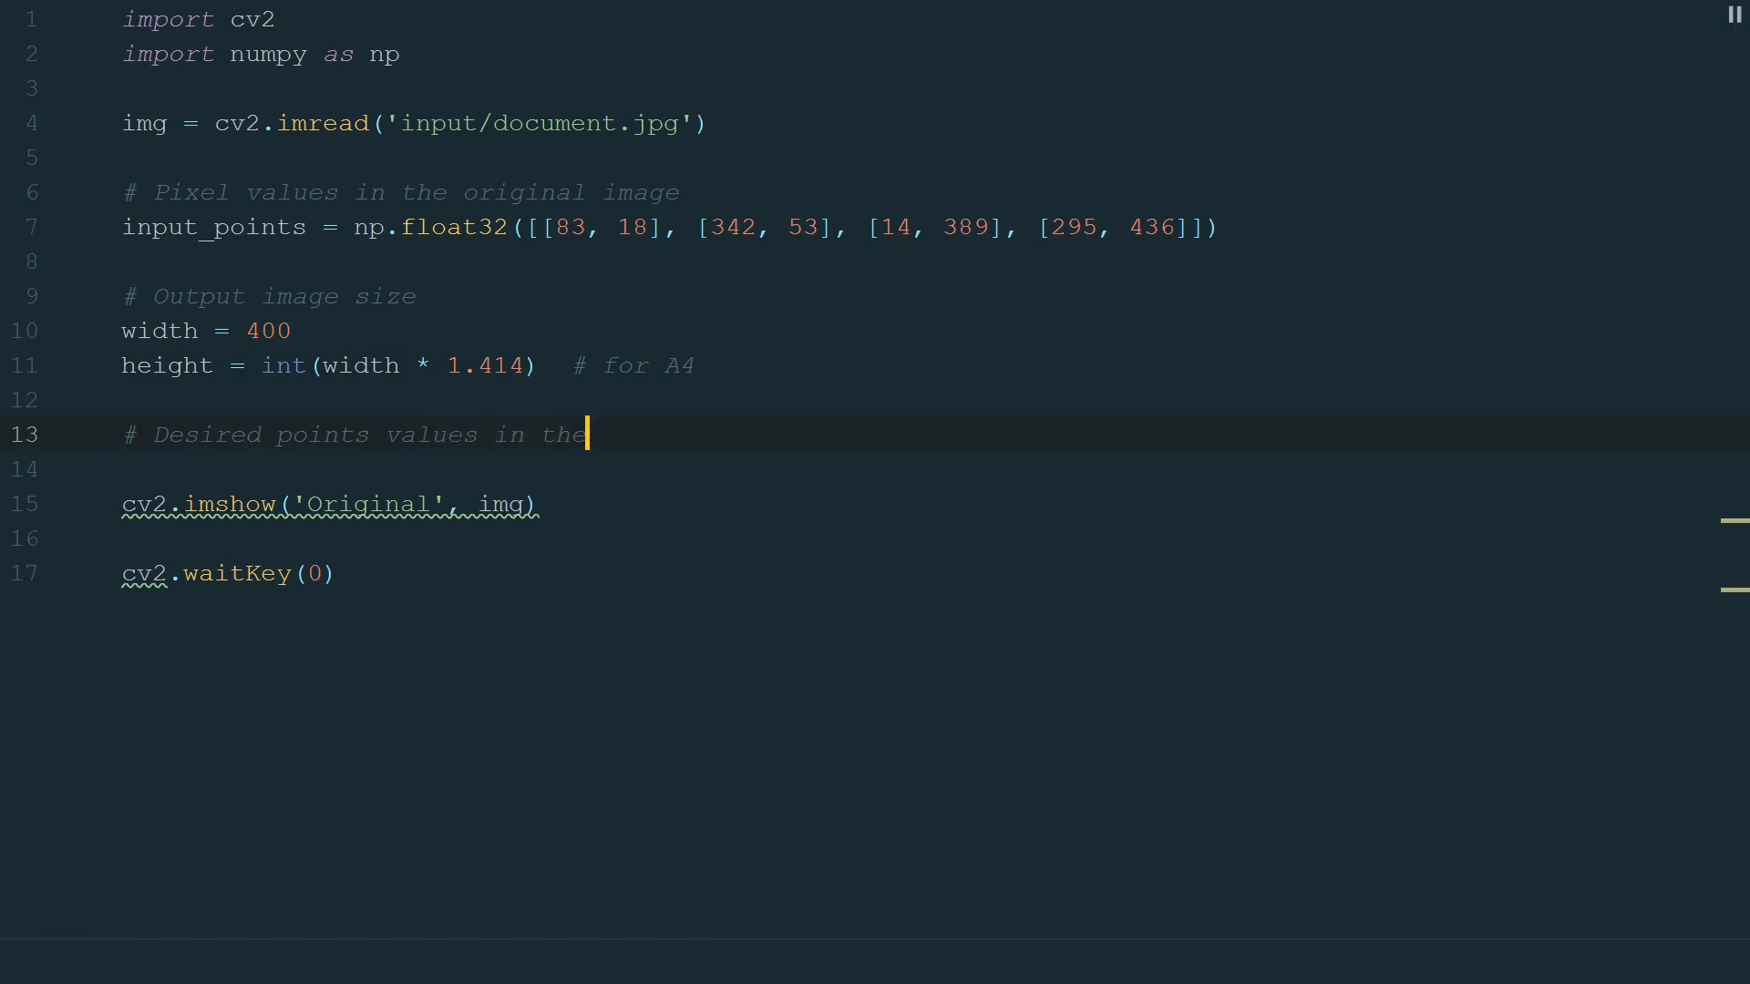
type("output image")
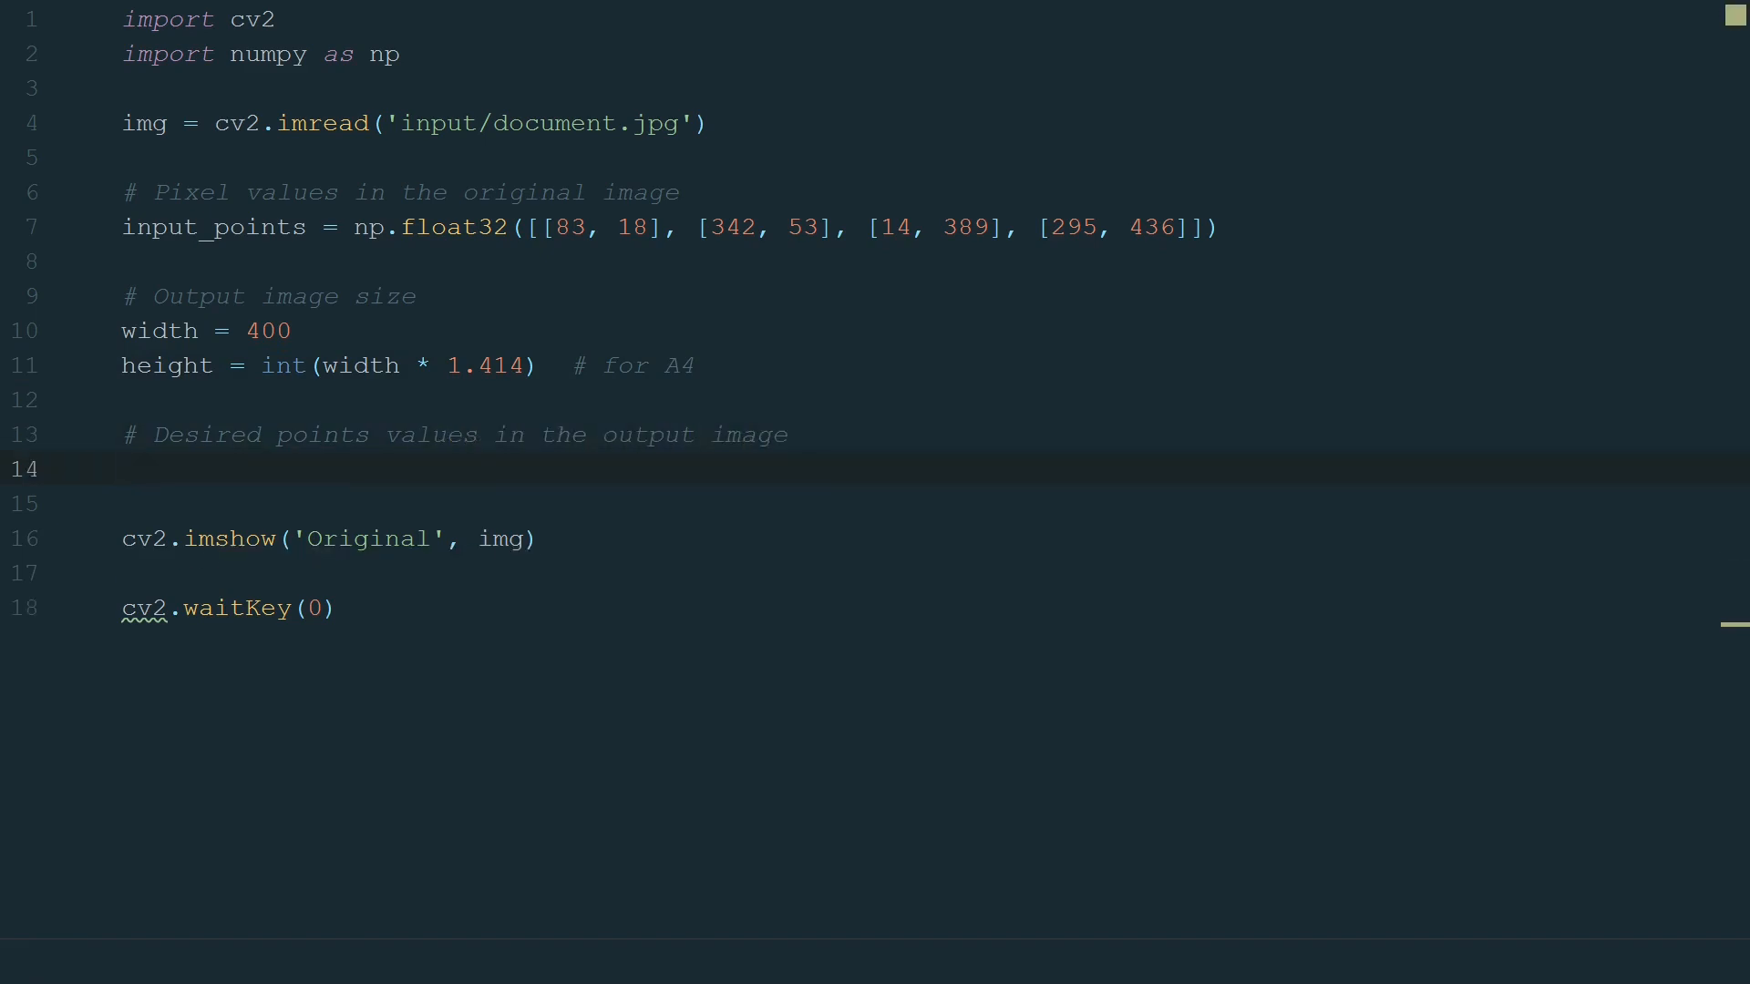
type("converted_")
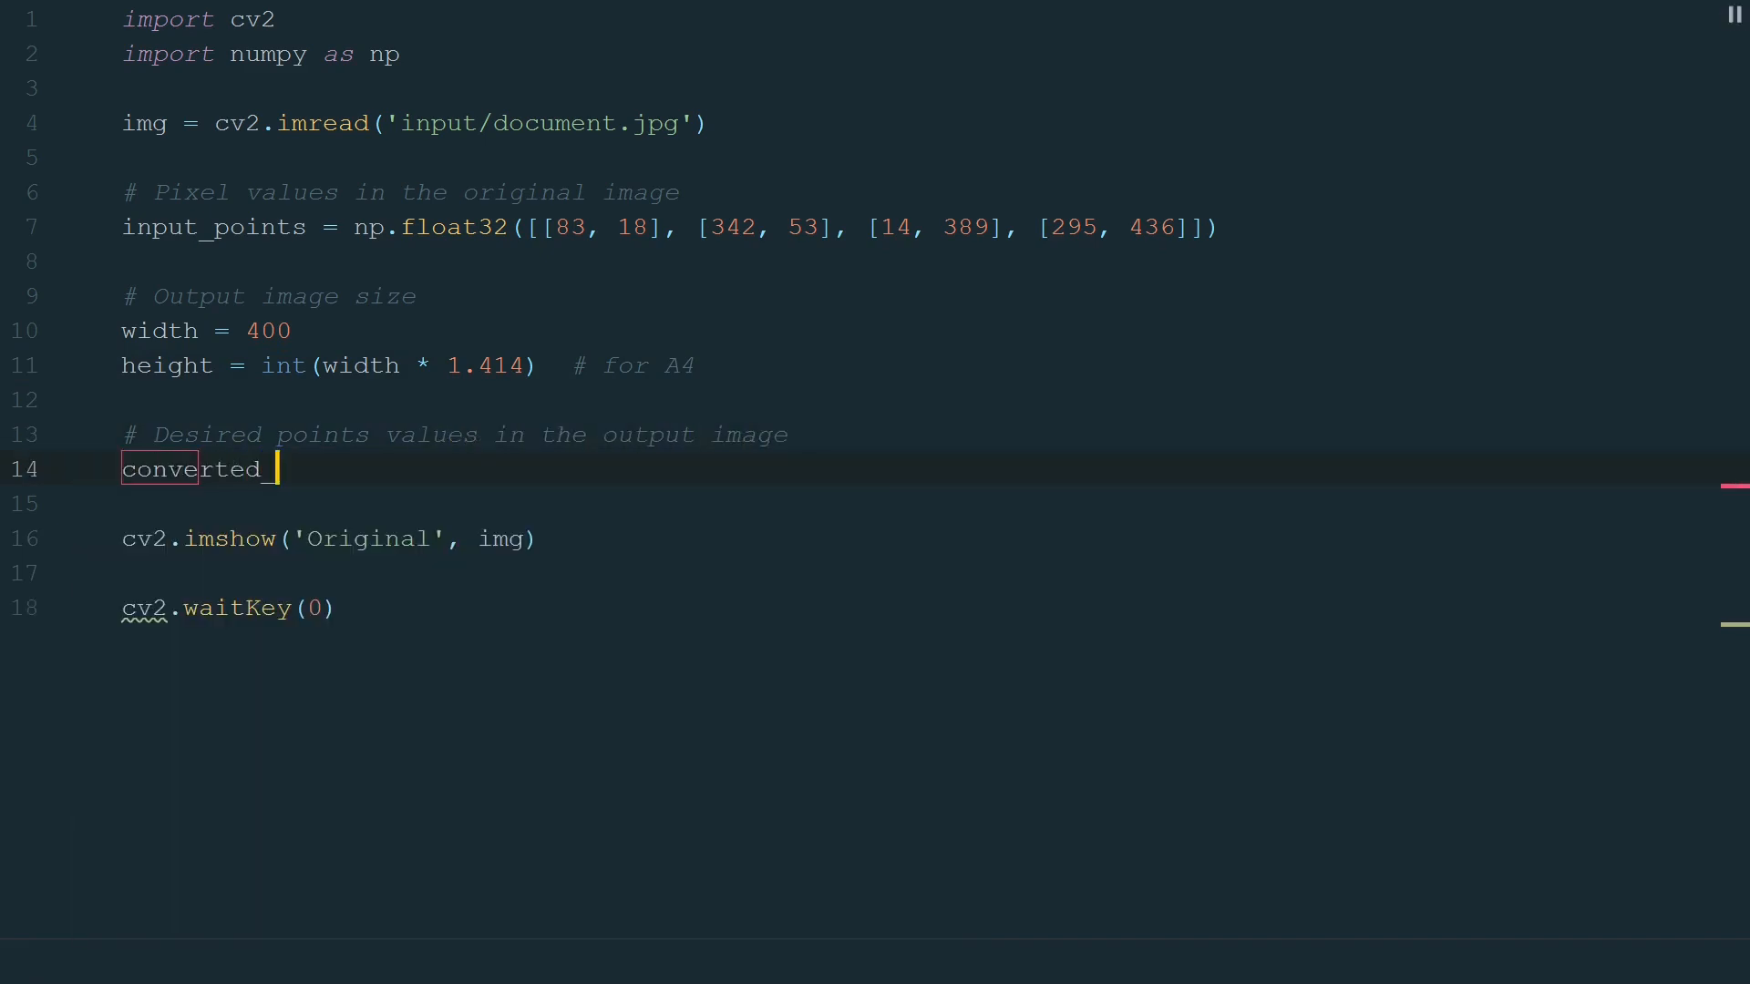
type("points = np.float32([[0, 0],")
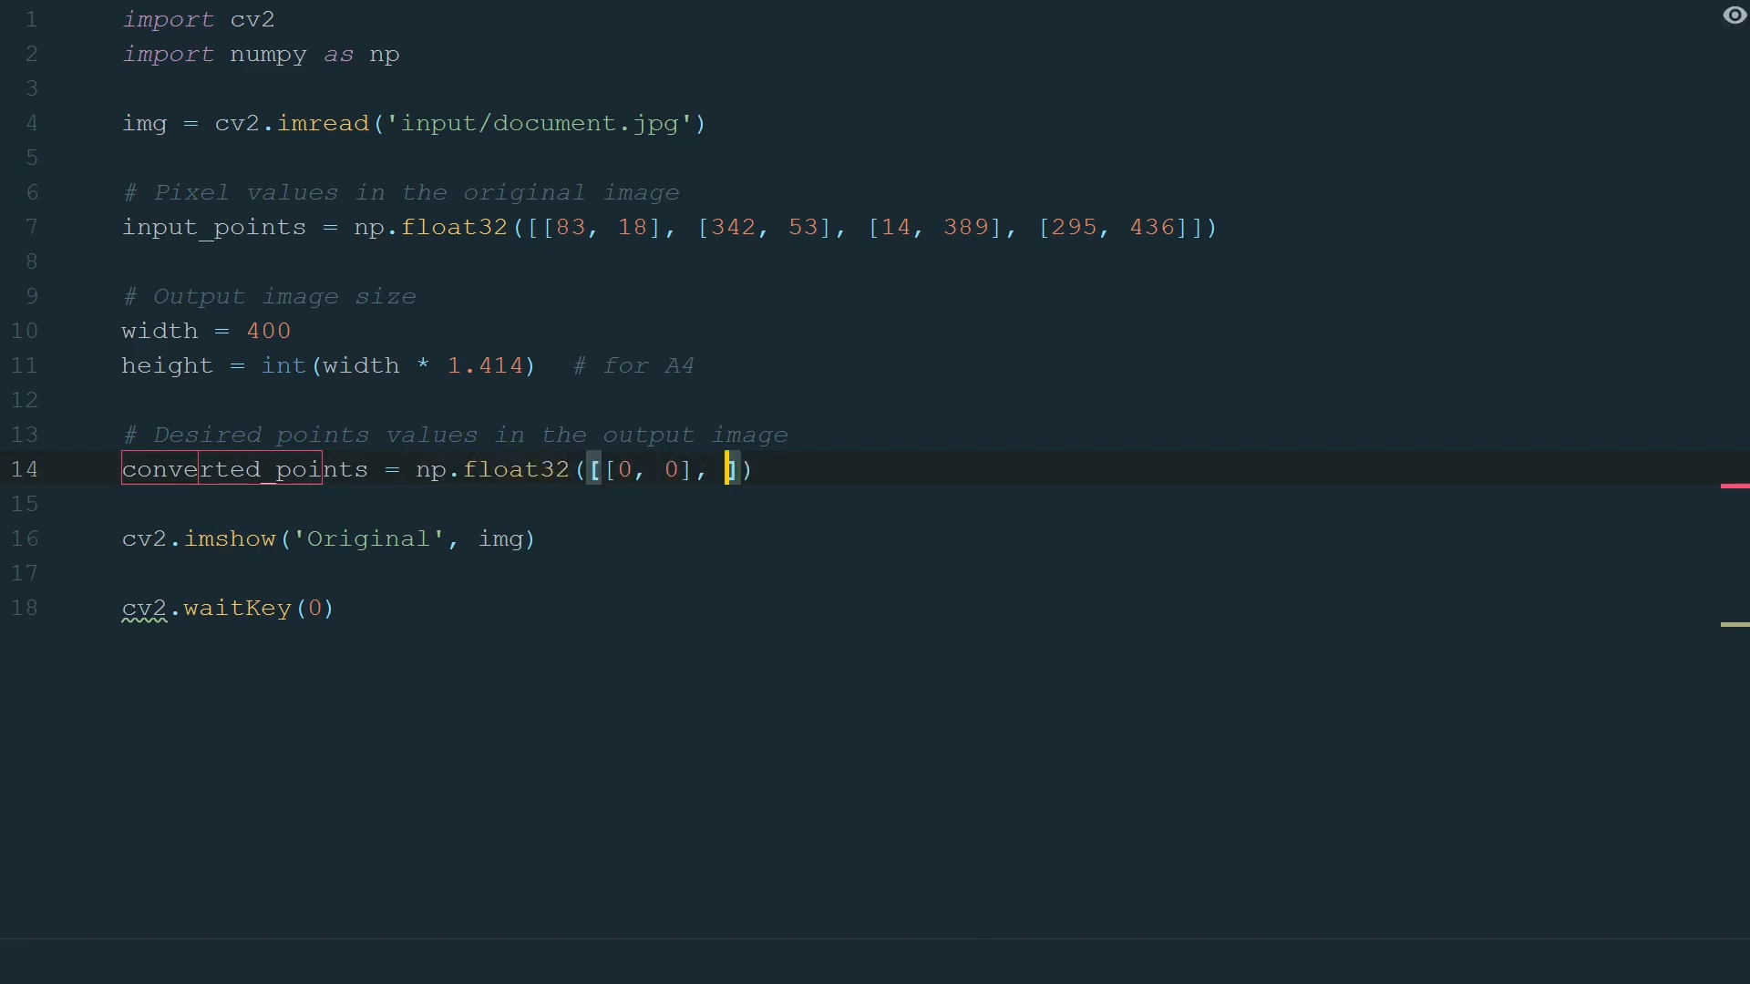
type("[width, 0], [0, height], [width, height]]")
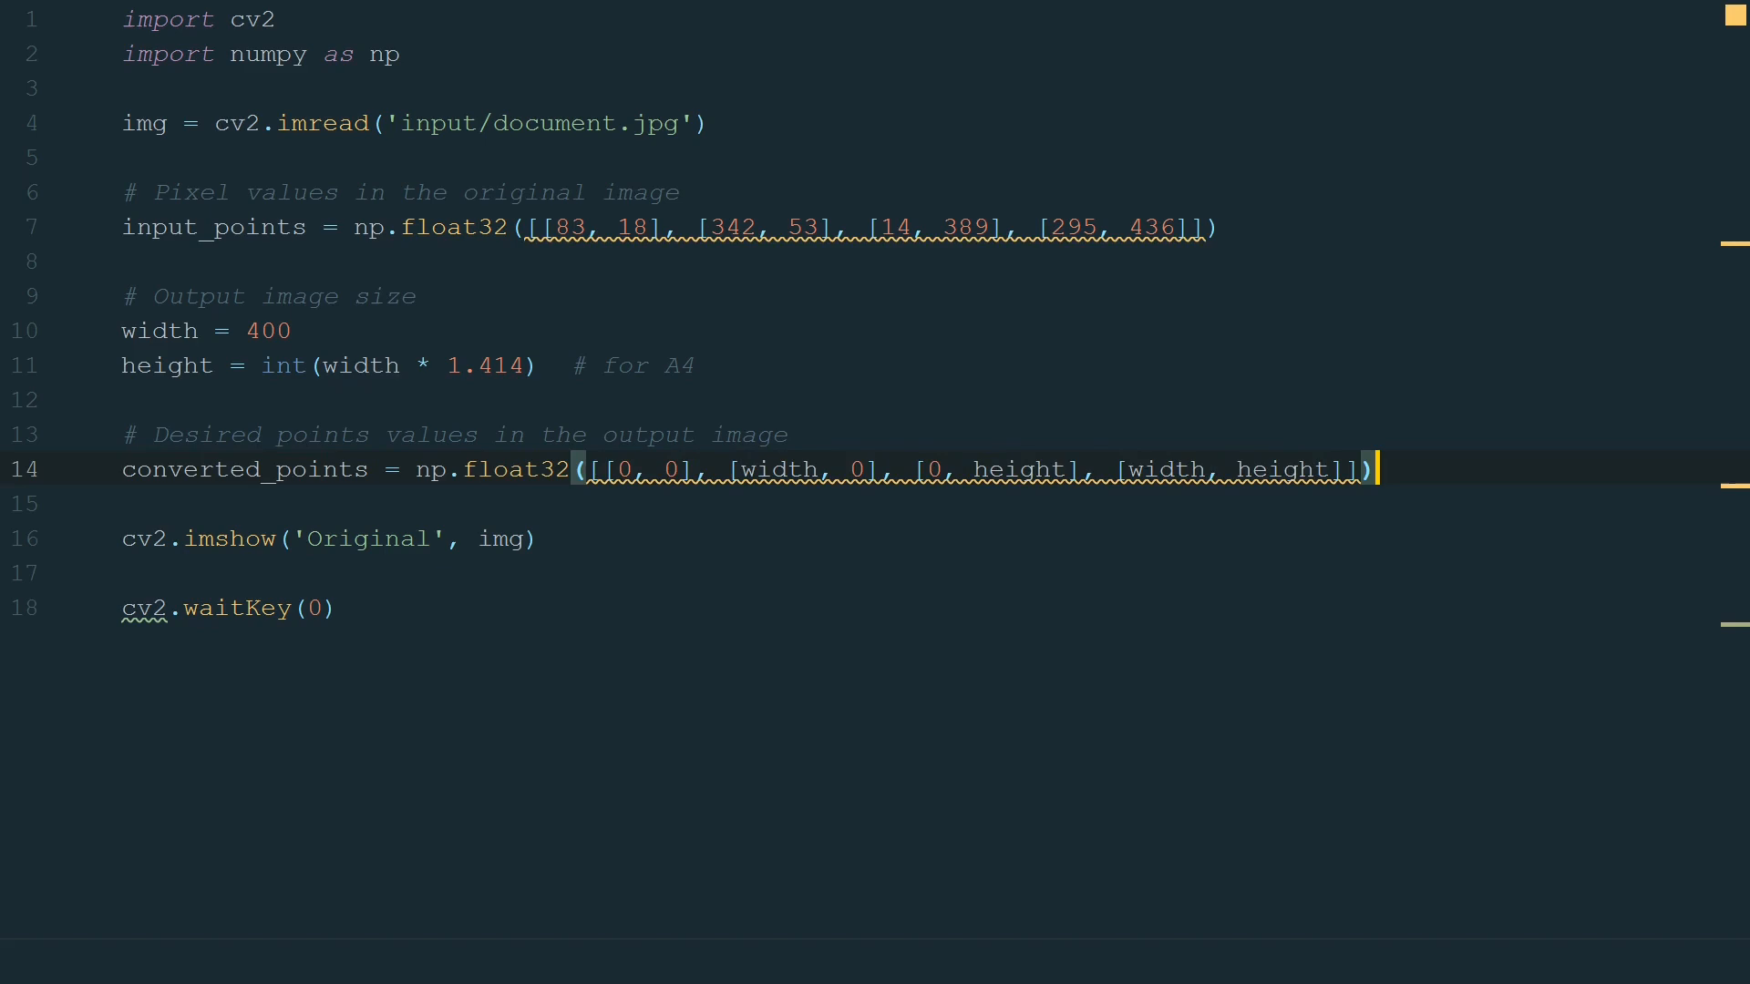
type("# Perspective transfor")
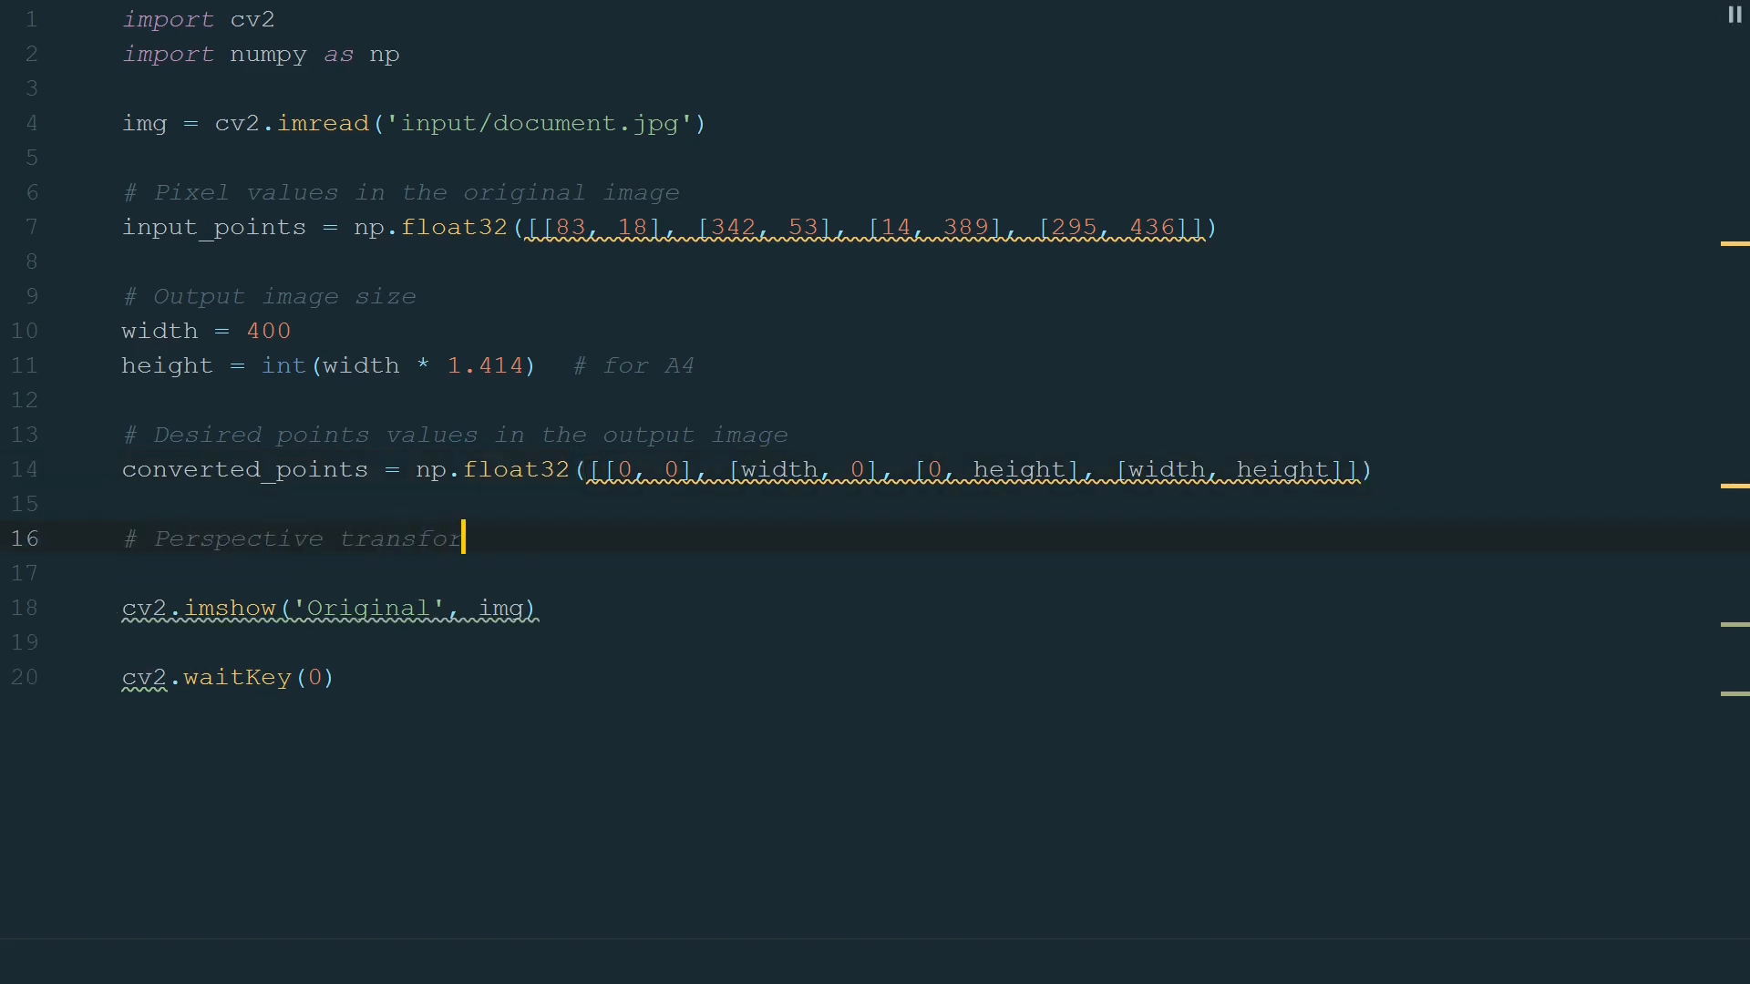
Compute matrix = cv2.getPerspectiveTransform(input_points, converted_points).
type("mation")
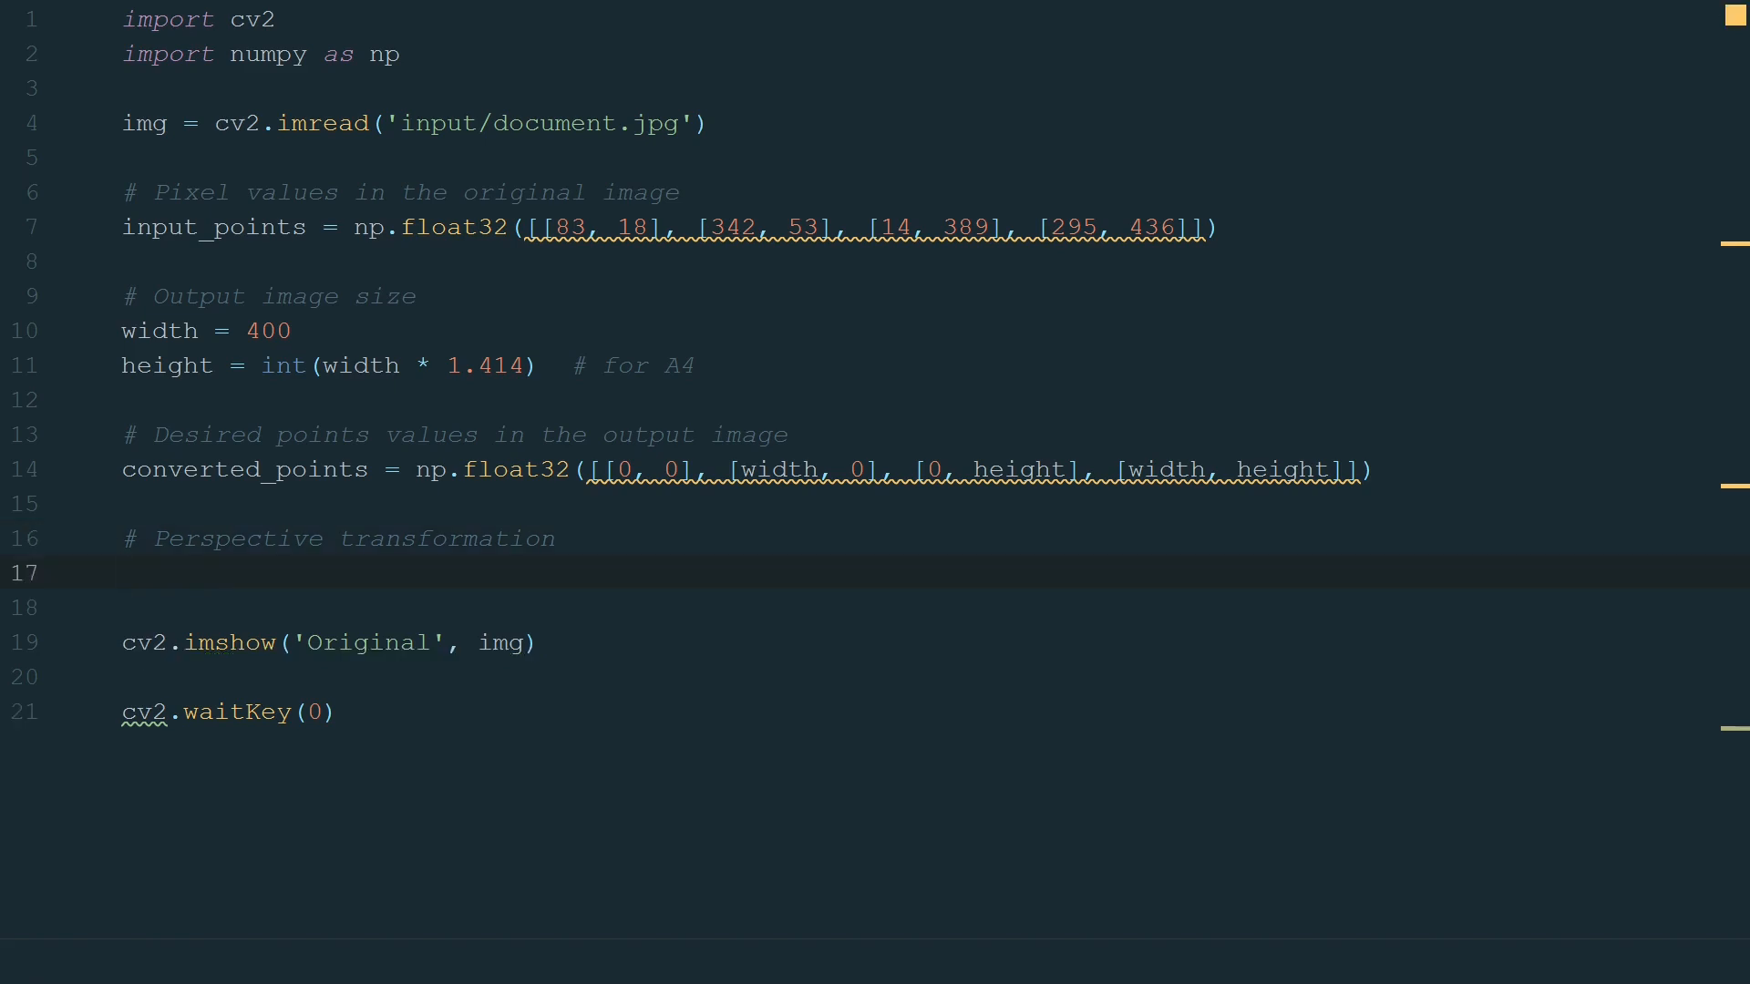
type("matrix = cv2.getPerspectiveTransform")
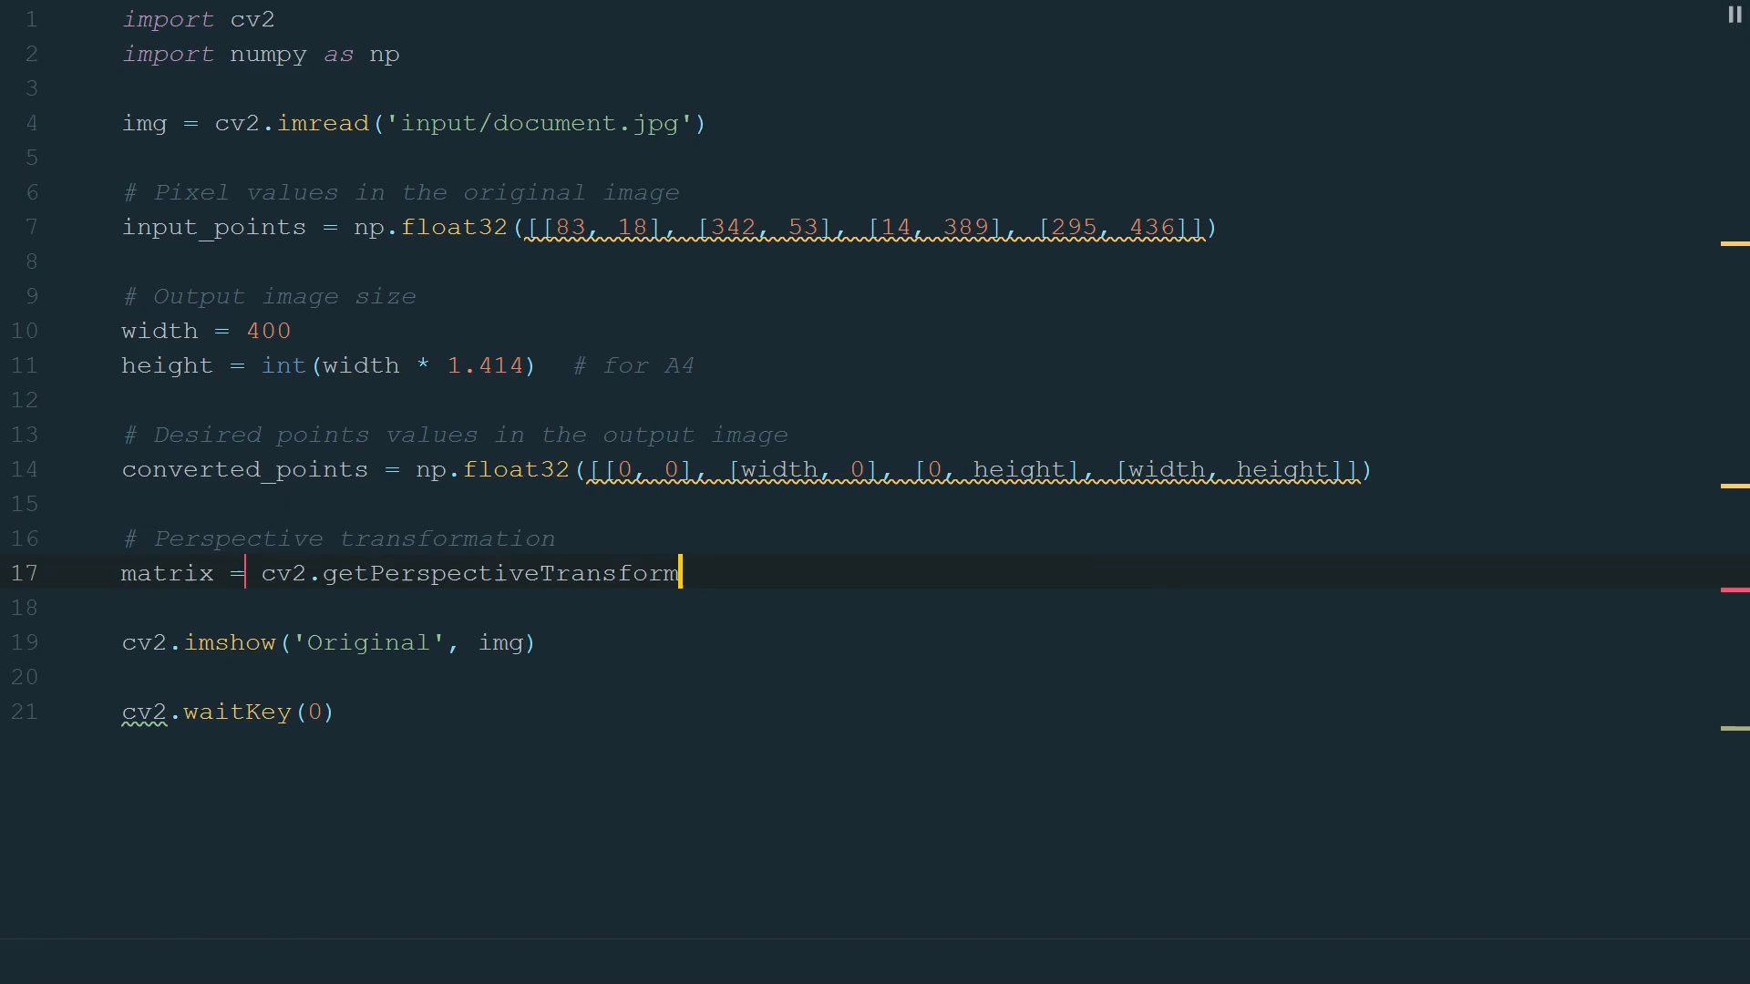
type("(input point")
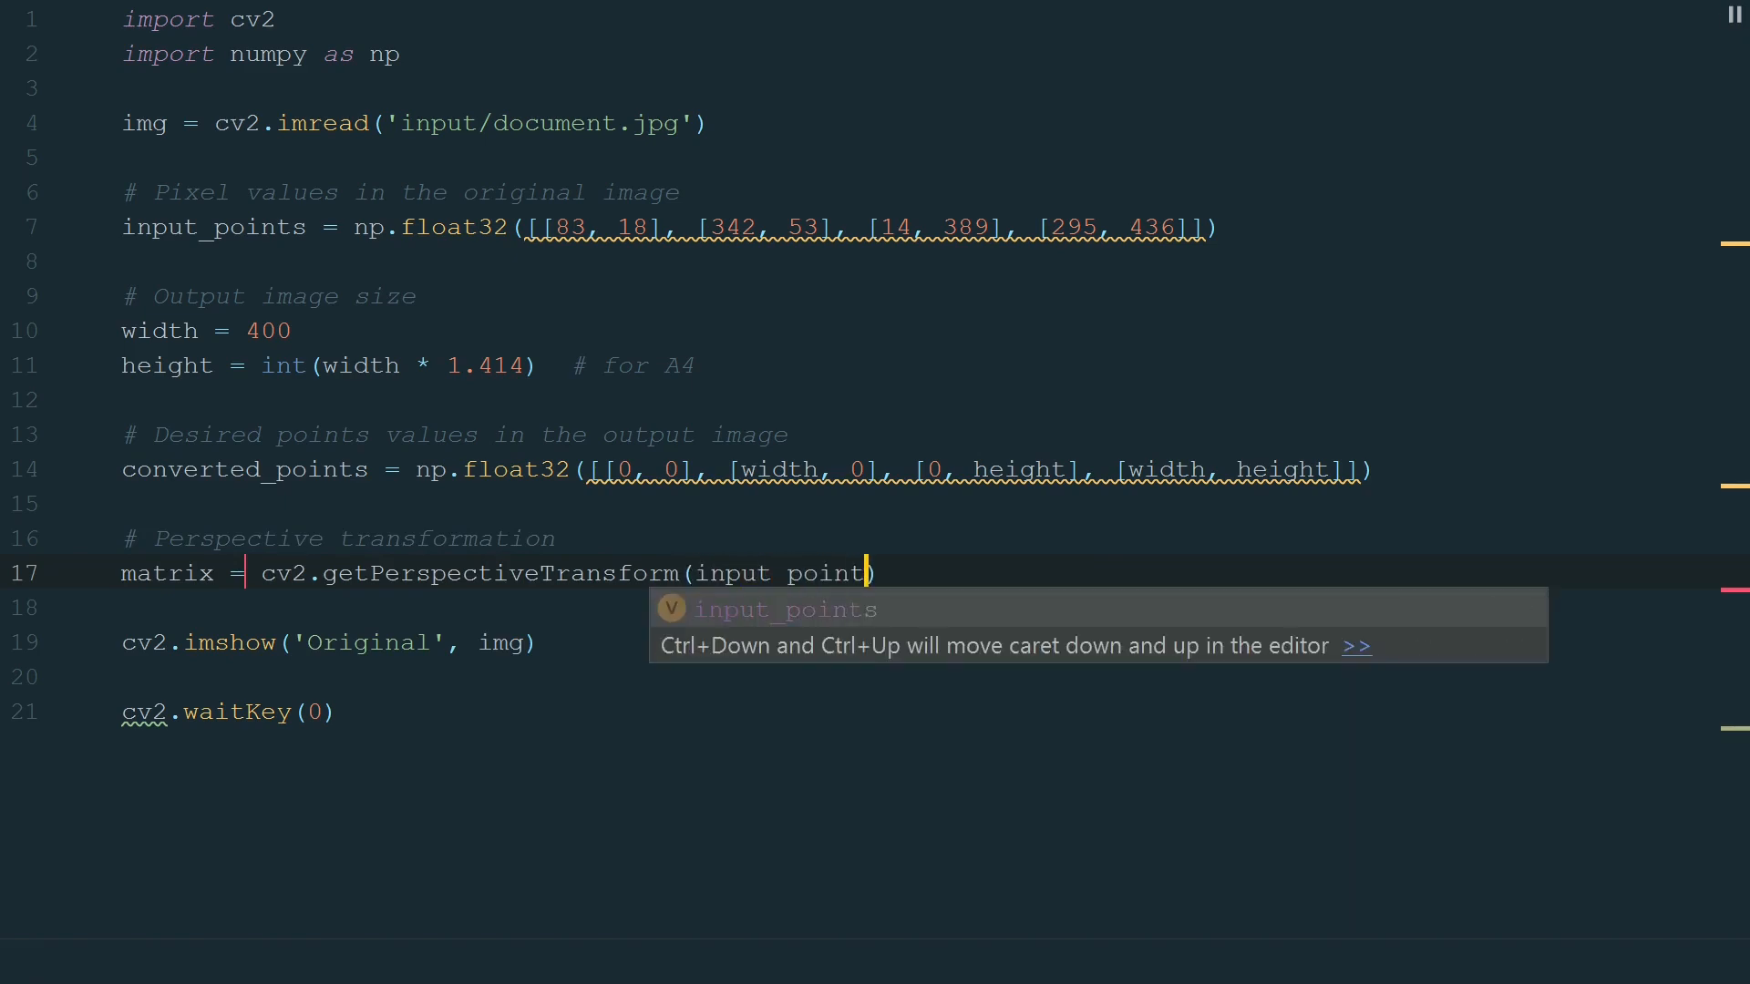
type("s, converted_points)")
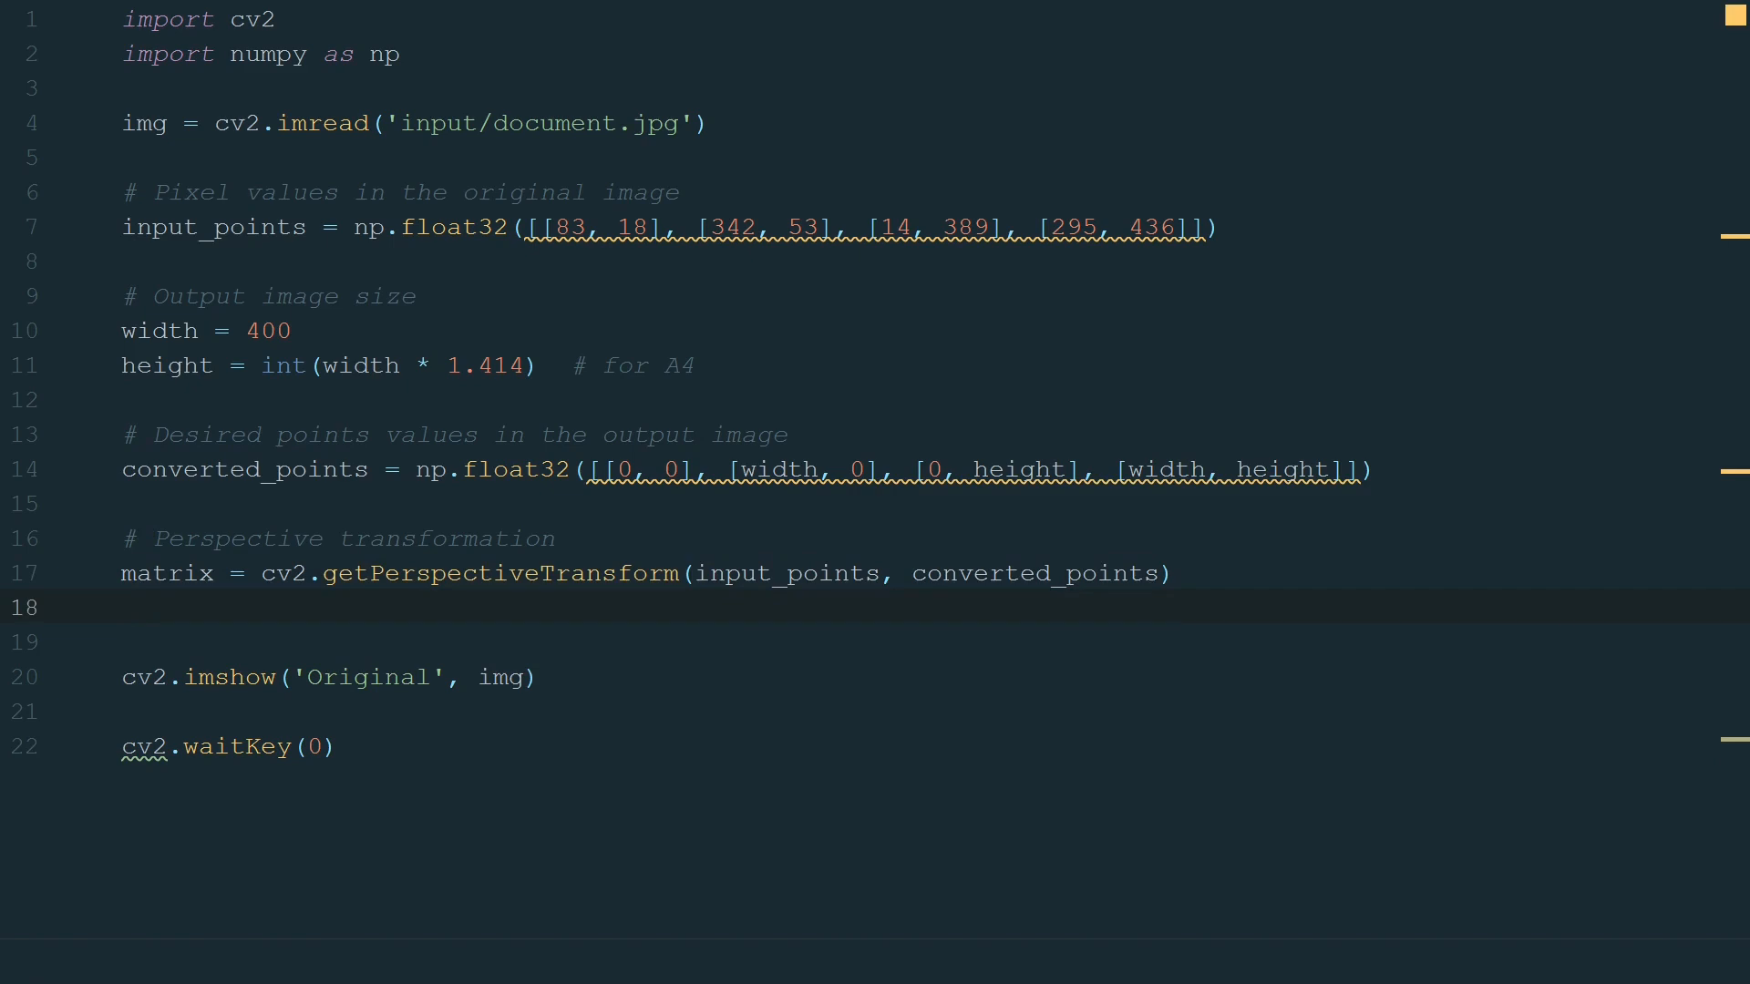
Warp with img_output = cv2.warpPerspective(img, matrix, (width, height)) and show it as 'Warped perspective'.
type("img_output = cv2.warpP")
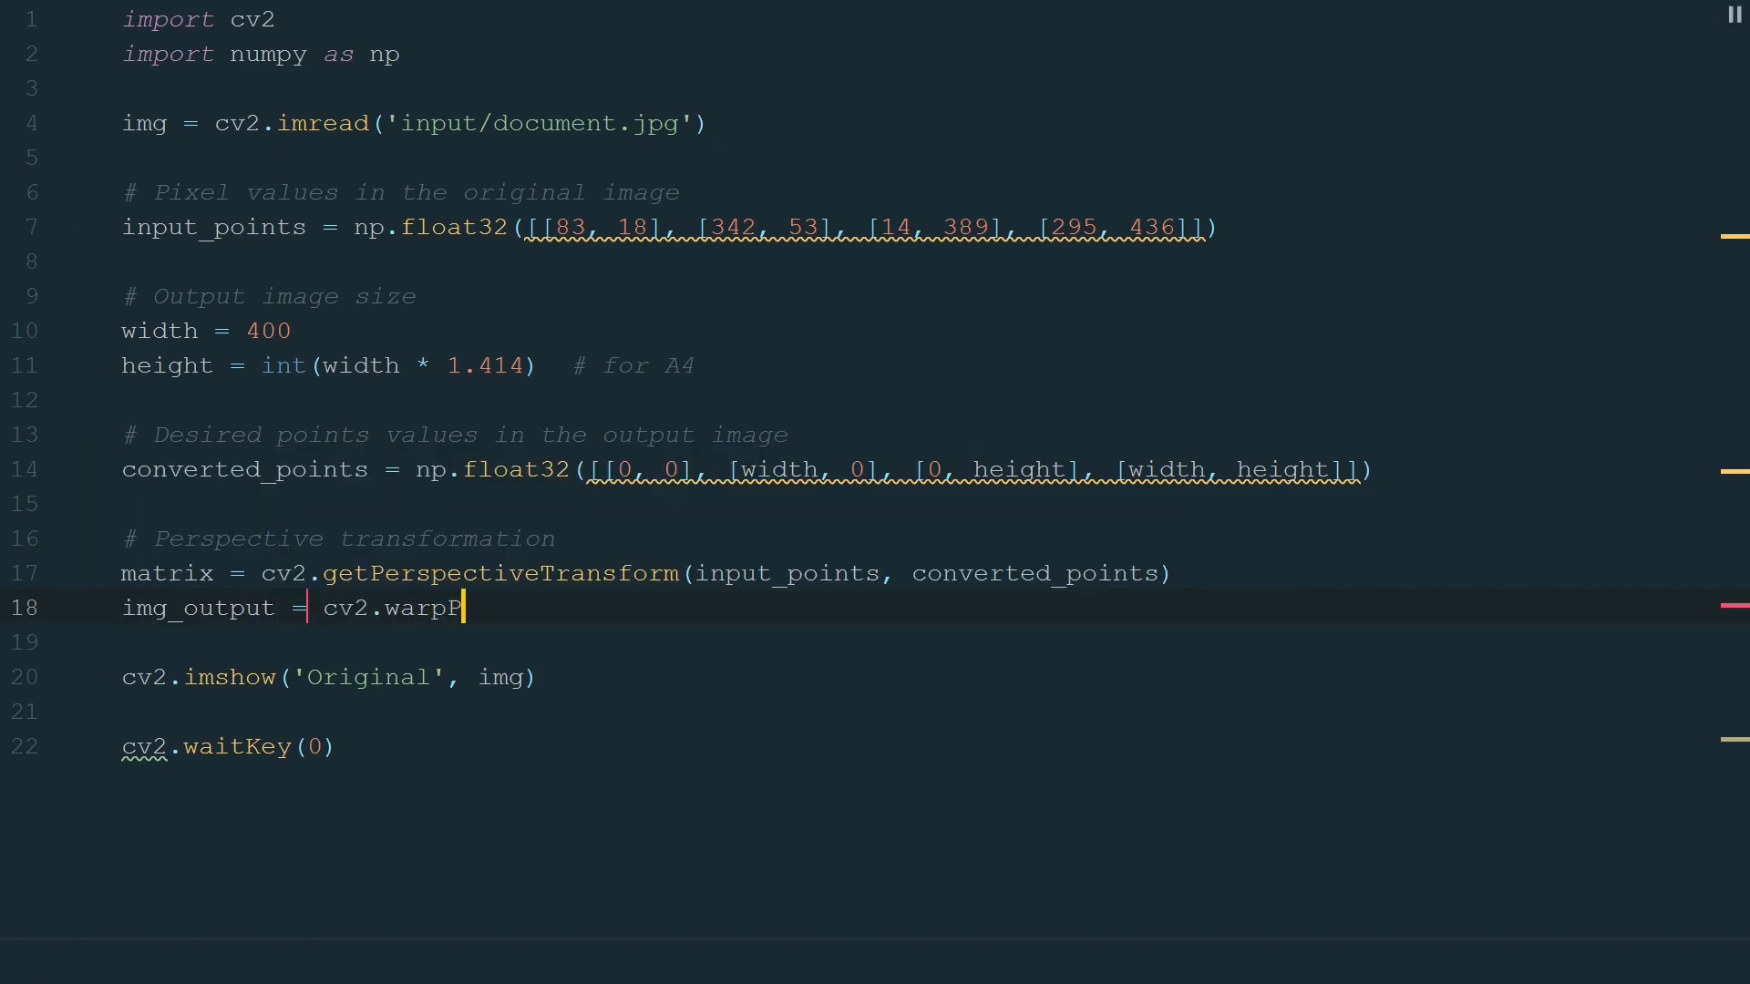
type("erspective()")
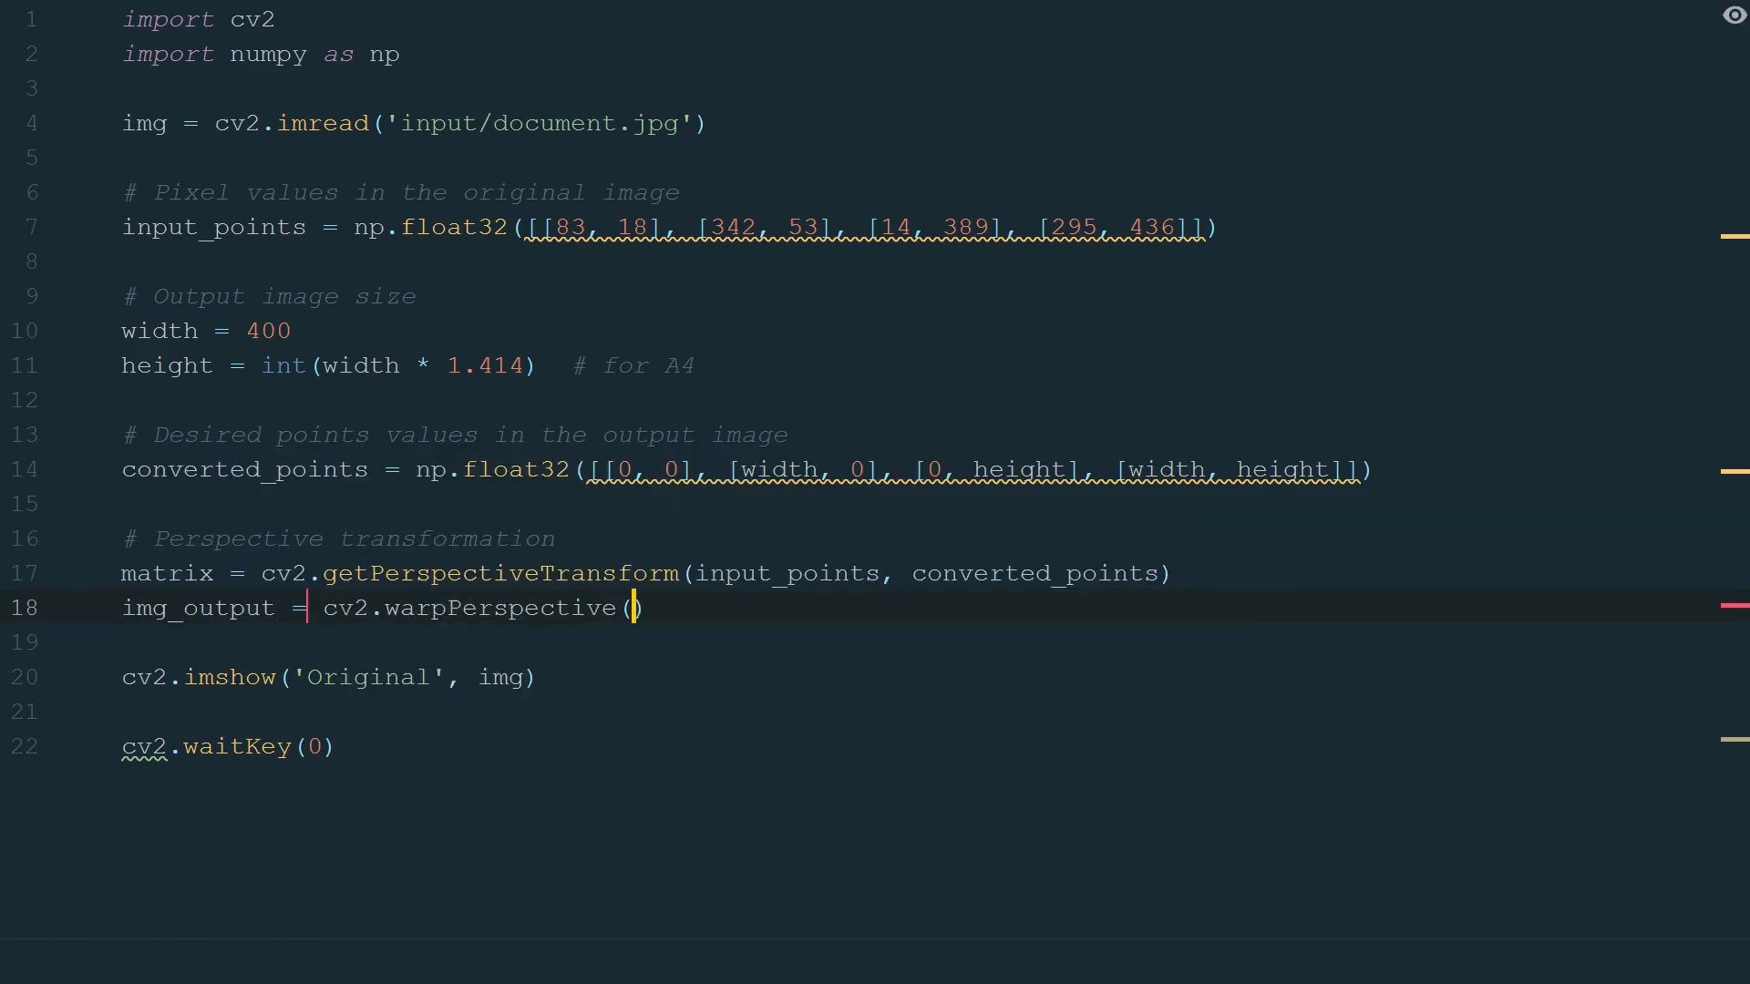
type("img, matrix, (width, height")
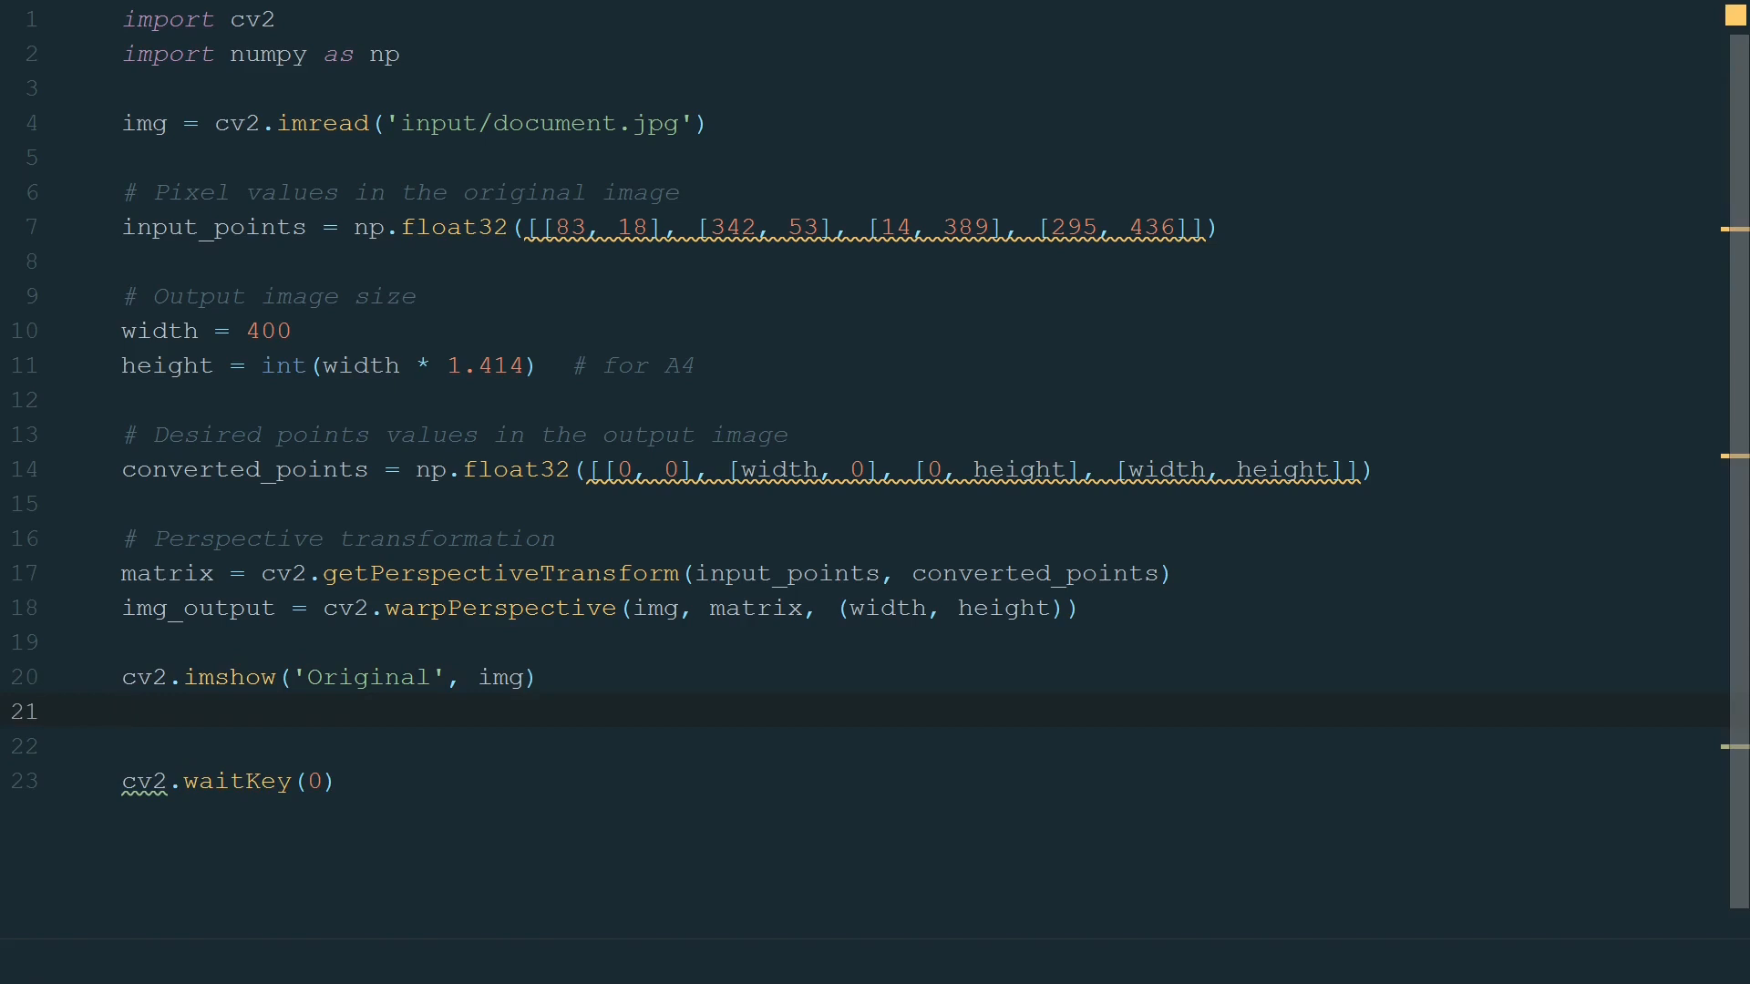
type("cv2.imshow('Warped perspective', img_output")
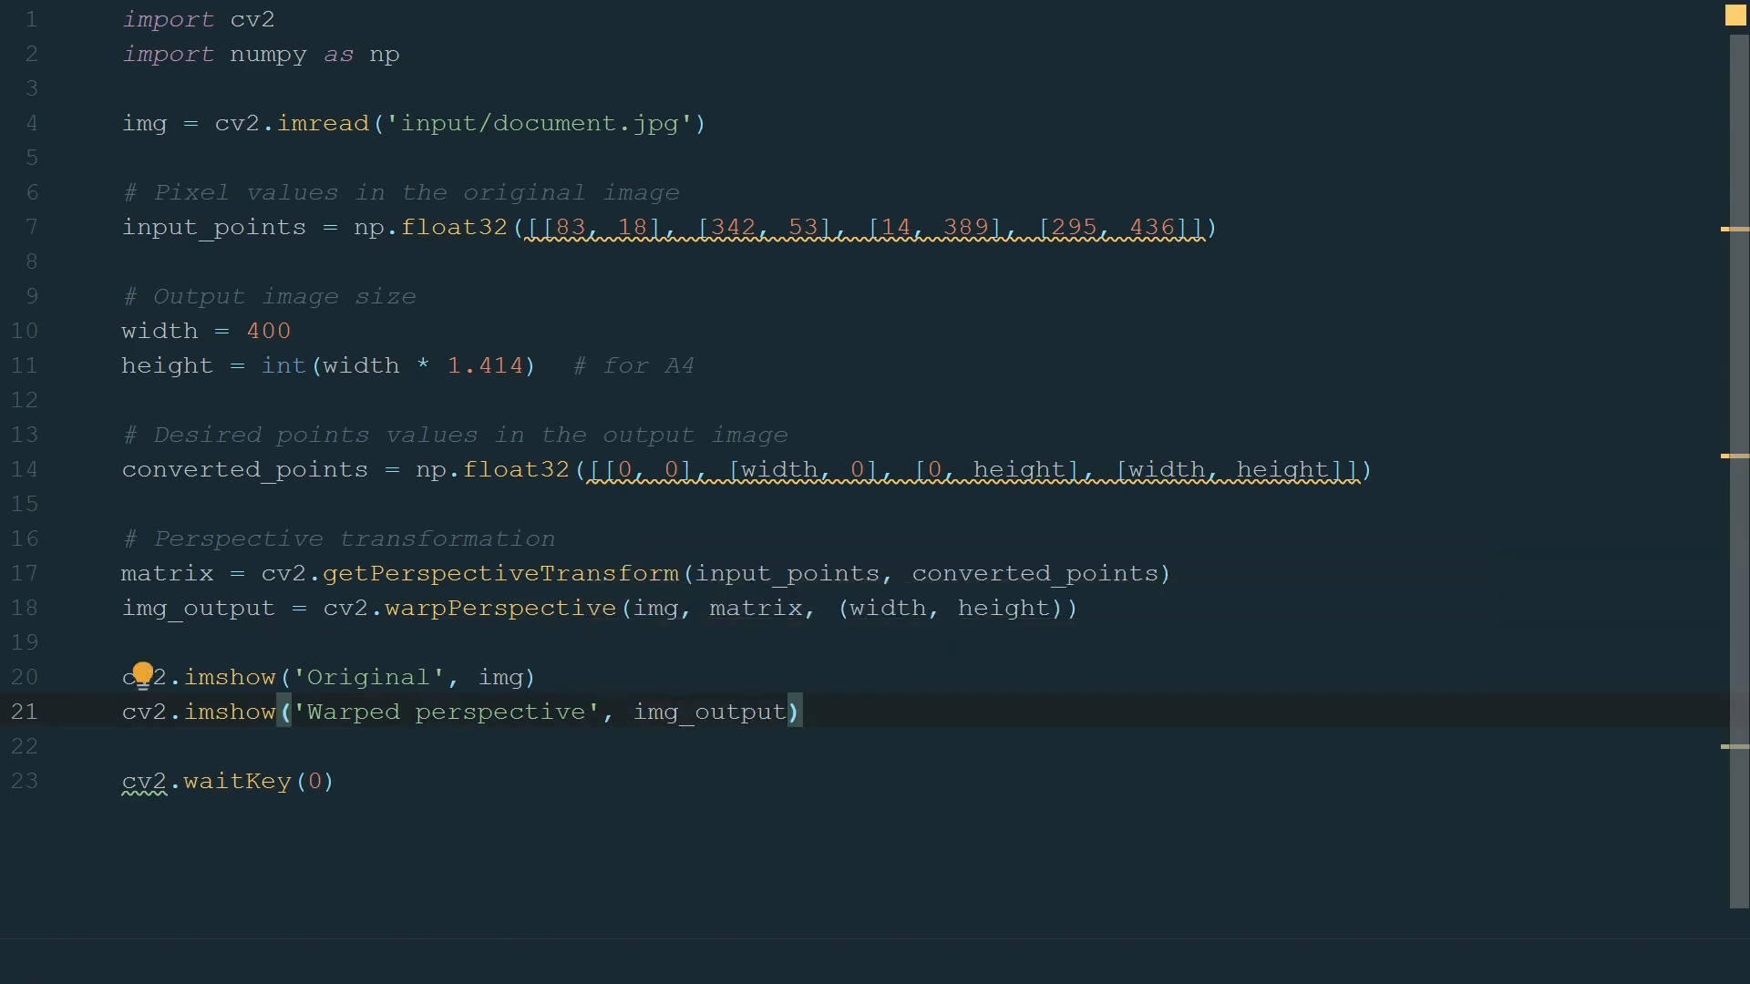
Run the script and place the Warped perspective window beside the Original one.
left_click(29, 655)
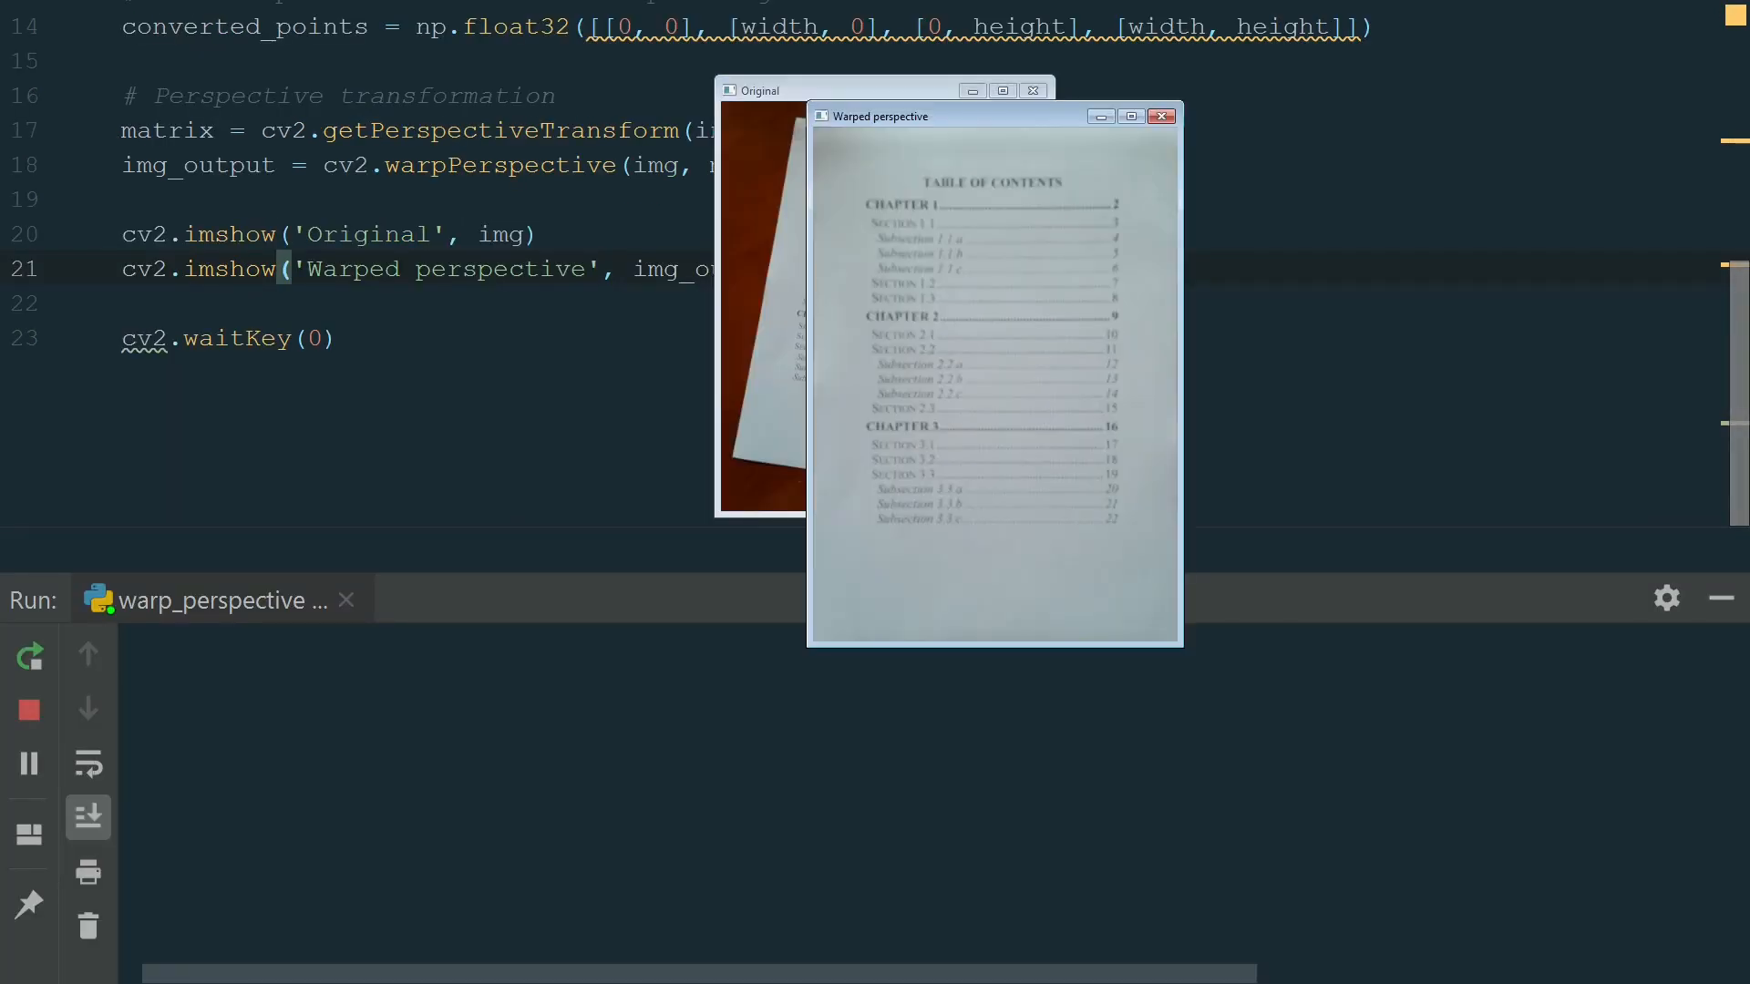
left_click_drag(893, 116, 992, 115)
type("# cv2.imwrite('output/document.jpg', img_output)")
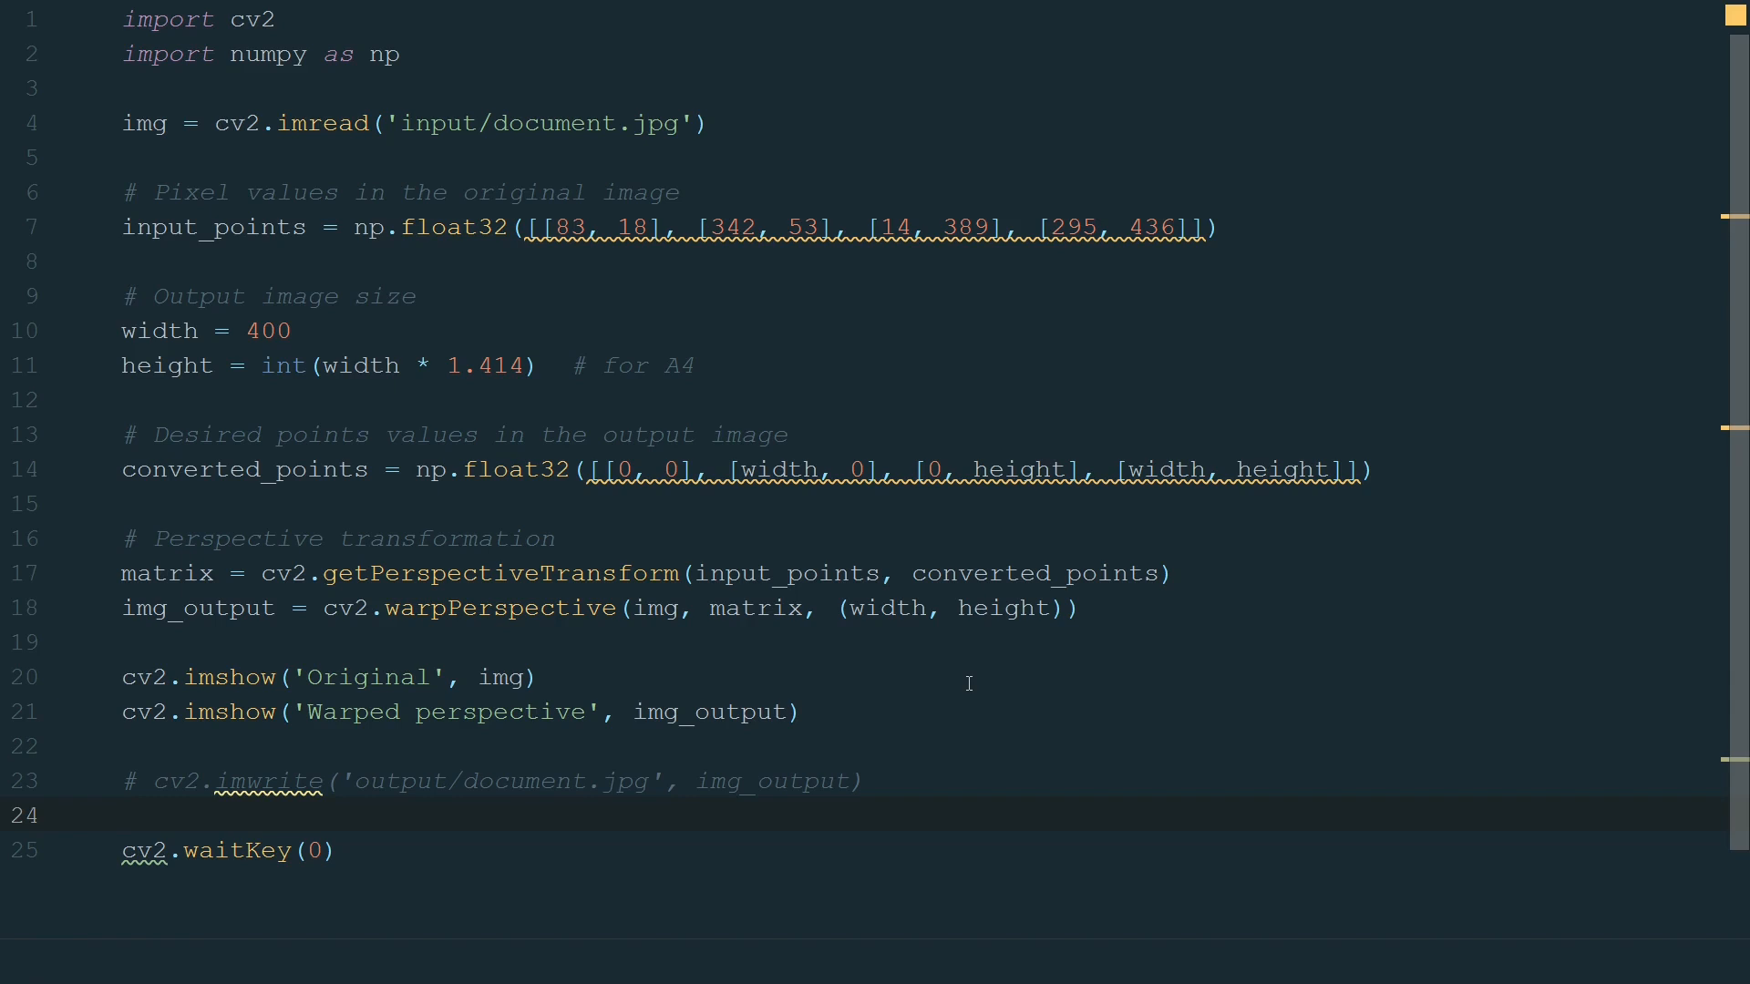
Remove the input_points, width and height lines and comment out the warp, display and imwrite lines.
double_click(251, 19)
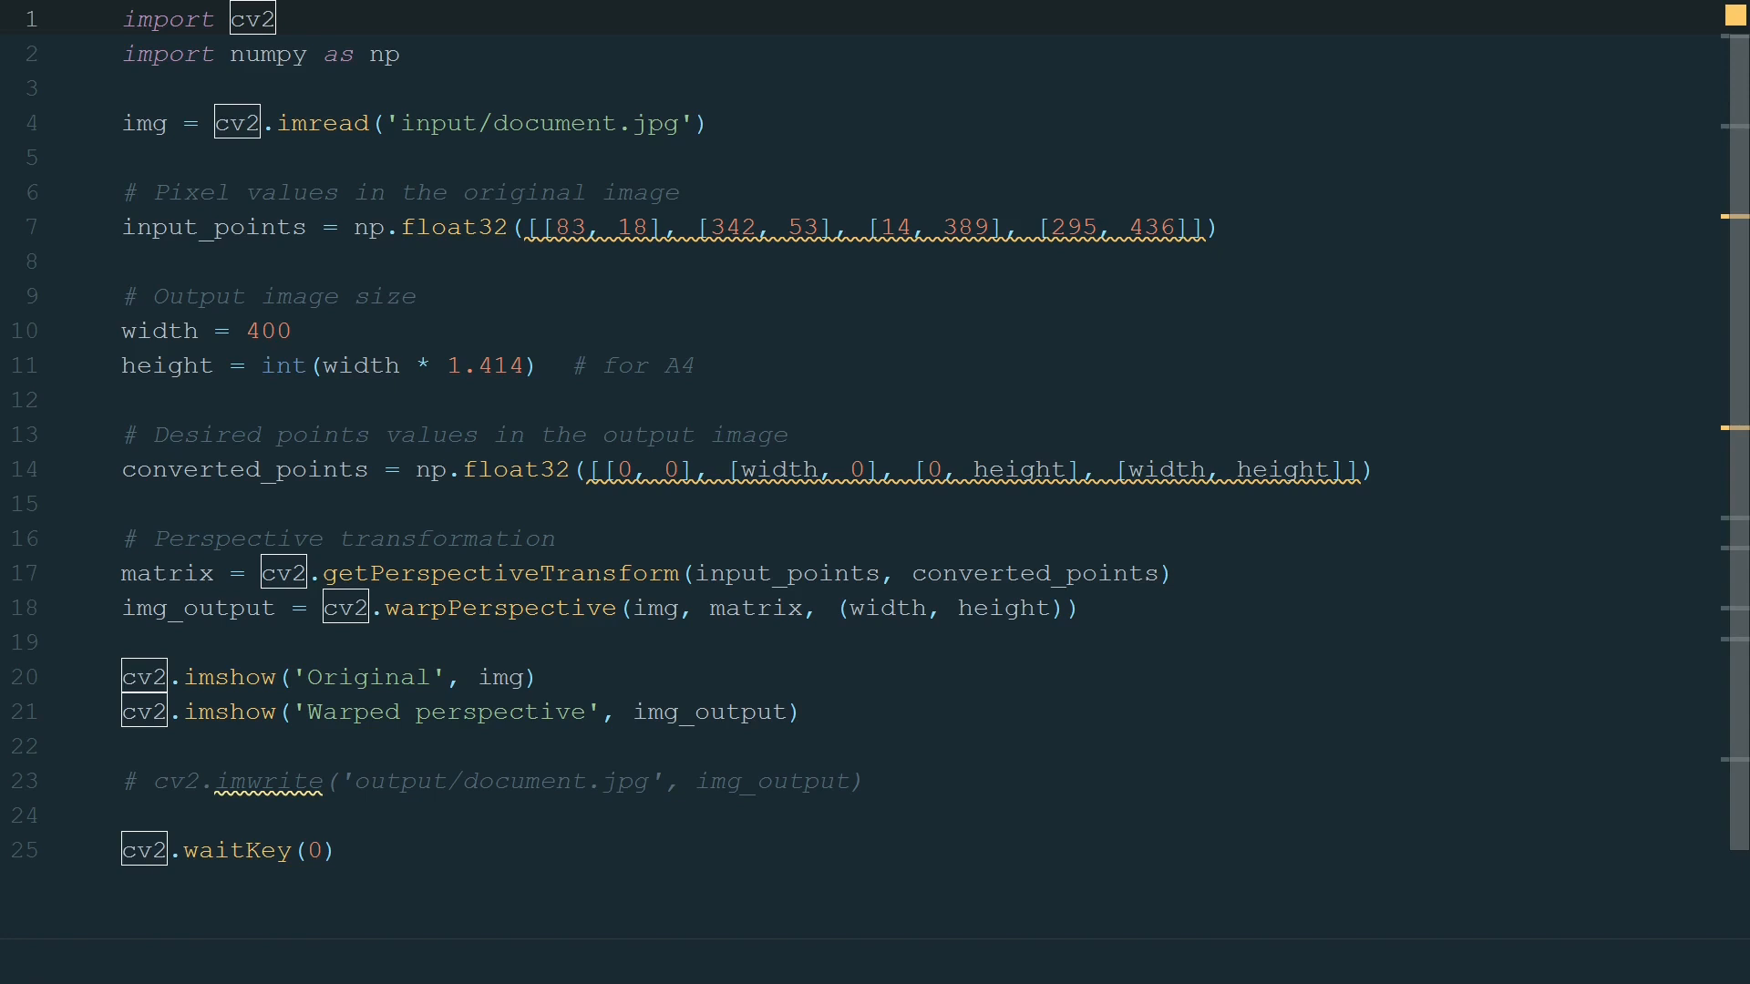
double_click(212, 227)
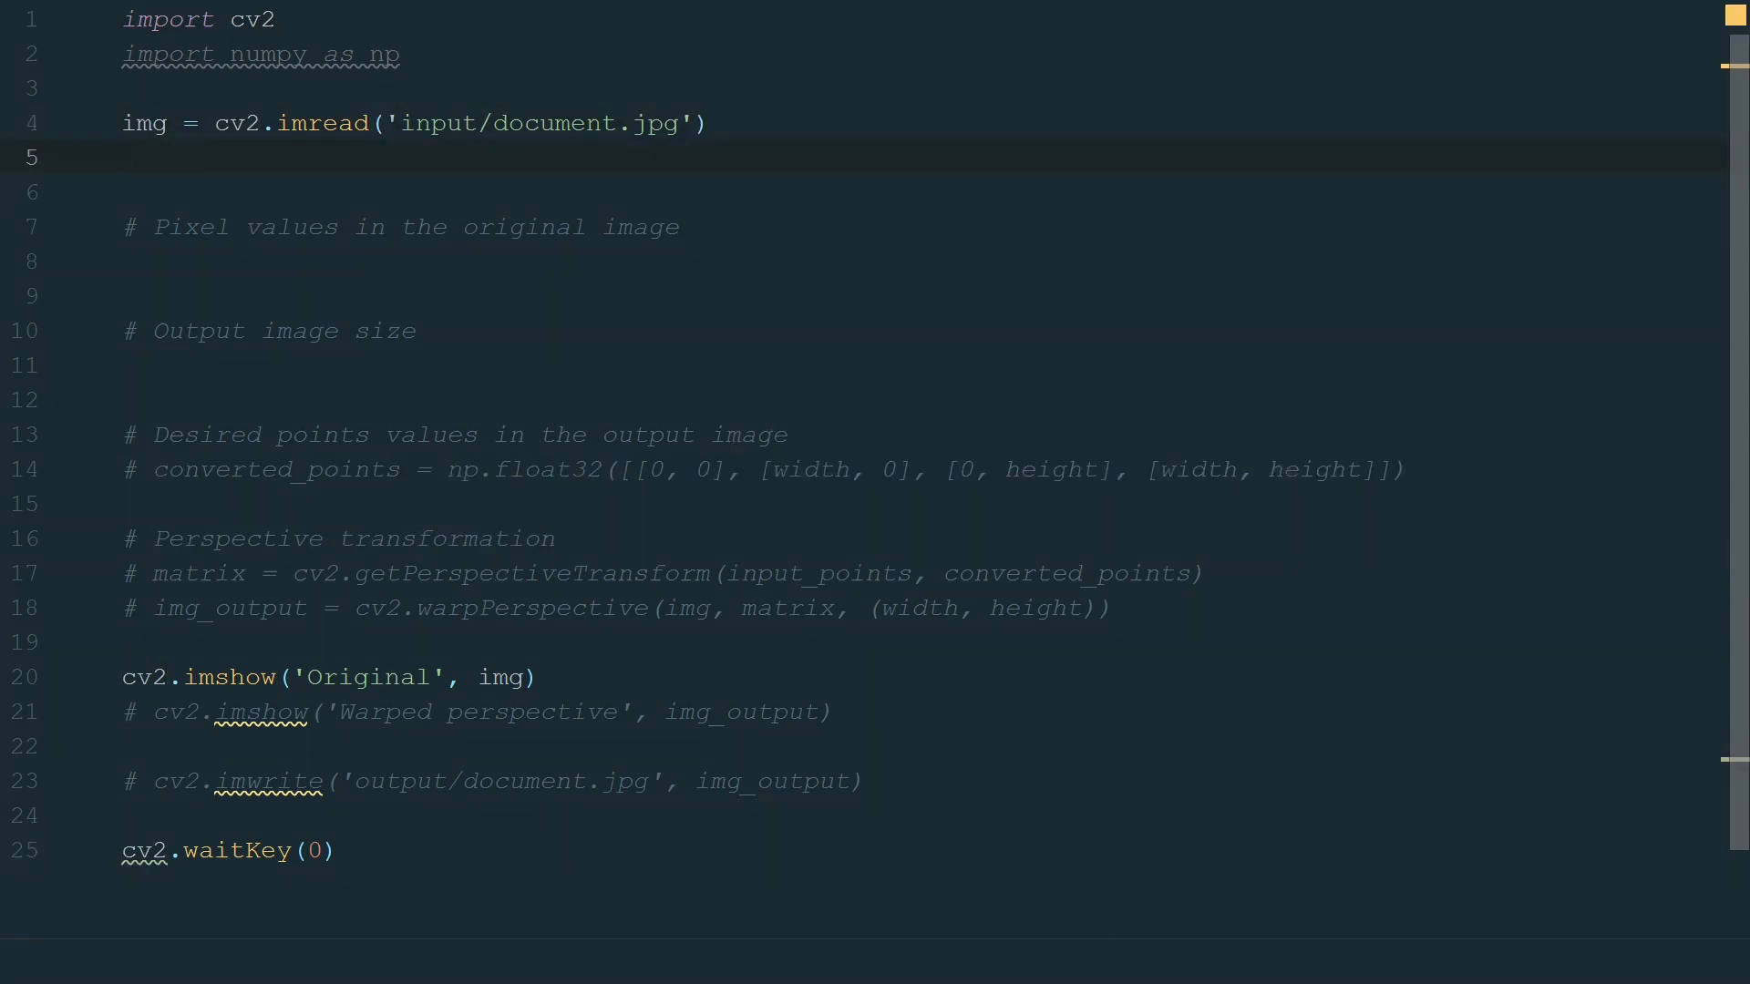
Keep img_original = img.copy() and convert to gray with cv2.cvtColor(img, cv2.COLOR_BGR2GRAY).
type("i")
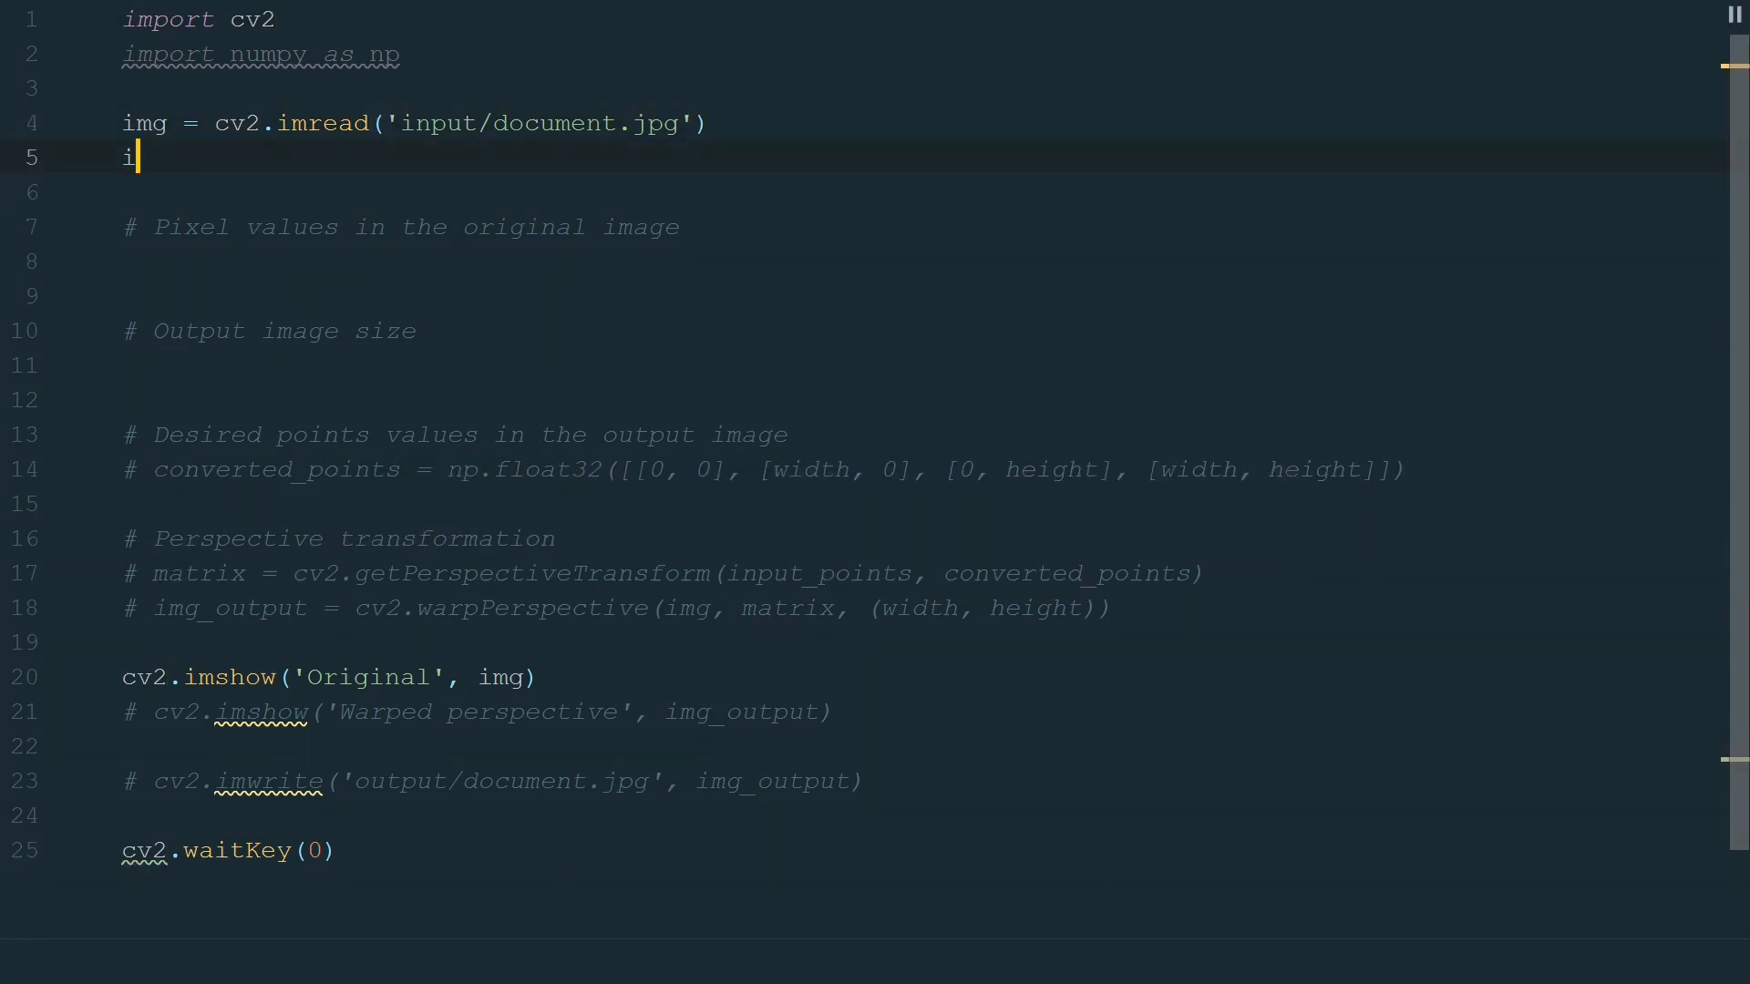
type("mg_original = img.copy()")
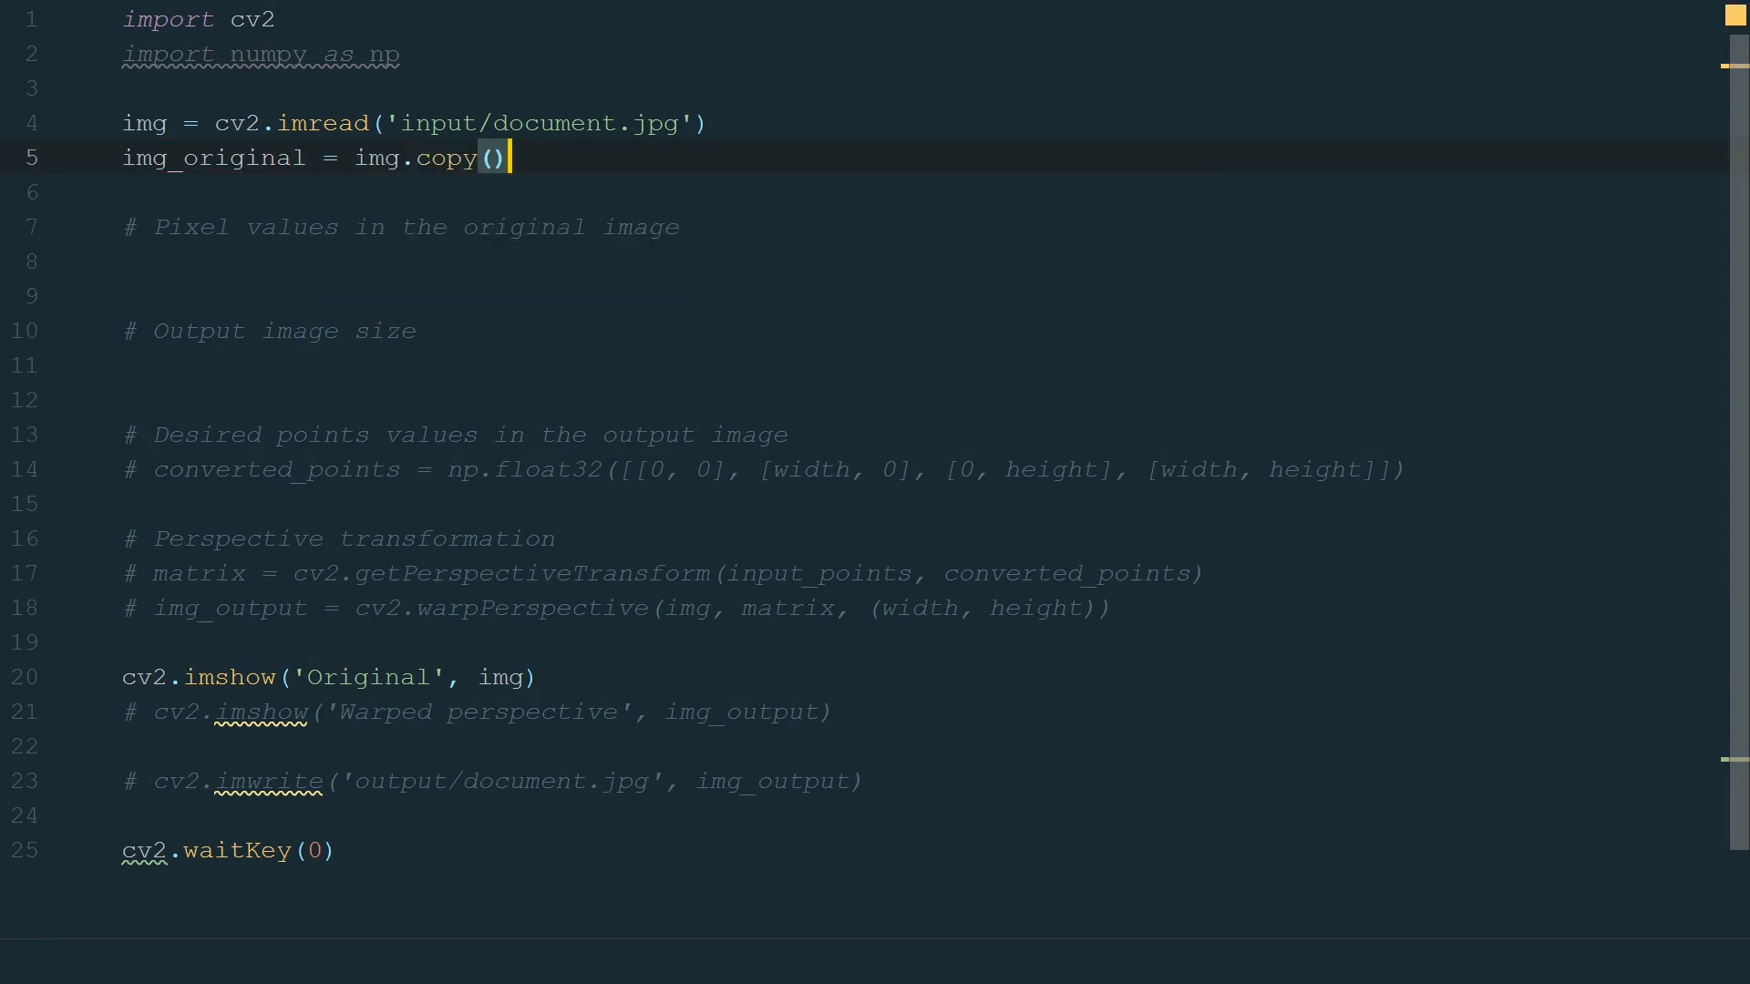
type("# Image modifica")
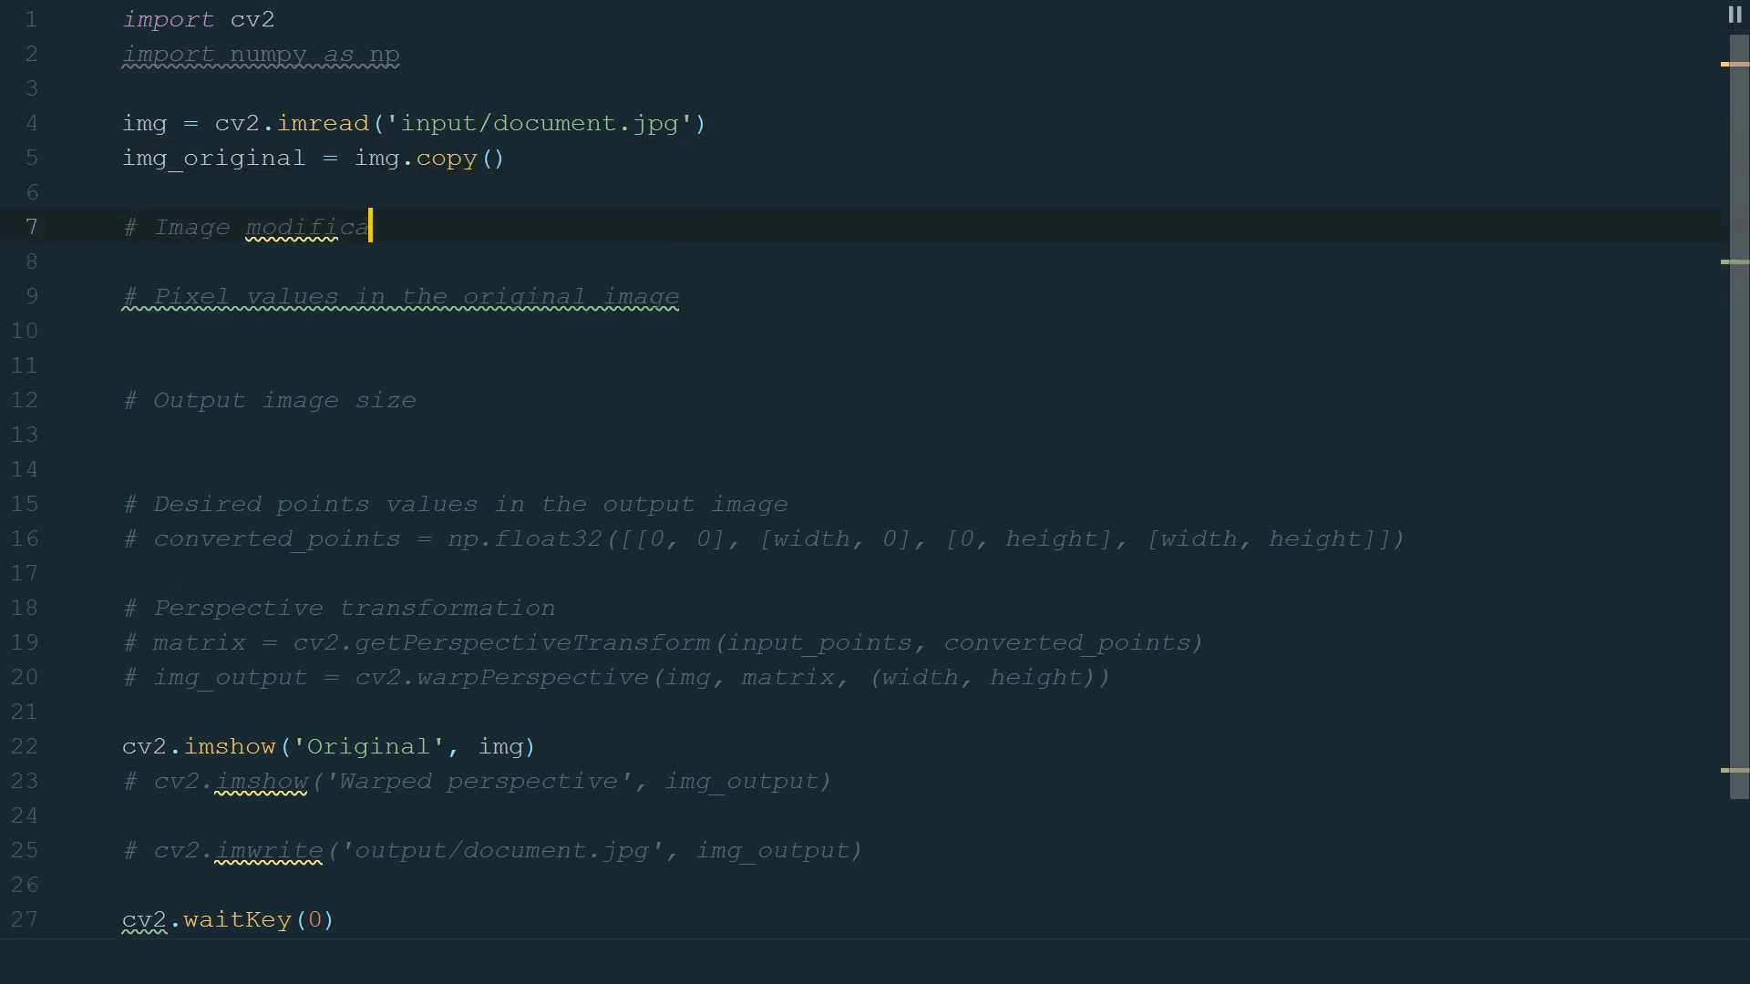
type("gray = cv2")
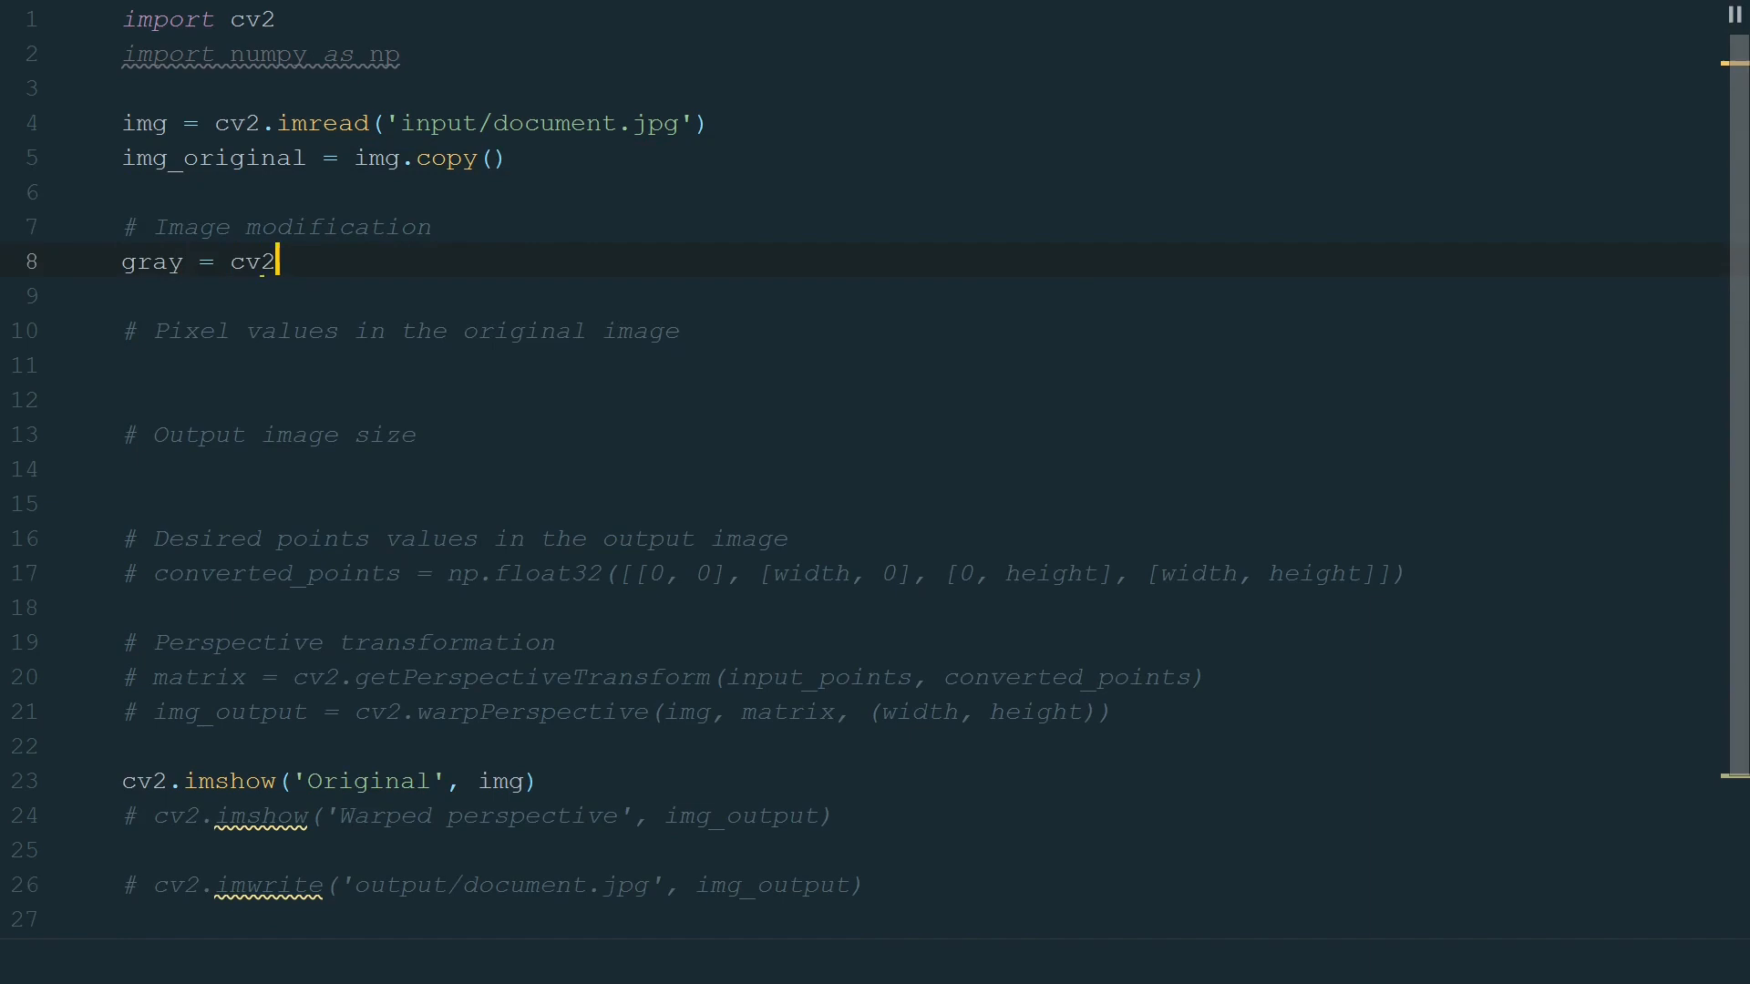
type(".cvtColor()")
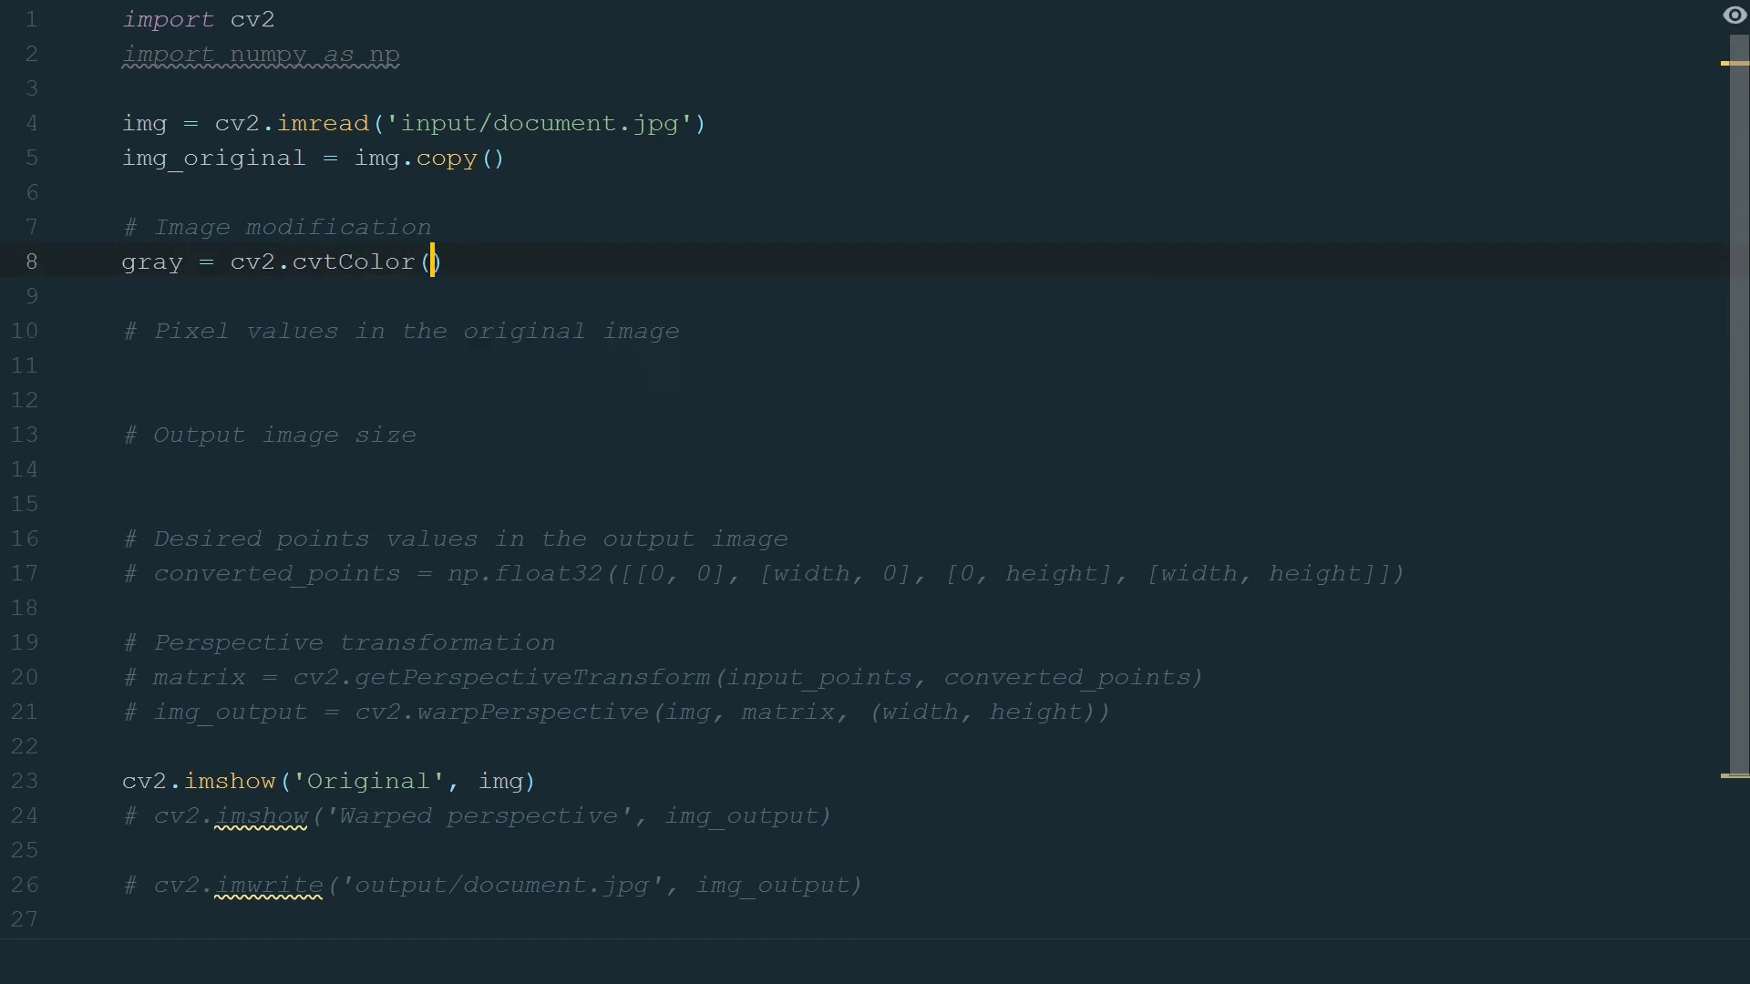
type("img, cv2.COLOR_B")
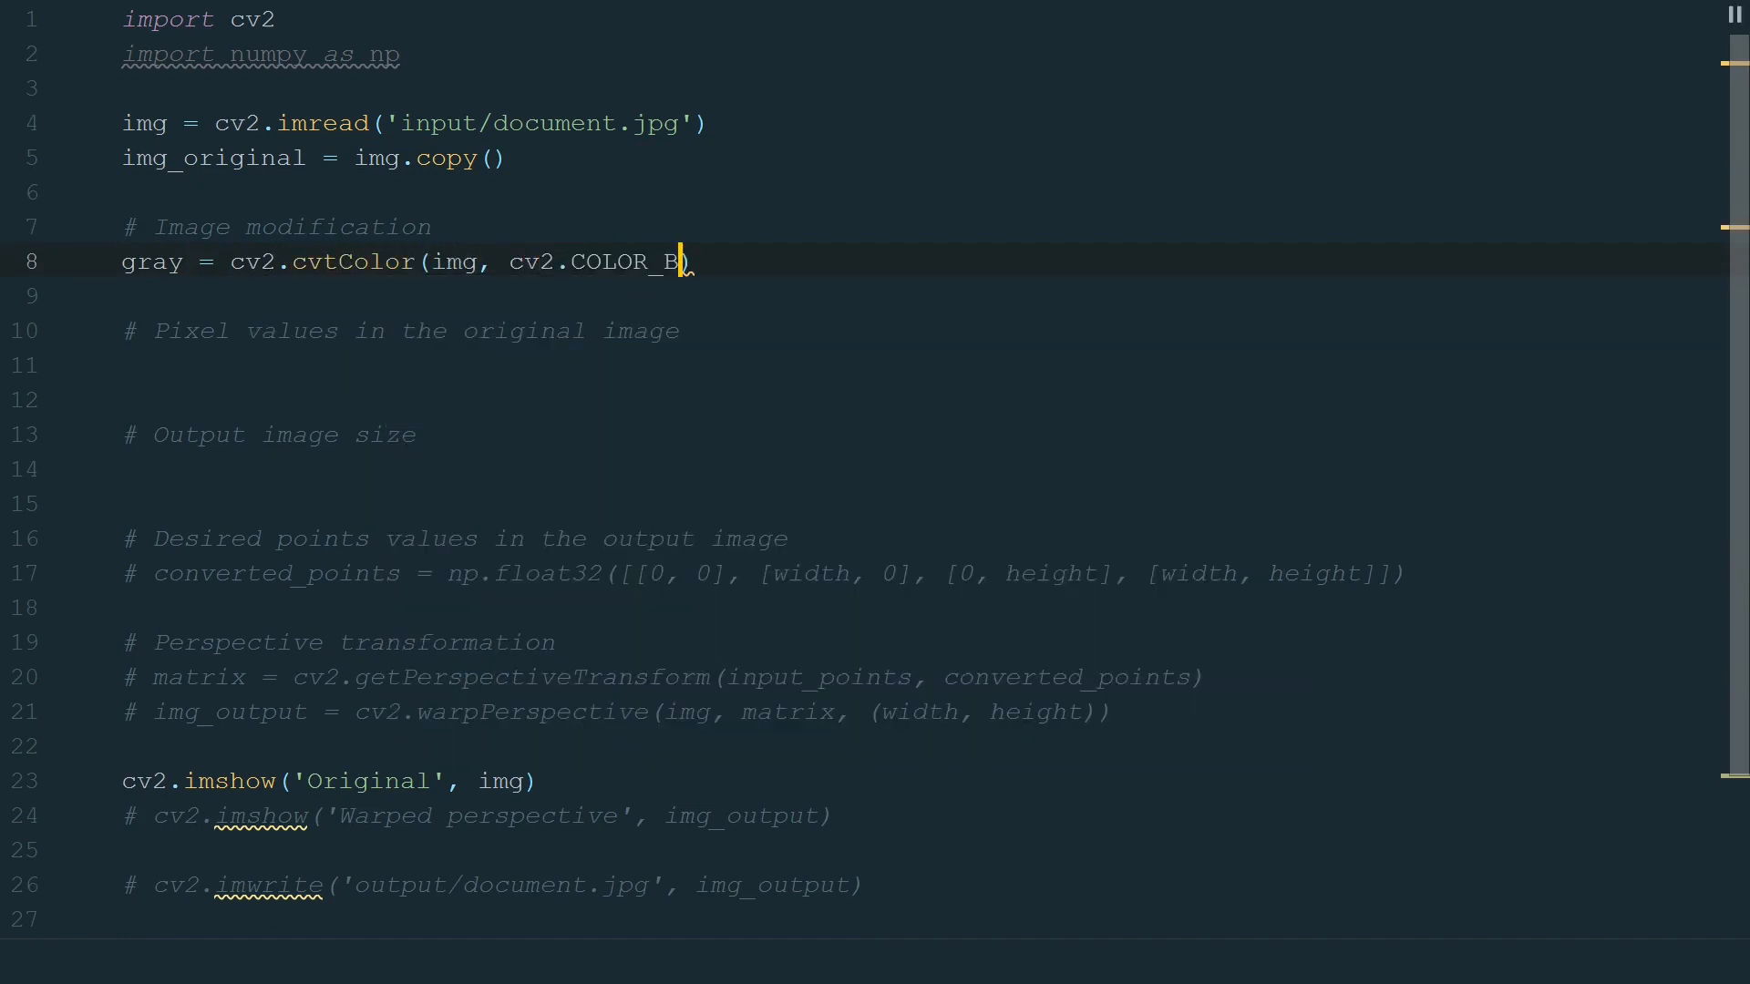
type("GR2GRAY)")
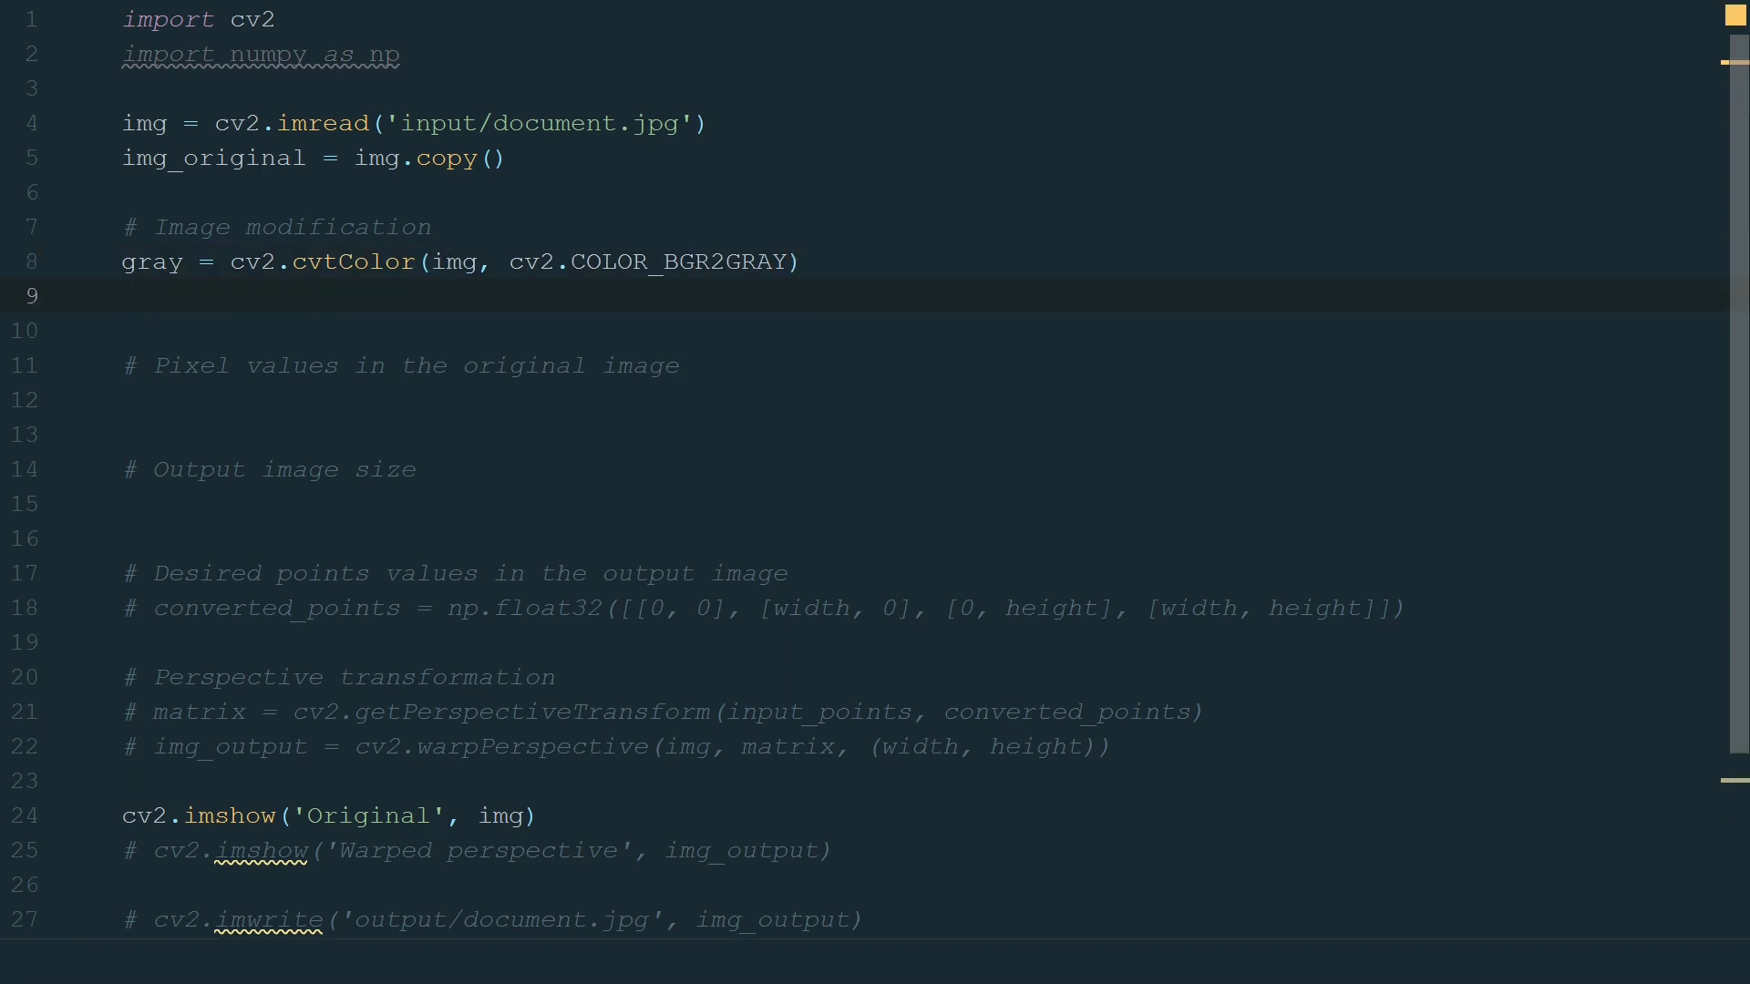
Smooth with cv2.bilateralFilter(gray, 20, 30, 30) and detect edges with edged = cv2.Canny(gray, 10, 20).
type("gray =")
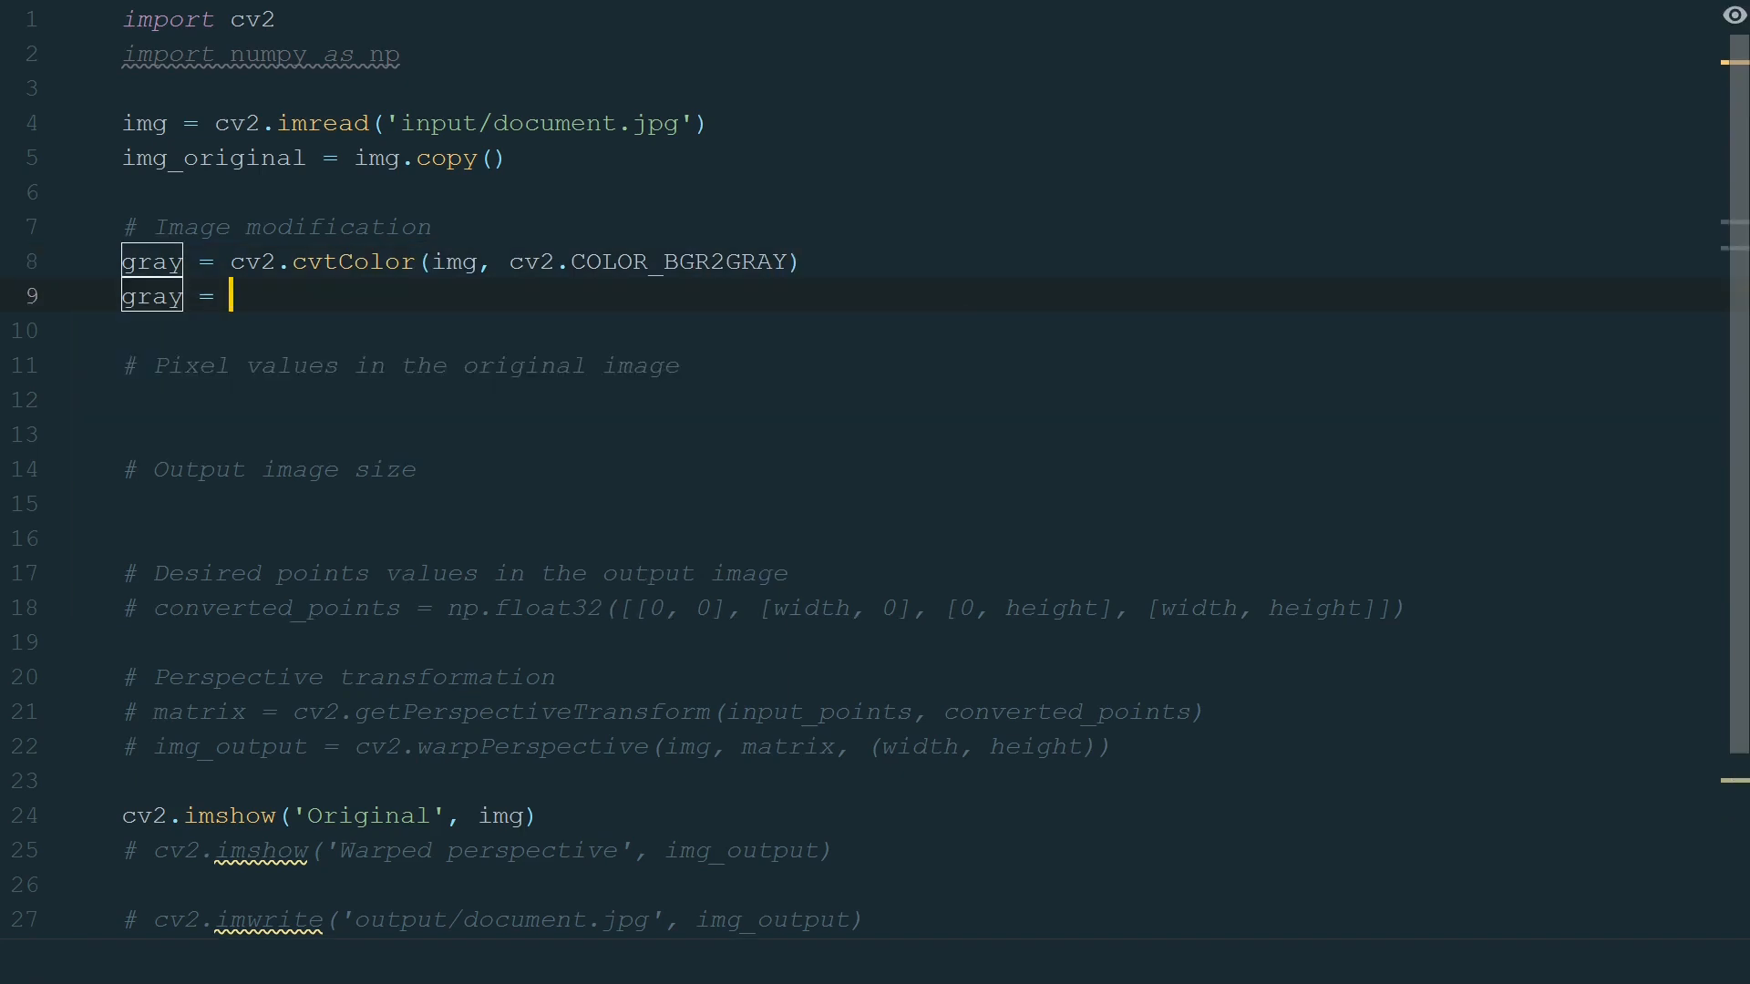
type("cv2.bilateralFilter")
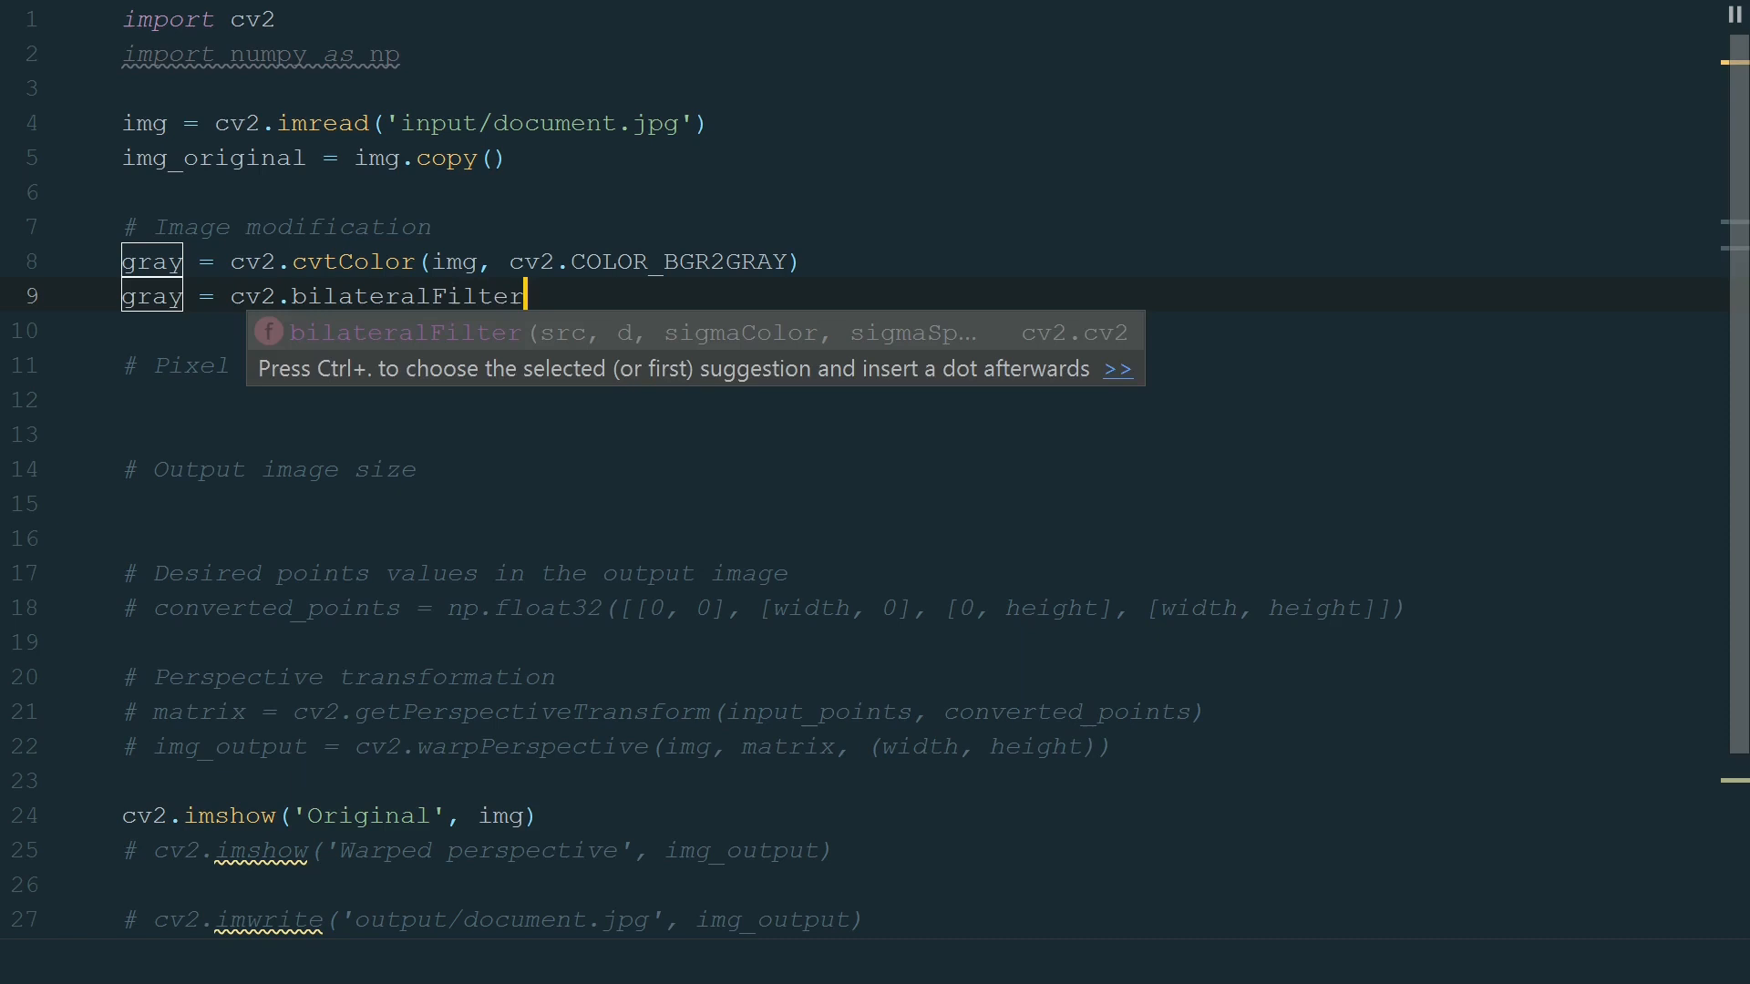
type("(gray)")
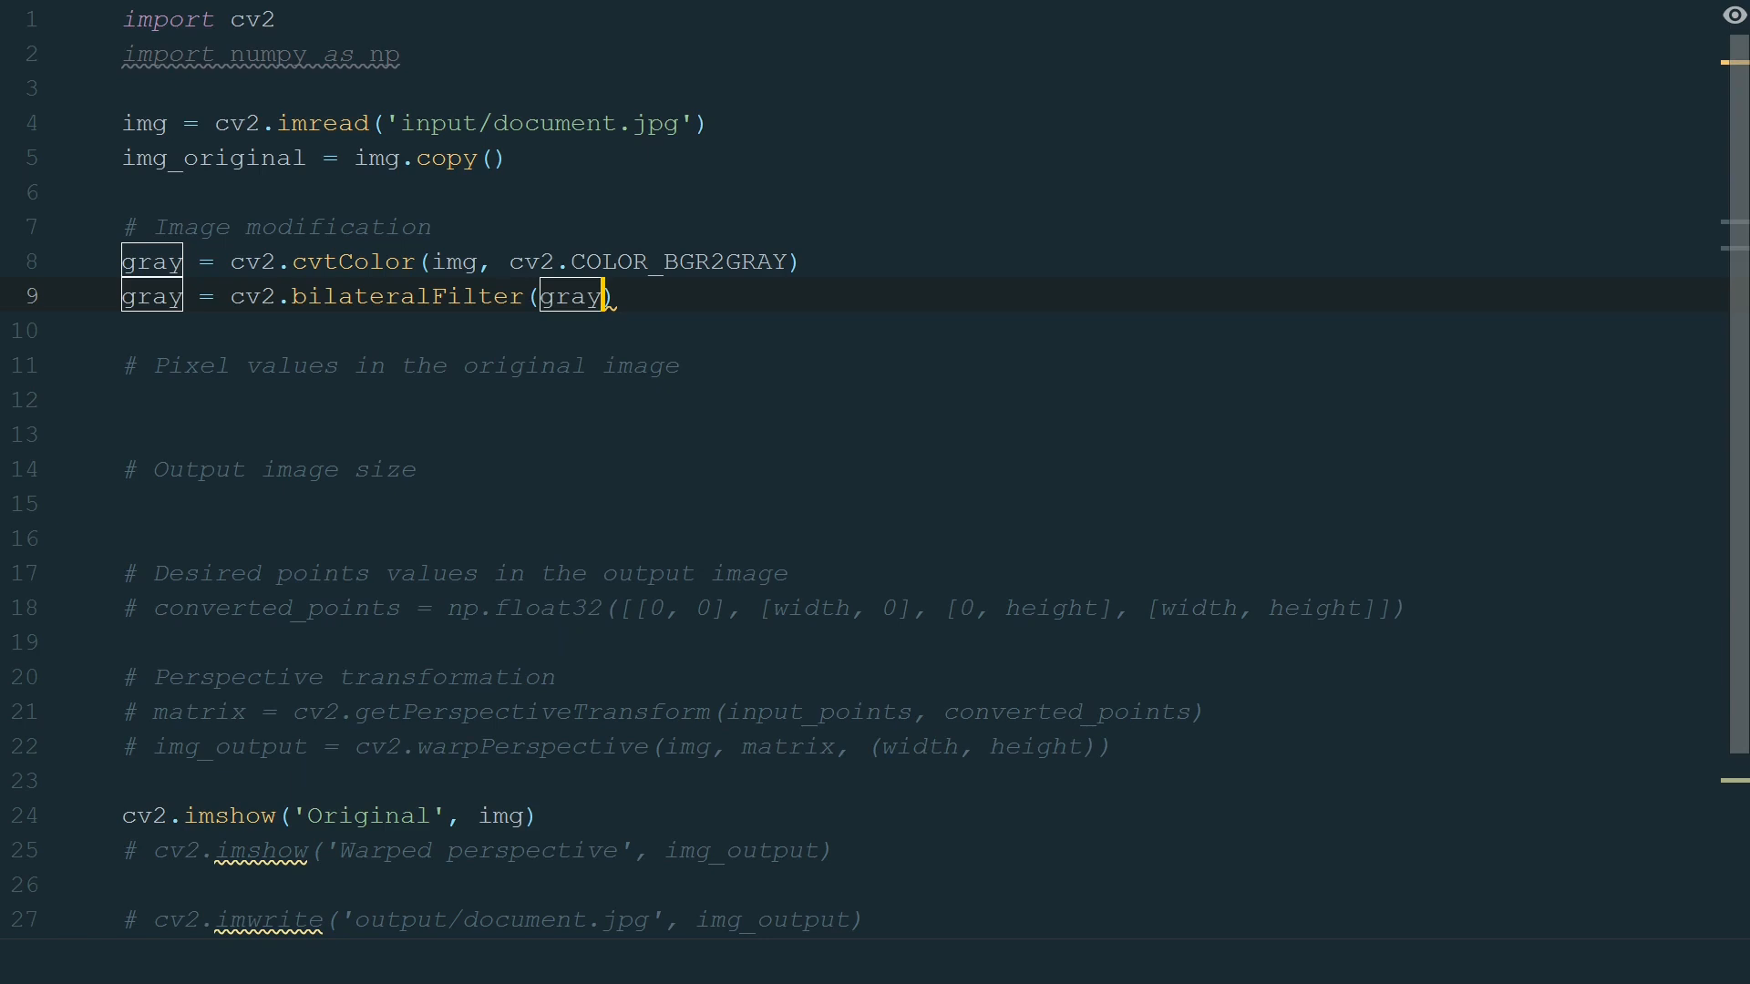
type(", 20,")
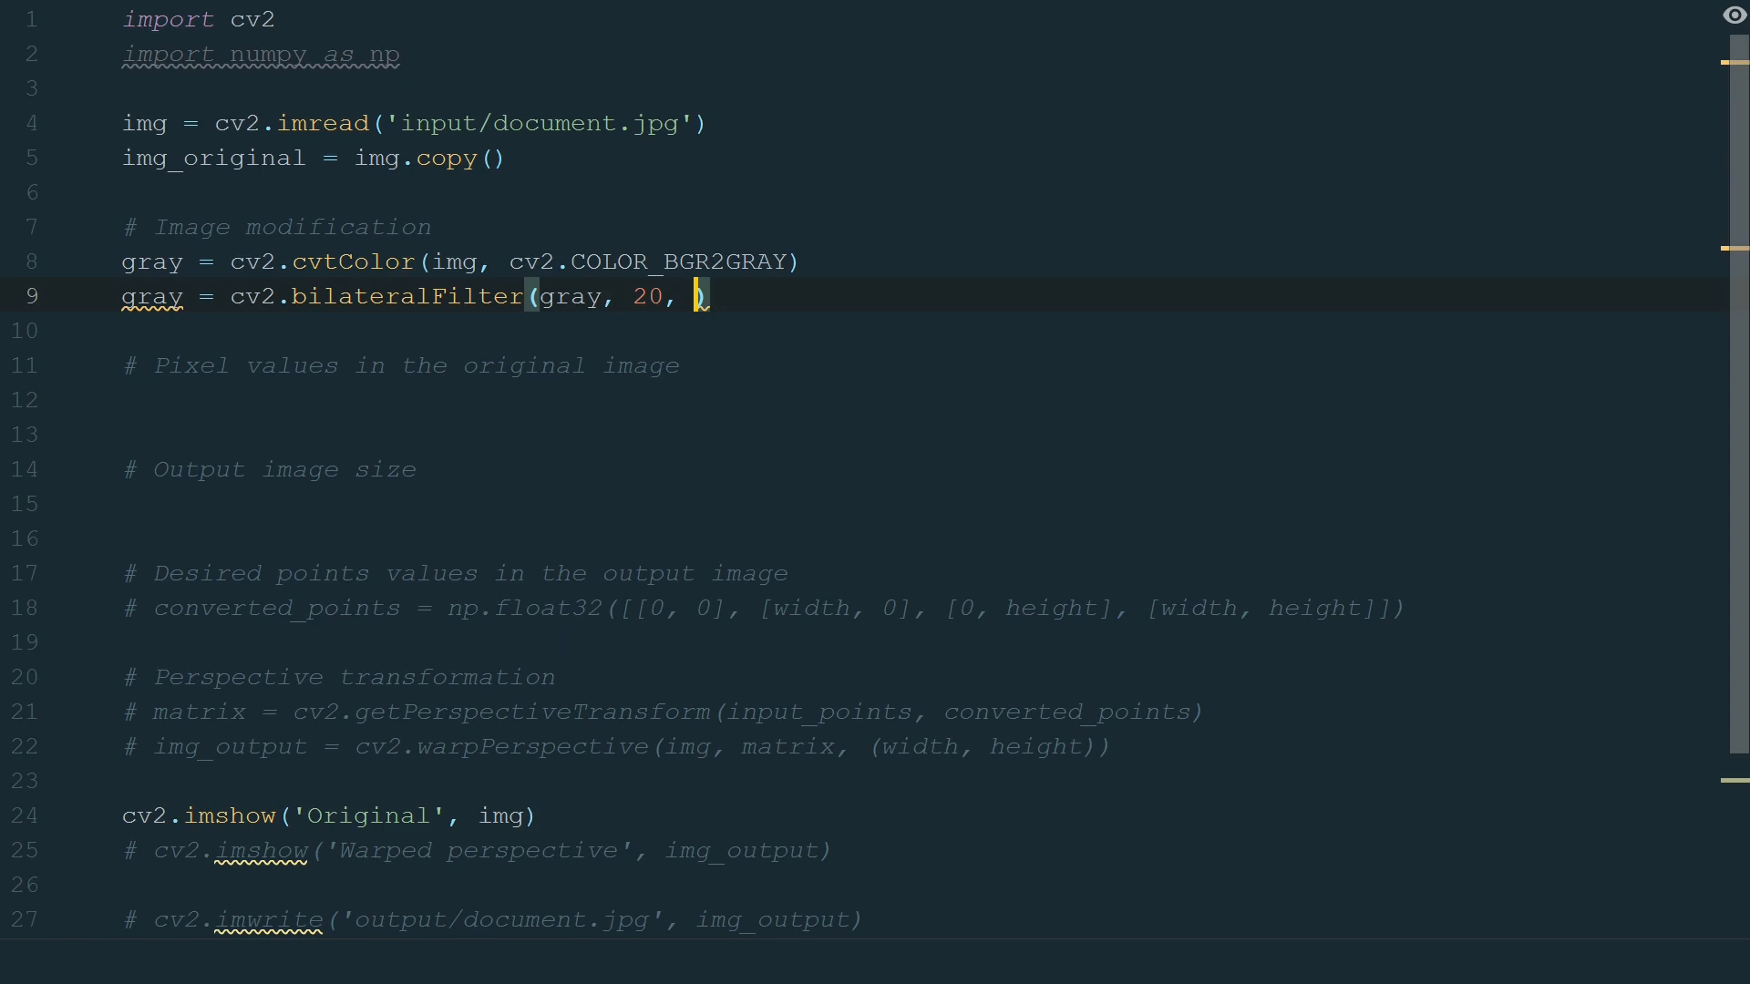
type("30, 30")
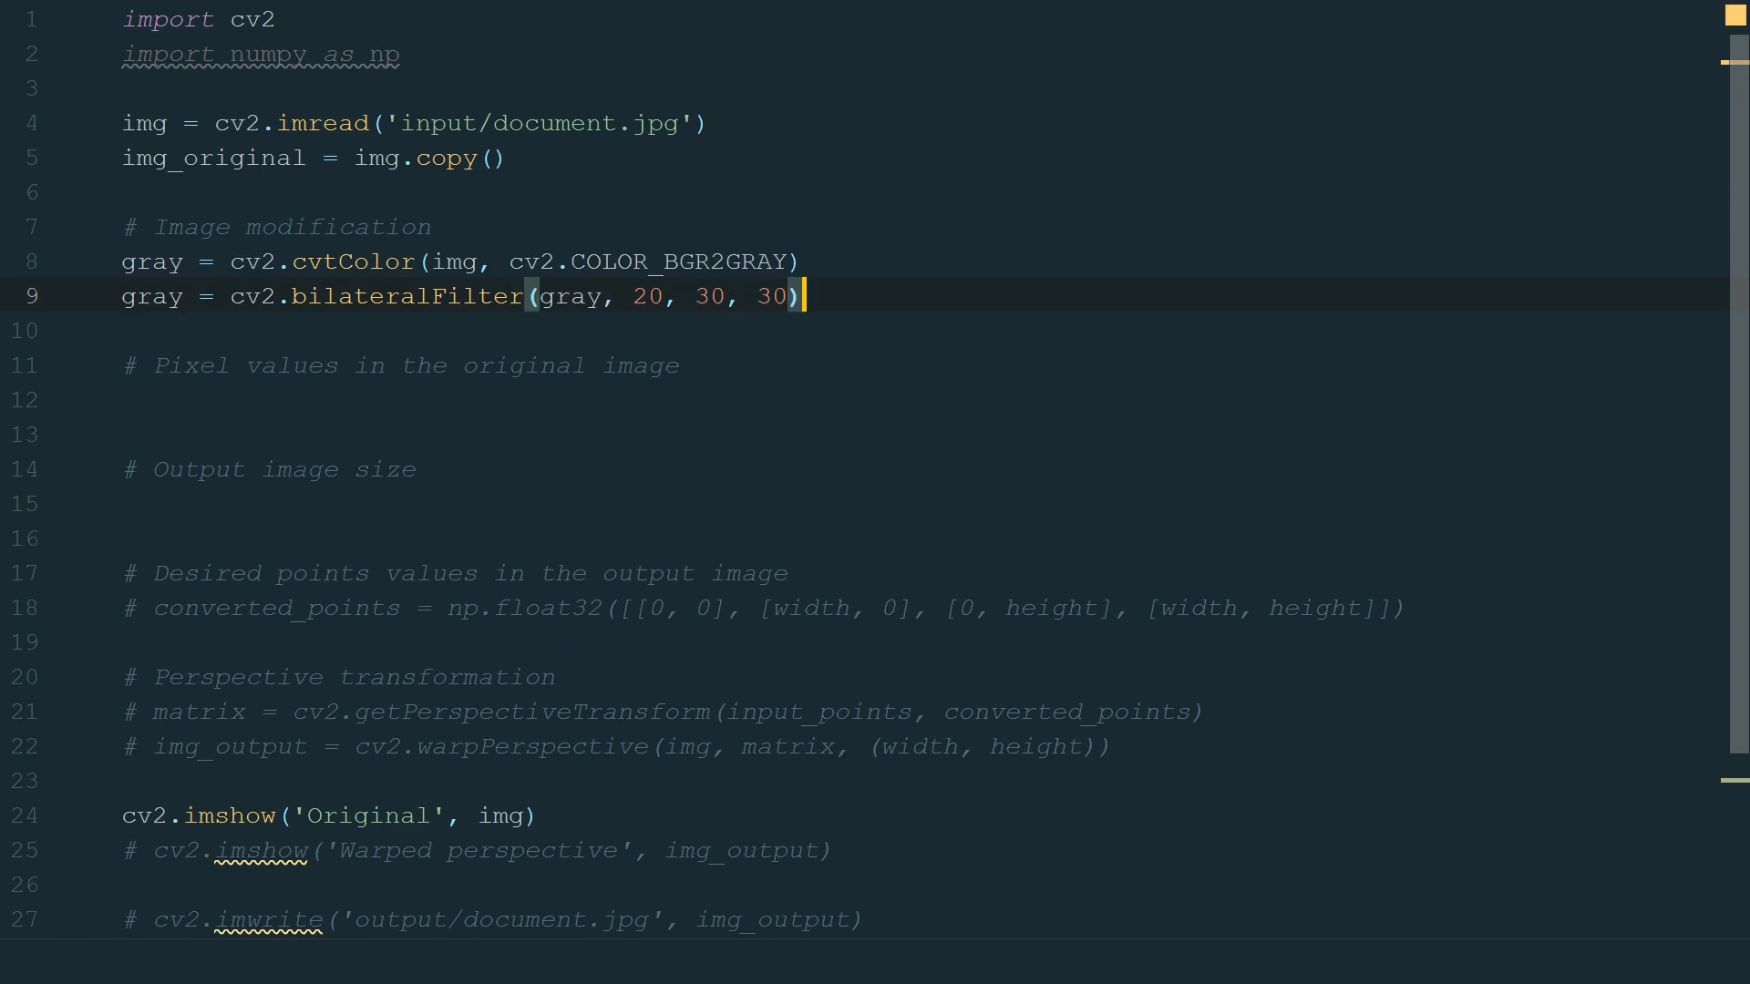
key("enter")
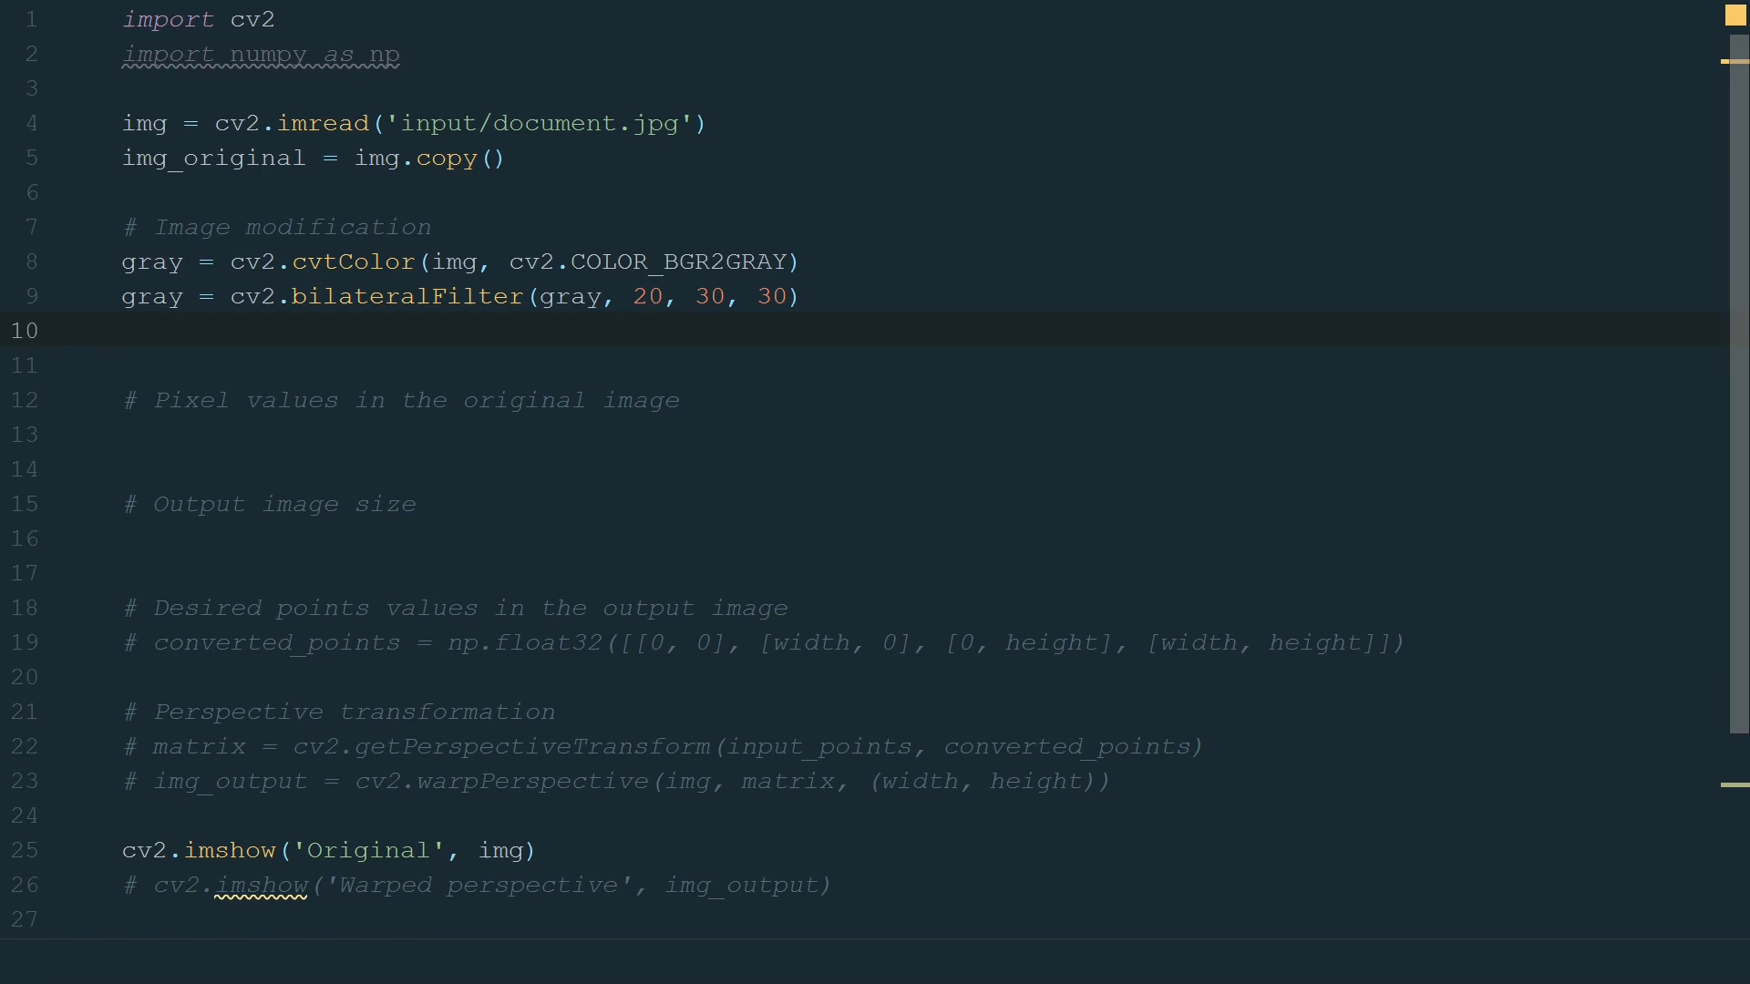
type("edged = cv2.Cann")
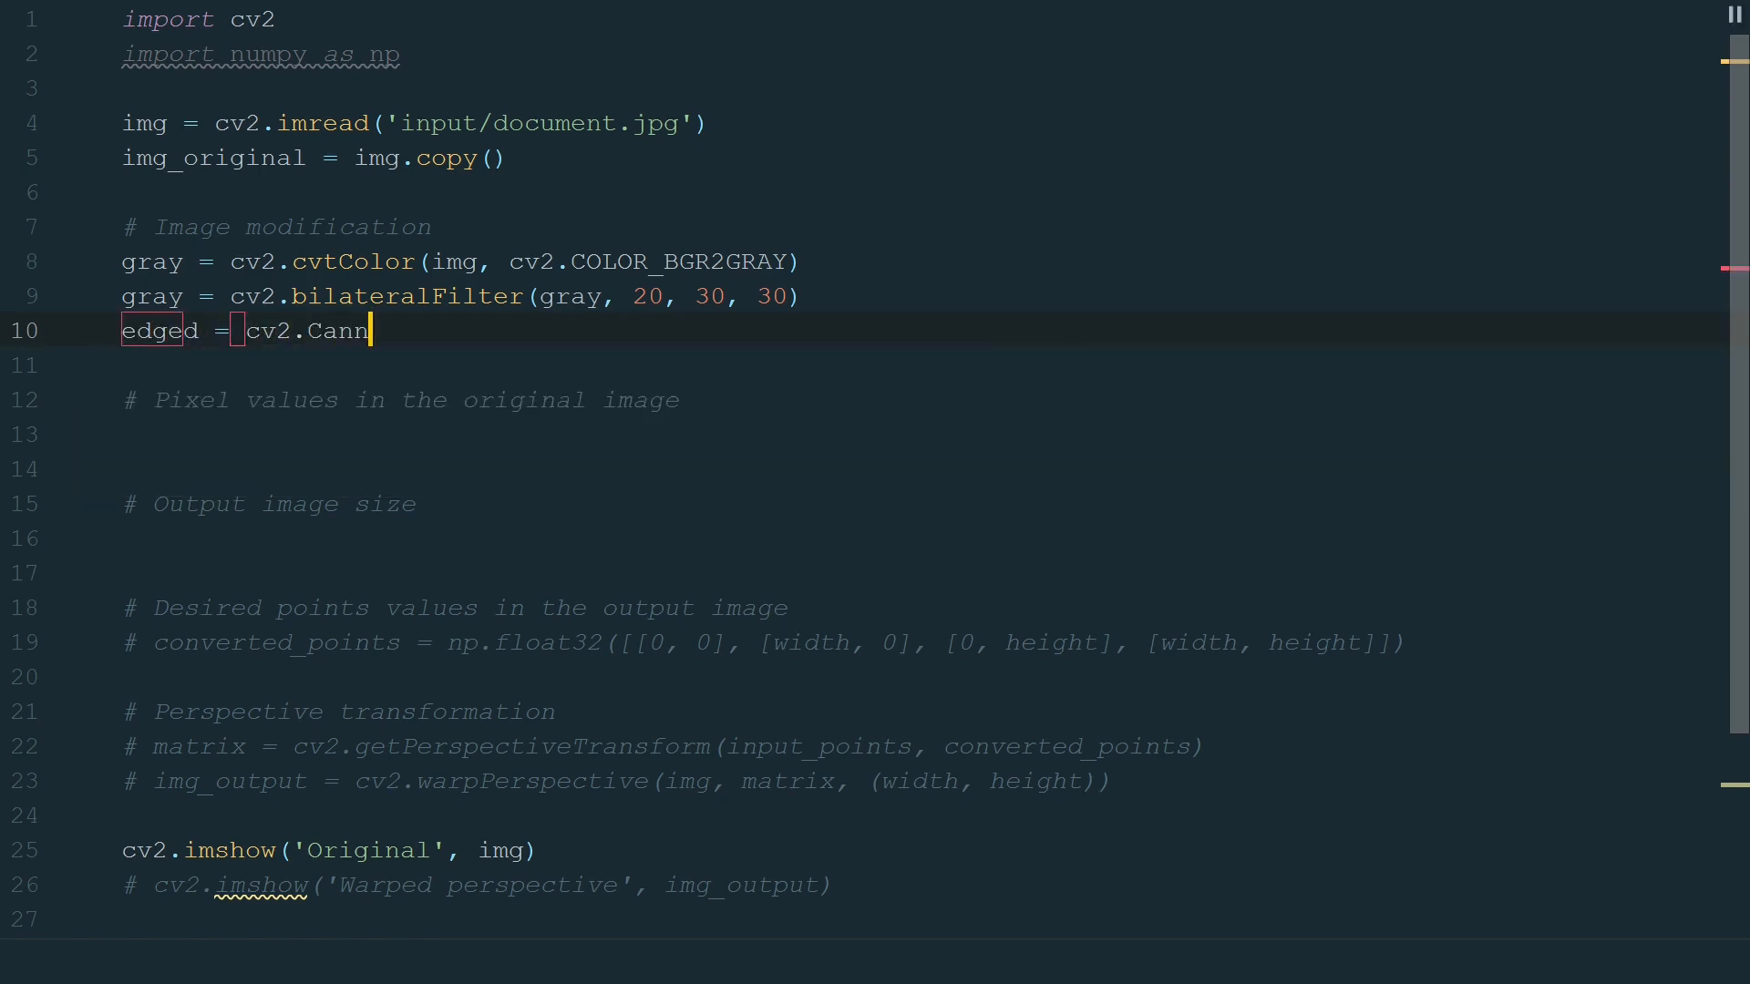
type("y(gray, 10, 20)")
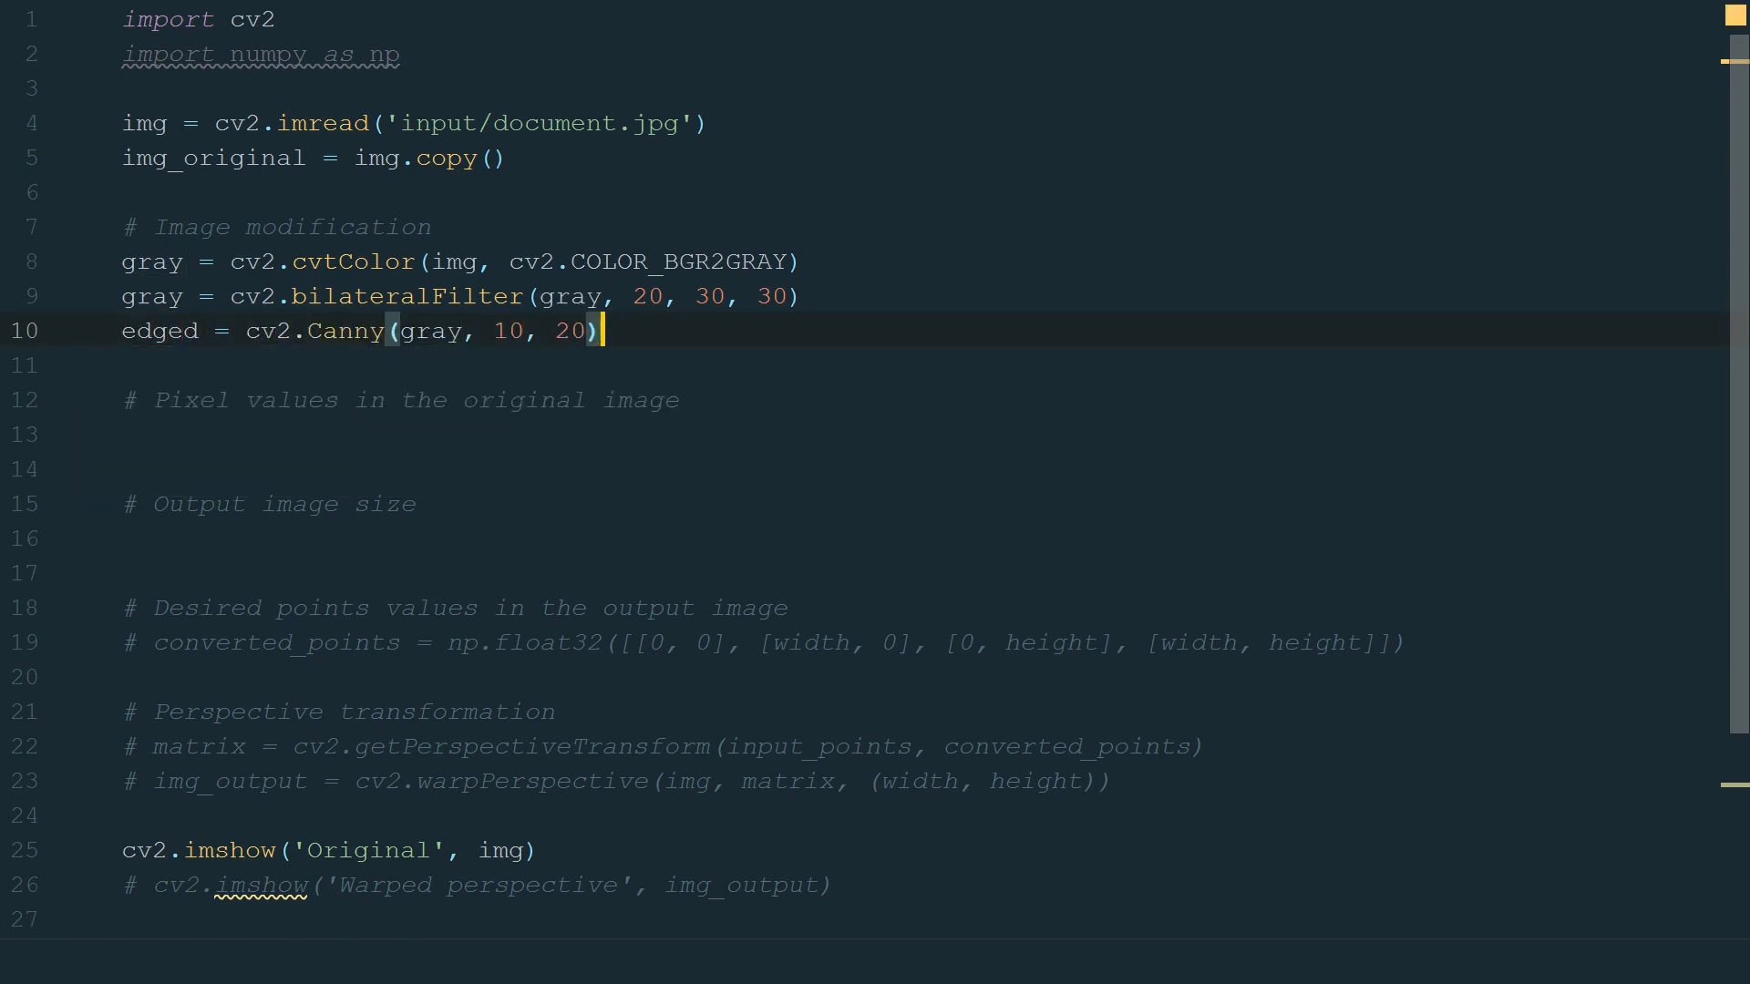
scroll("down", 3)
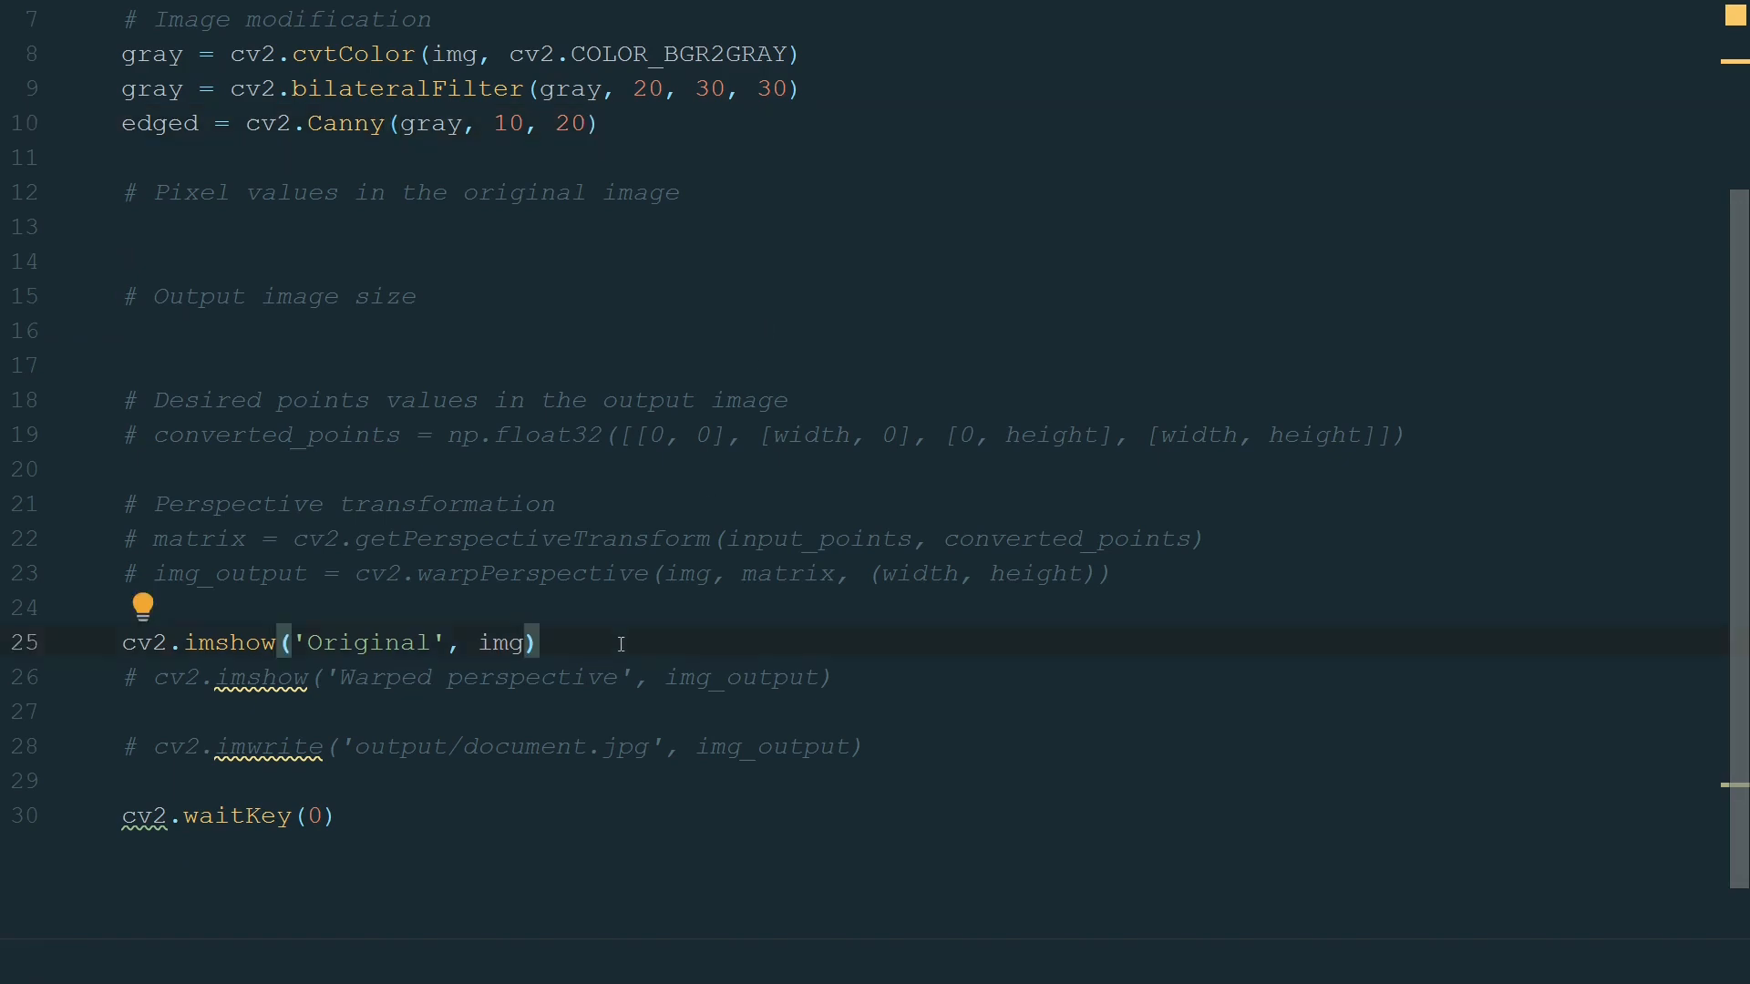
Add cv2.imshow('Gray', gray) and cv2.imshow('Edged', edged), then highlight cv2 usages at the top.
type("cv2.imshow('Gray', gray)")
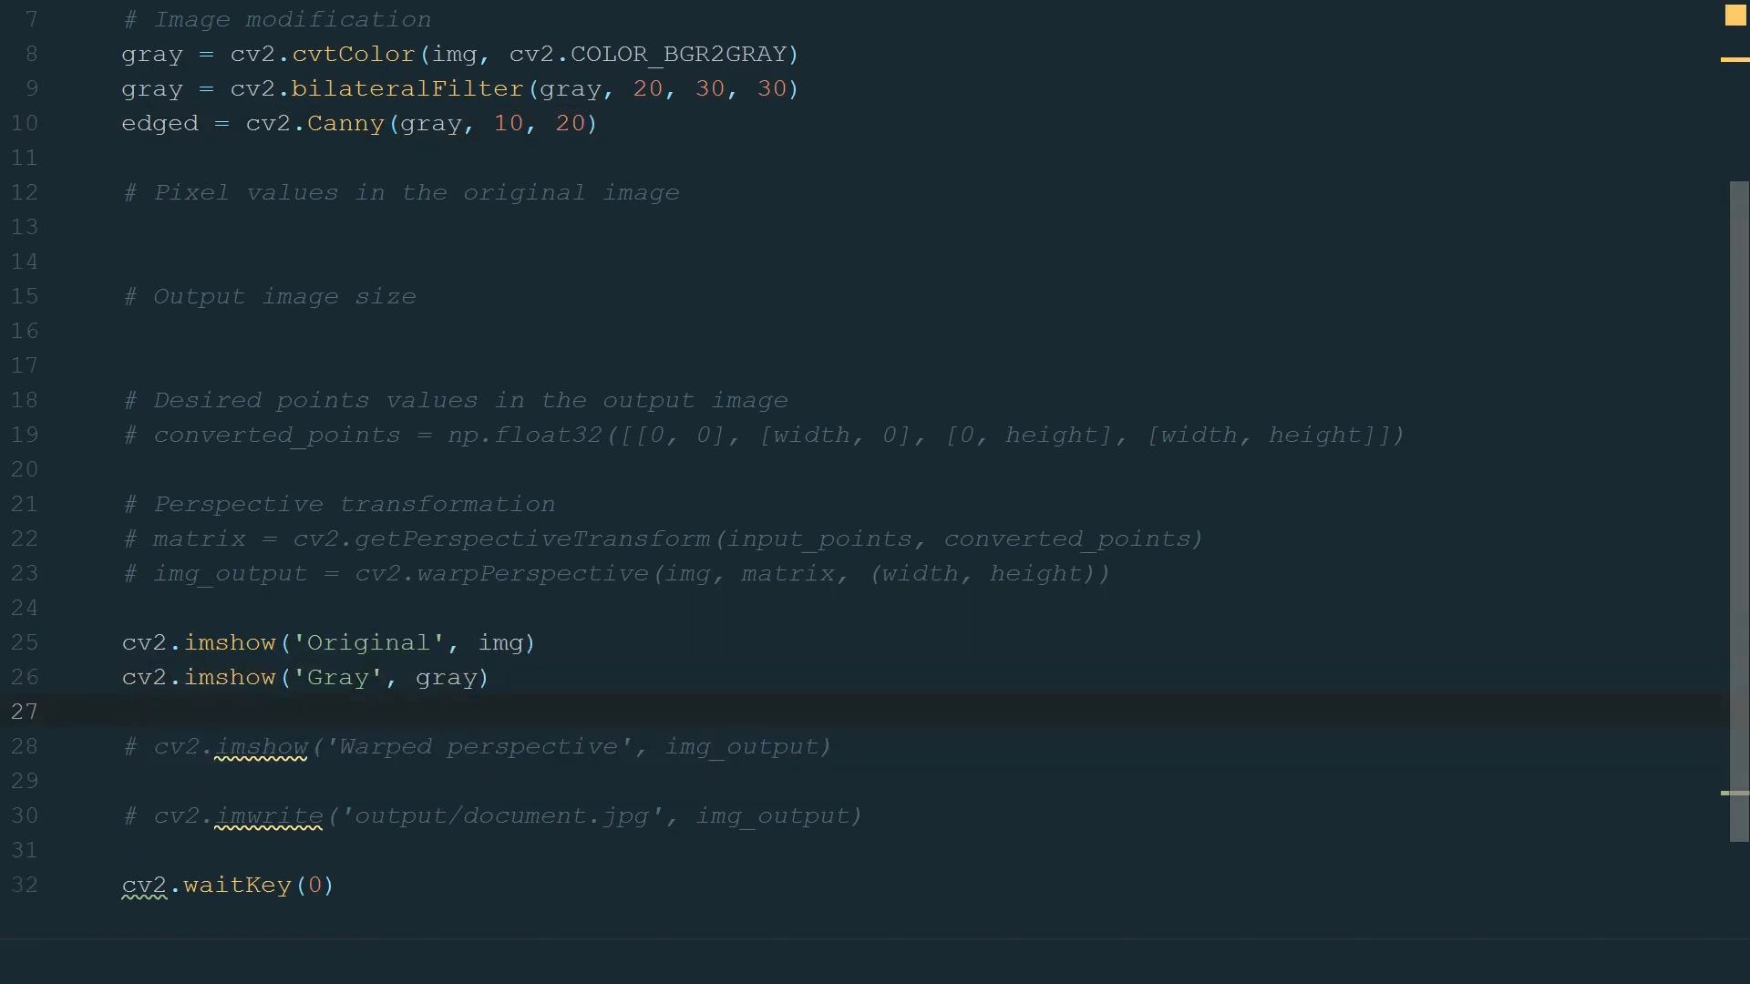
type("cv2.imshow('Edged', edged)")
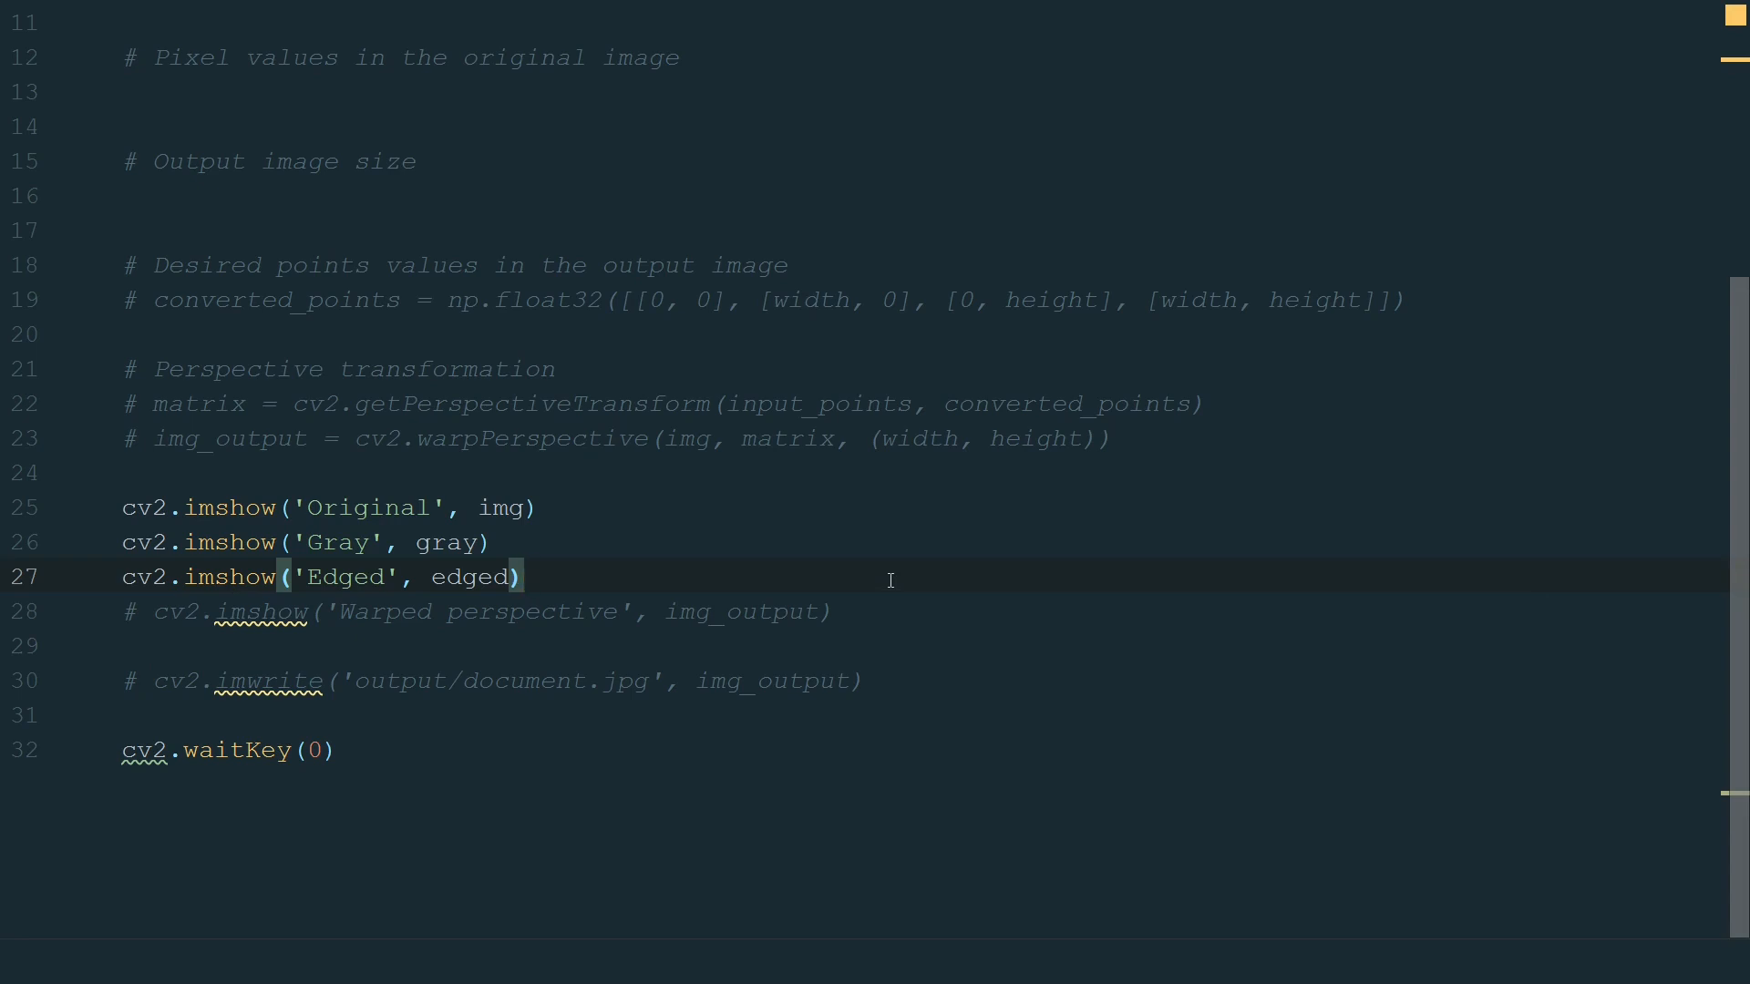
scroll("up", 3)
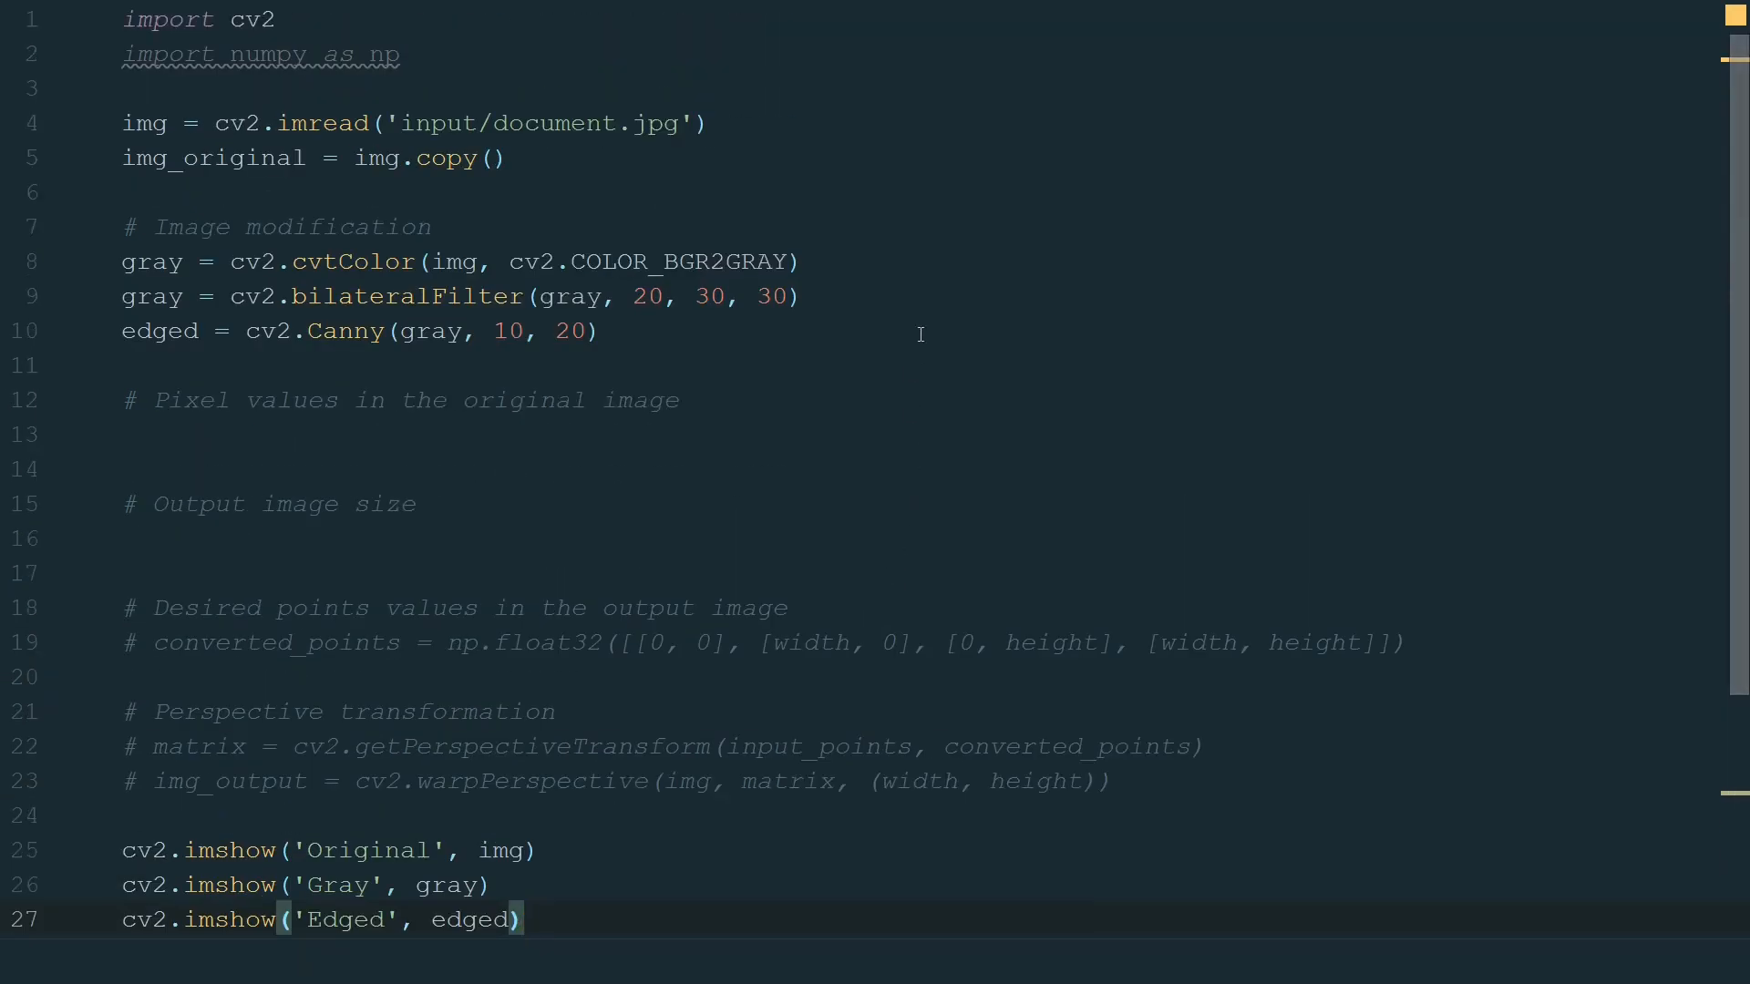
double_click(254, 20)
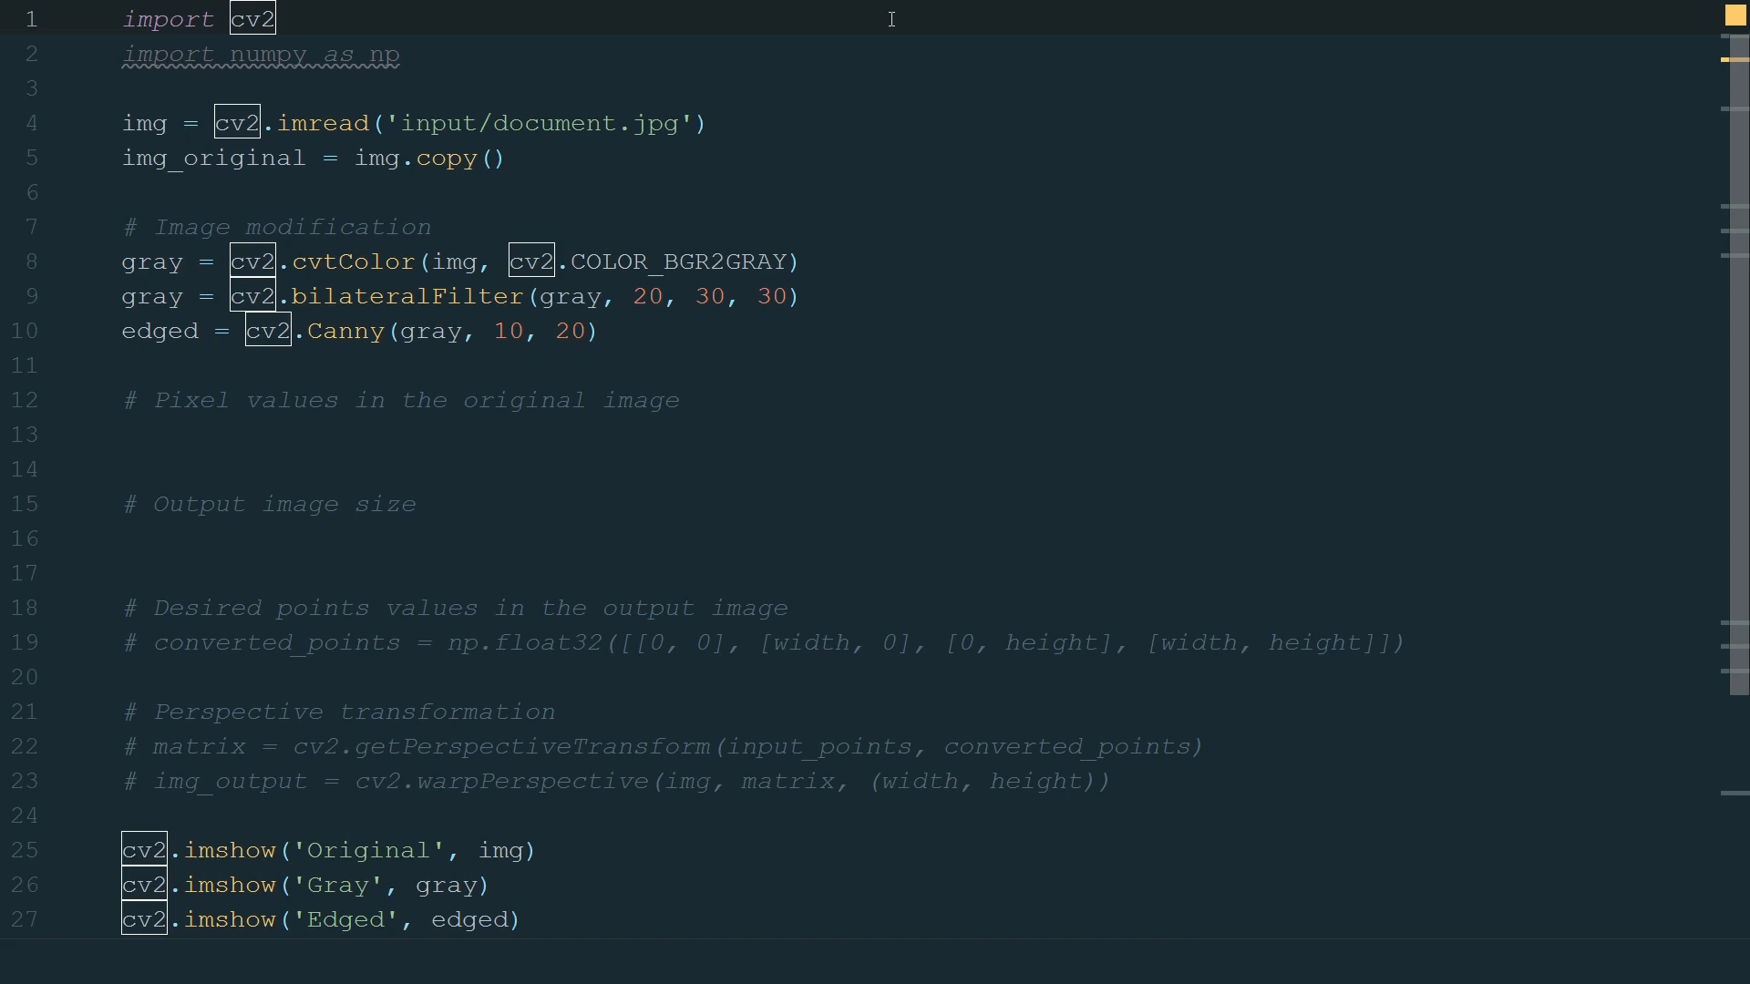
mouse_move(756, 220)
type("print")
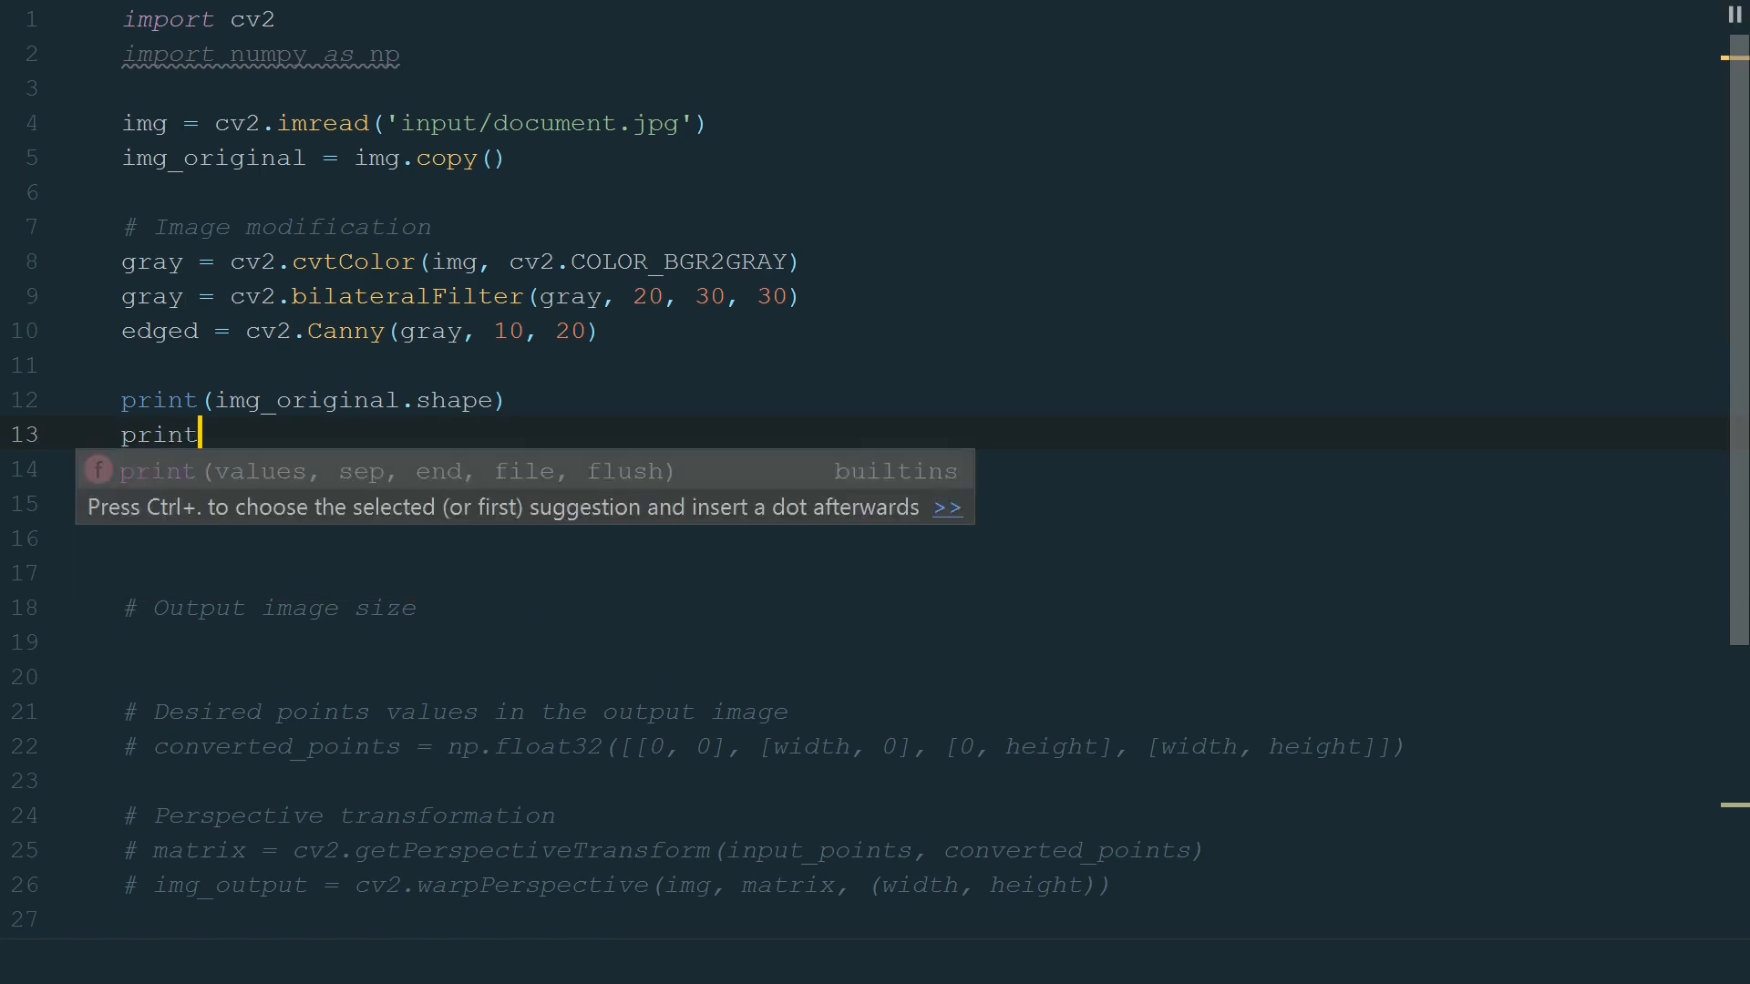
Print gray.shape and edged.shape, then stack edged to three channels with np.stack((edged,) * 3, axis=-1) and rerun.
type("(gray.shape)")
left_click(914, 470)
type("print(edged.shape)")
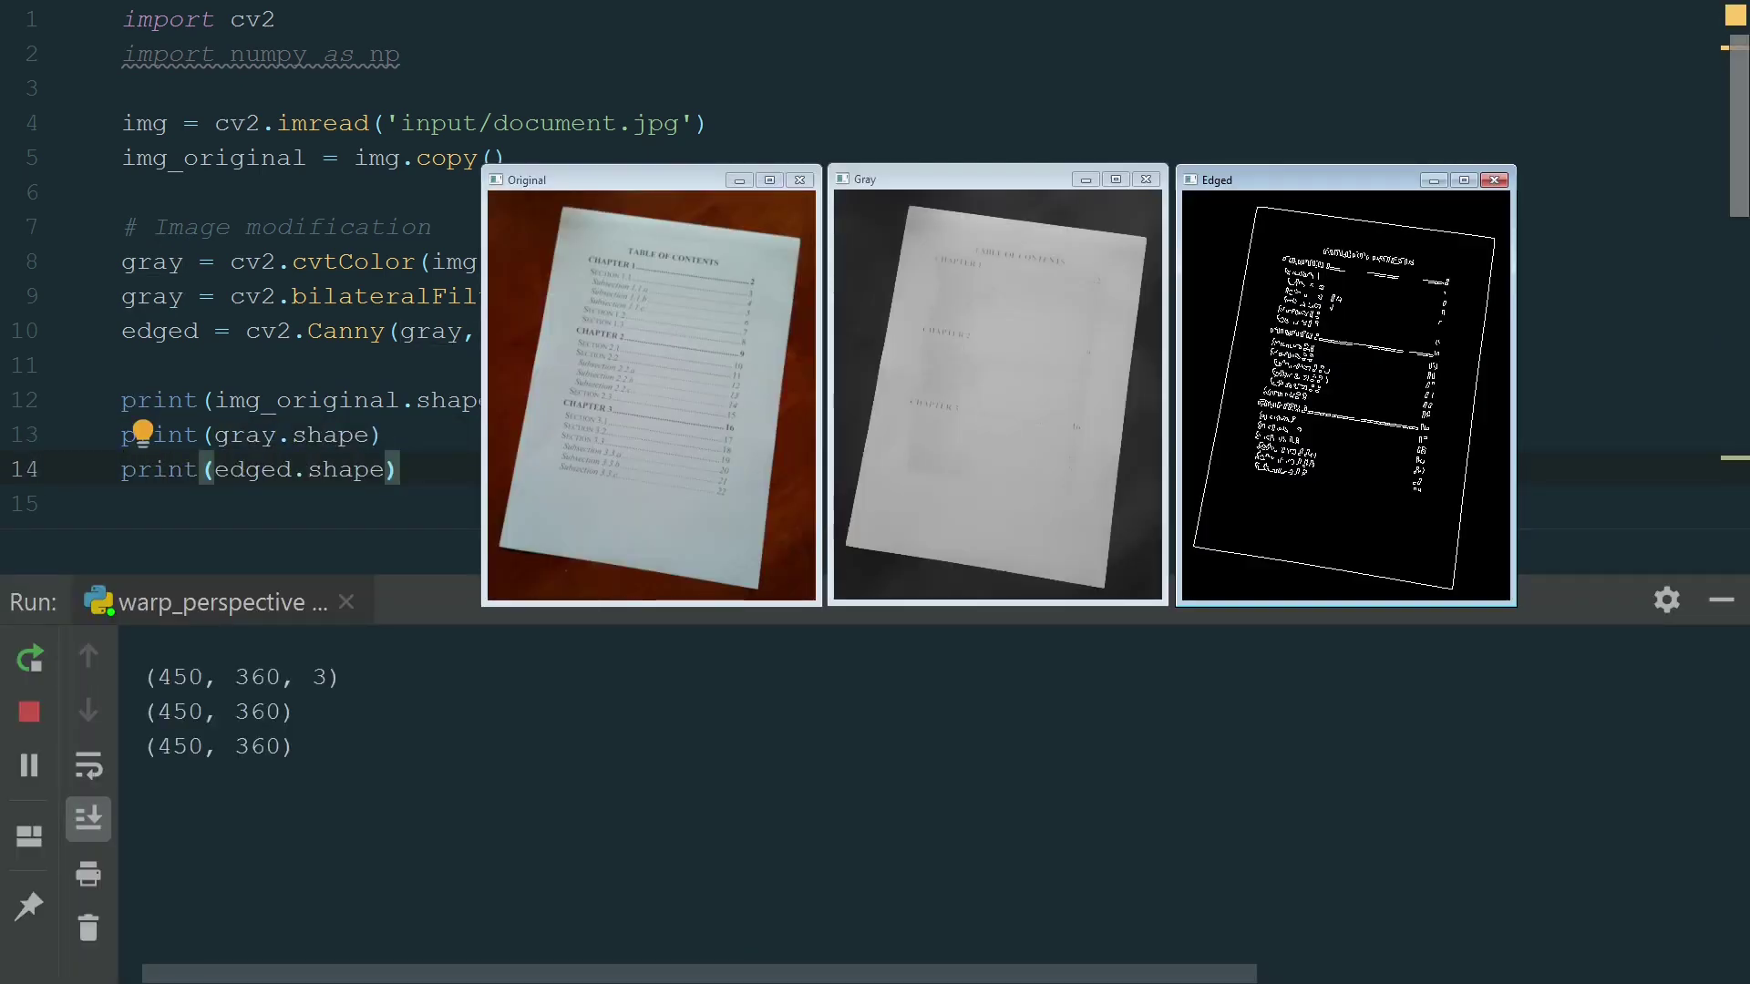
left_click(800, 179)
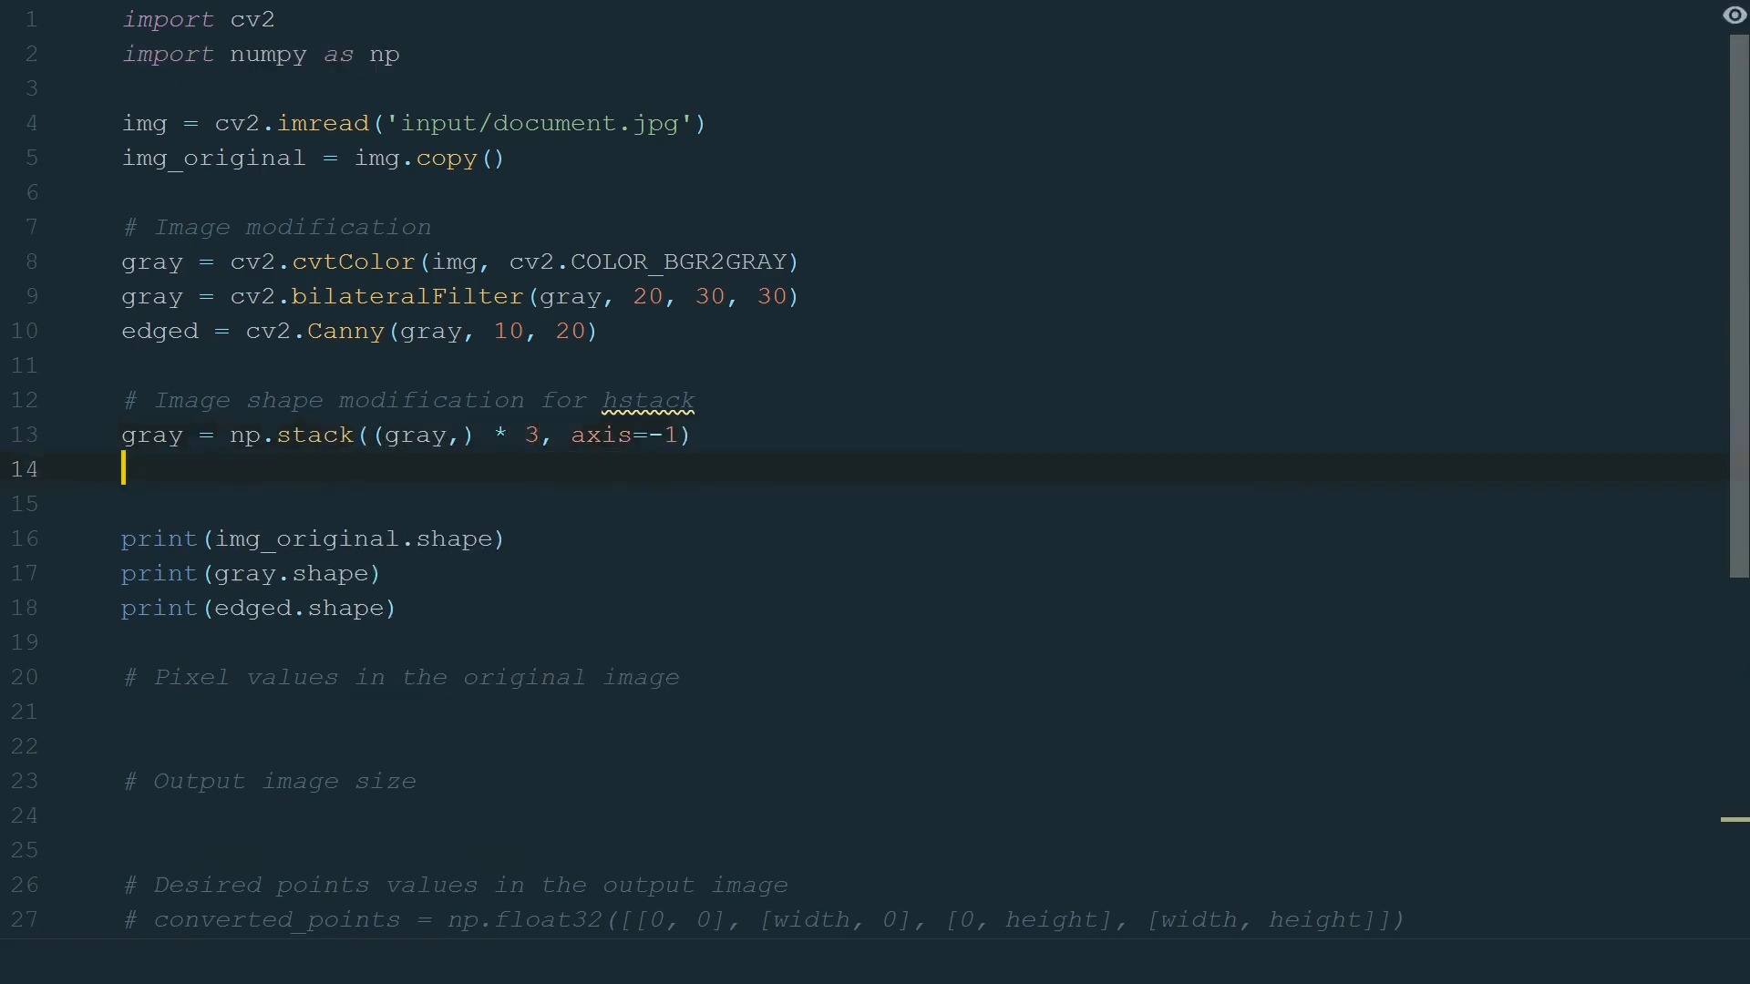
type("edged = np.stack((edged,) * 3, axis=-1)")
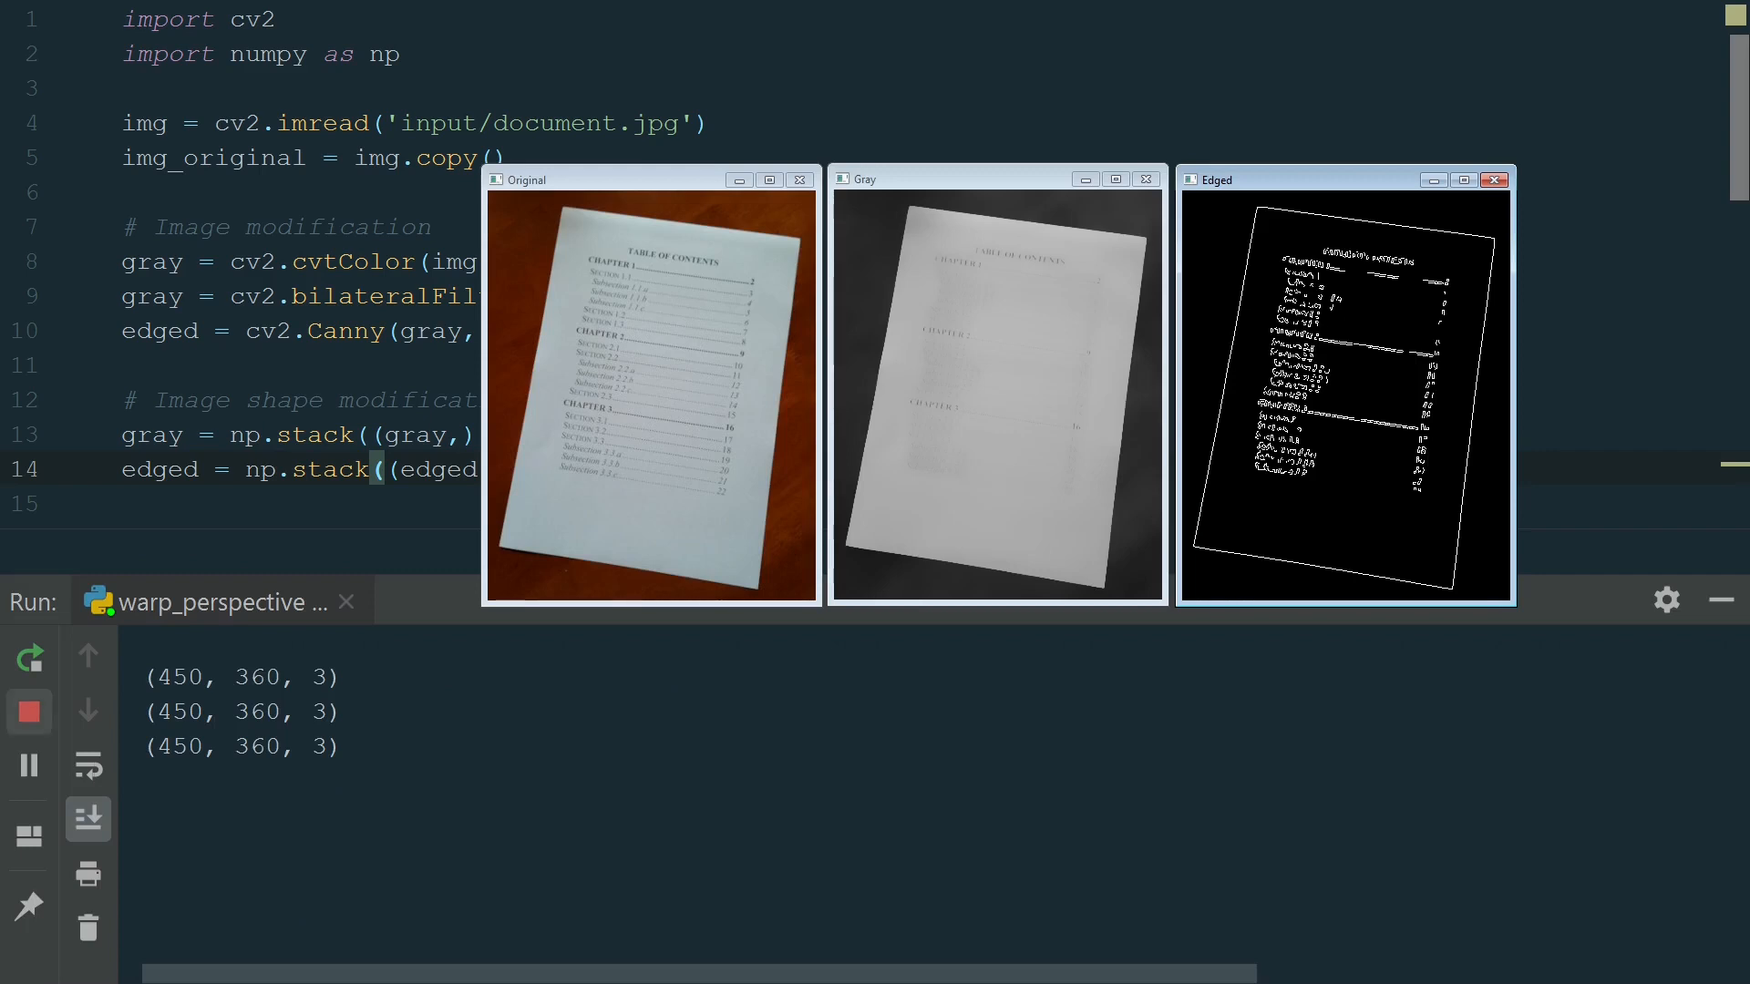
left_click(1494, 178)
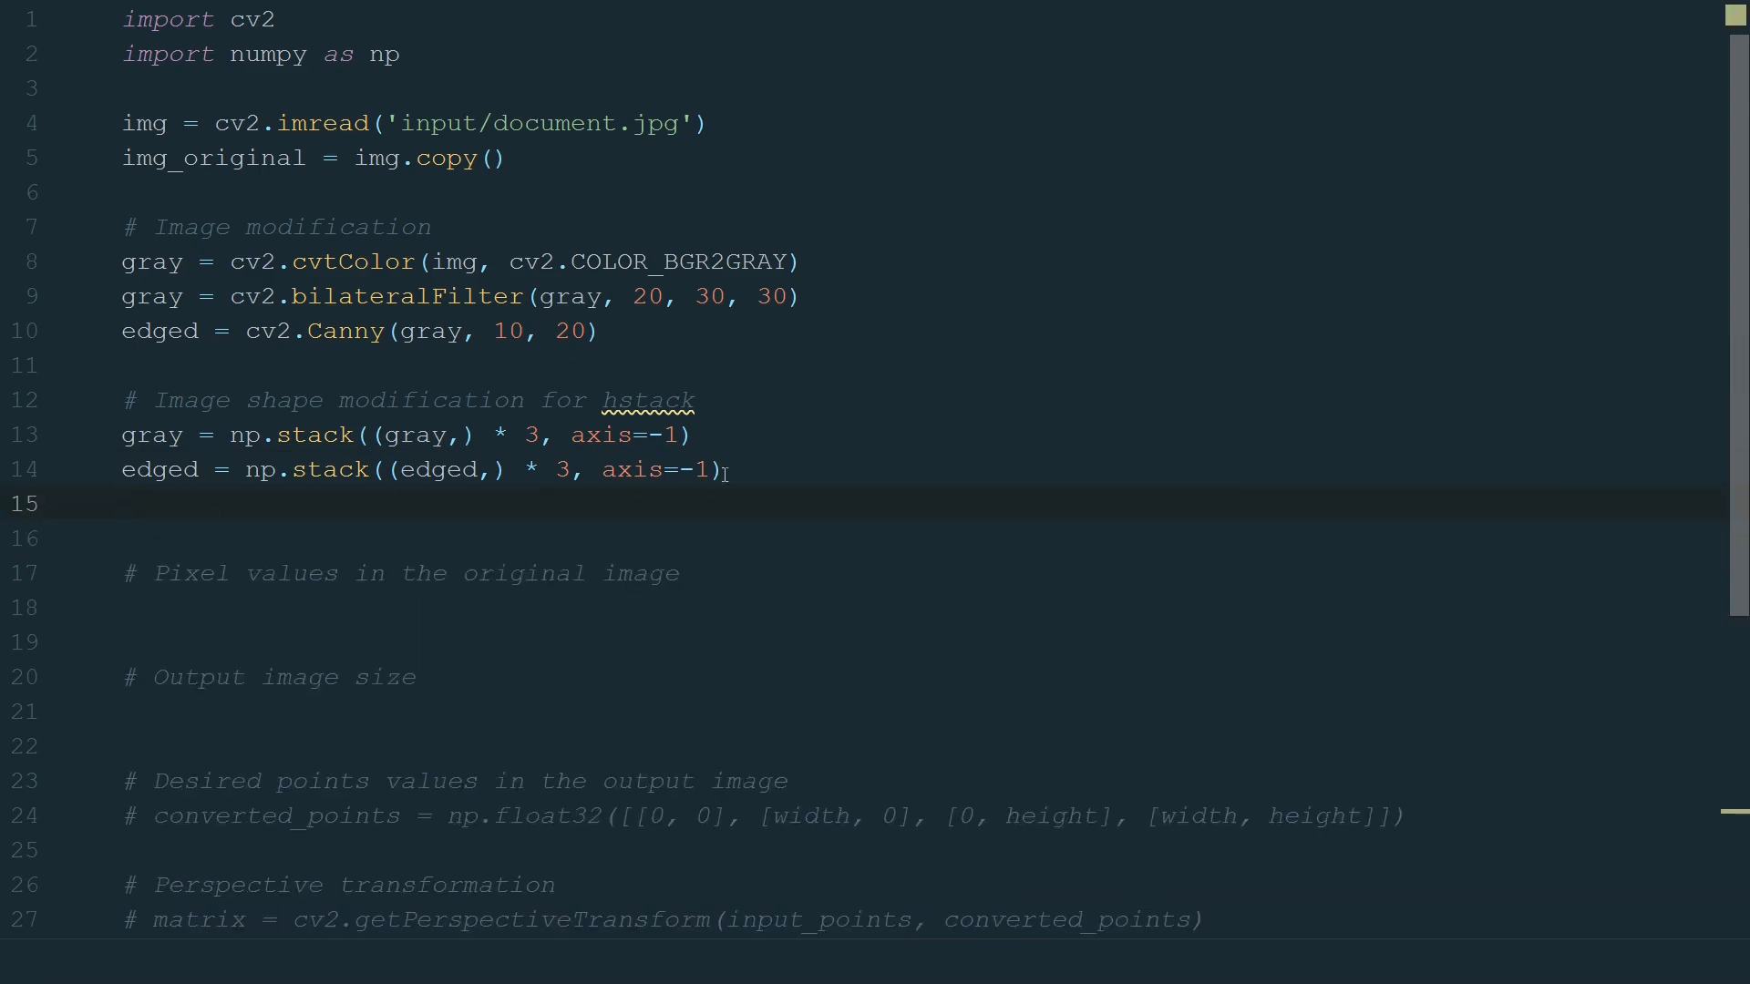
Build img_hor = np.hstack((img_original, gray, edged)) and show it in a "Contour detection" window.
scroll("down", 3)
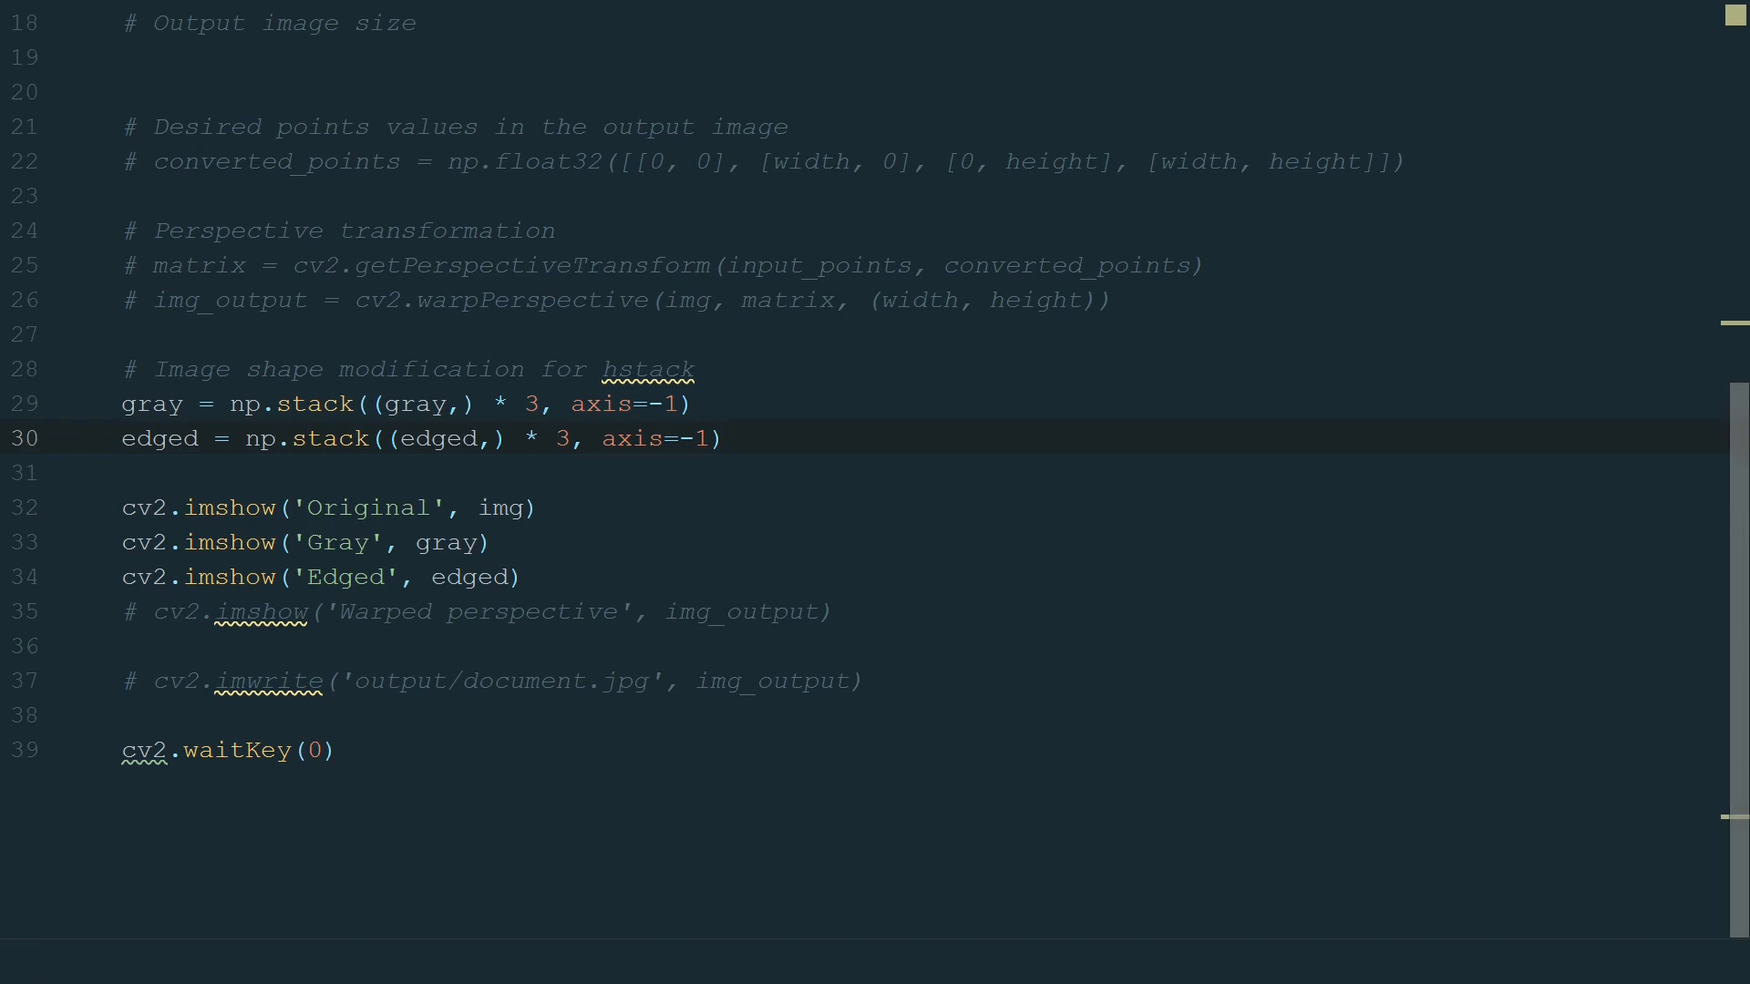
type("img_hor =")
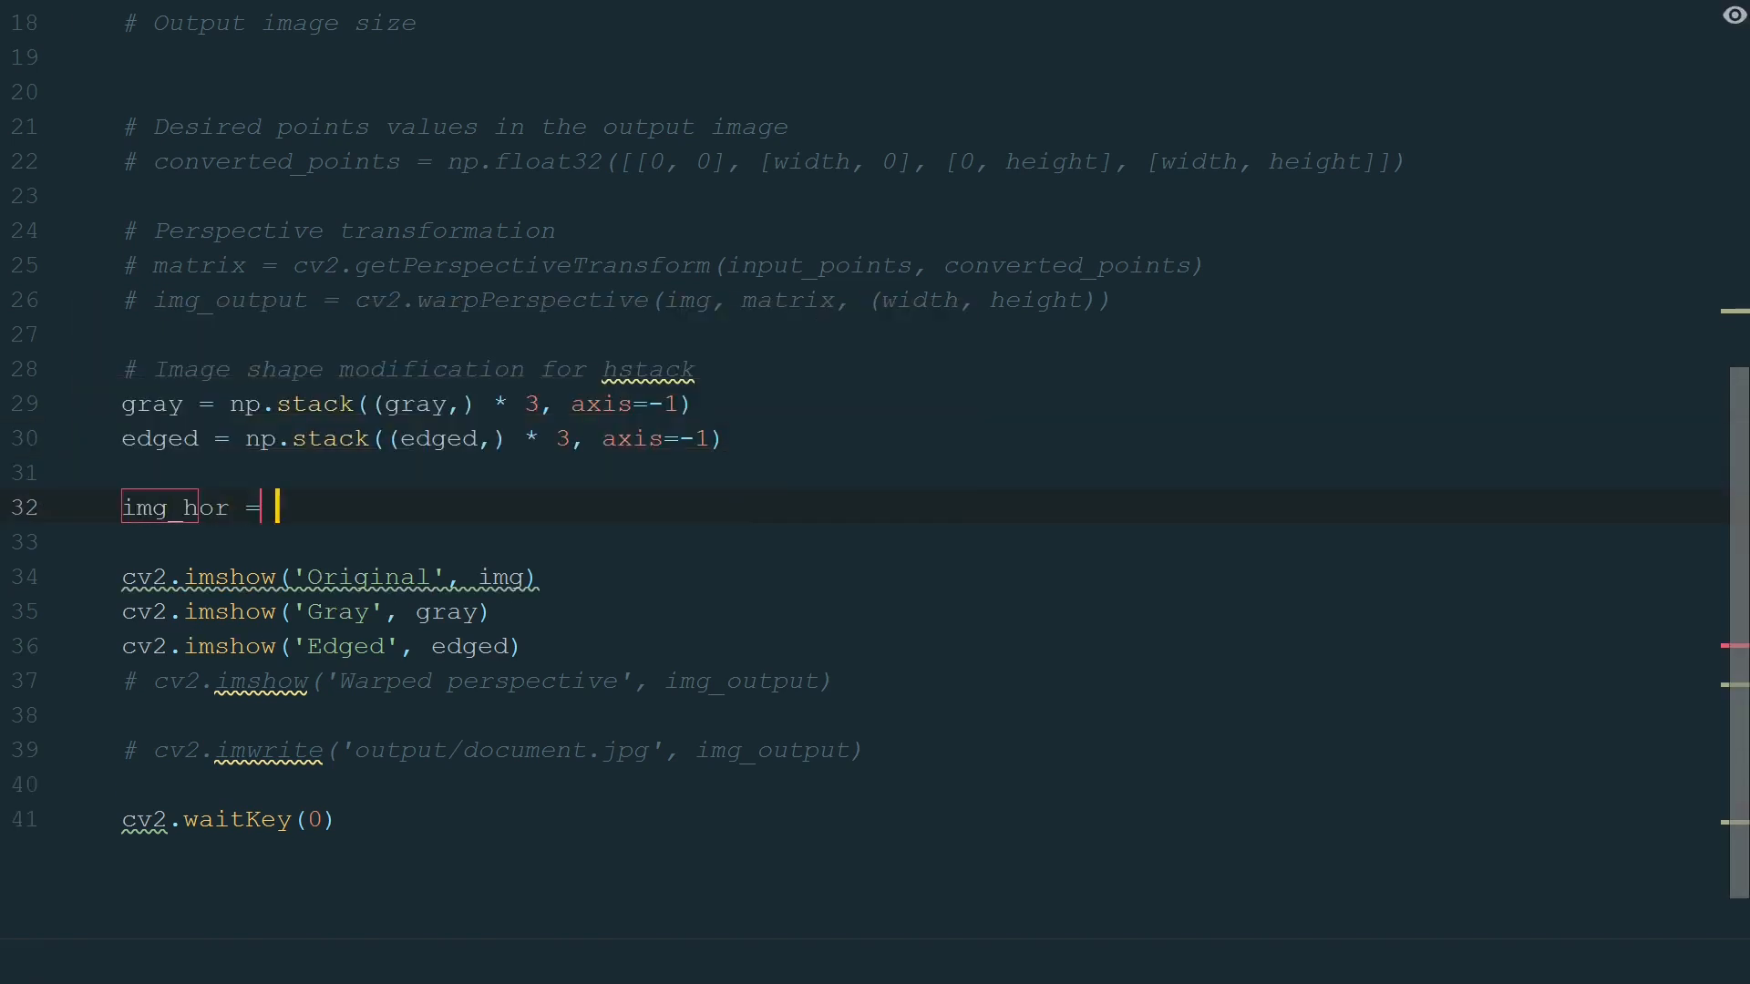
type("np.hstack(")
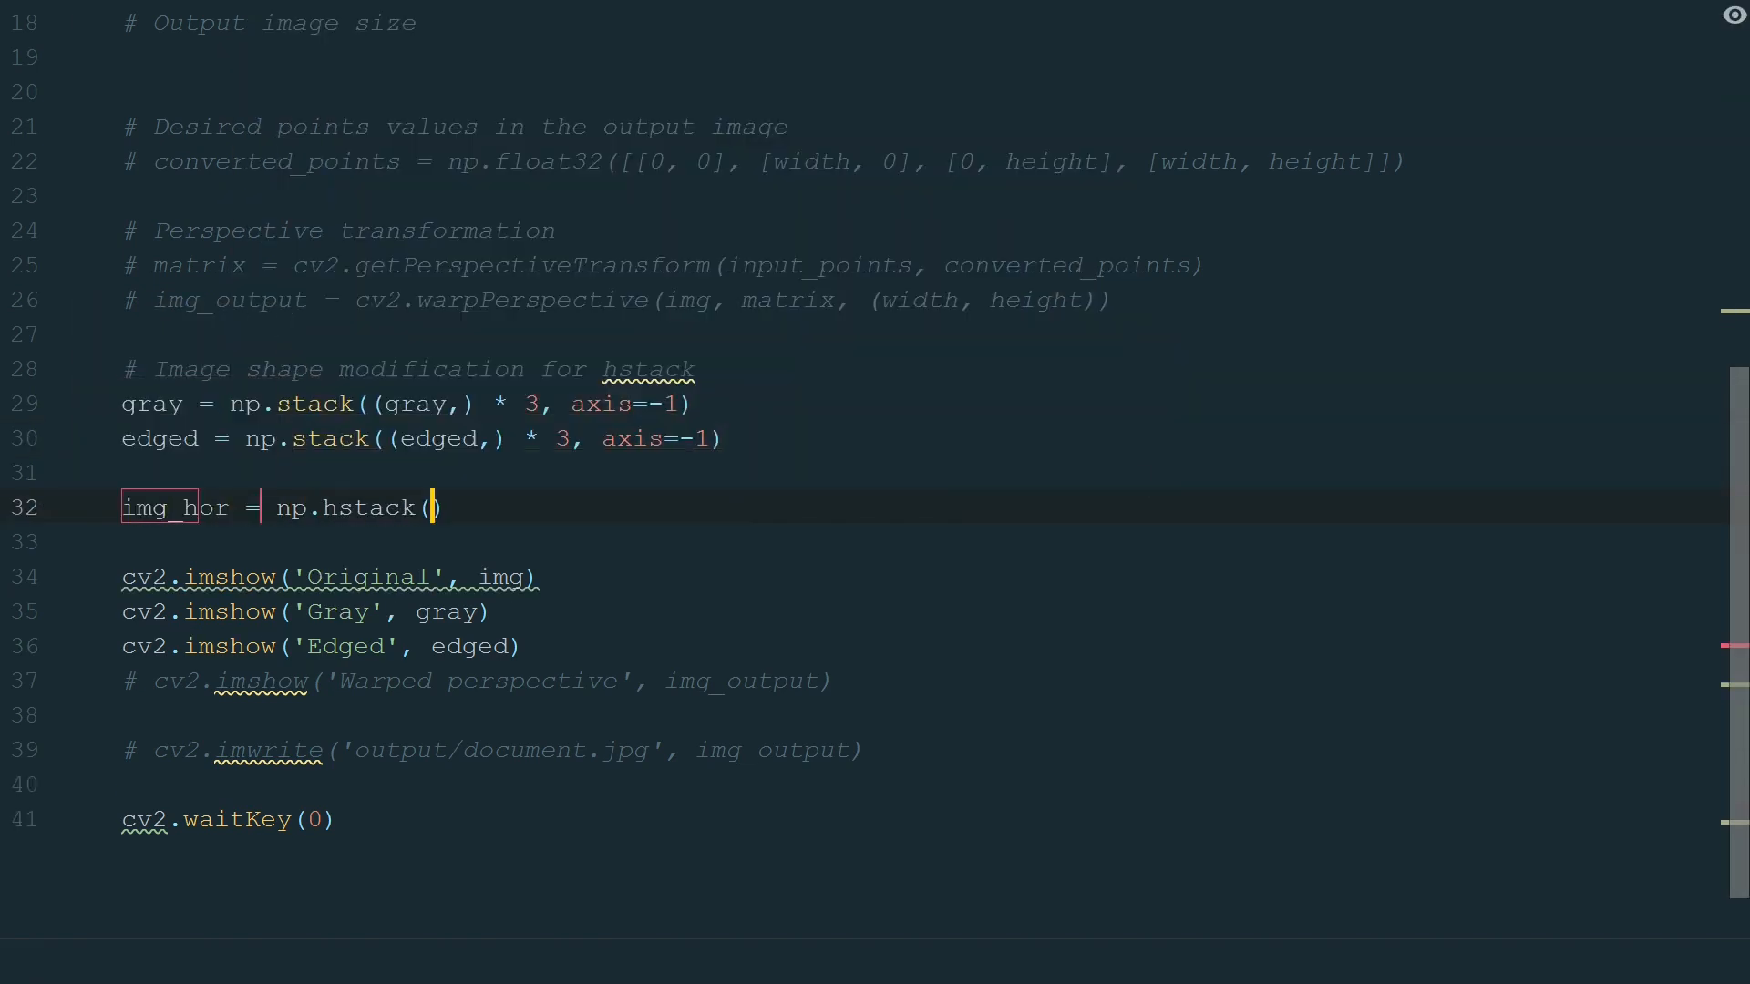
type("(img_original, gray, edged)")
type("cv2.imshow(\"O")
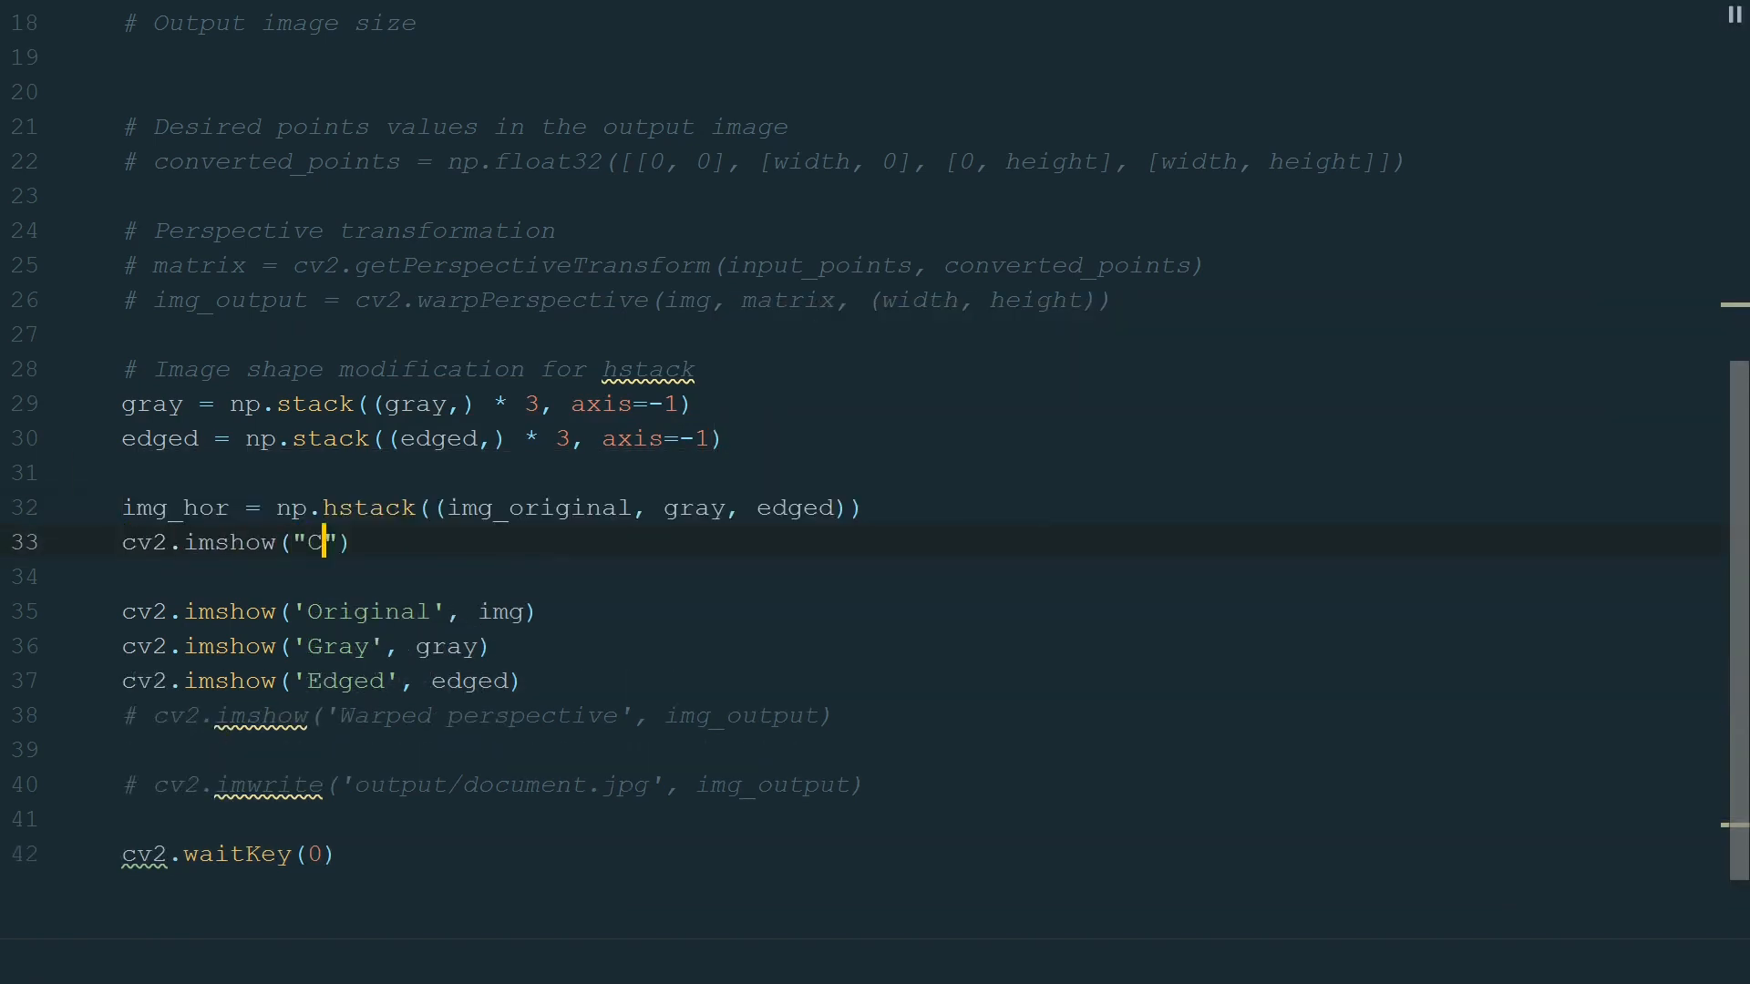
type("ontour detection\", img_hor)")
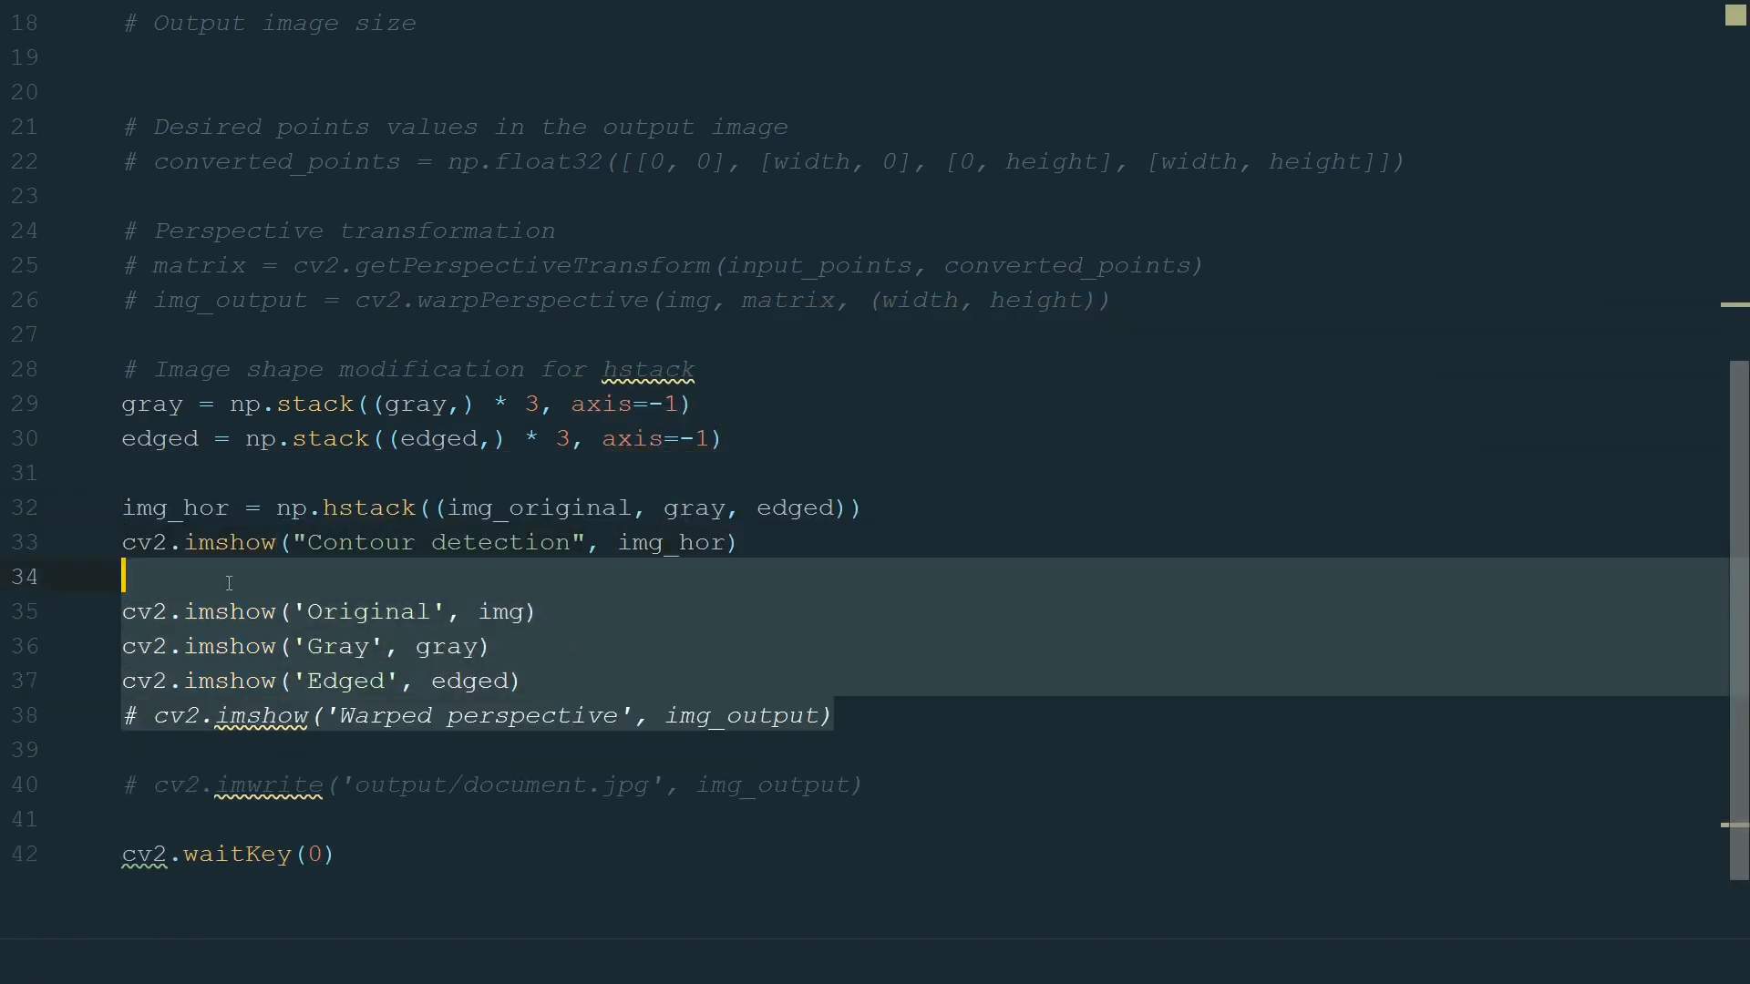
scroll("up", 3)
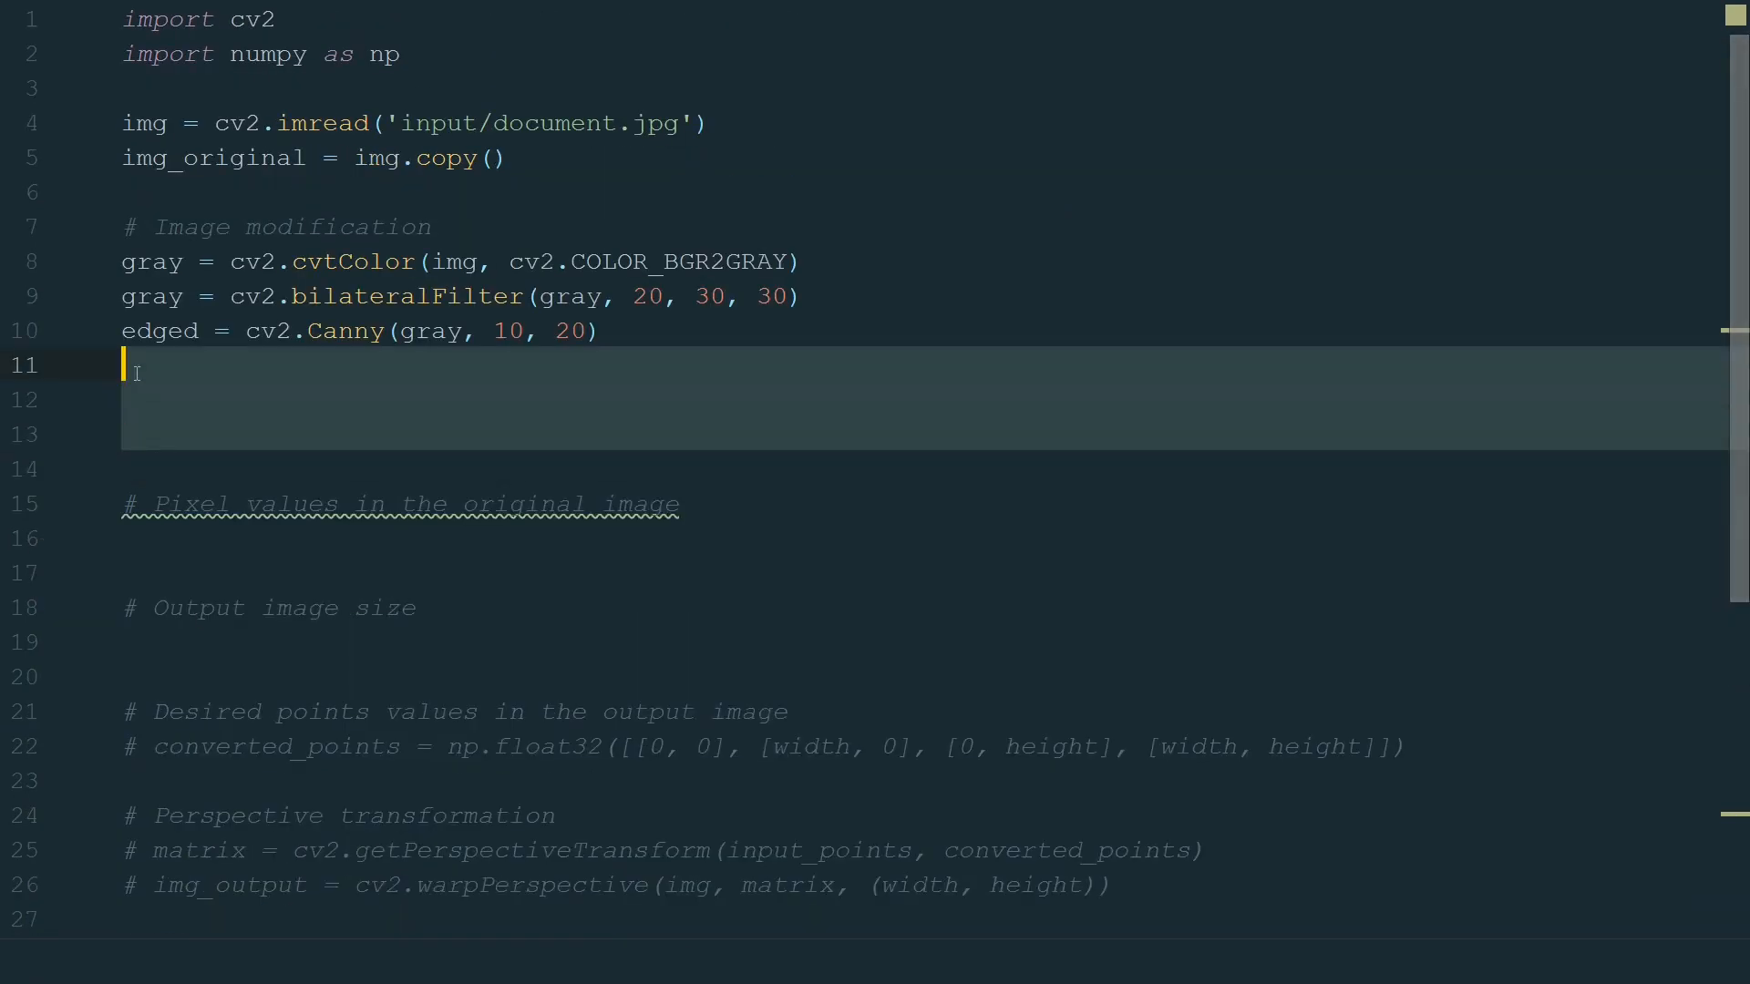
scroll("down", 3)
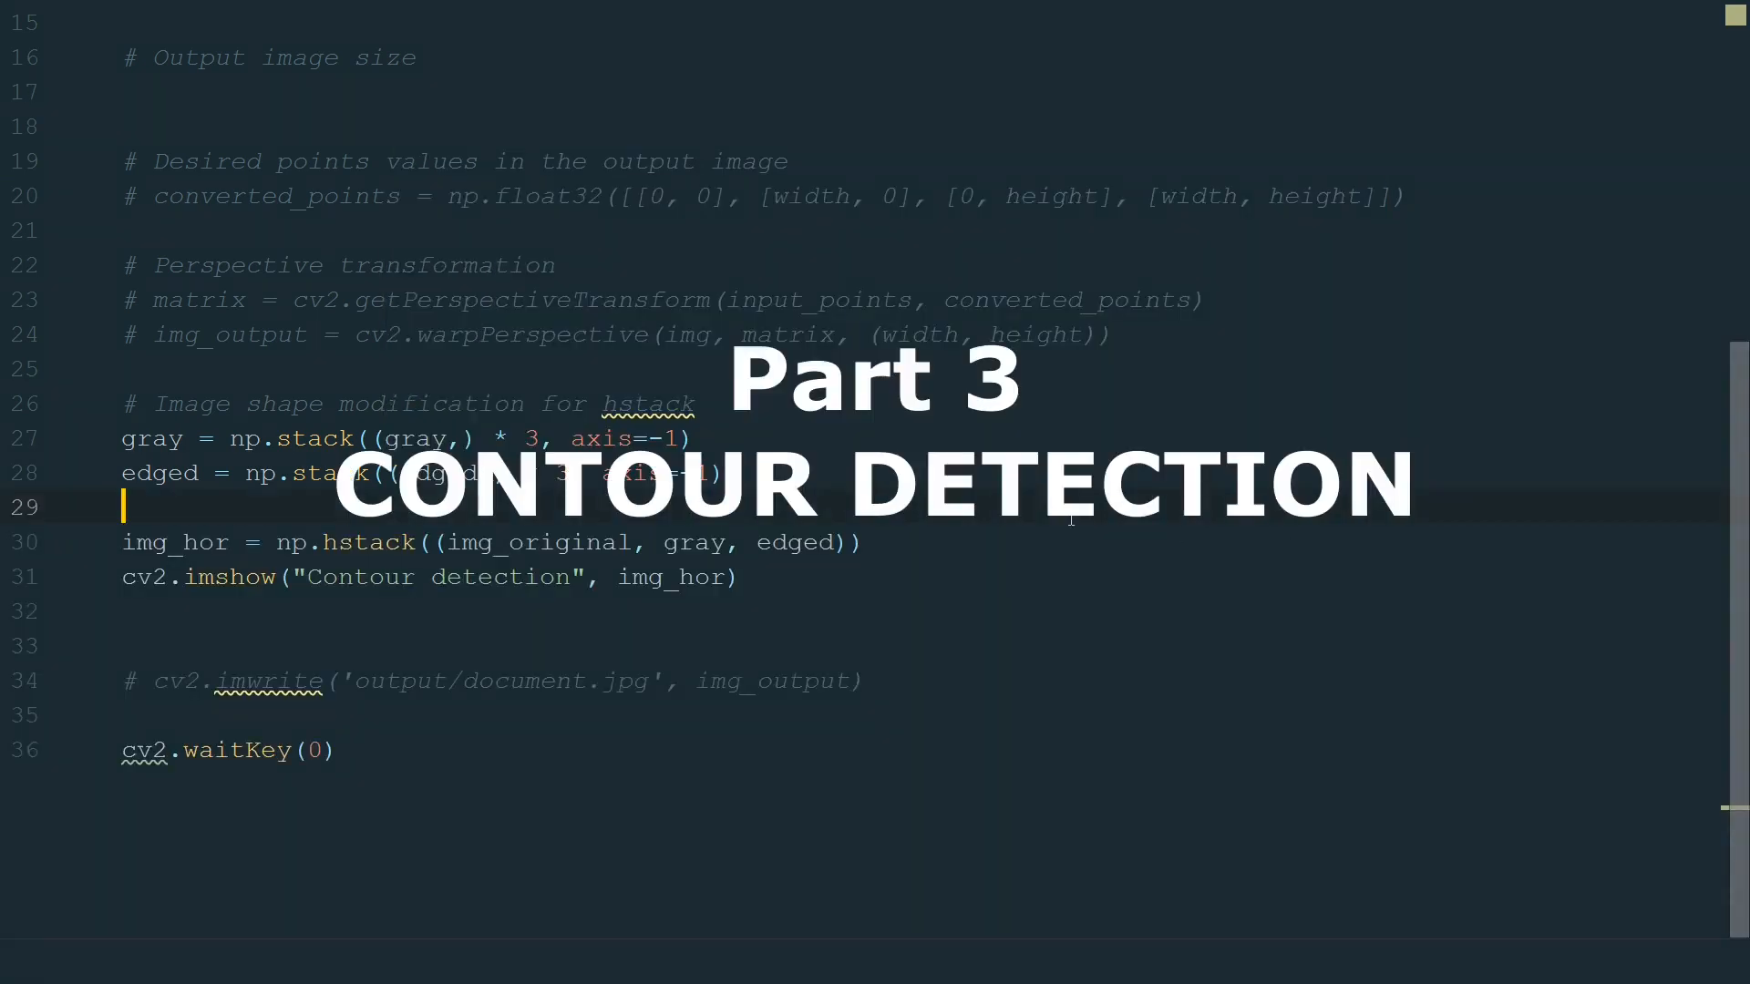
Find contours in the edged image and sort them by cv2.contourArea descending, keeping the largest.
scroll("up", 3)
type("contours, hierarchy = cv2.findContours(edged.copy(), cv2.RETR_TREE, cv2.CHAIN_APPROX_SIMPLE")
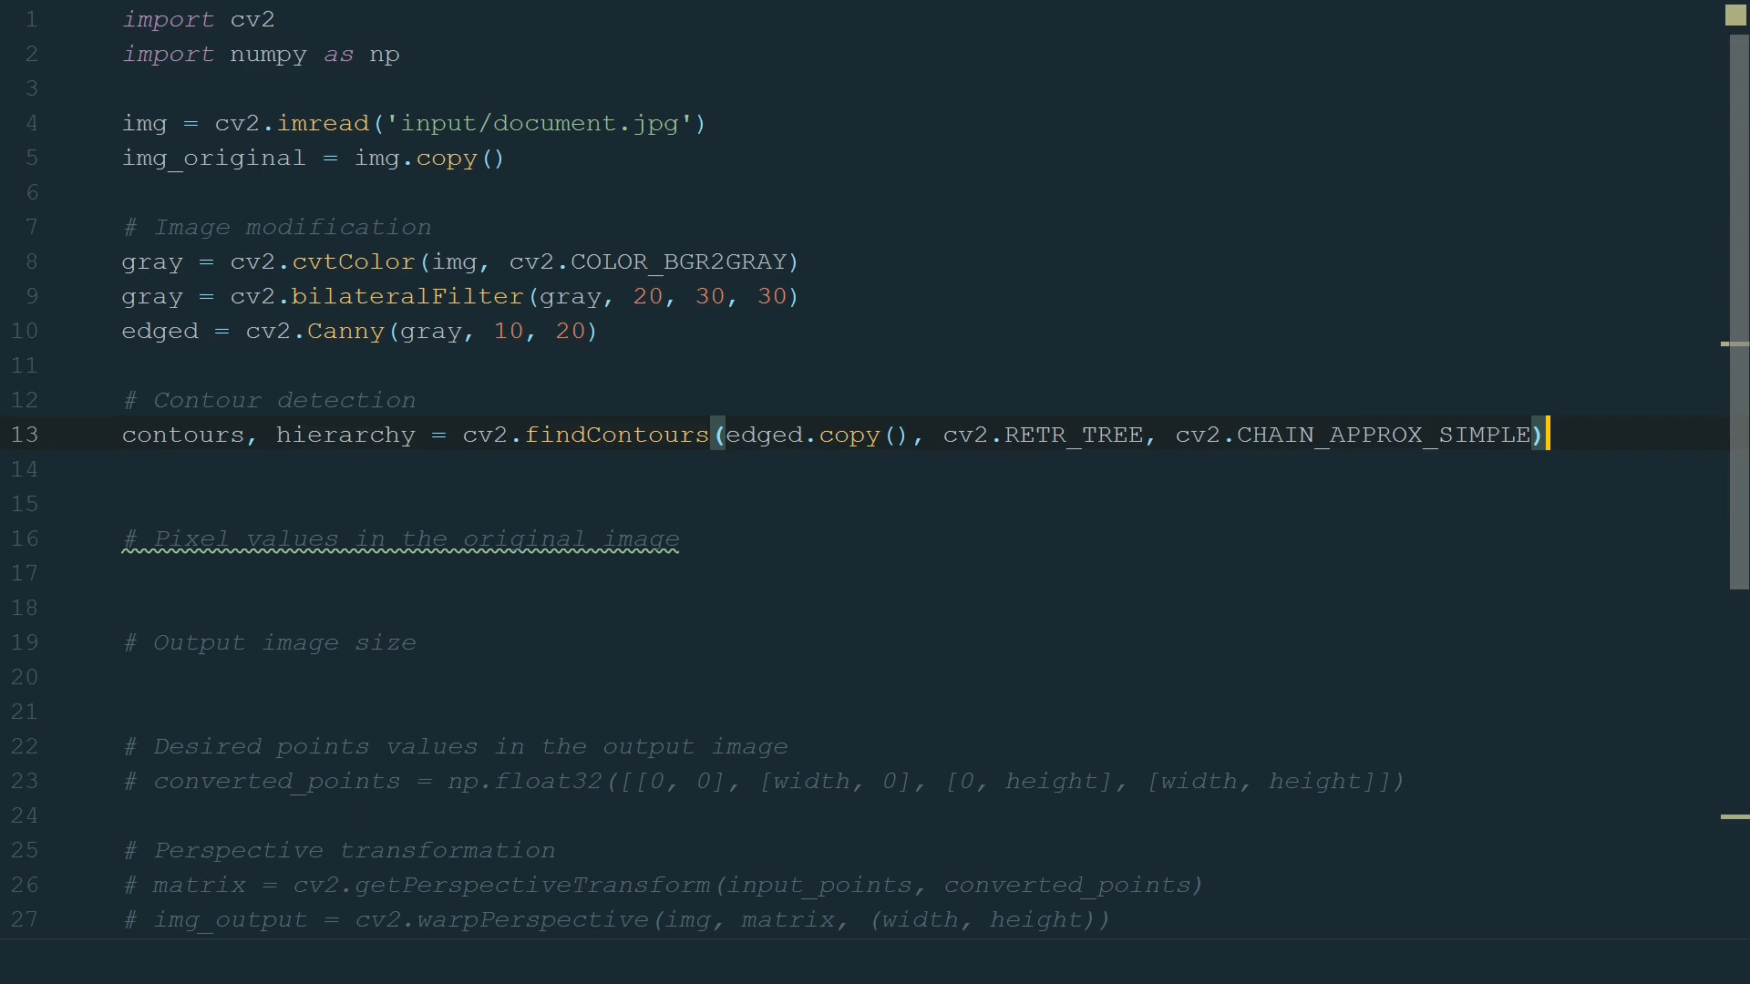
type("contours = sorted(contours, key=c")
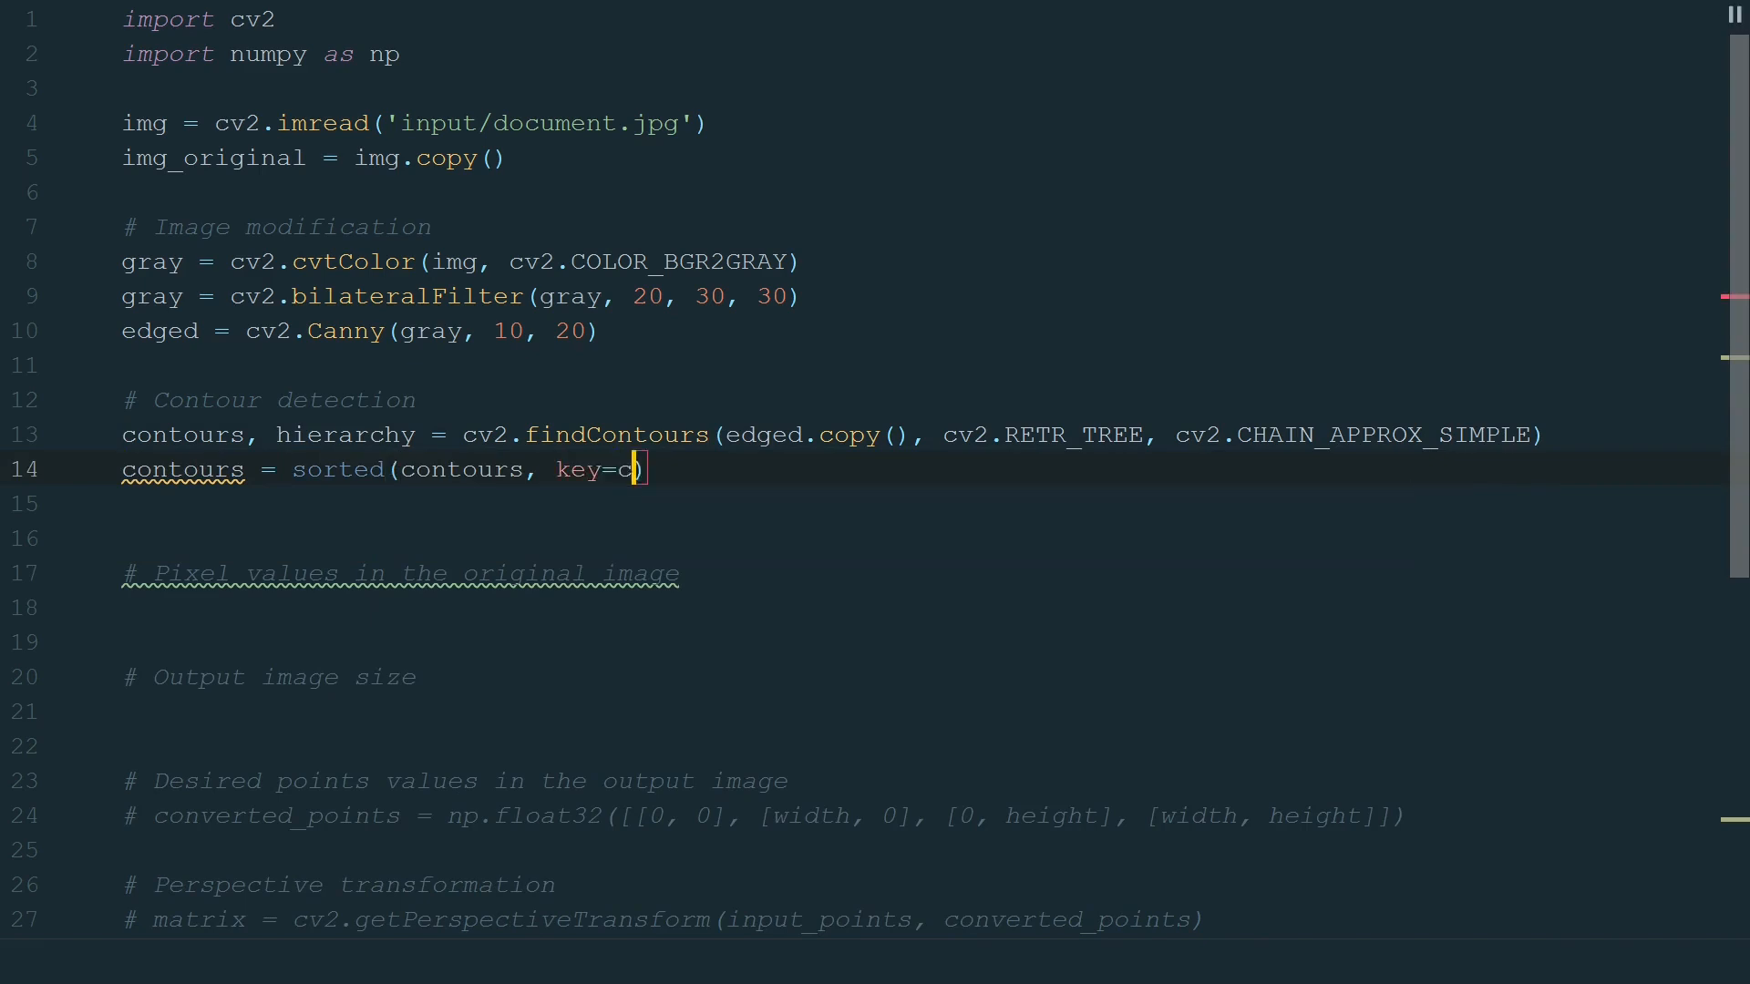
type("v2.contourArea, reverse=True")
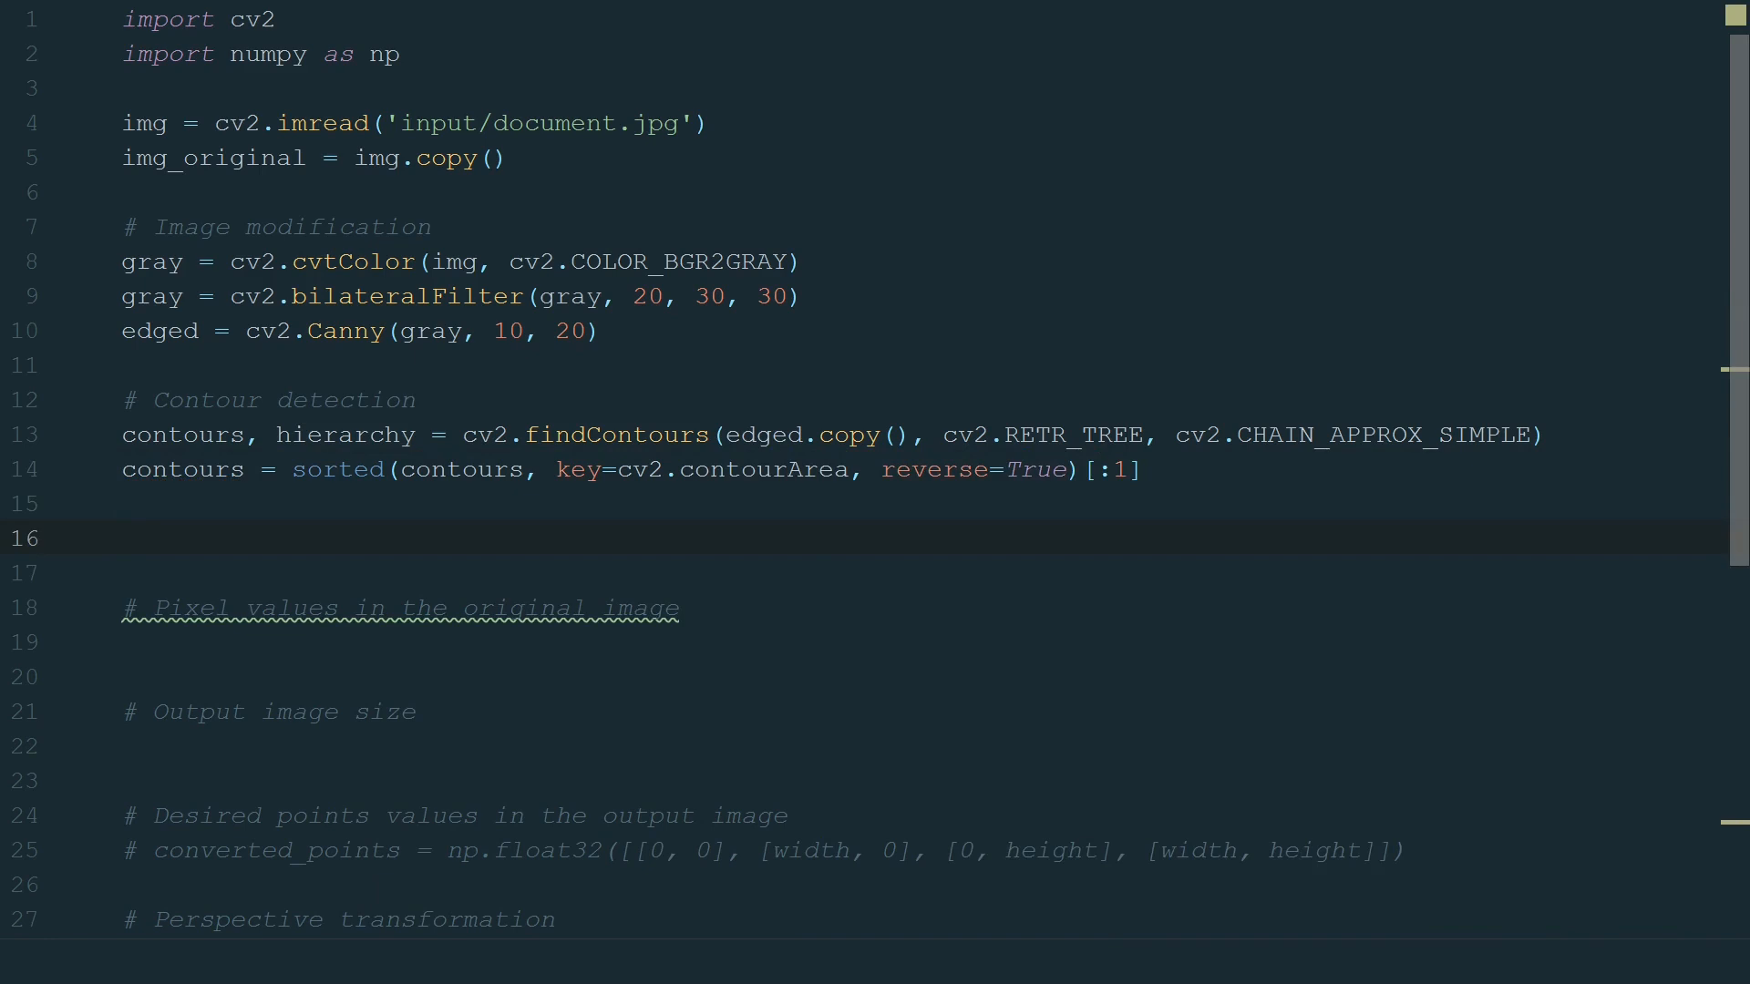
type("for i in contours:")
left_click(922, 573)
type("cv2.drawContours(")
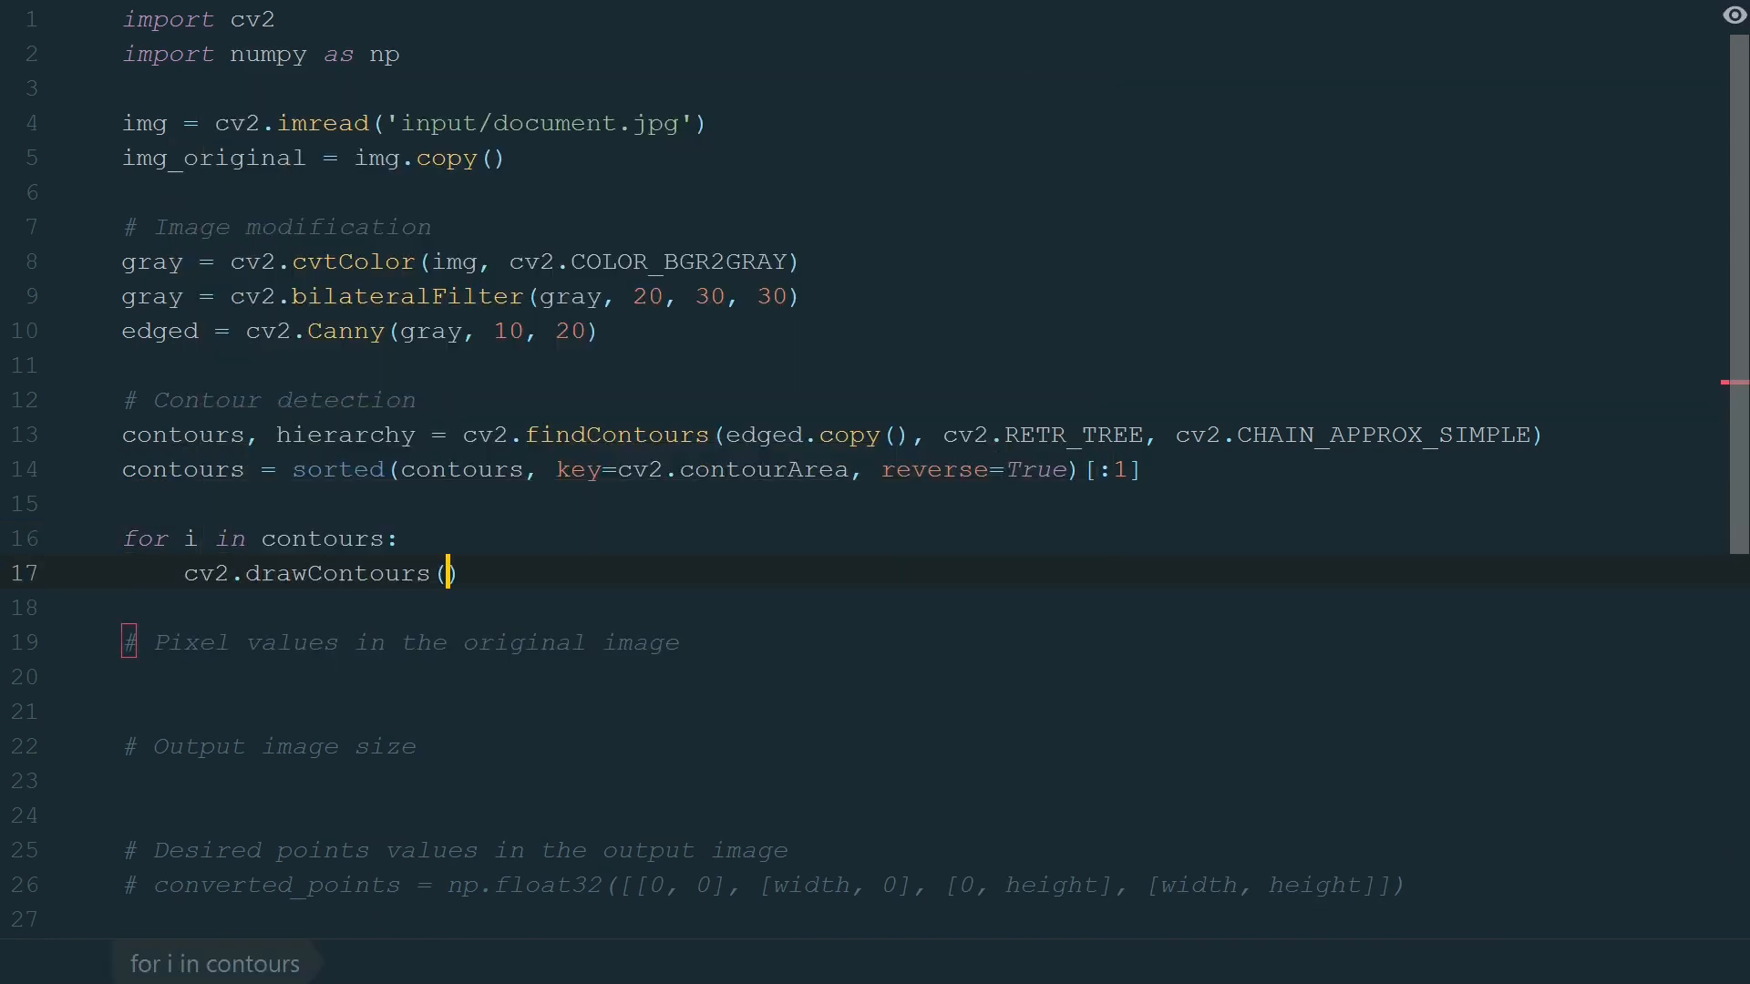
Loop over the kept contours drawing each with cv2.drawContours(img, [i], -1, (0, 255, 0), 3).
type("img, [i],")
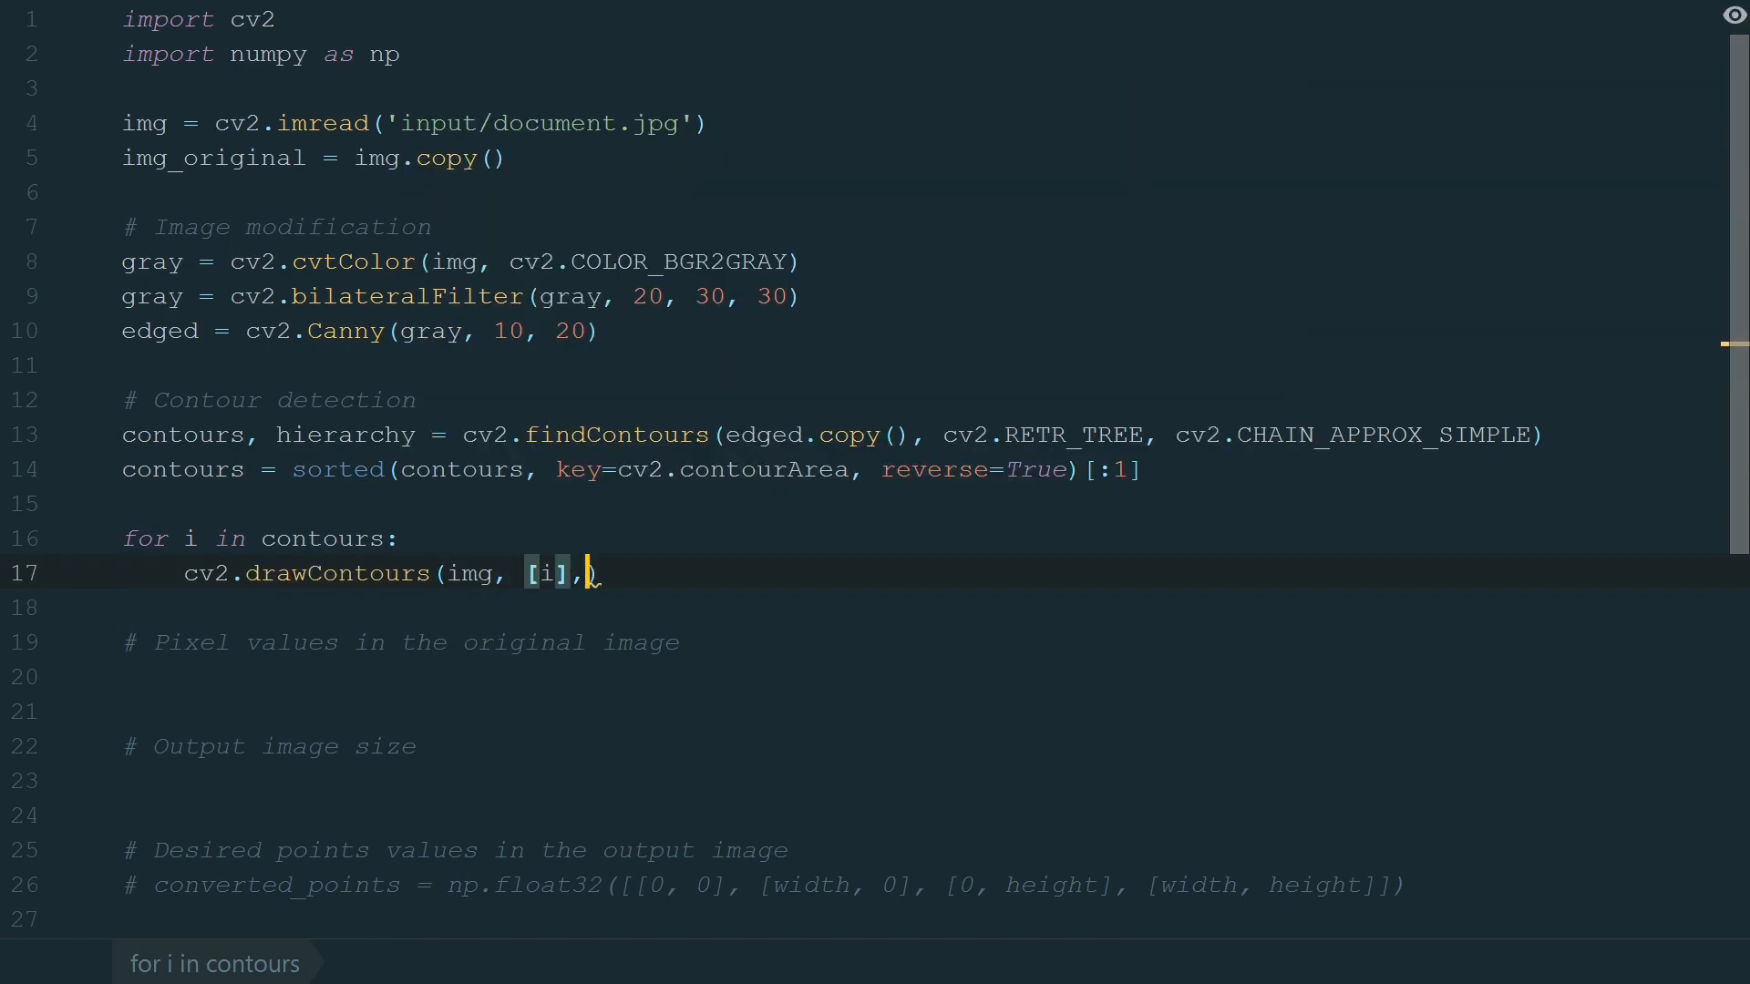
type("-1,")
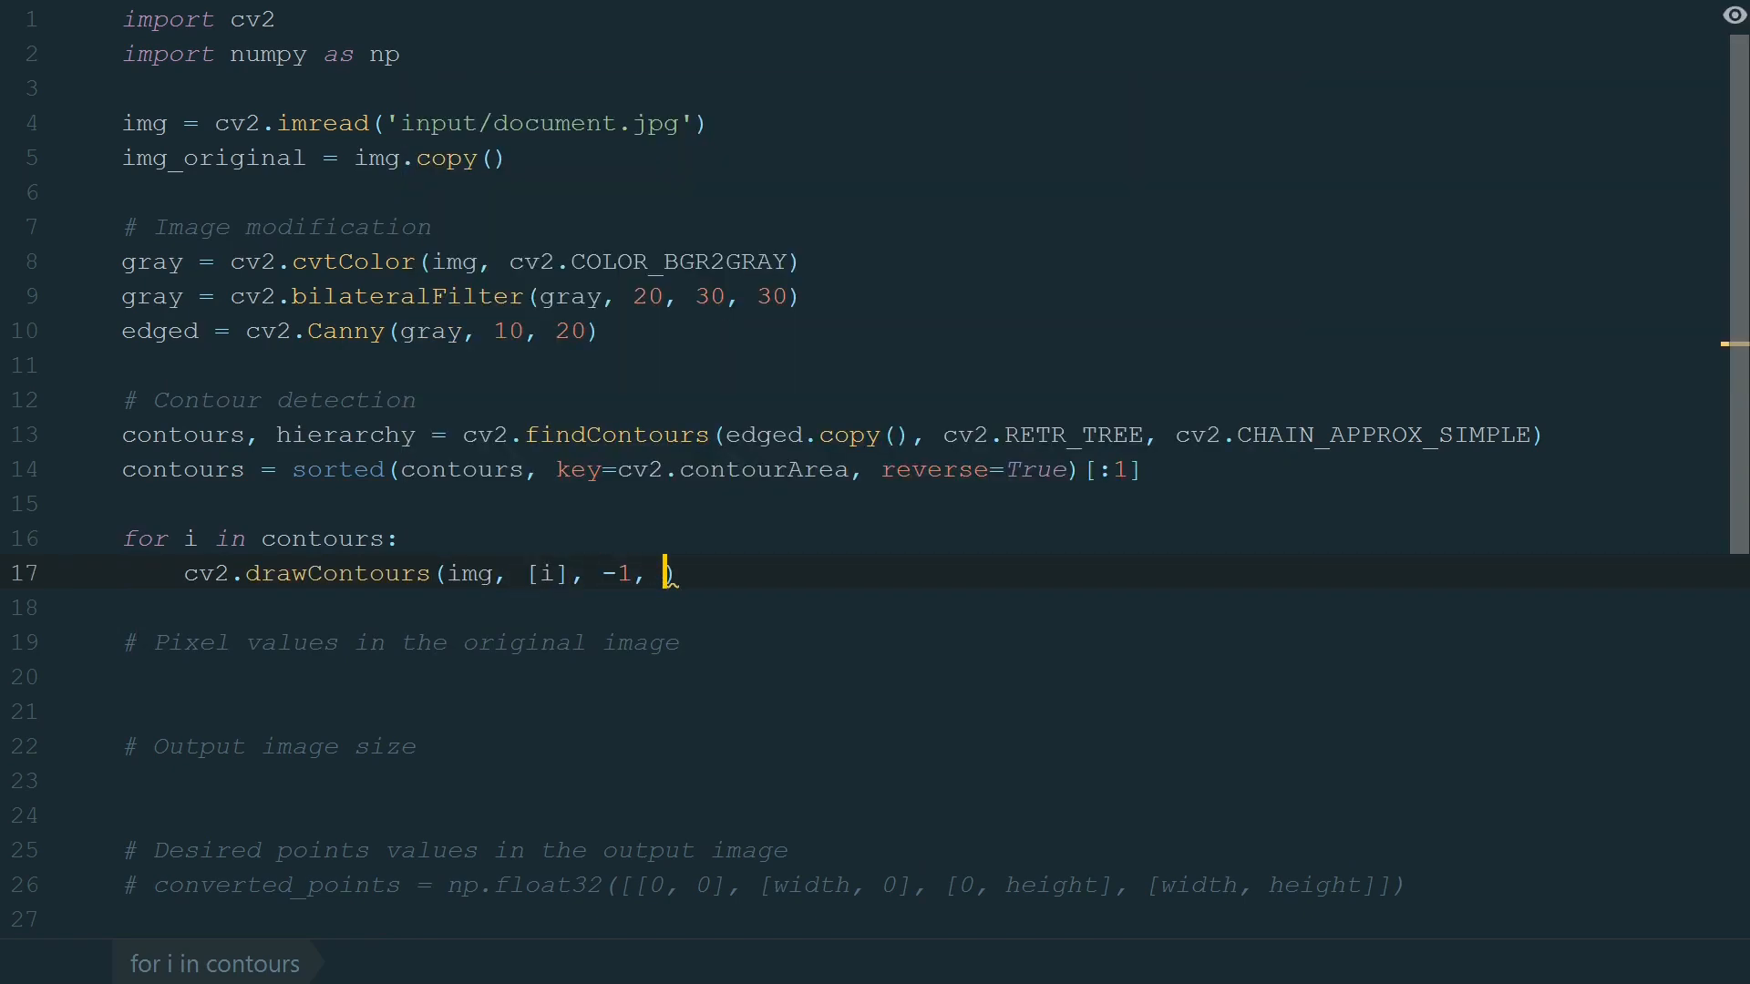
type("(0, 255,")
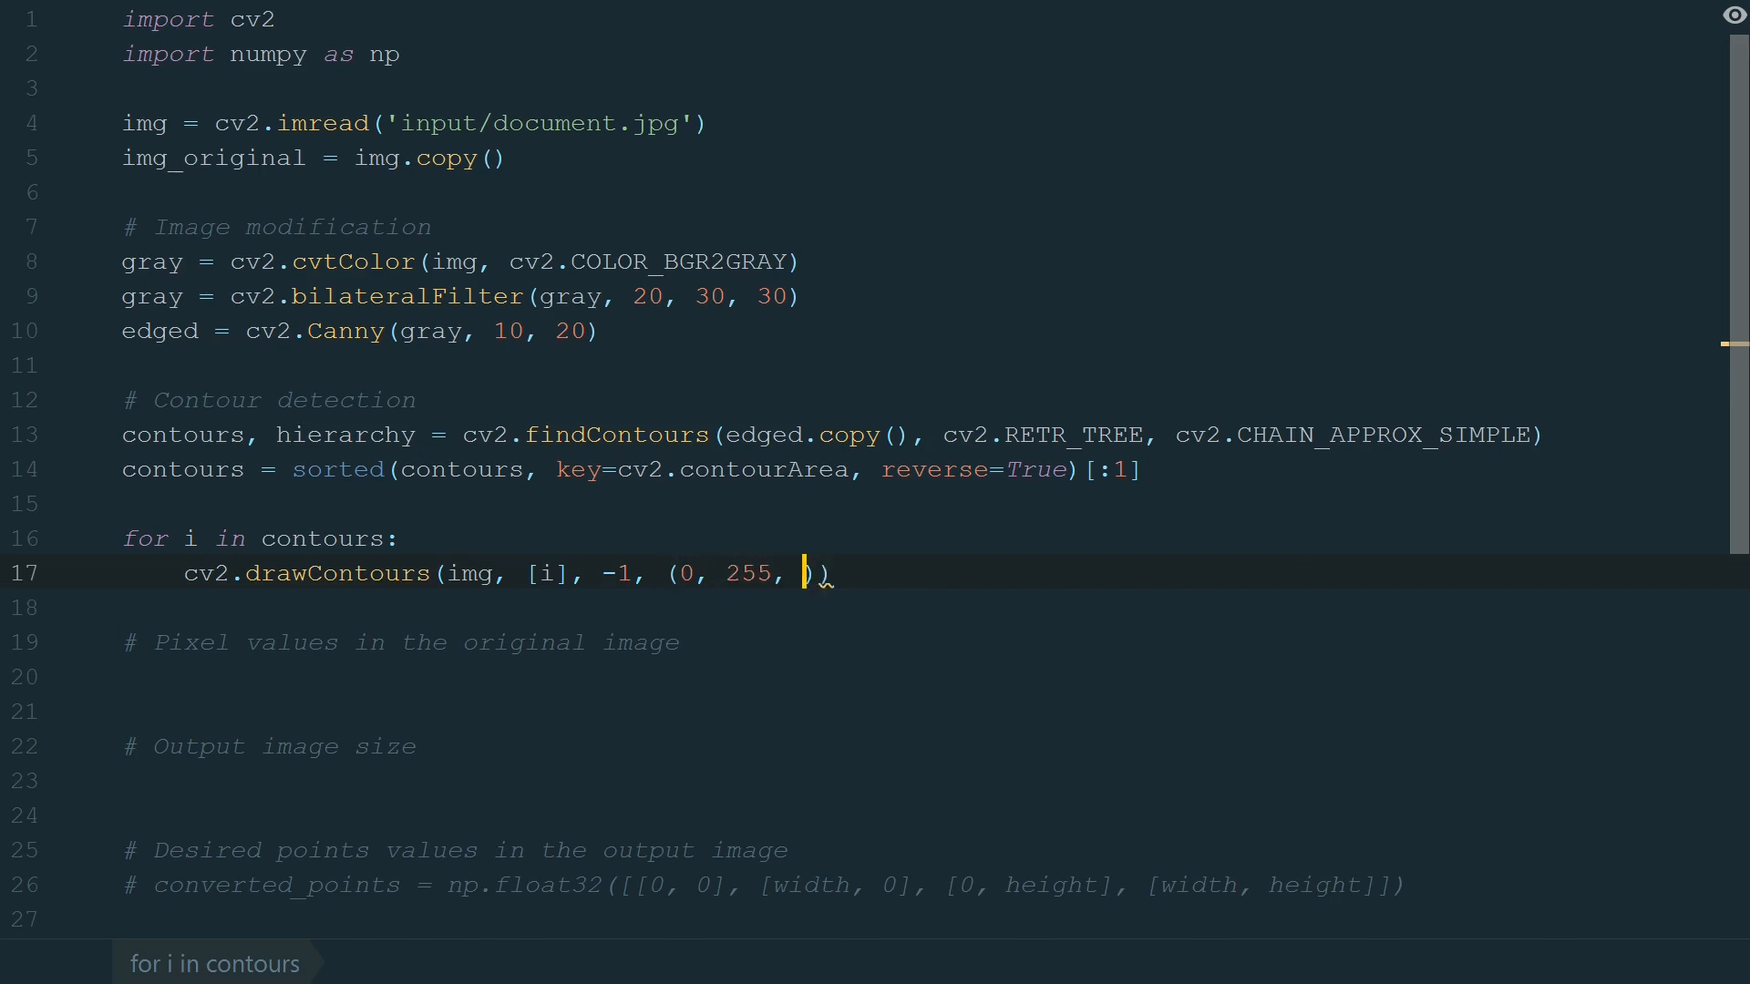
type("0), 3")
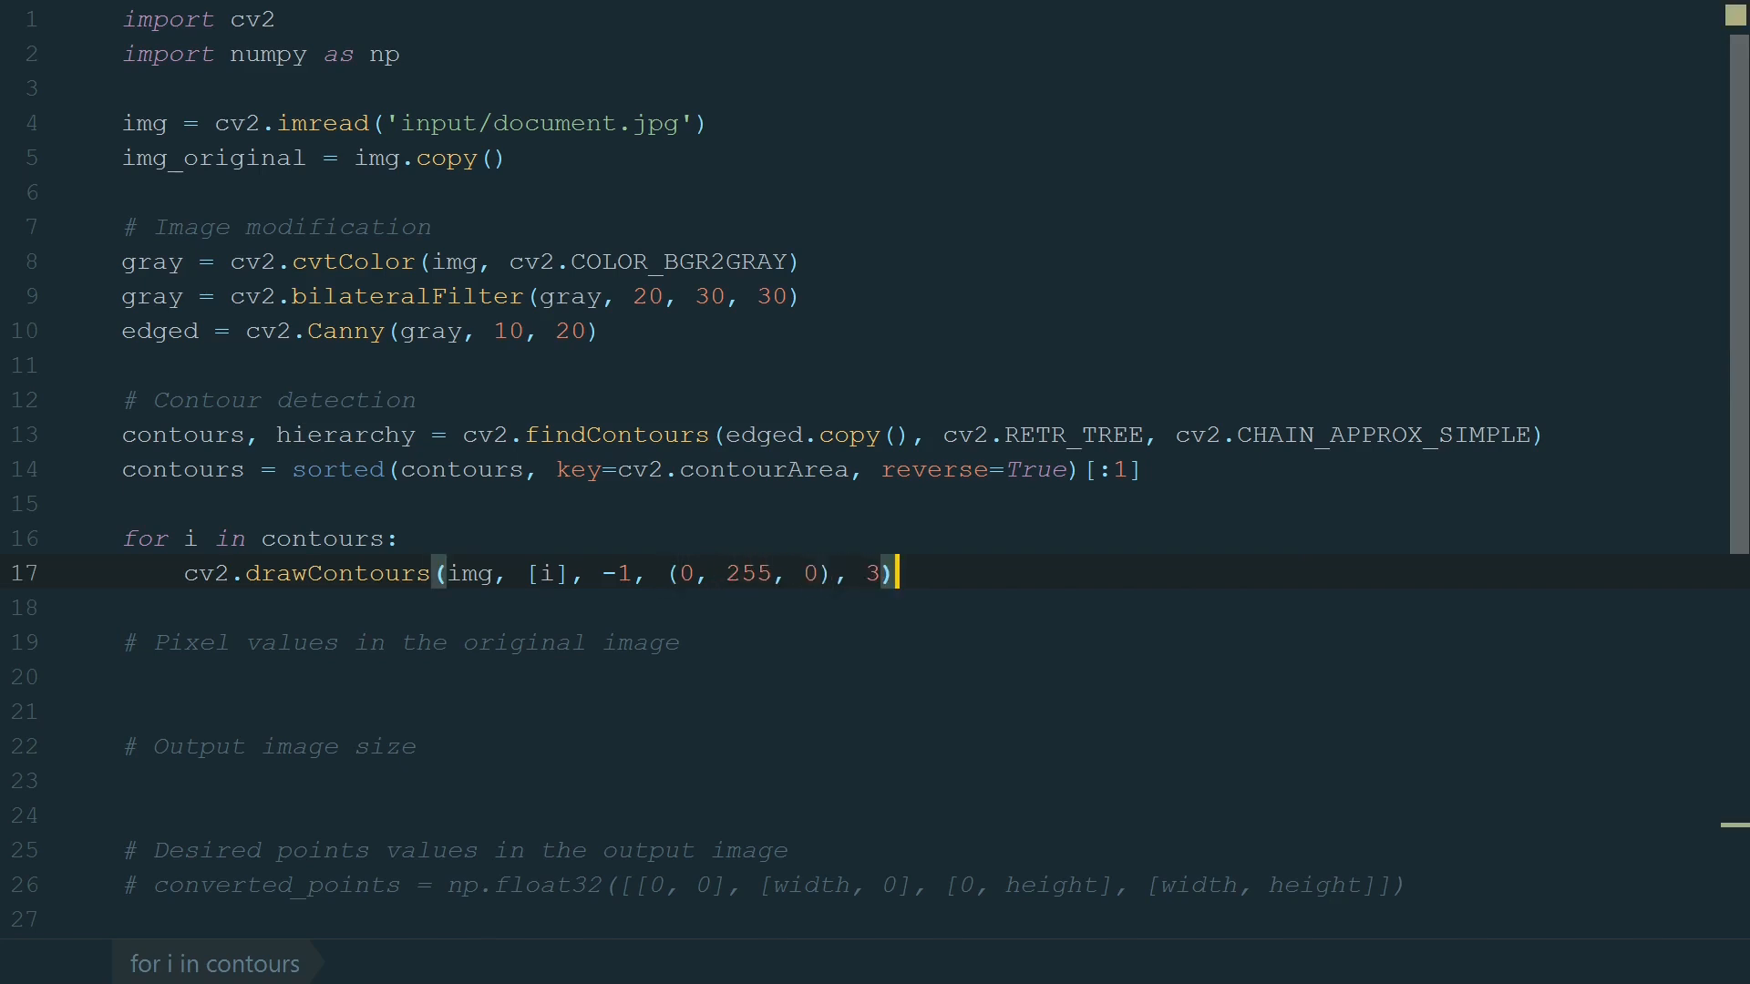
scroll("down", 3)
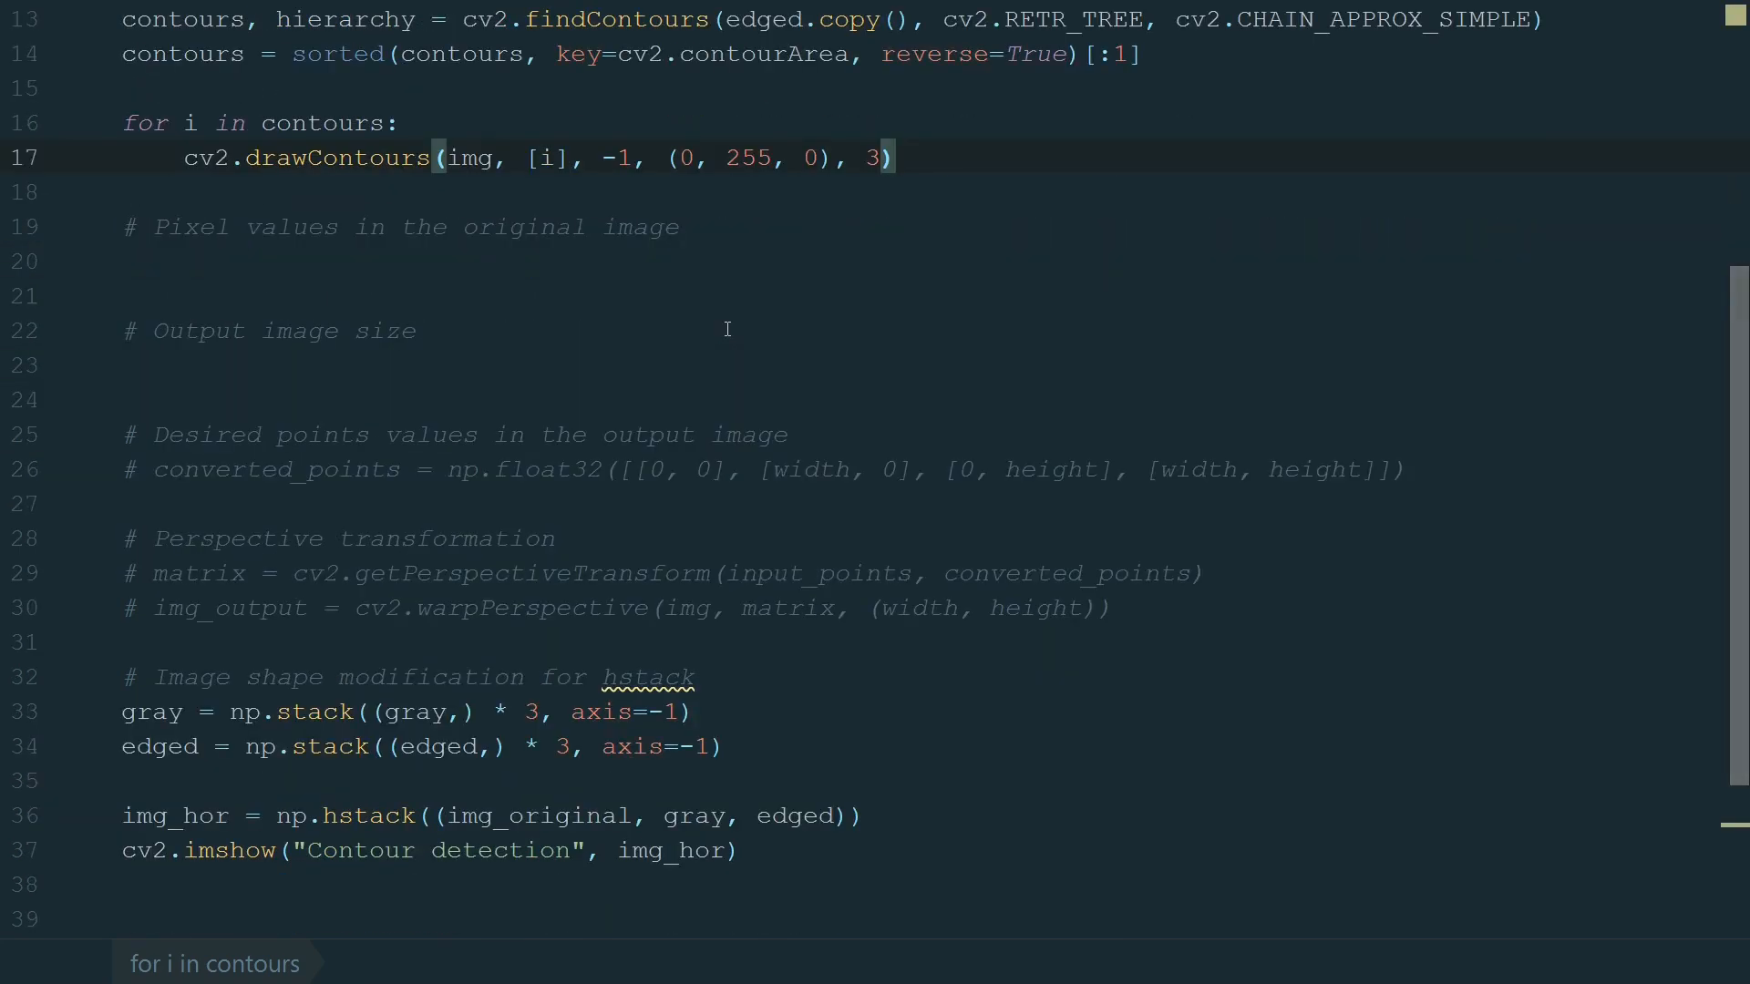
scroll("down", 3)
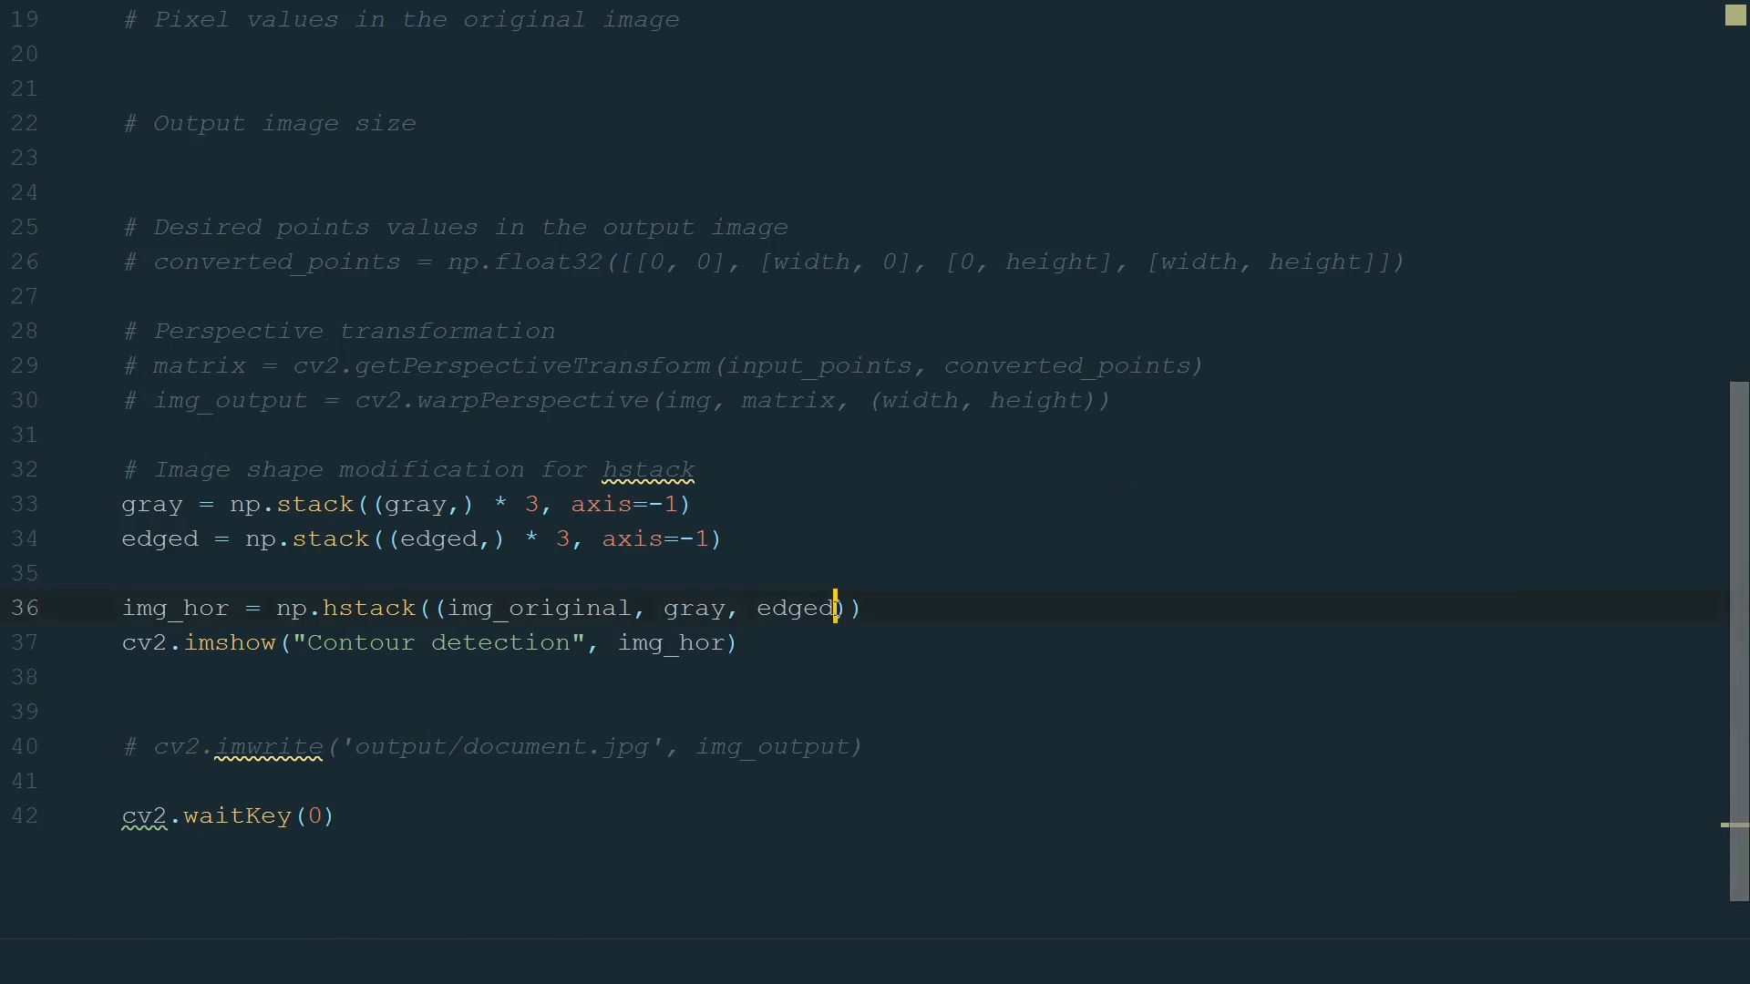
double_click(795, 608)
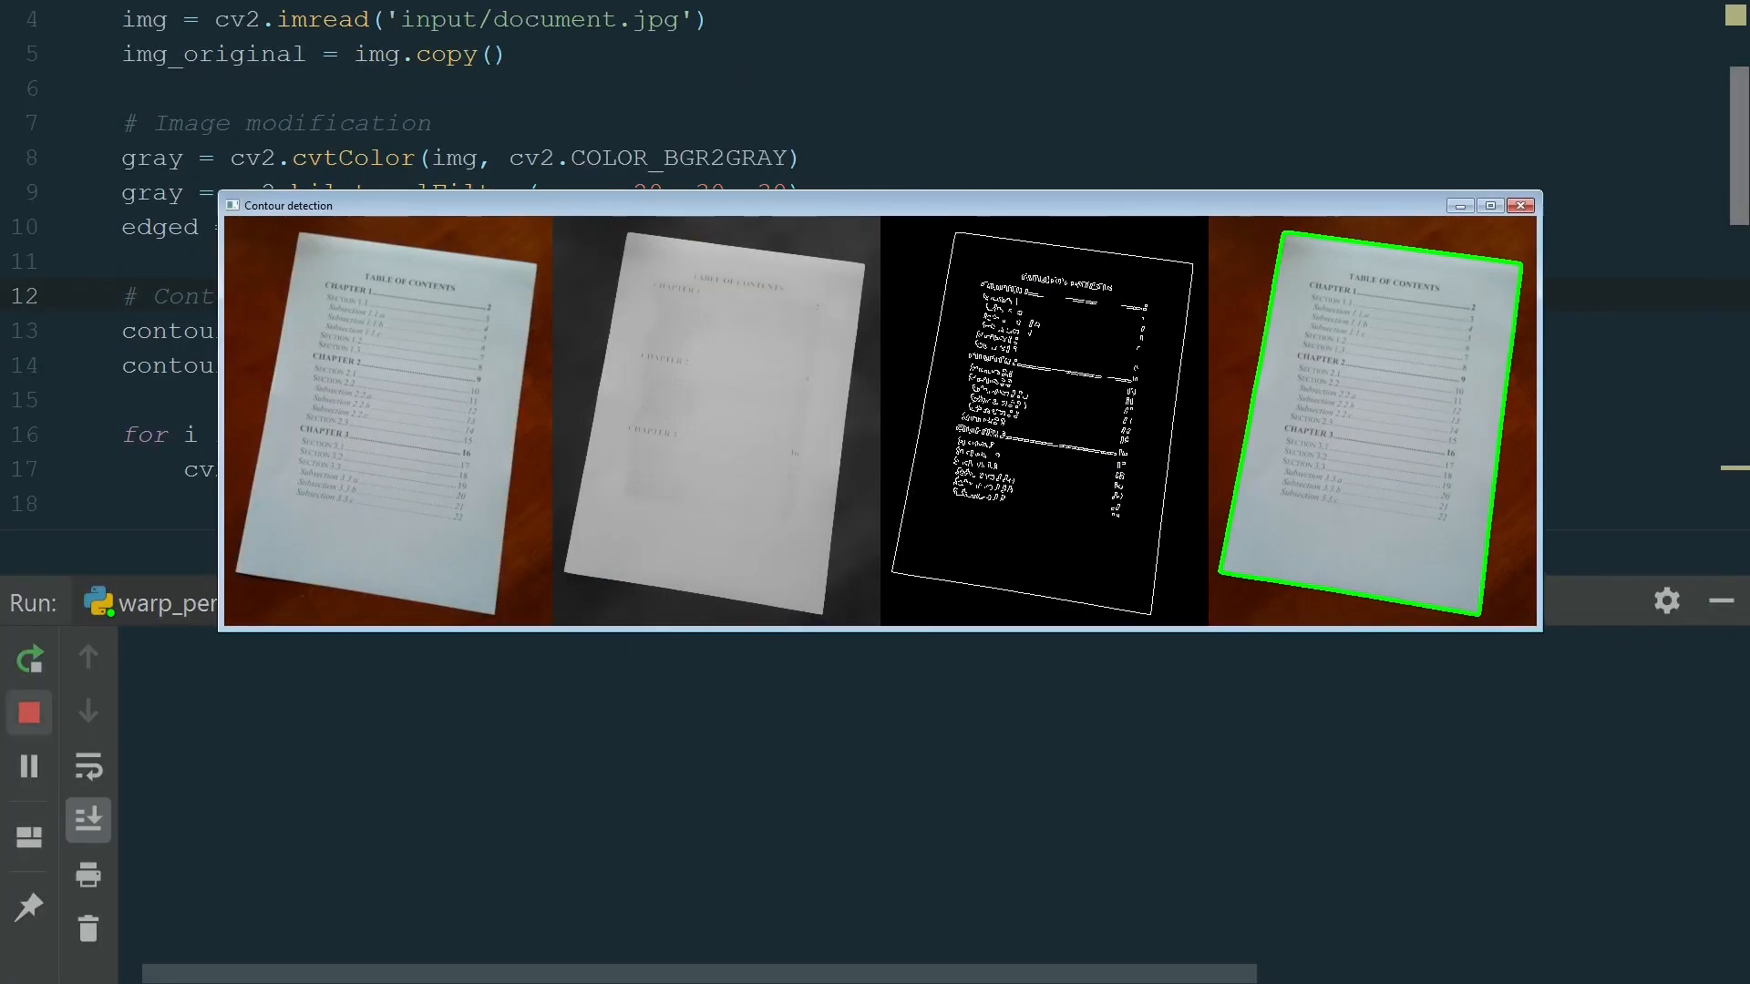
Dismiss the Contour detection results window so the editor is shown full screen again.
left_click(1520, 205)
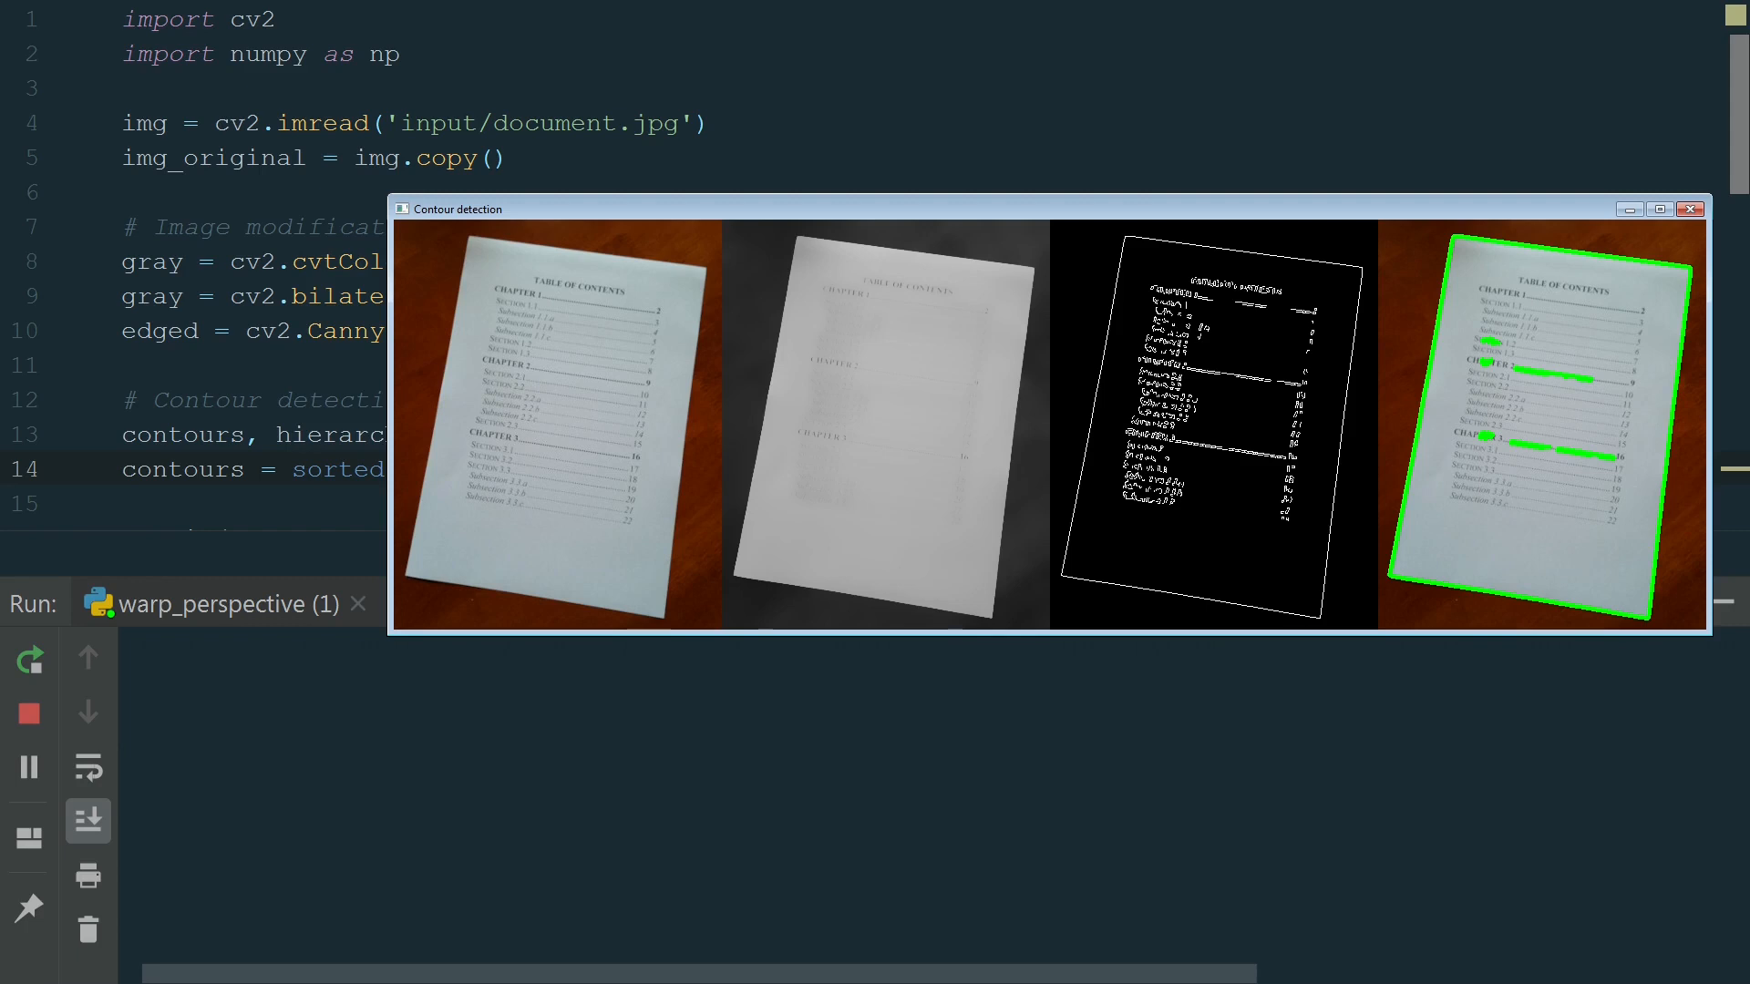
left_click(1689, 208)
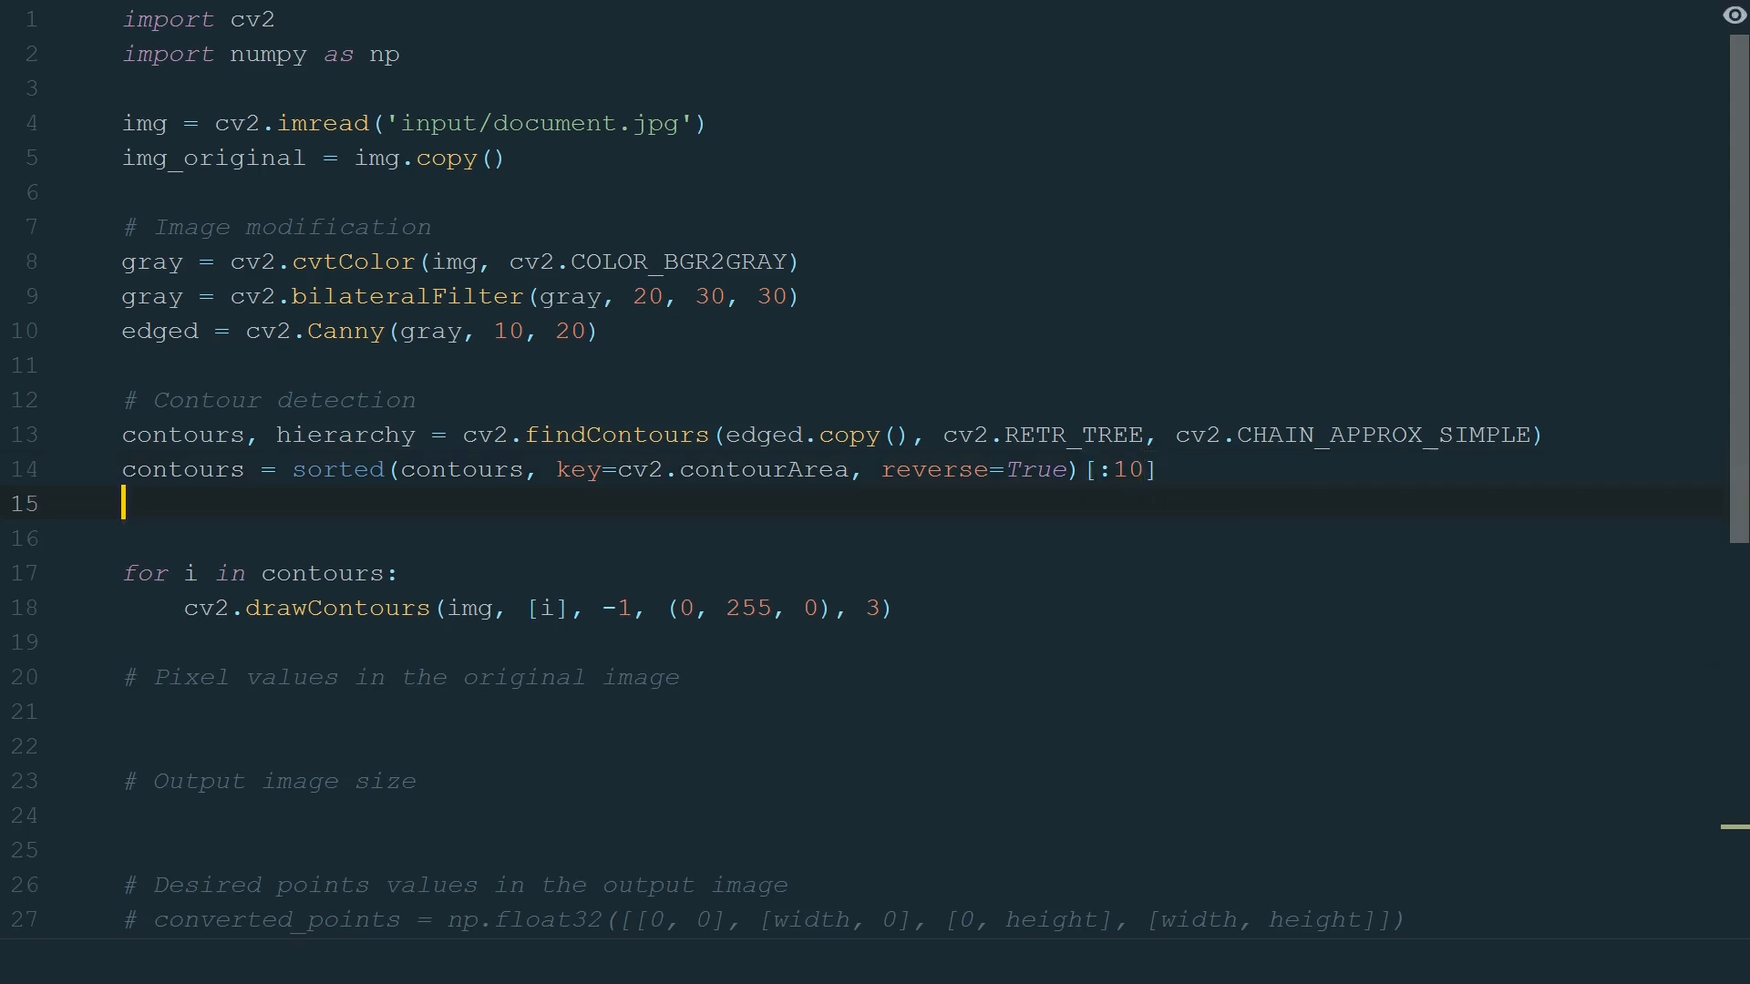
Call biggest_contour and draw [biggest] with cv2.drawContours in green, thickness 3.
type("biggest = biggest_contour(contours")
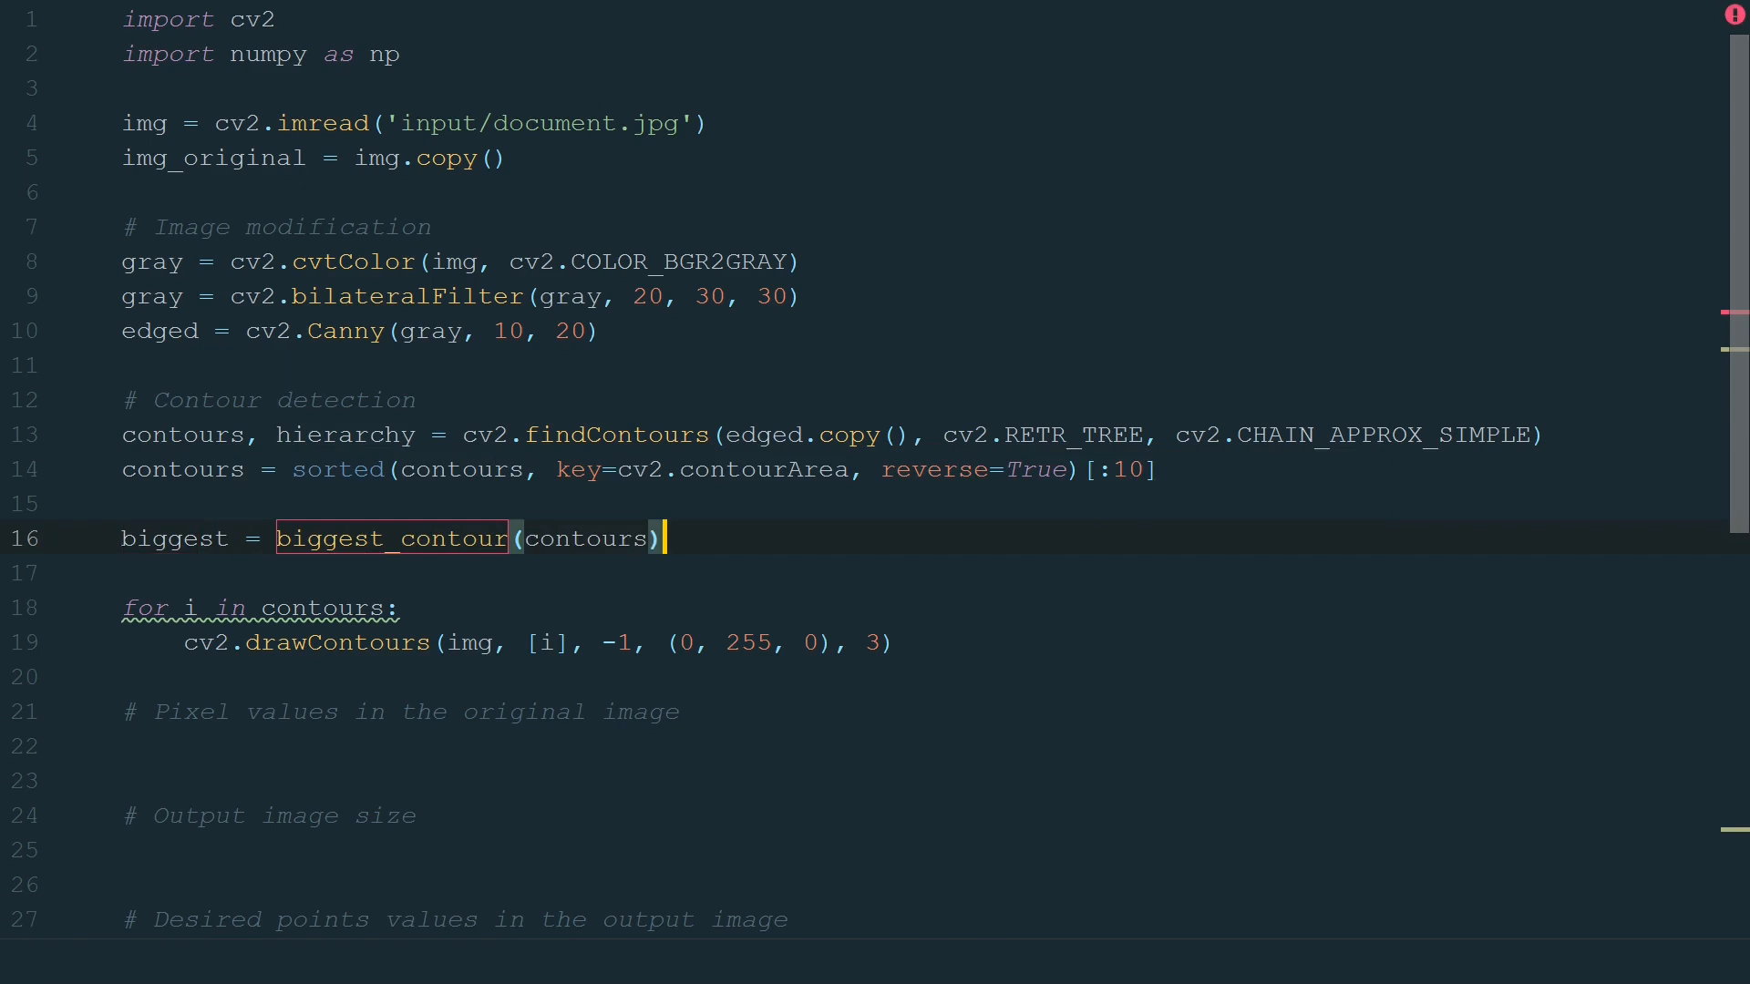
type("cv2.drawContours(img,")
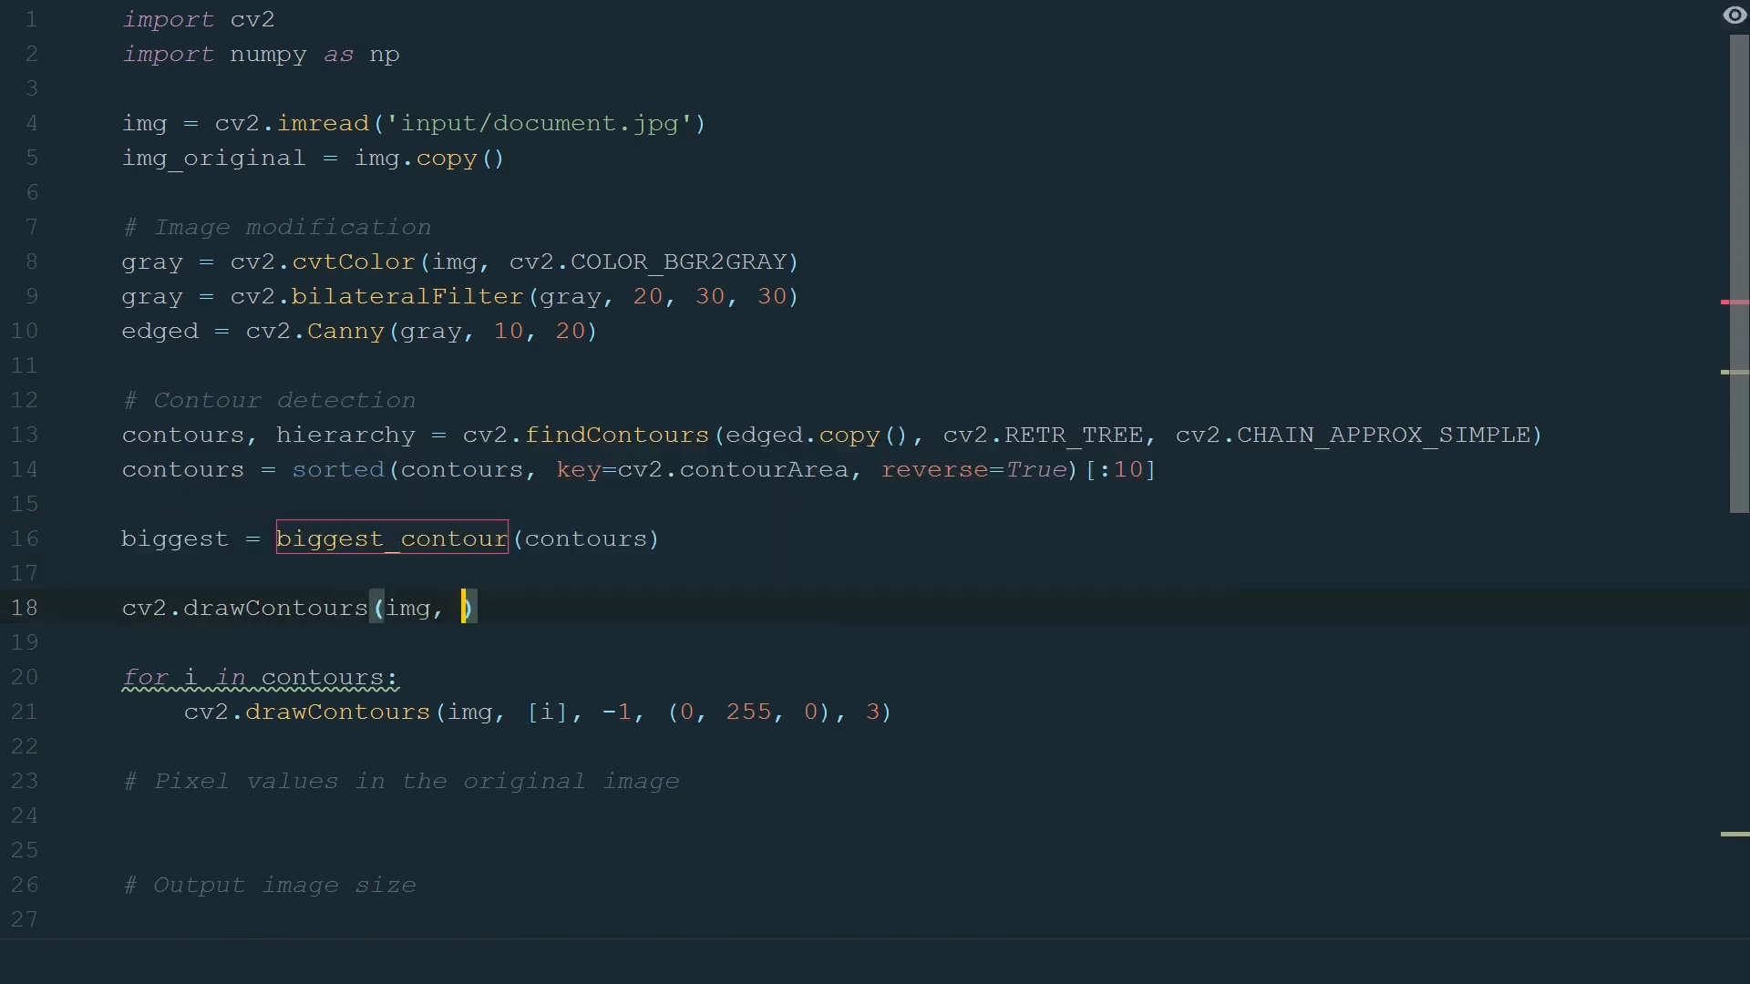
type("[biggest], -1, (0, 255, 0), 3)")
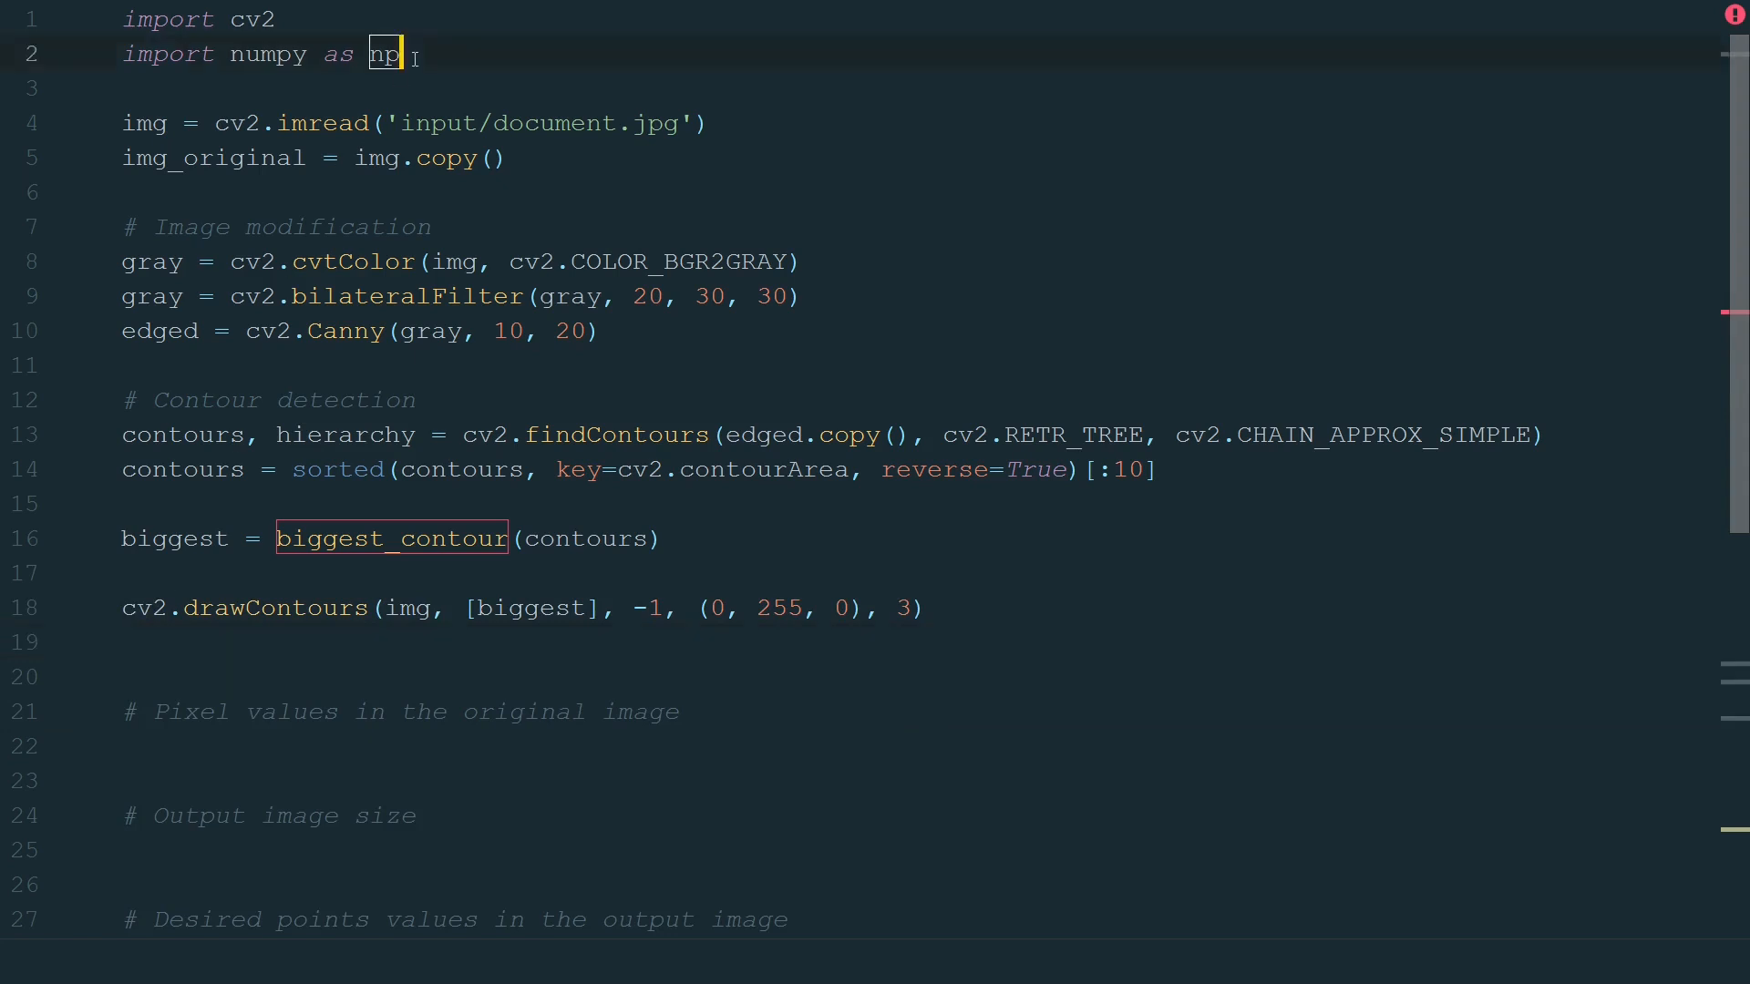
Define biggest_contour looping contours with max_area = 0, computing cv2.contourArea and checking area > 1000.
type("def biggest_contour(con")
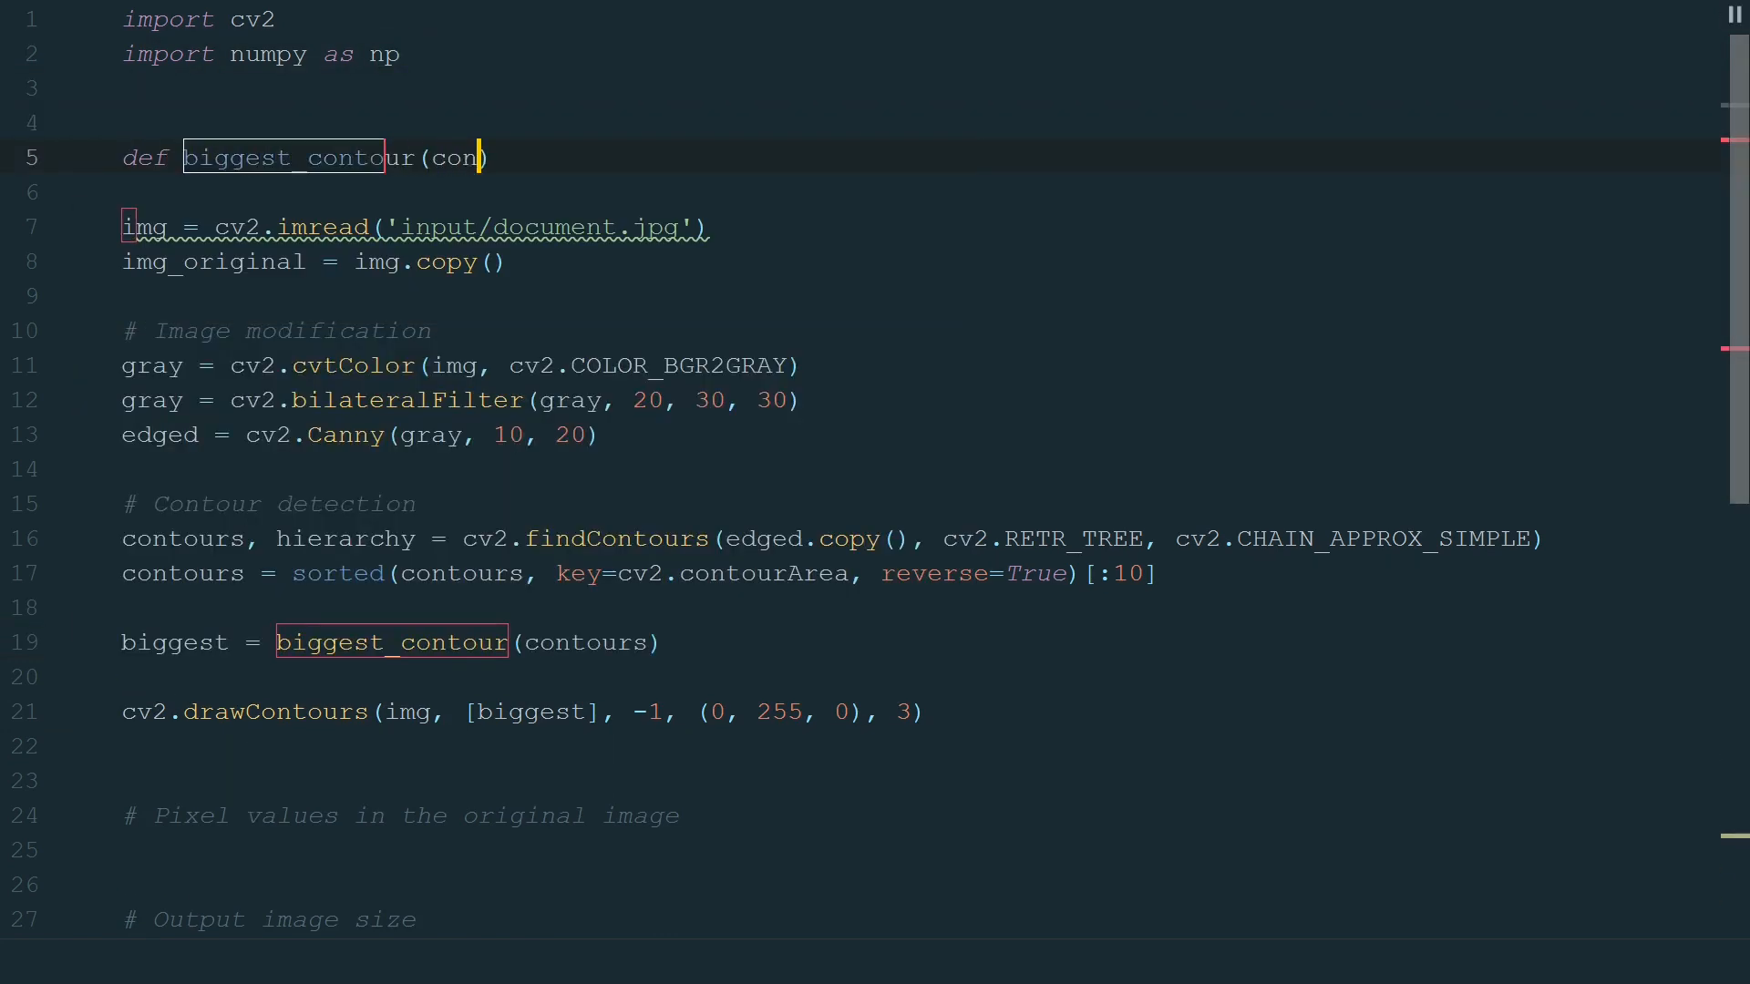
type("biggest = np.array([")
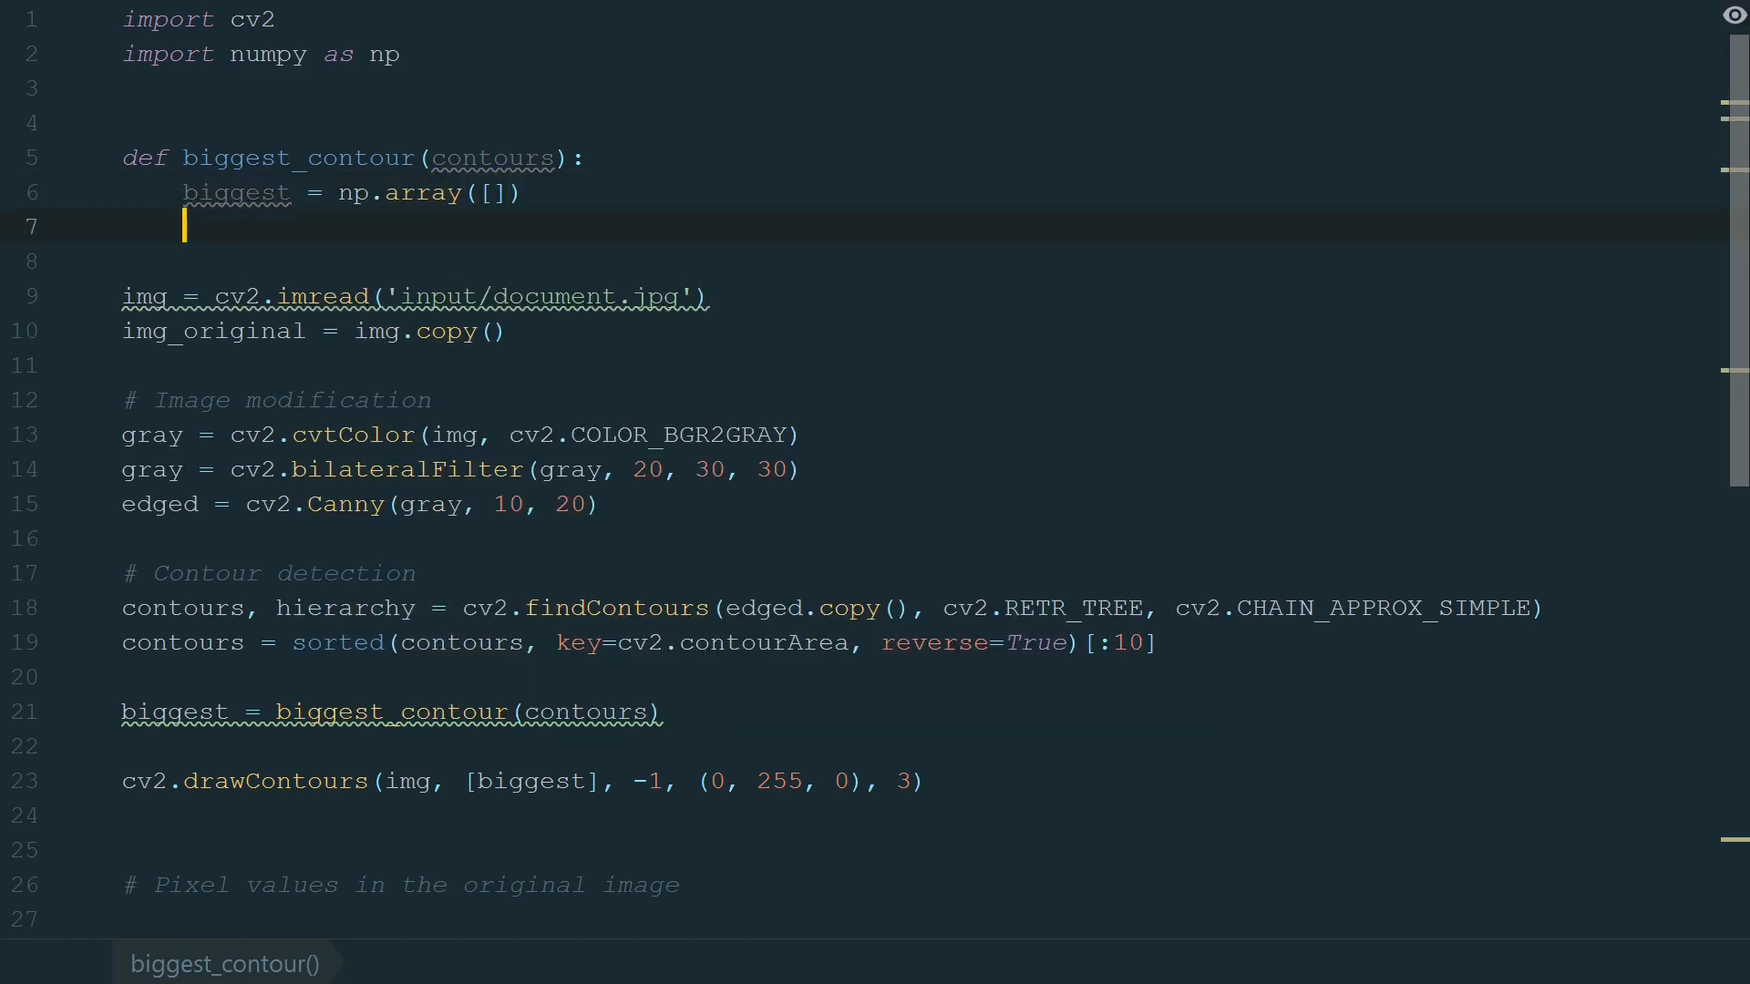
type("max_area = 0")
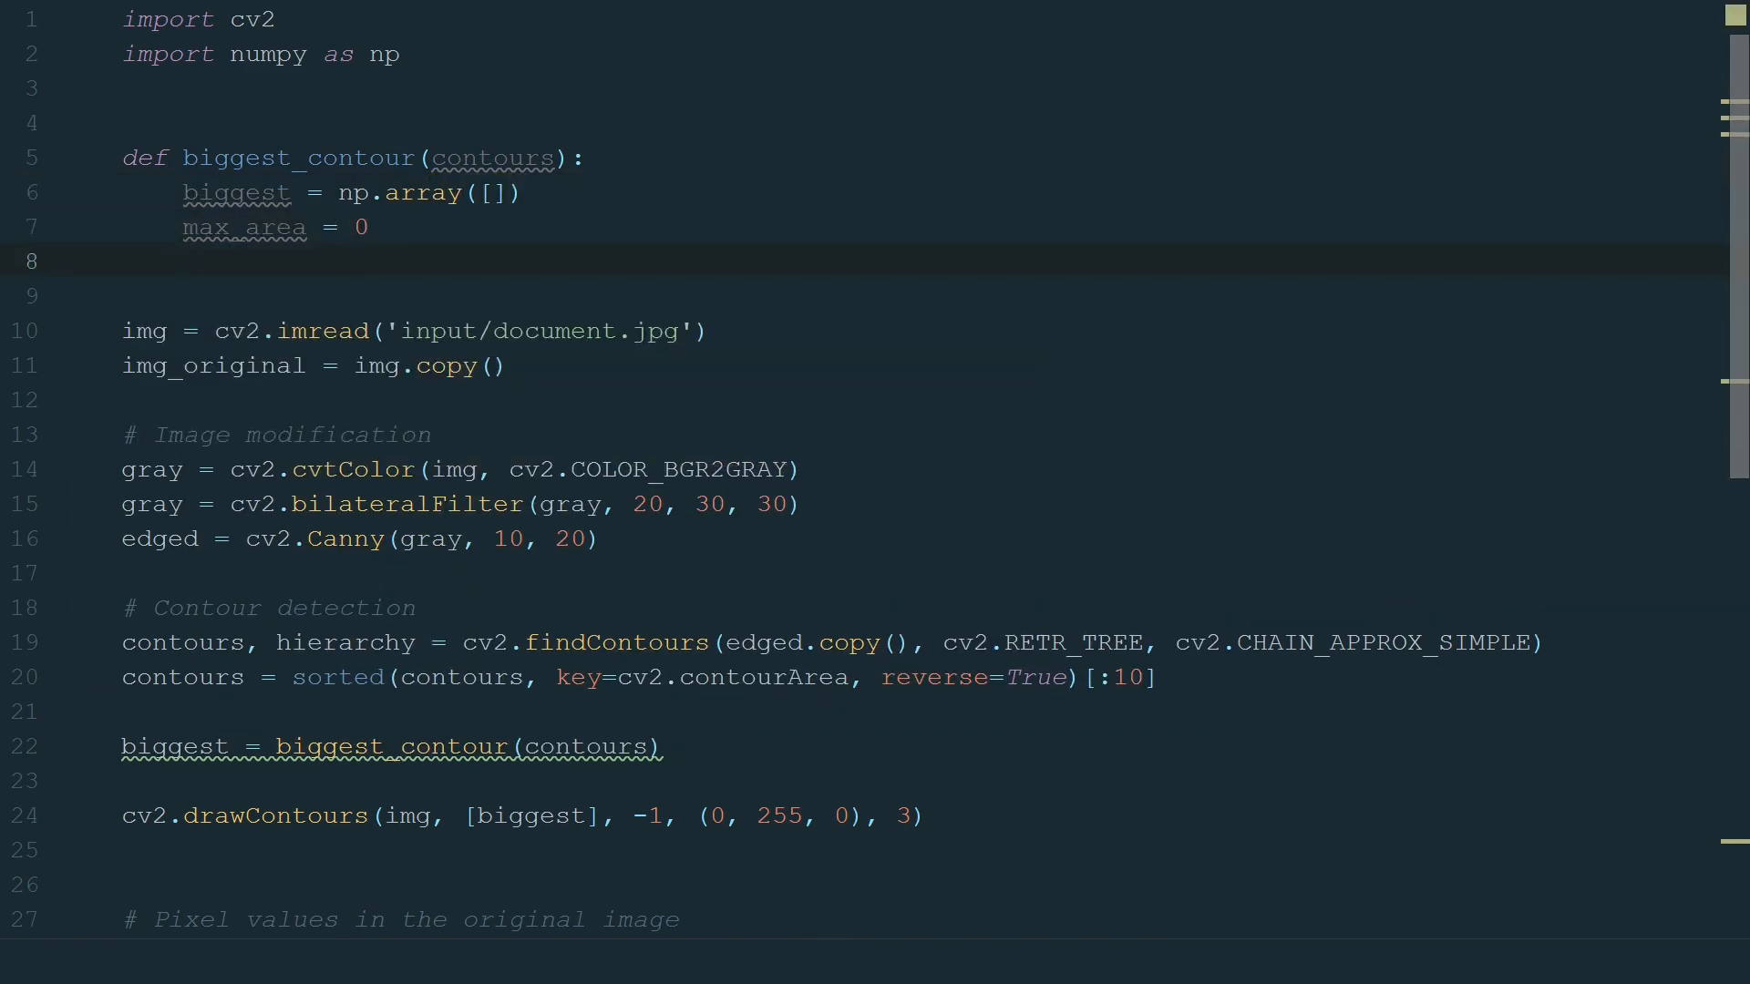
type("for i in contours:")
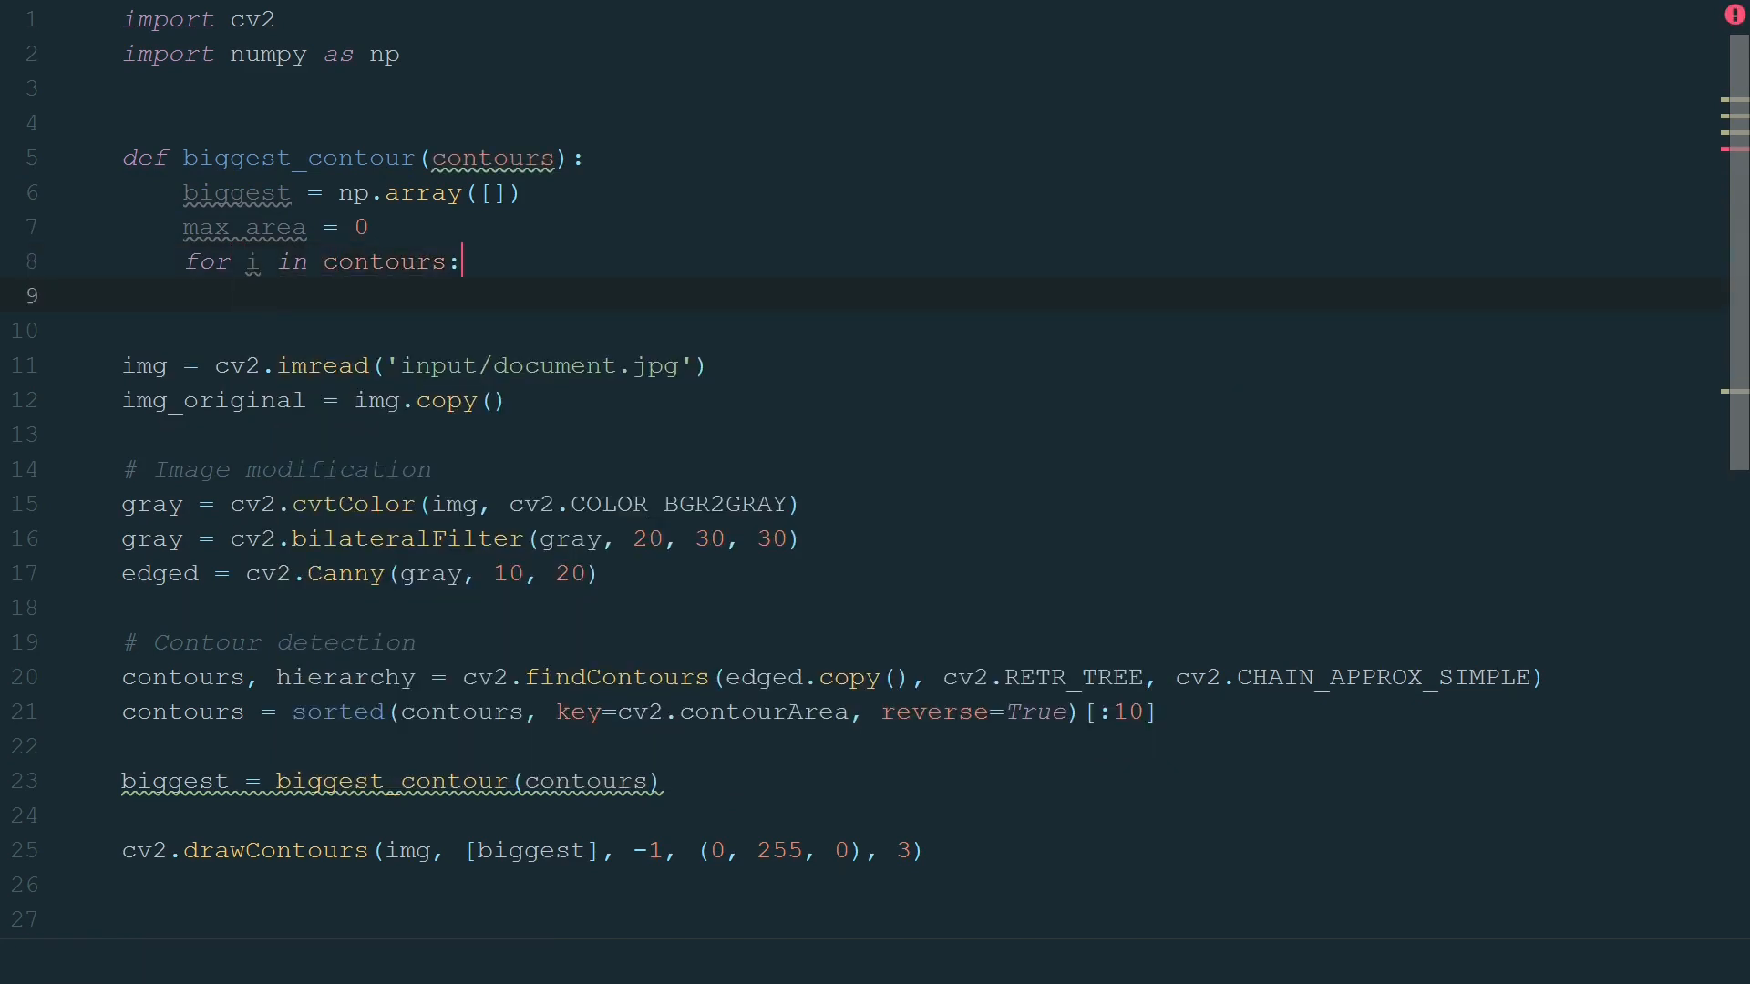
type("area = cv2.co")
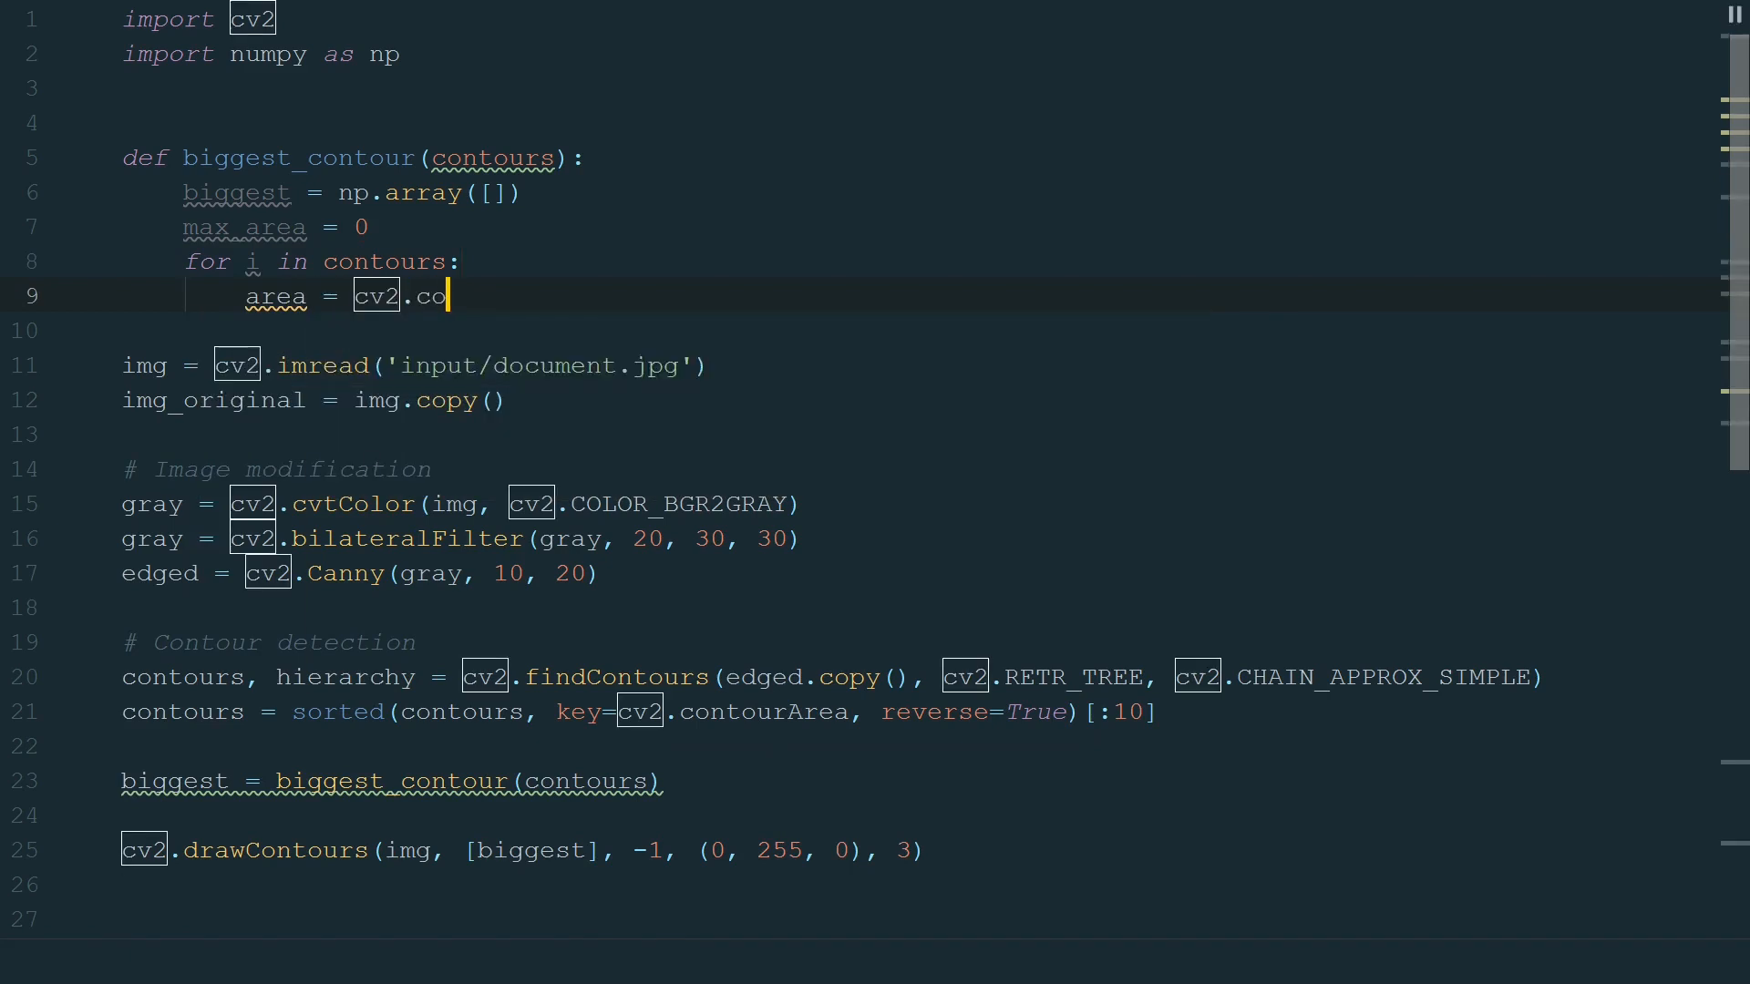
type("ntourArea(i)")
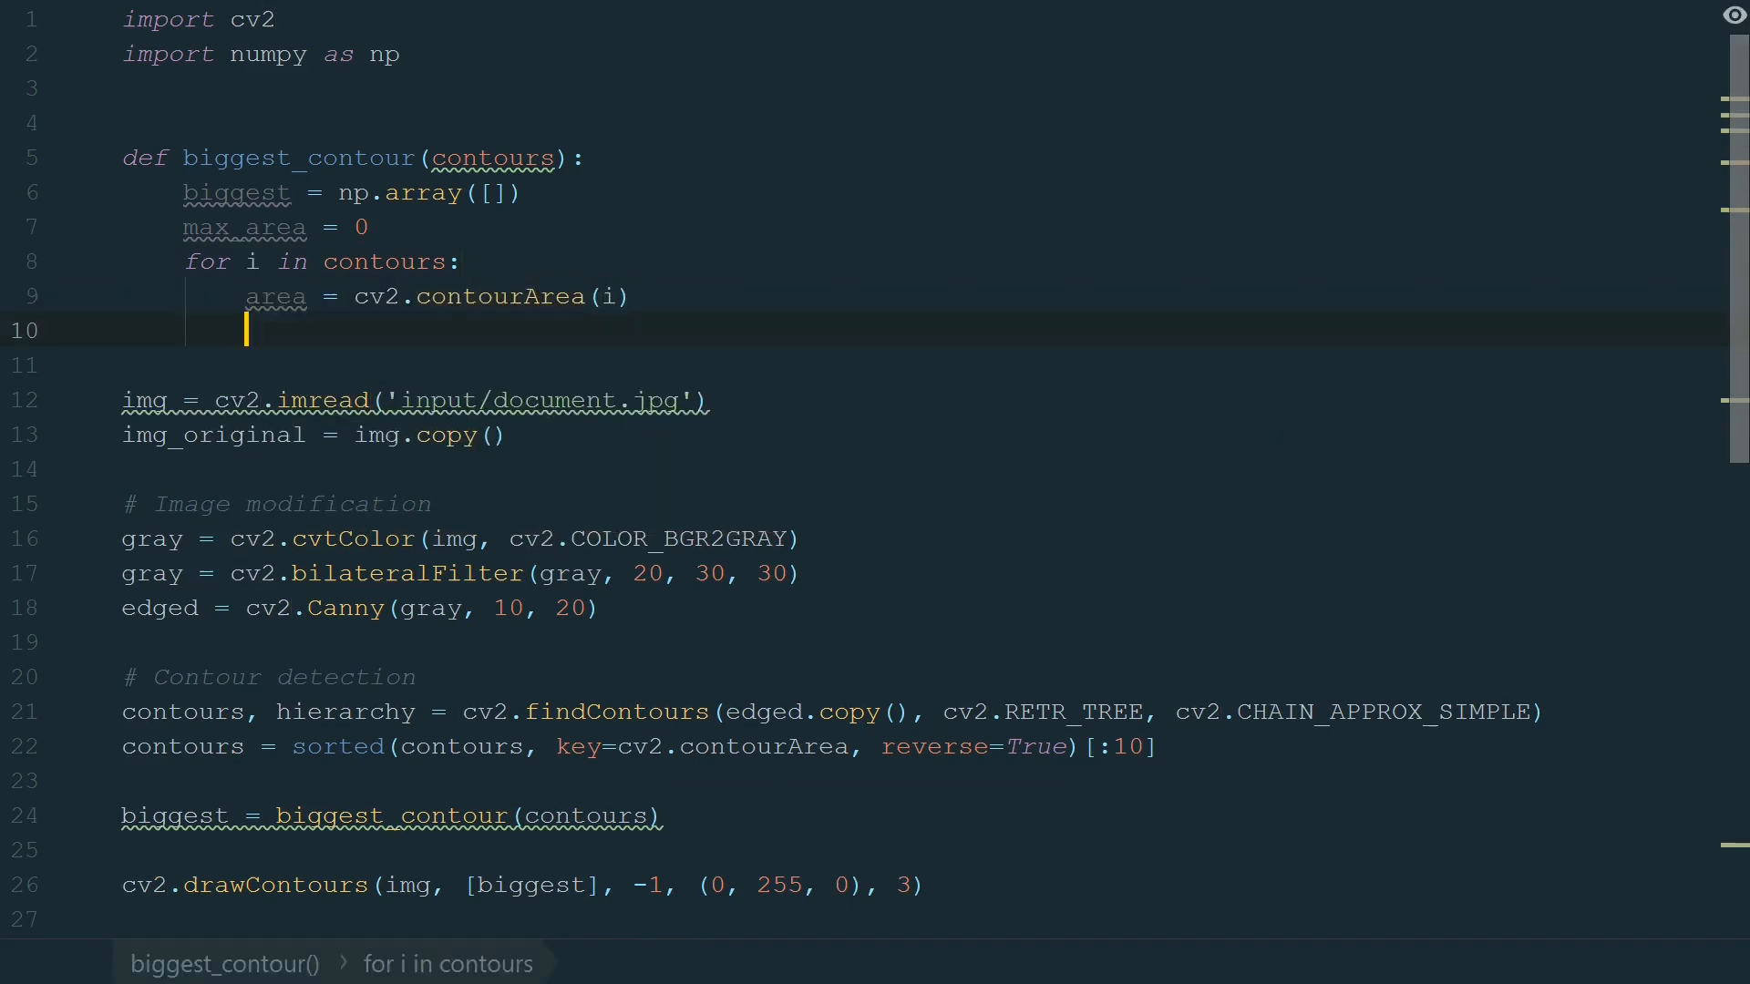
type("if area")
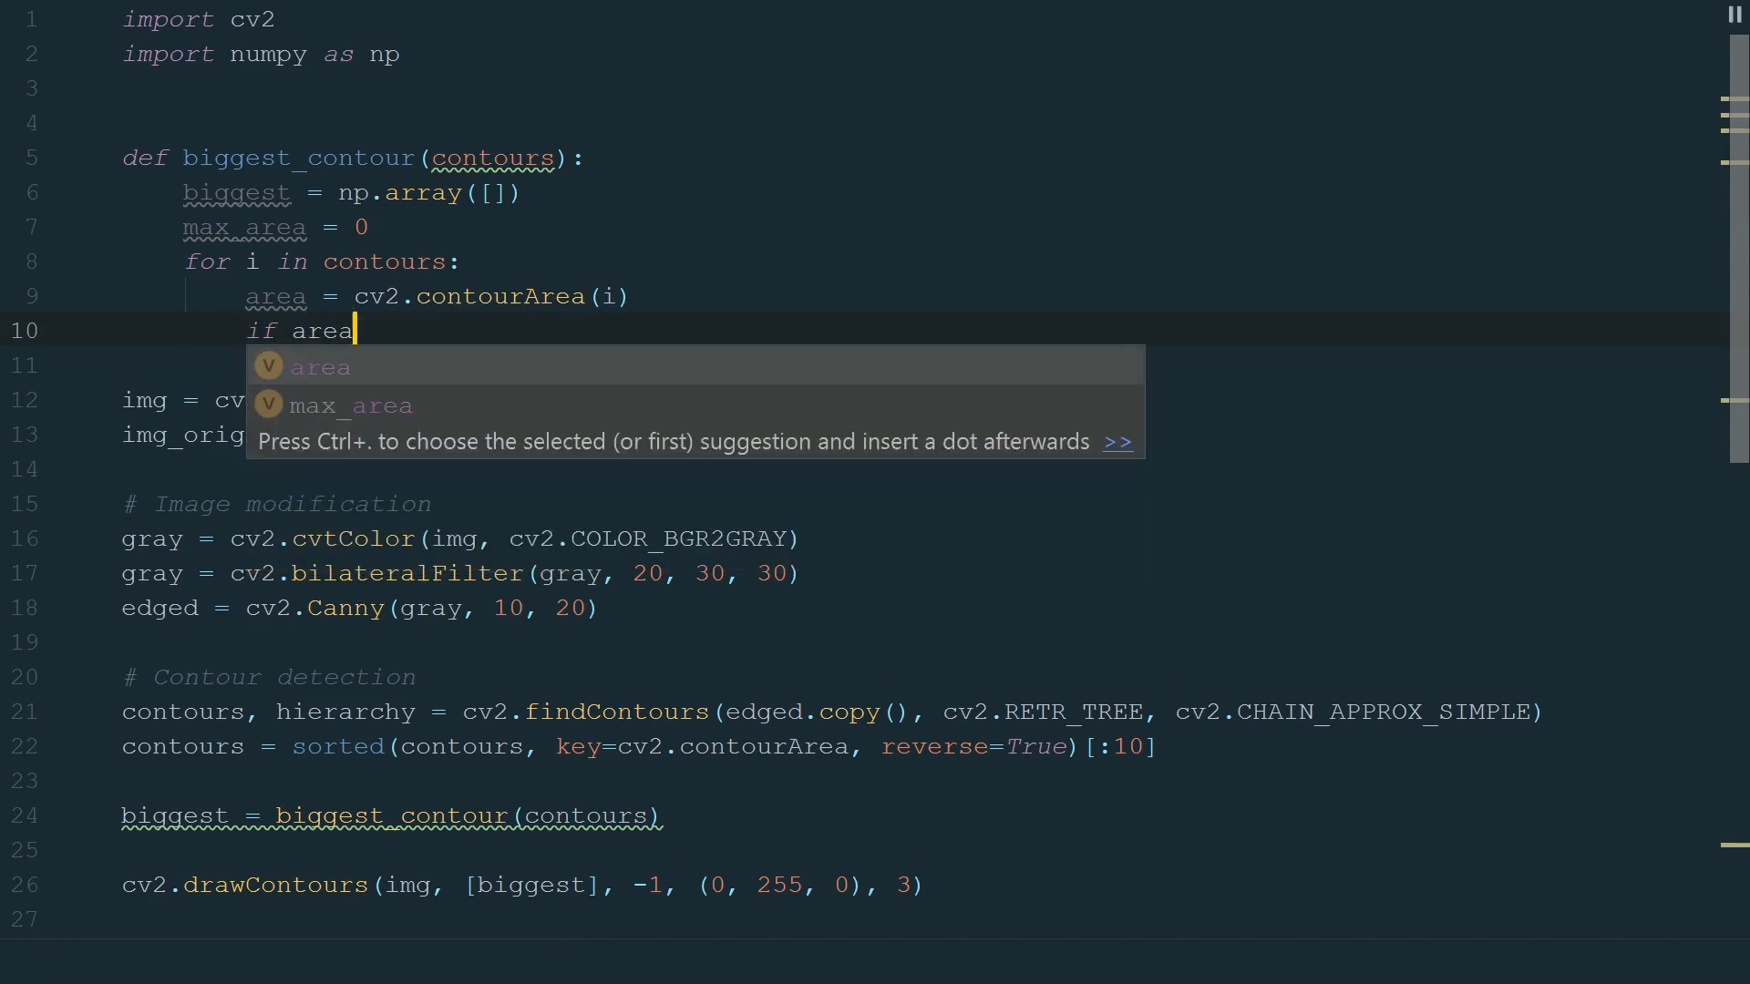
type("> 1000:")
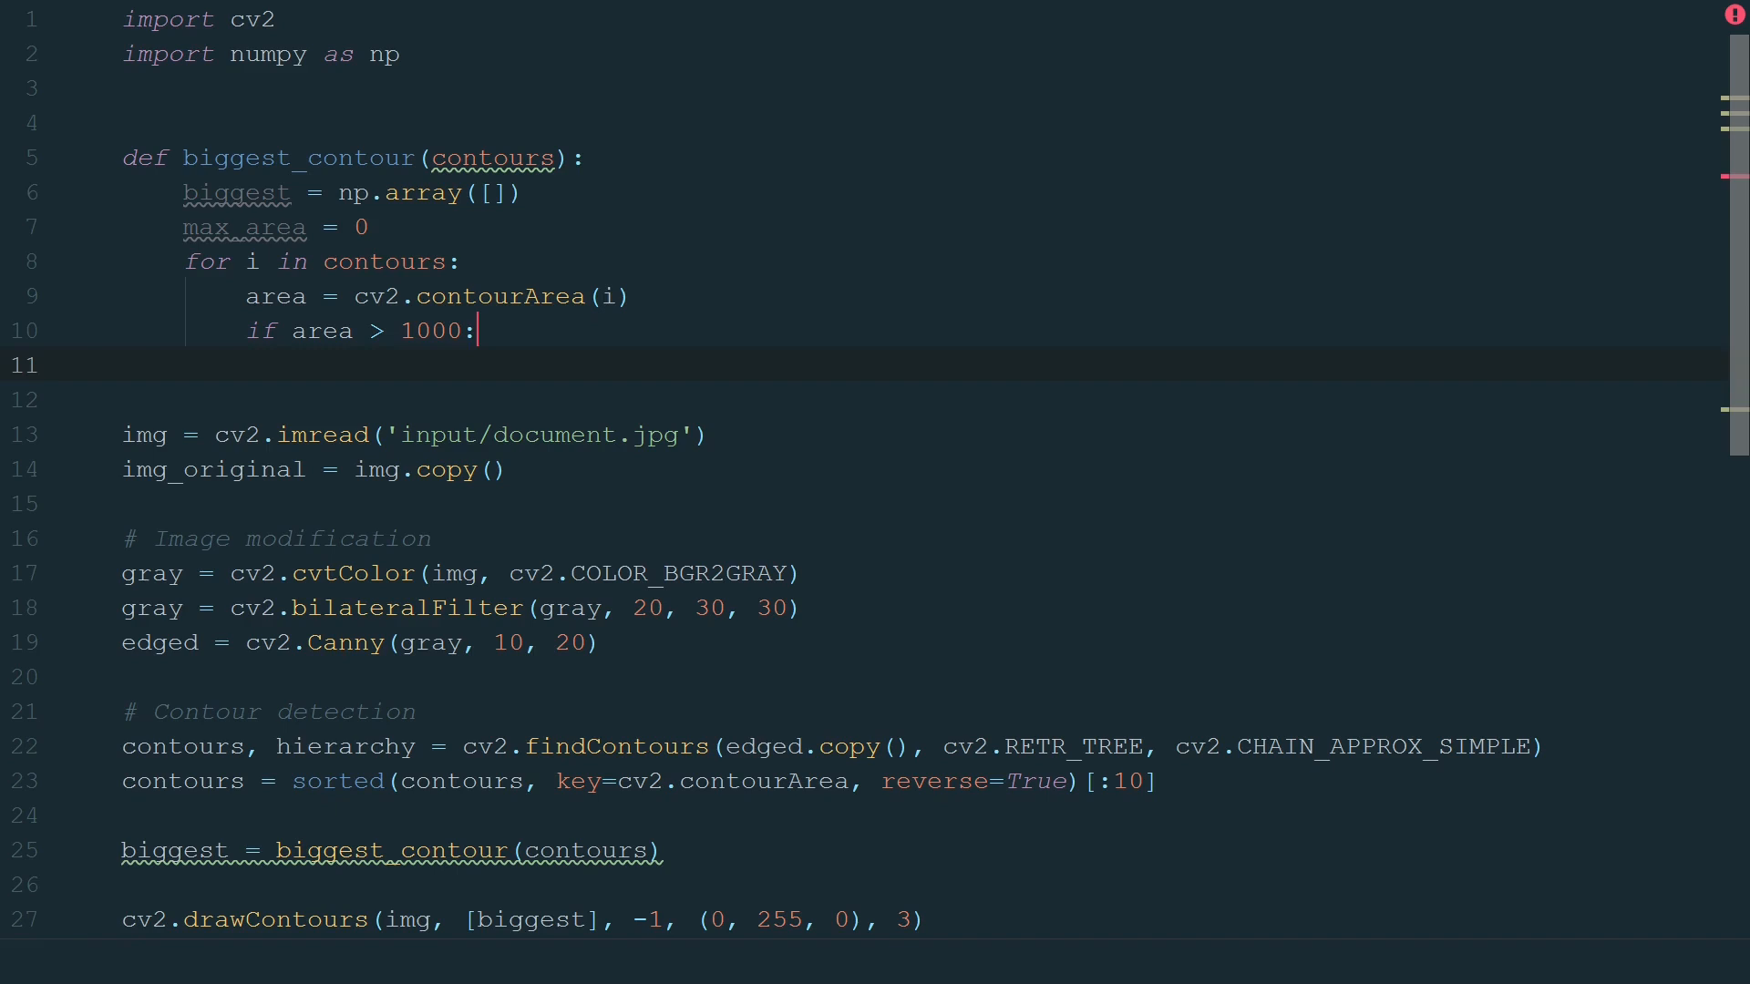
type("peri = cv2.arcLength(i, True")
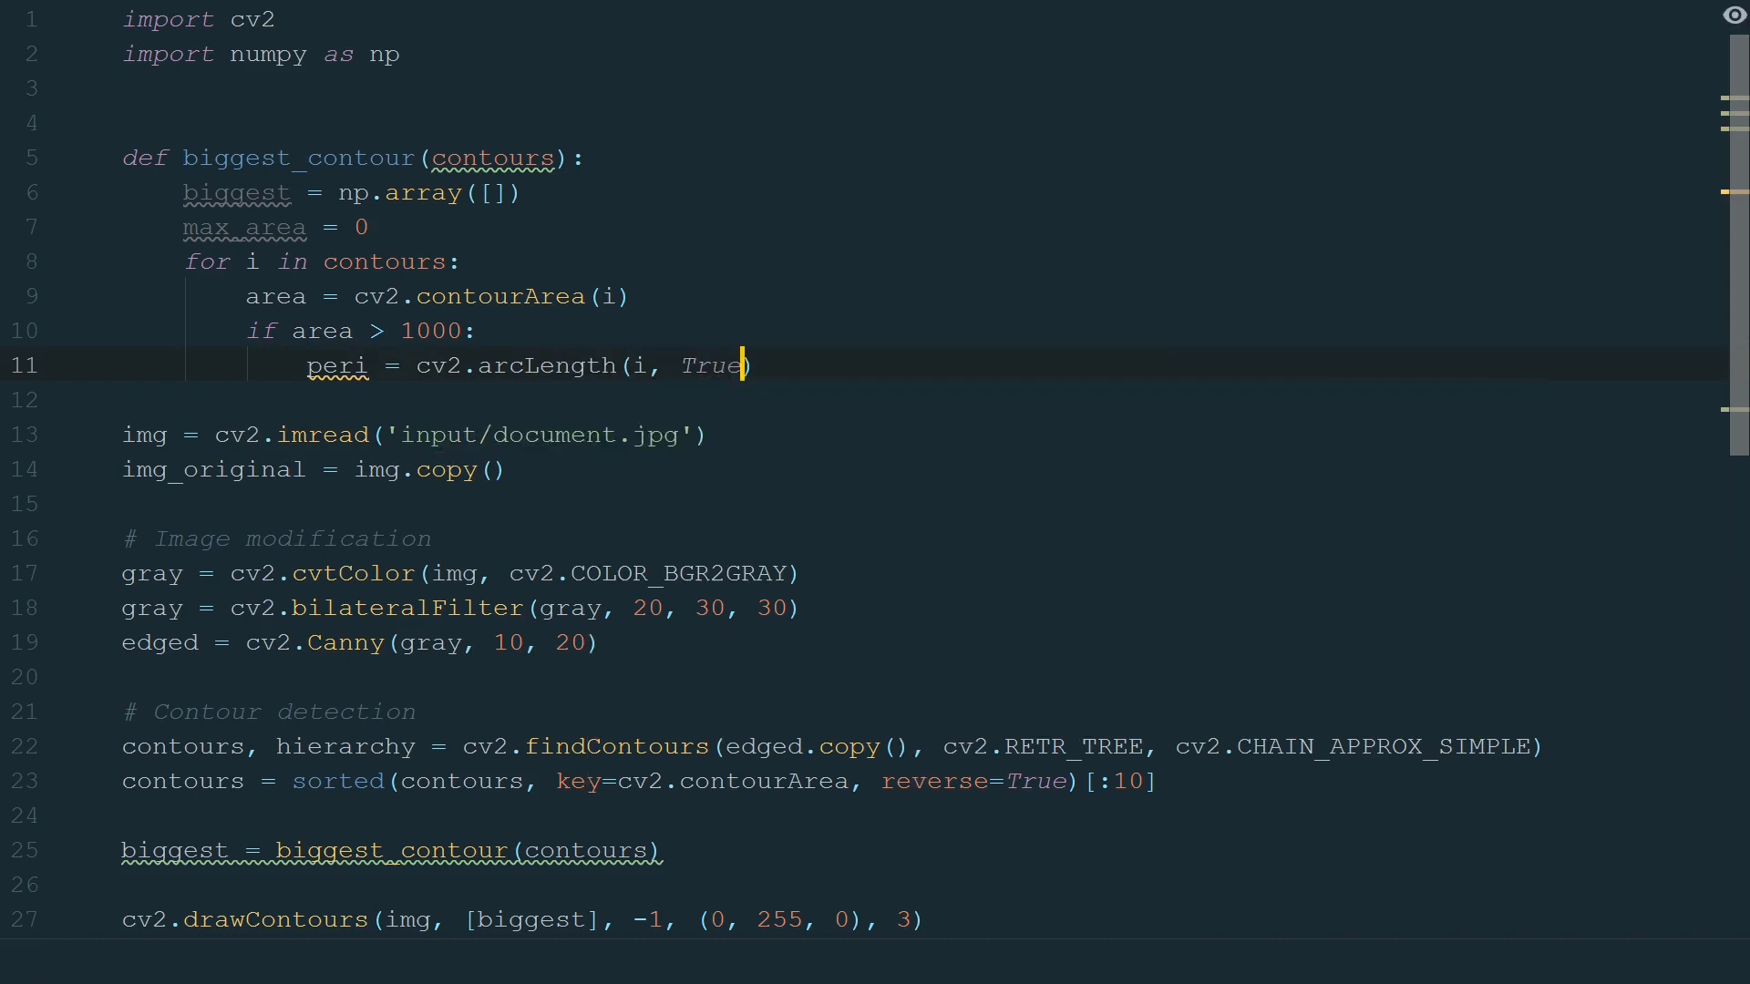
left_click(756, 365)
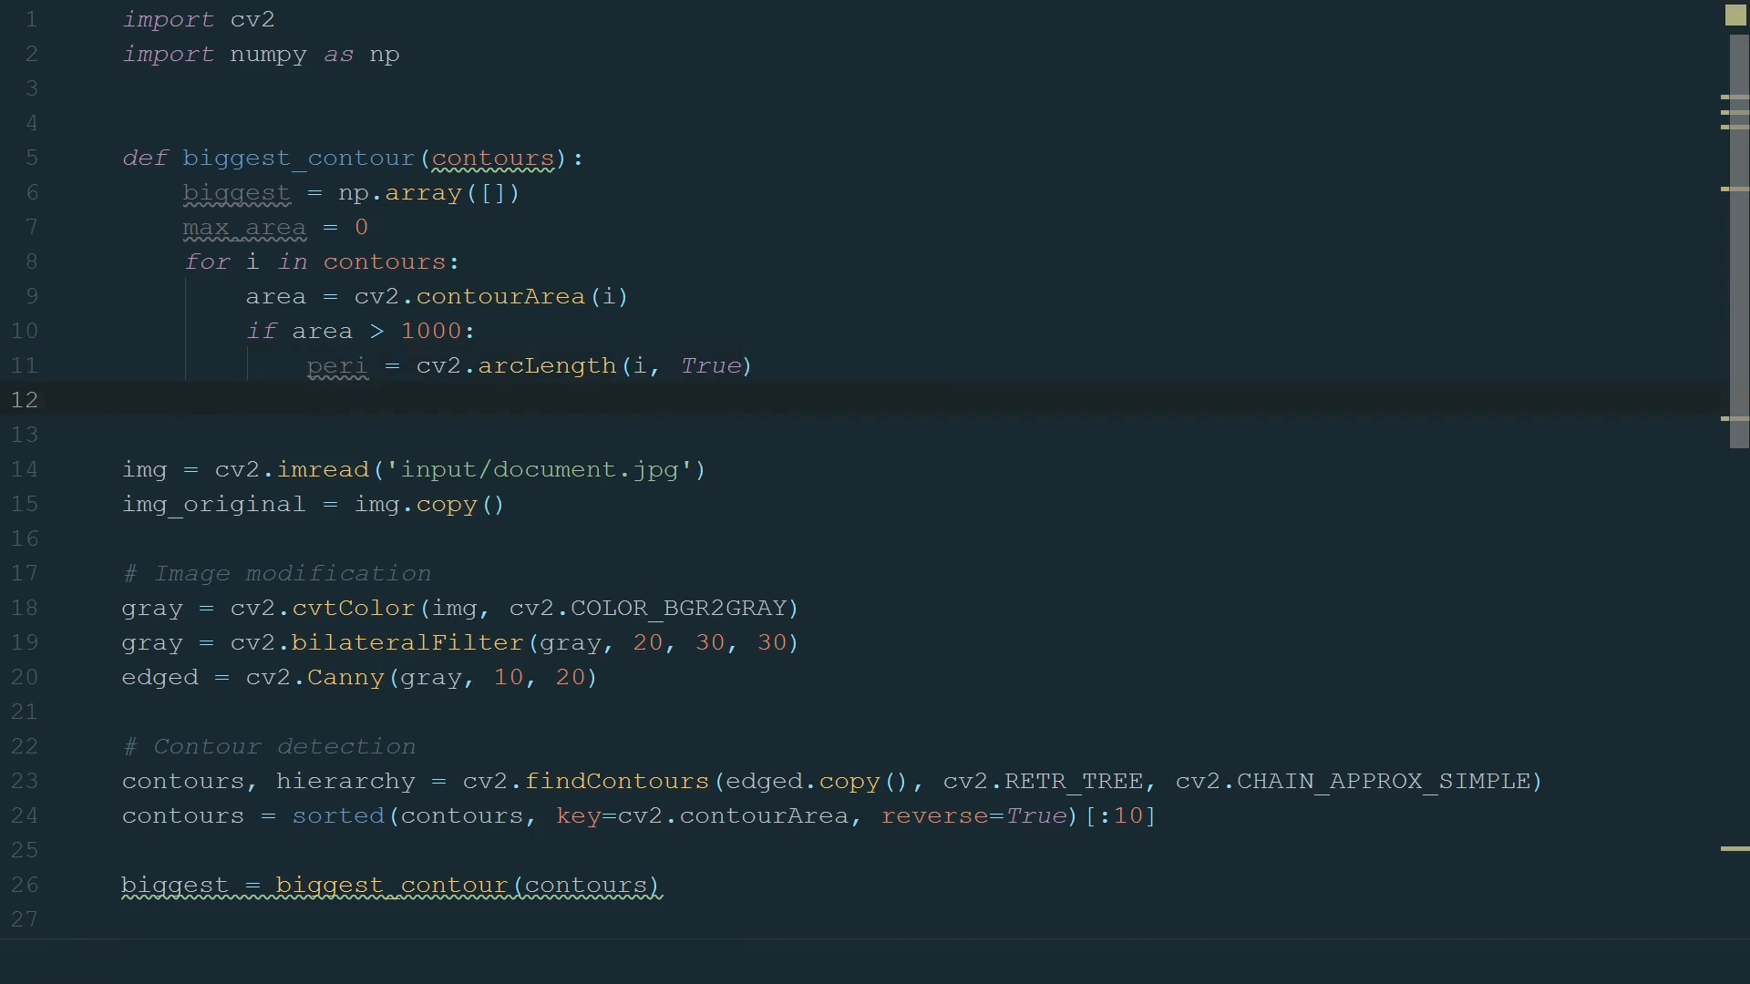
Approximate each contour with approxPolyDP at 0.015*peri, keep the largest four-cornered one, return it and verify the run.
type("approx = cv2.approxPolyDP(")
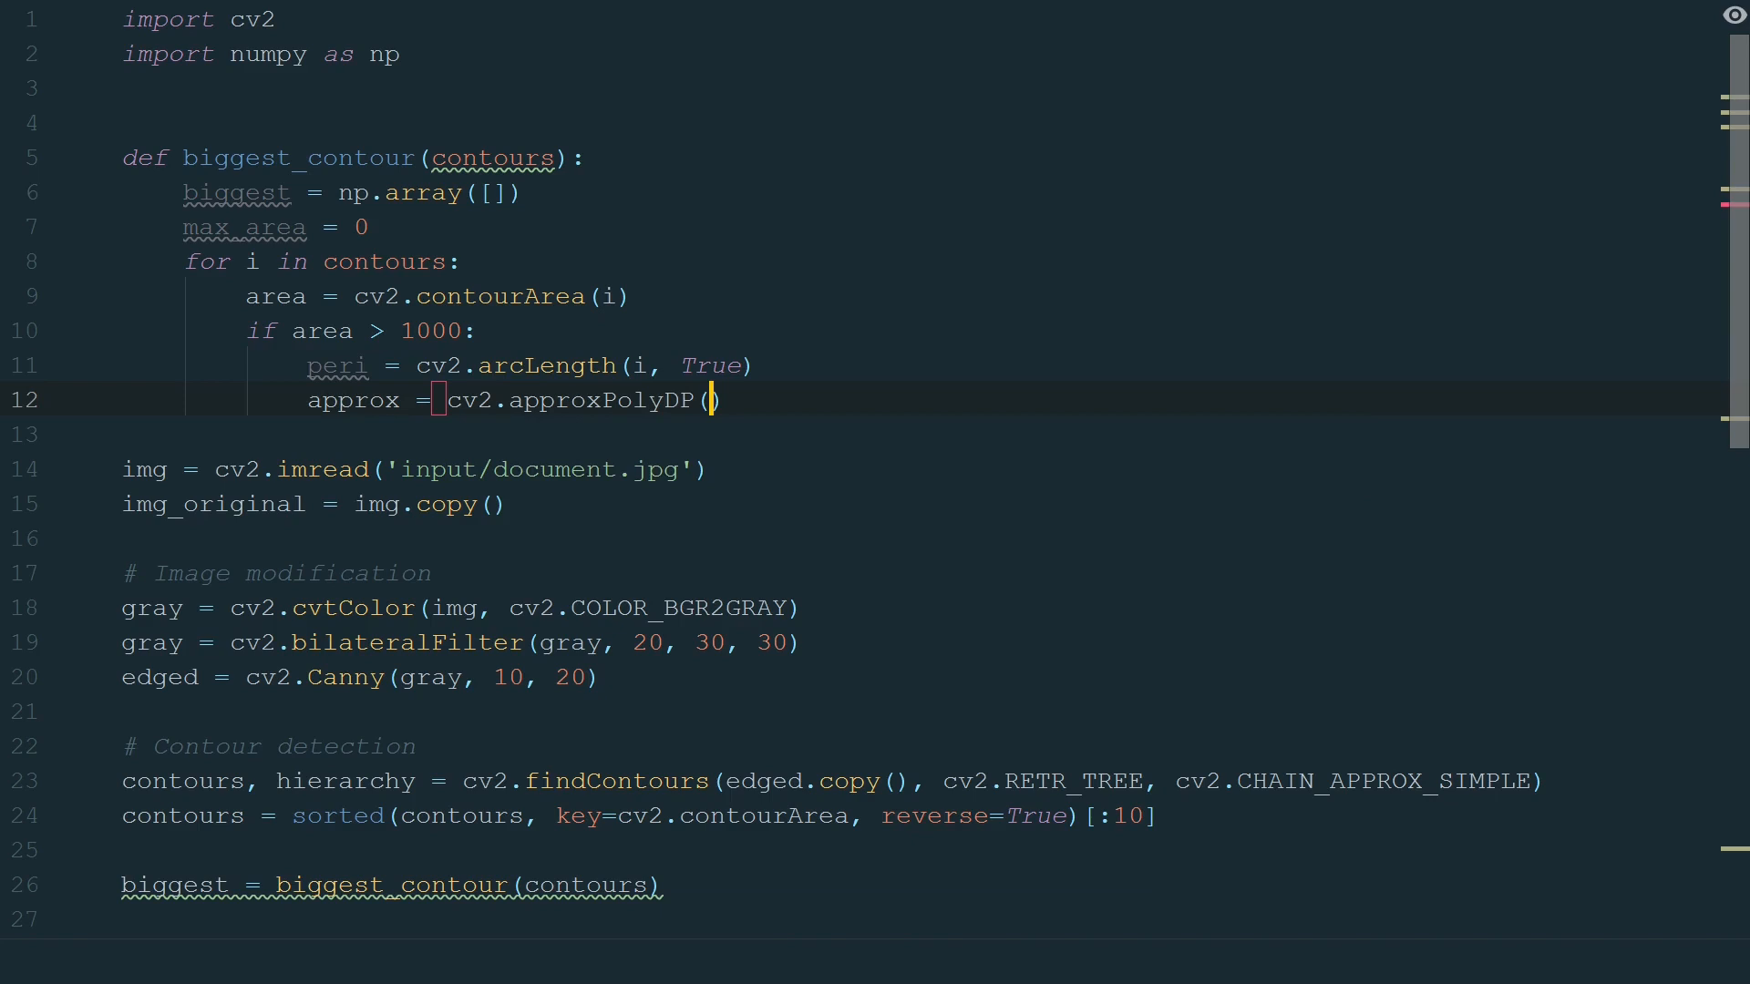
type("i, 0.015 * peri, True")
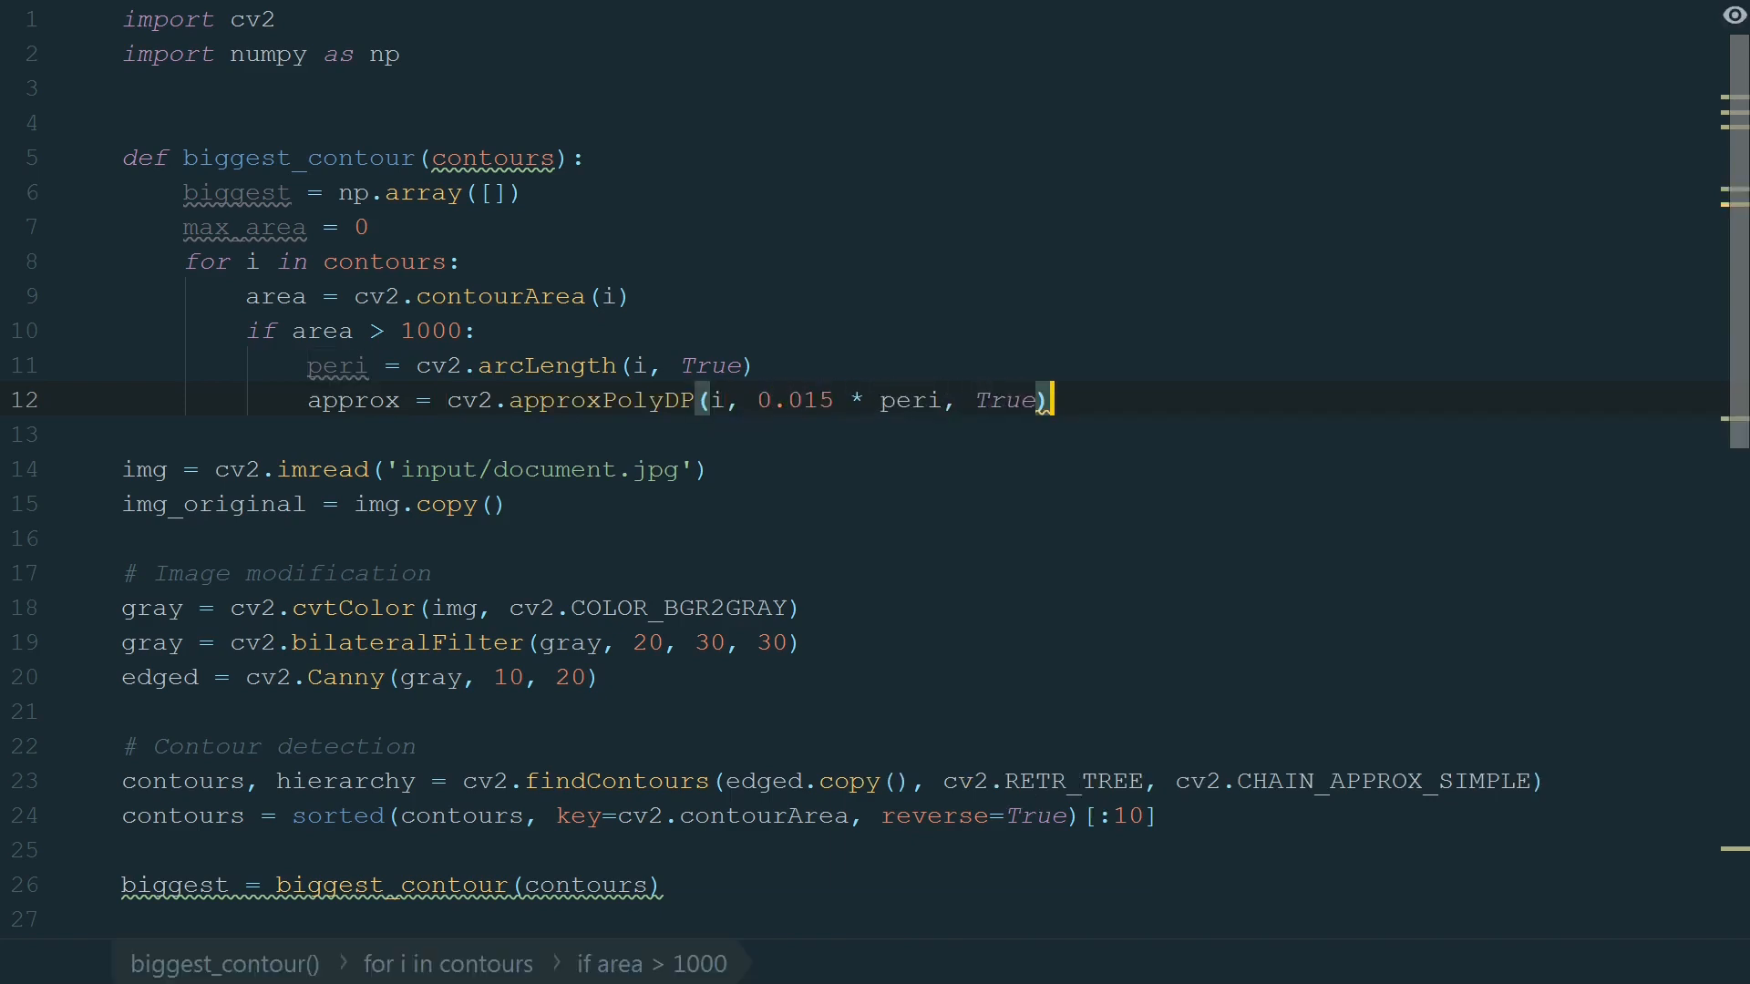
type("if")
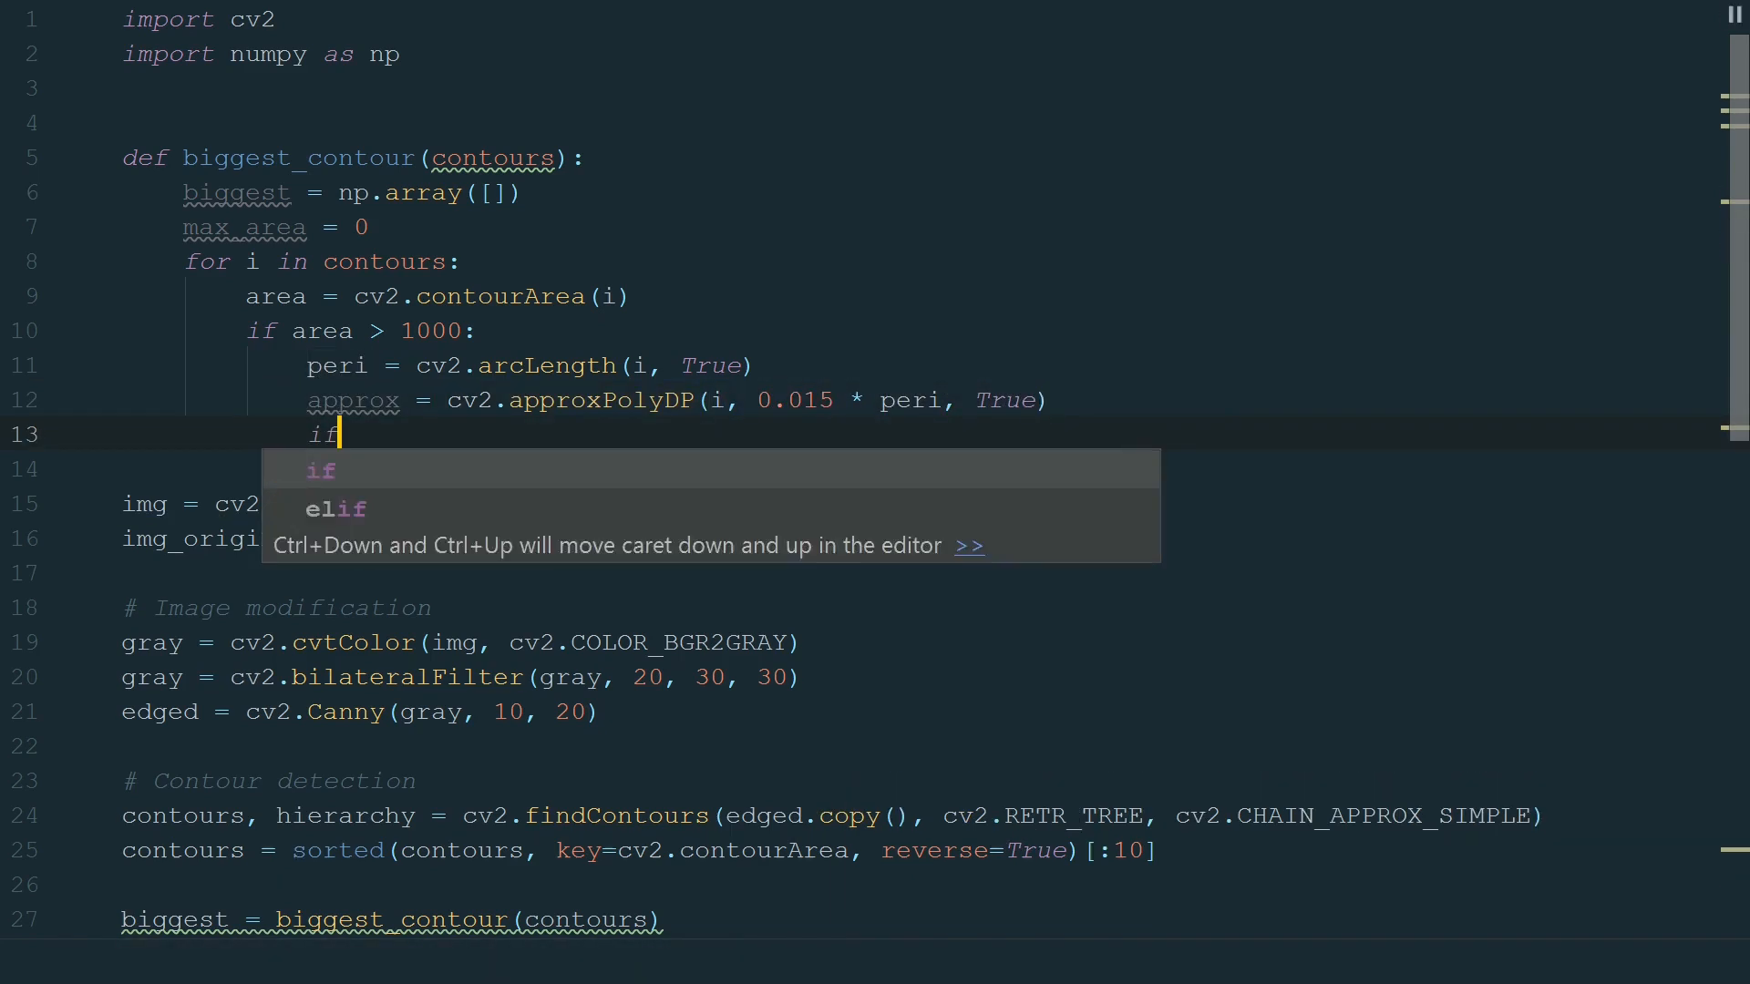
type("area > max_area and len(approx) == 4:")
left_click(909, 469)
type("biggest = approx")
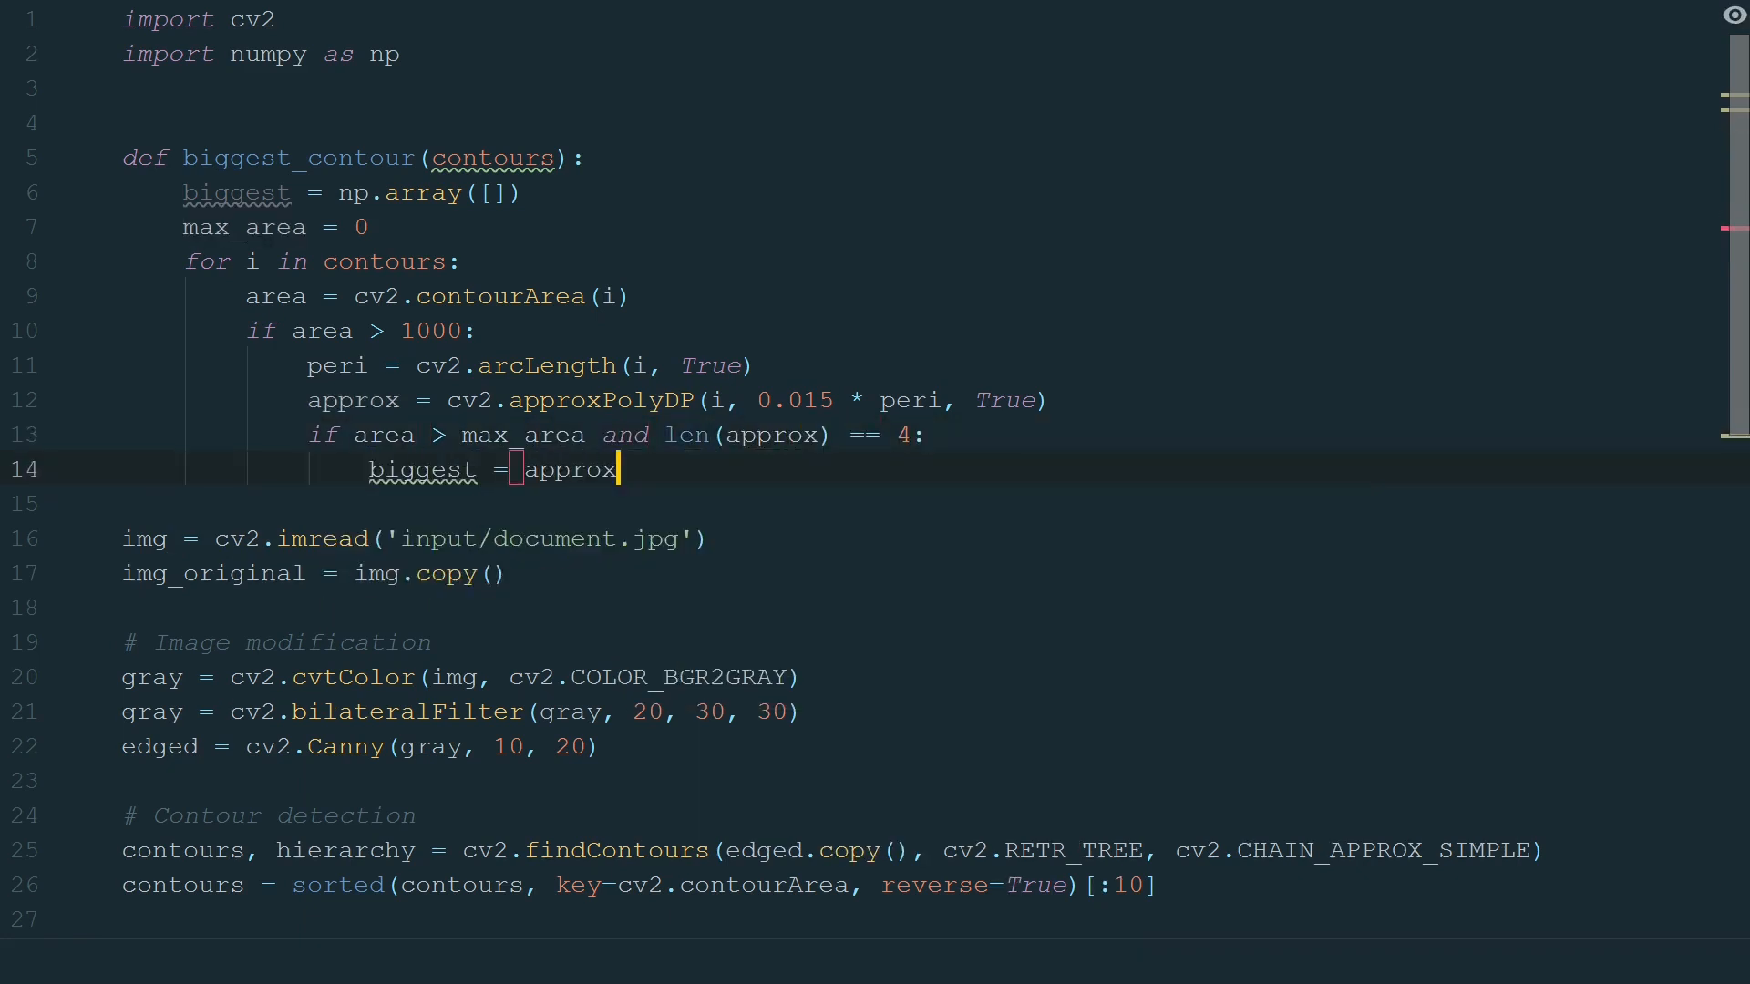
type("max_area = area")
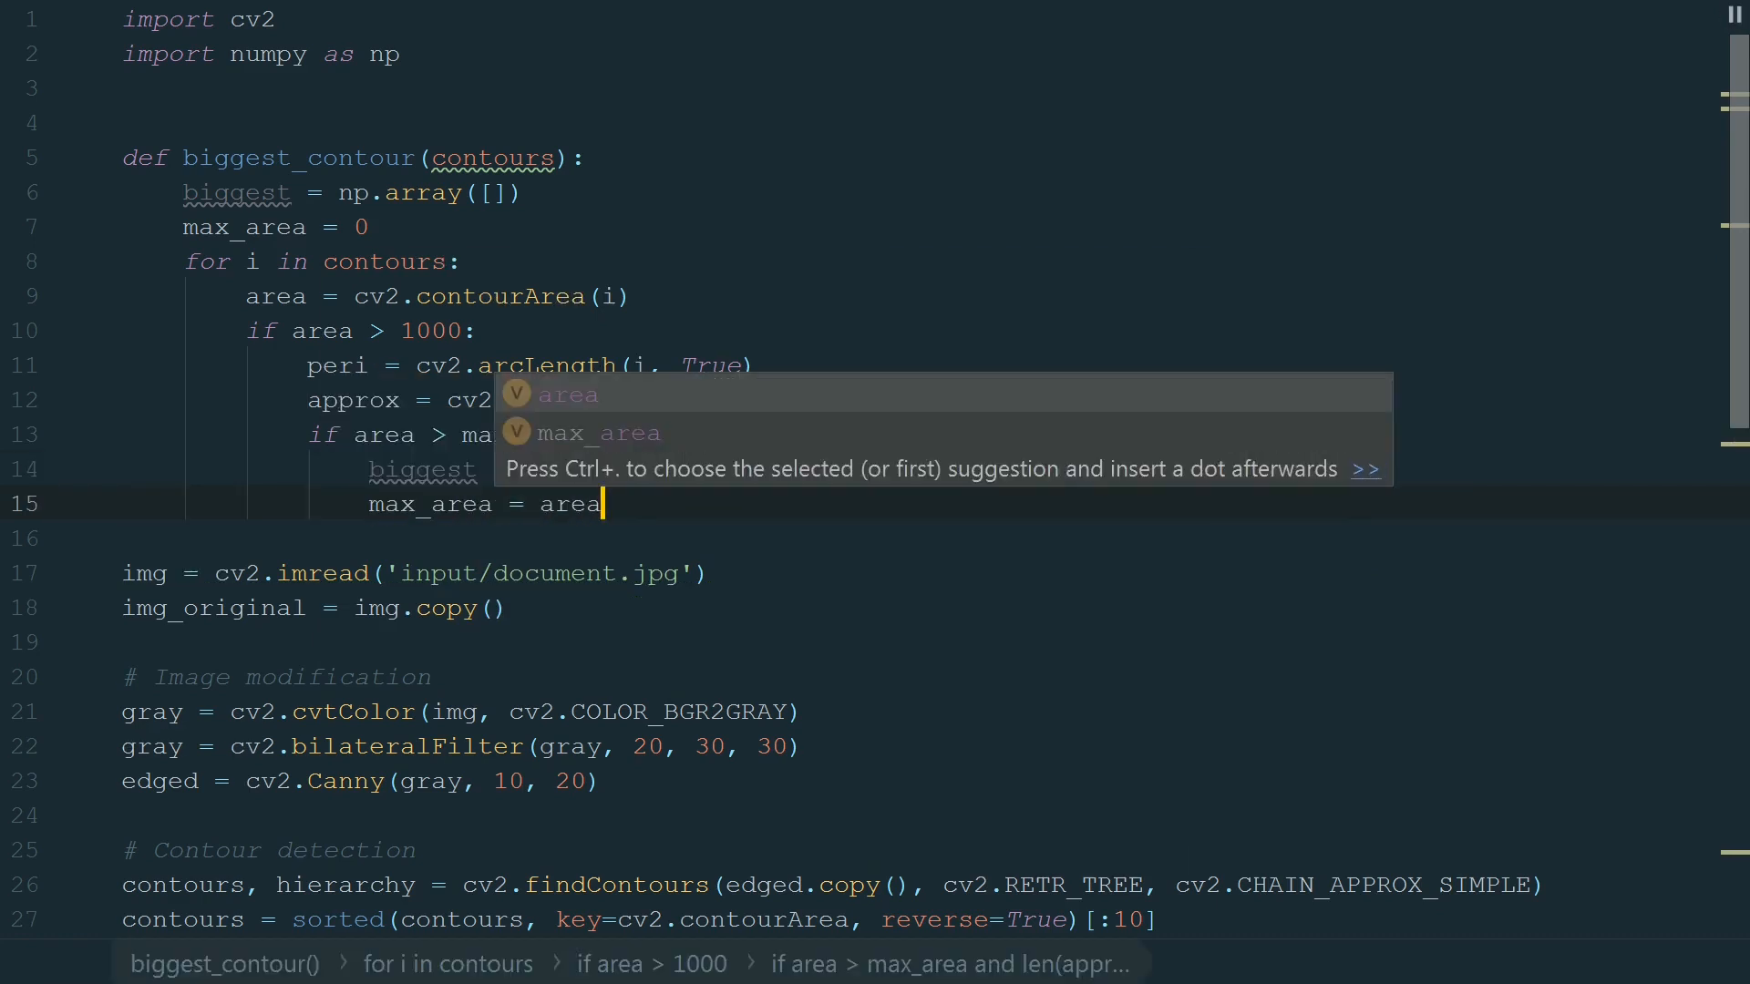
type("return bigges")
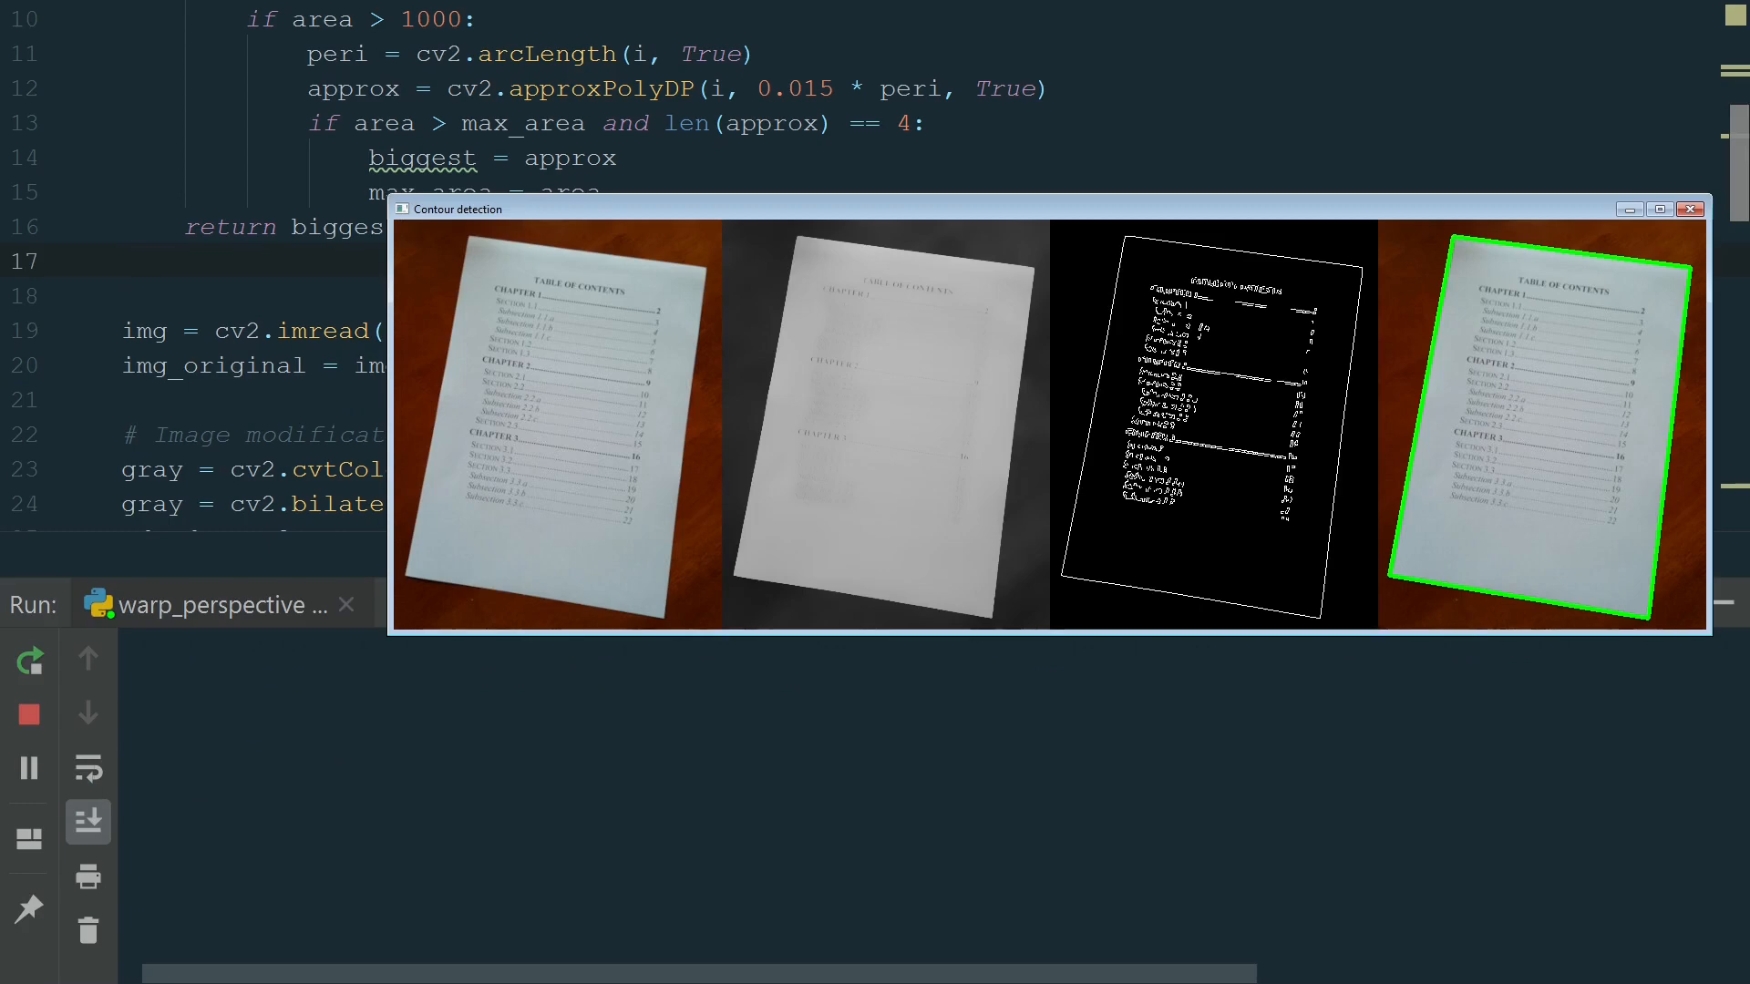
left_click(1689, 208)
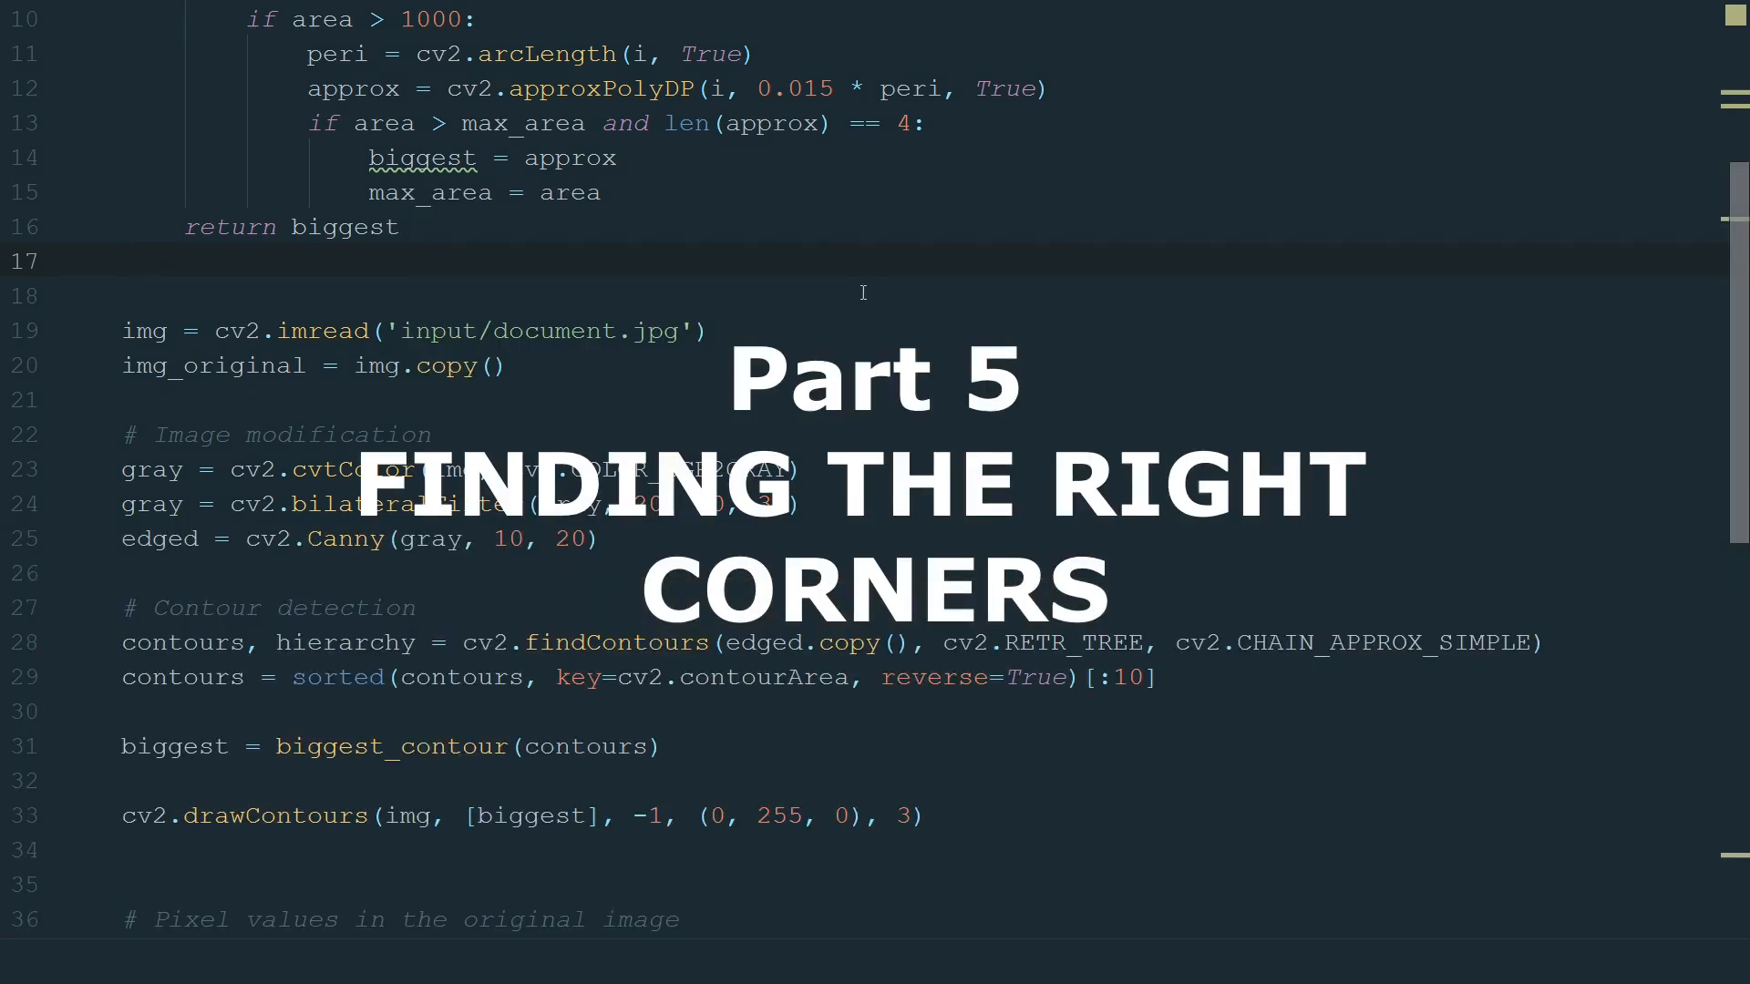
Reshape biggest to (4, 2) points and set input_points[0] and [3] from argmin/argmax of points.sum(axis=1).
scroll("down", 3)
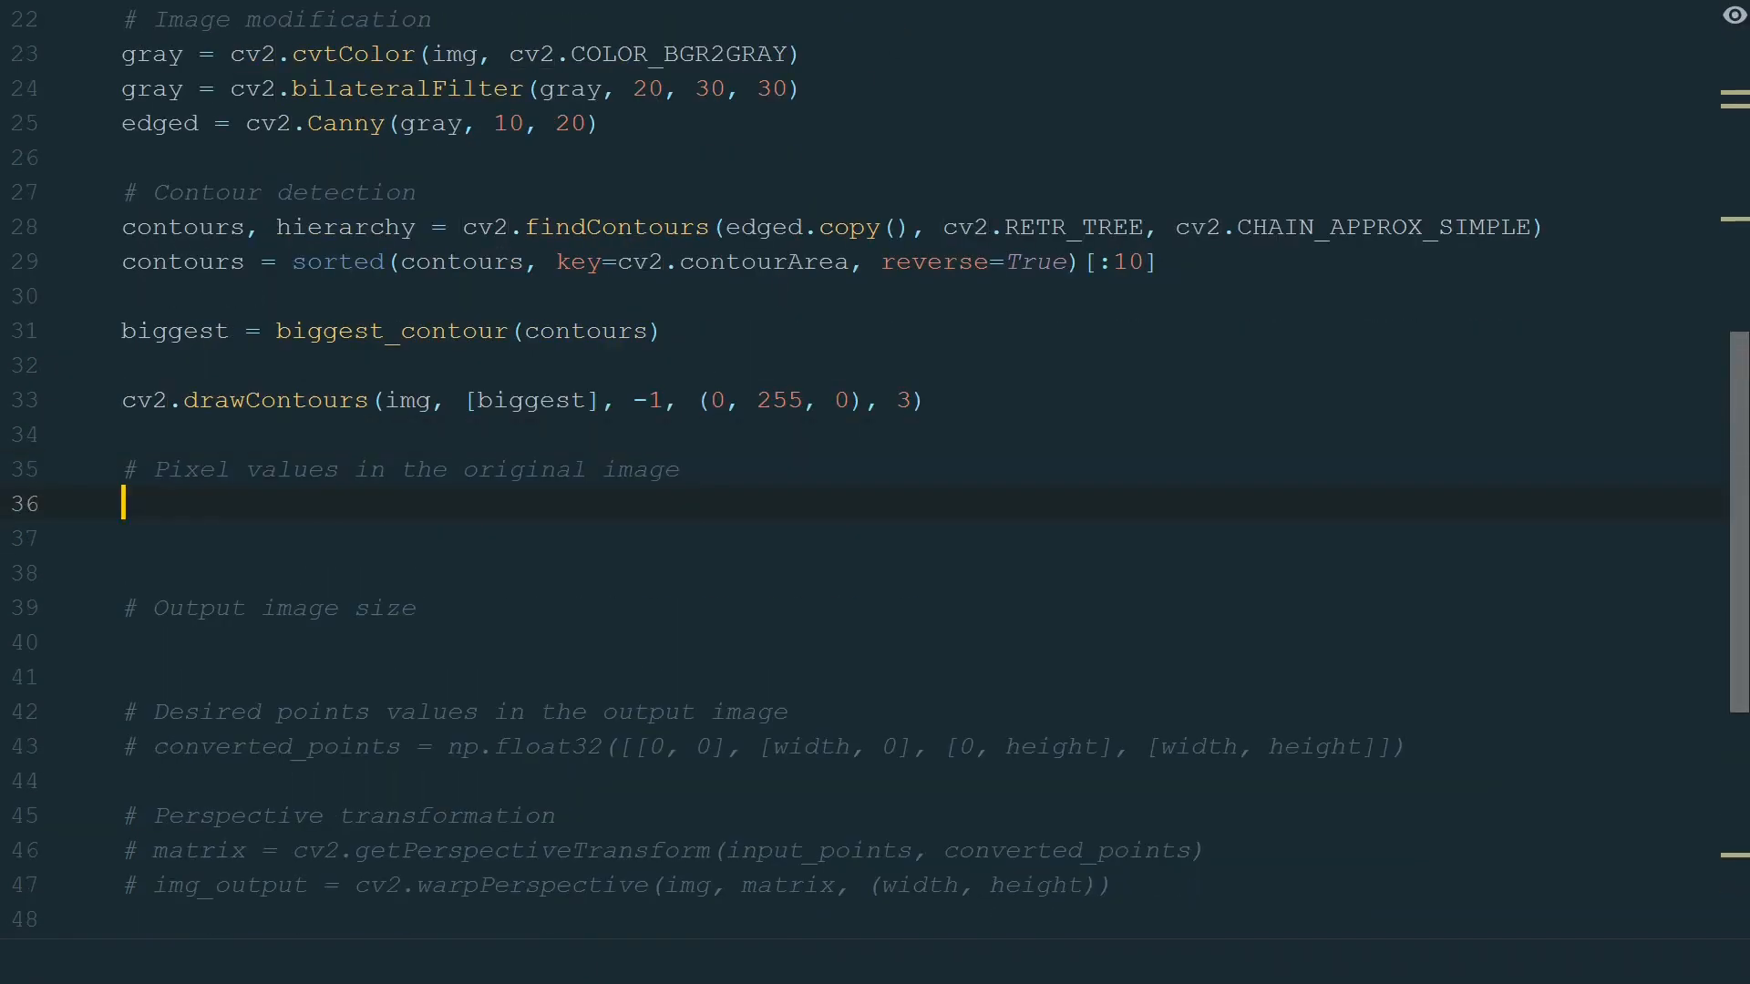
type("points = biggest.resha")
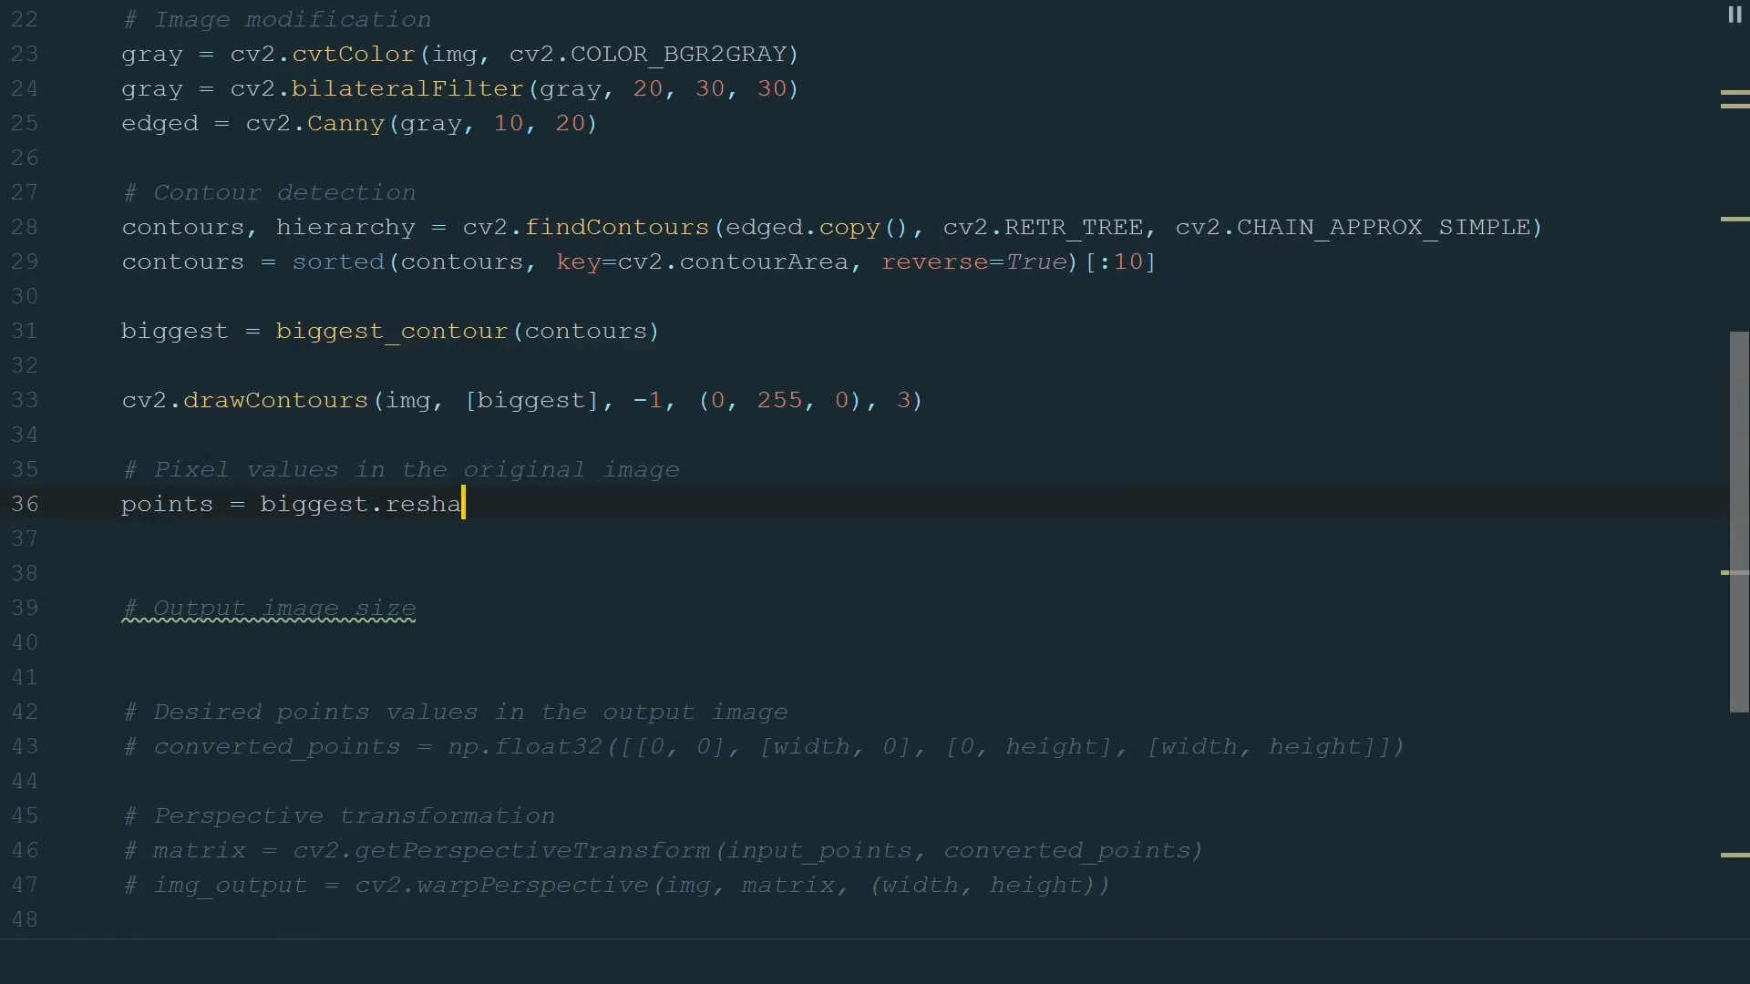
type("pe(4, 2)")
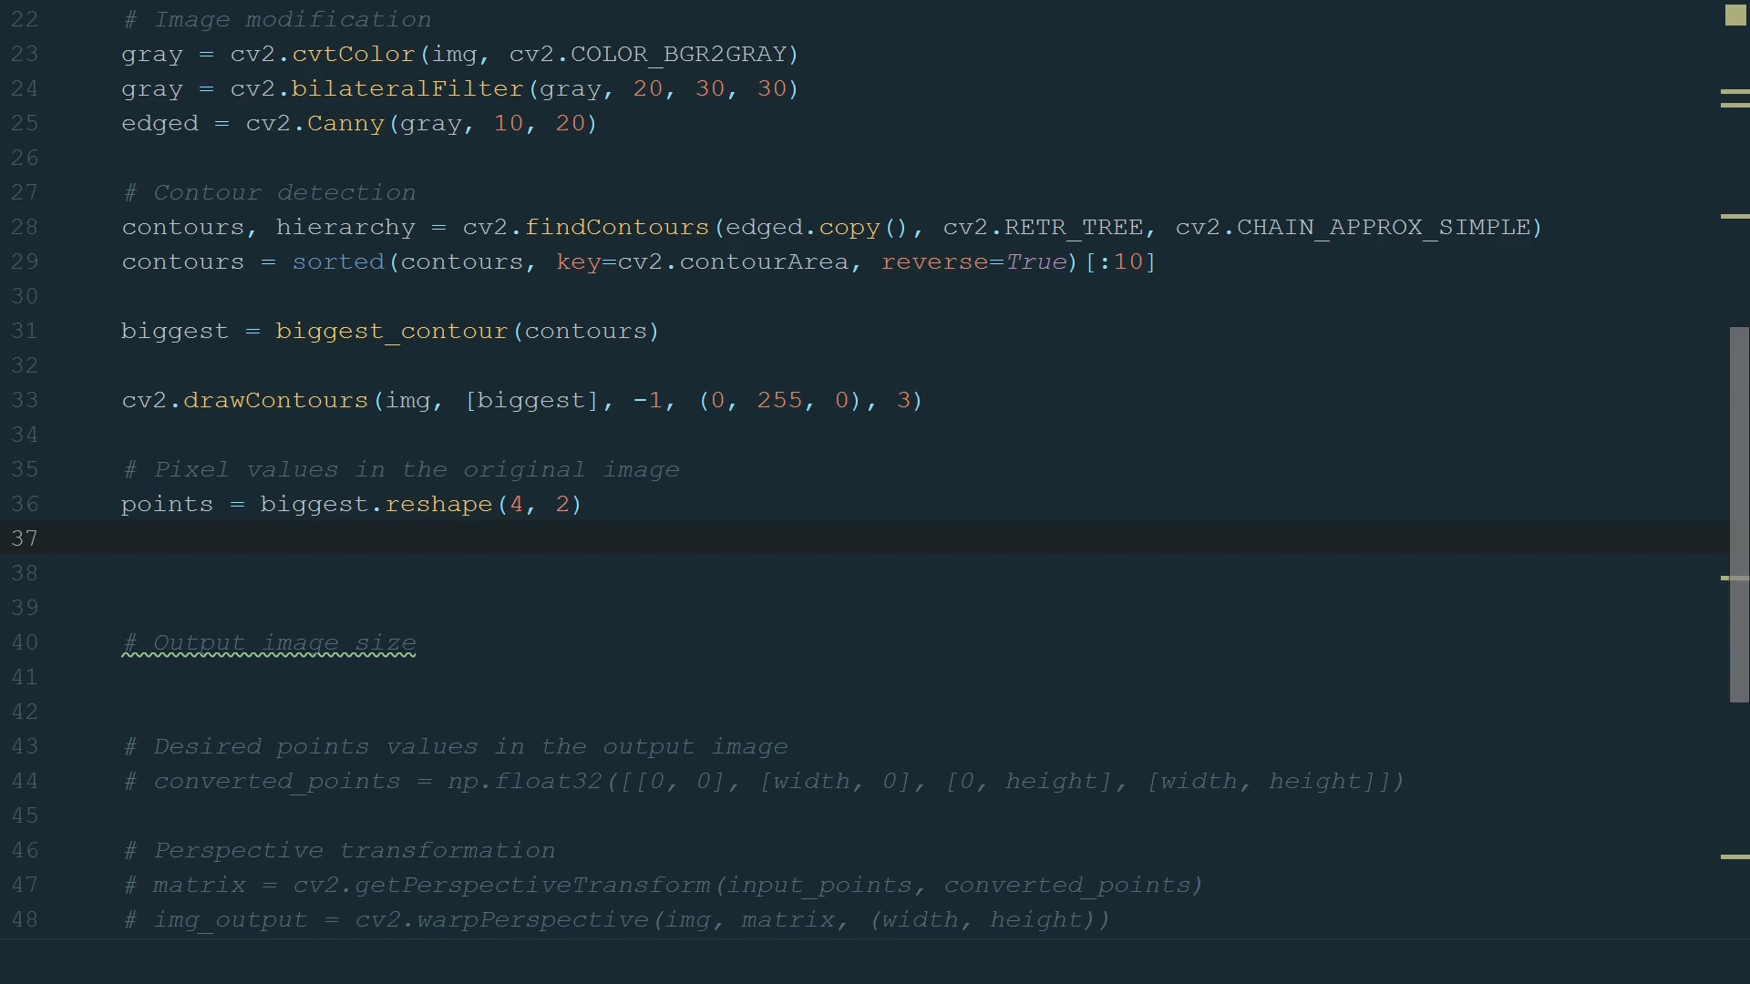
type("input_points = np.zeros((4, 2), dtype=\"float32")
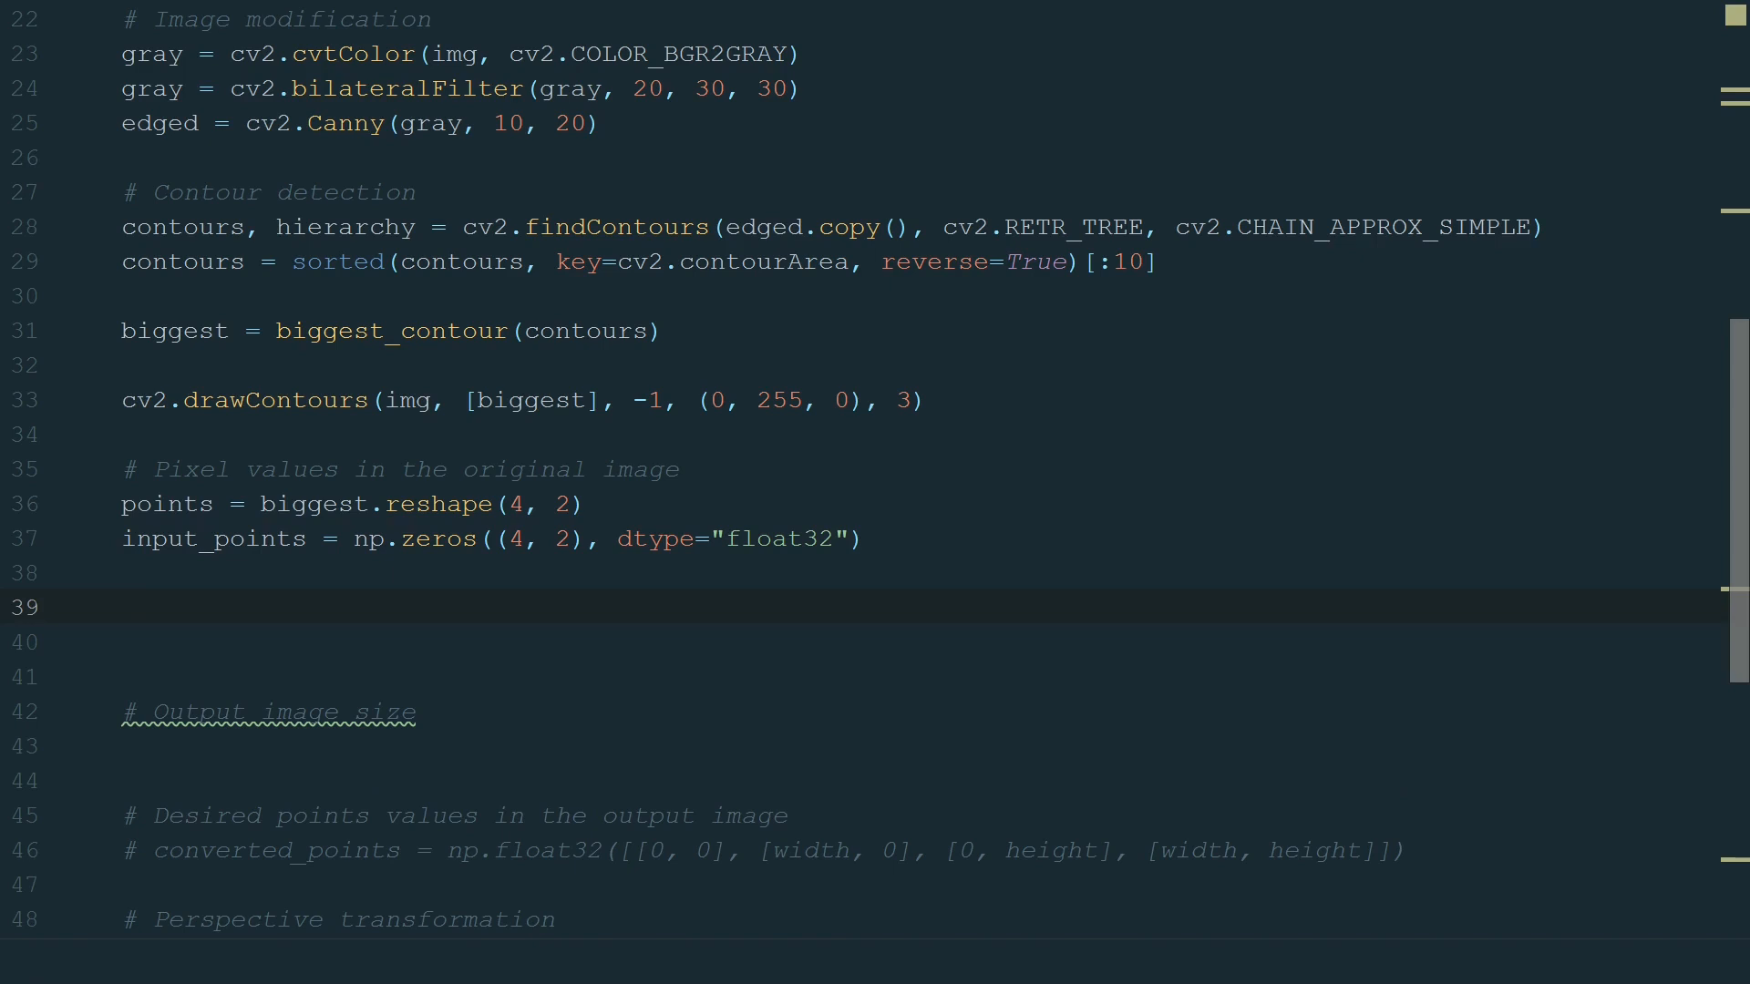
type("points_s")
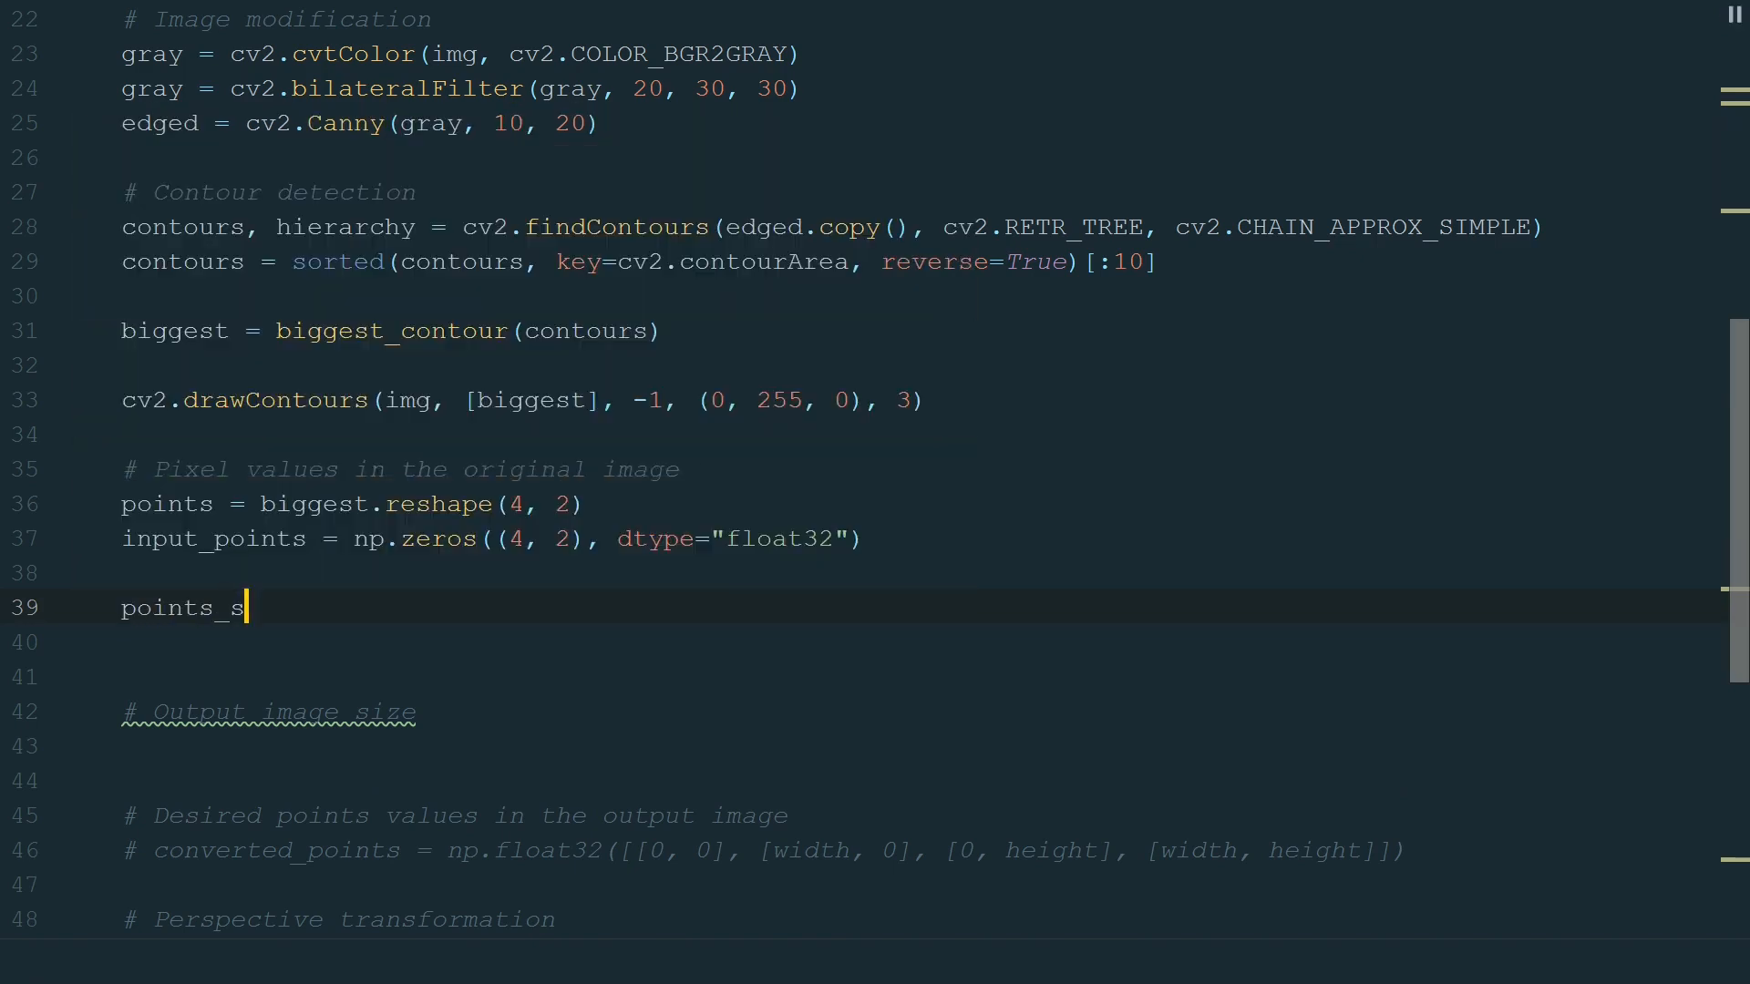
type("um = points.sum(axis=1)")
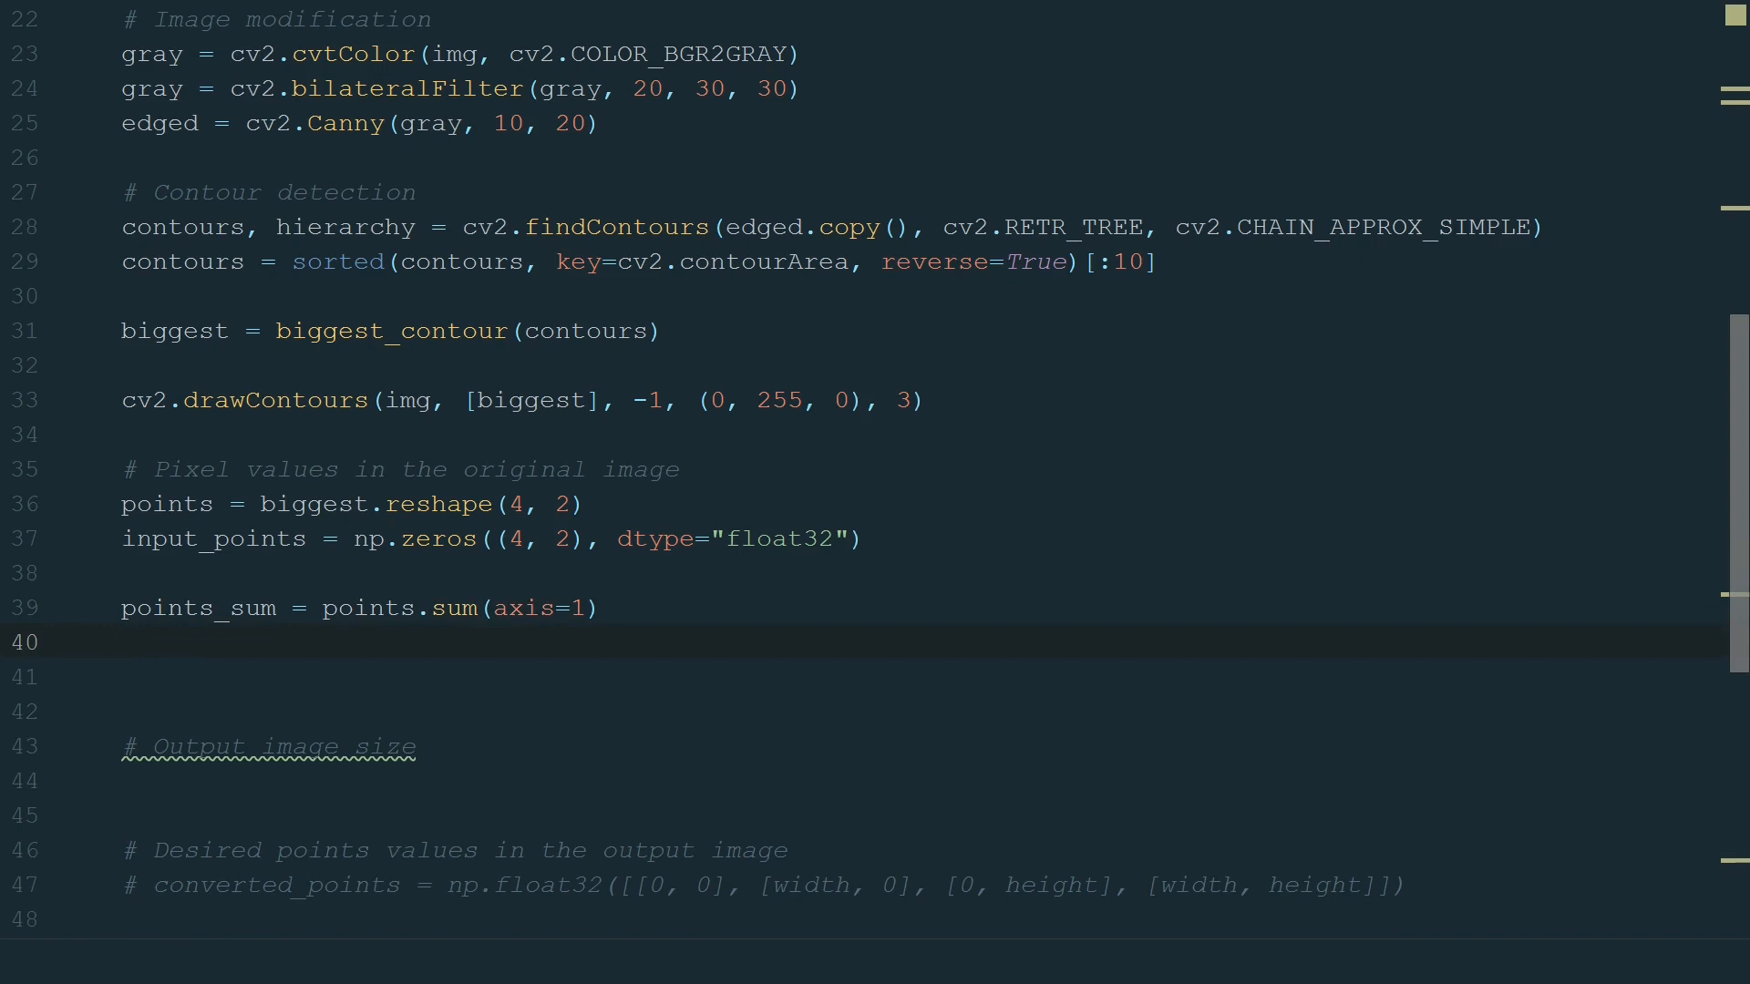
type("input_points[0] = points[np.argmin(points_sum)]")
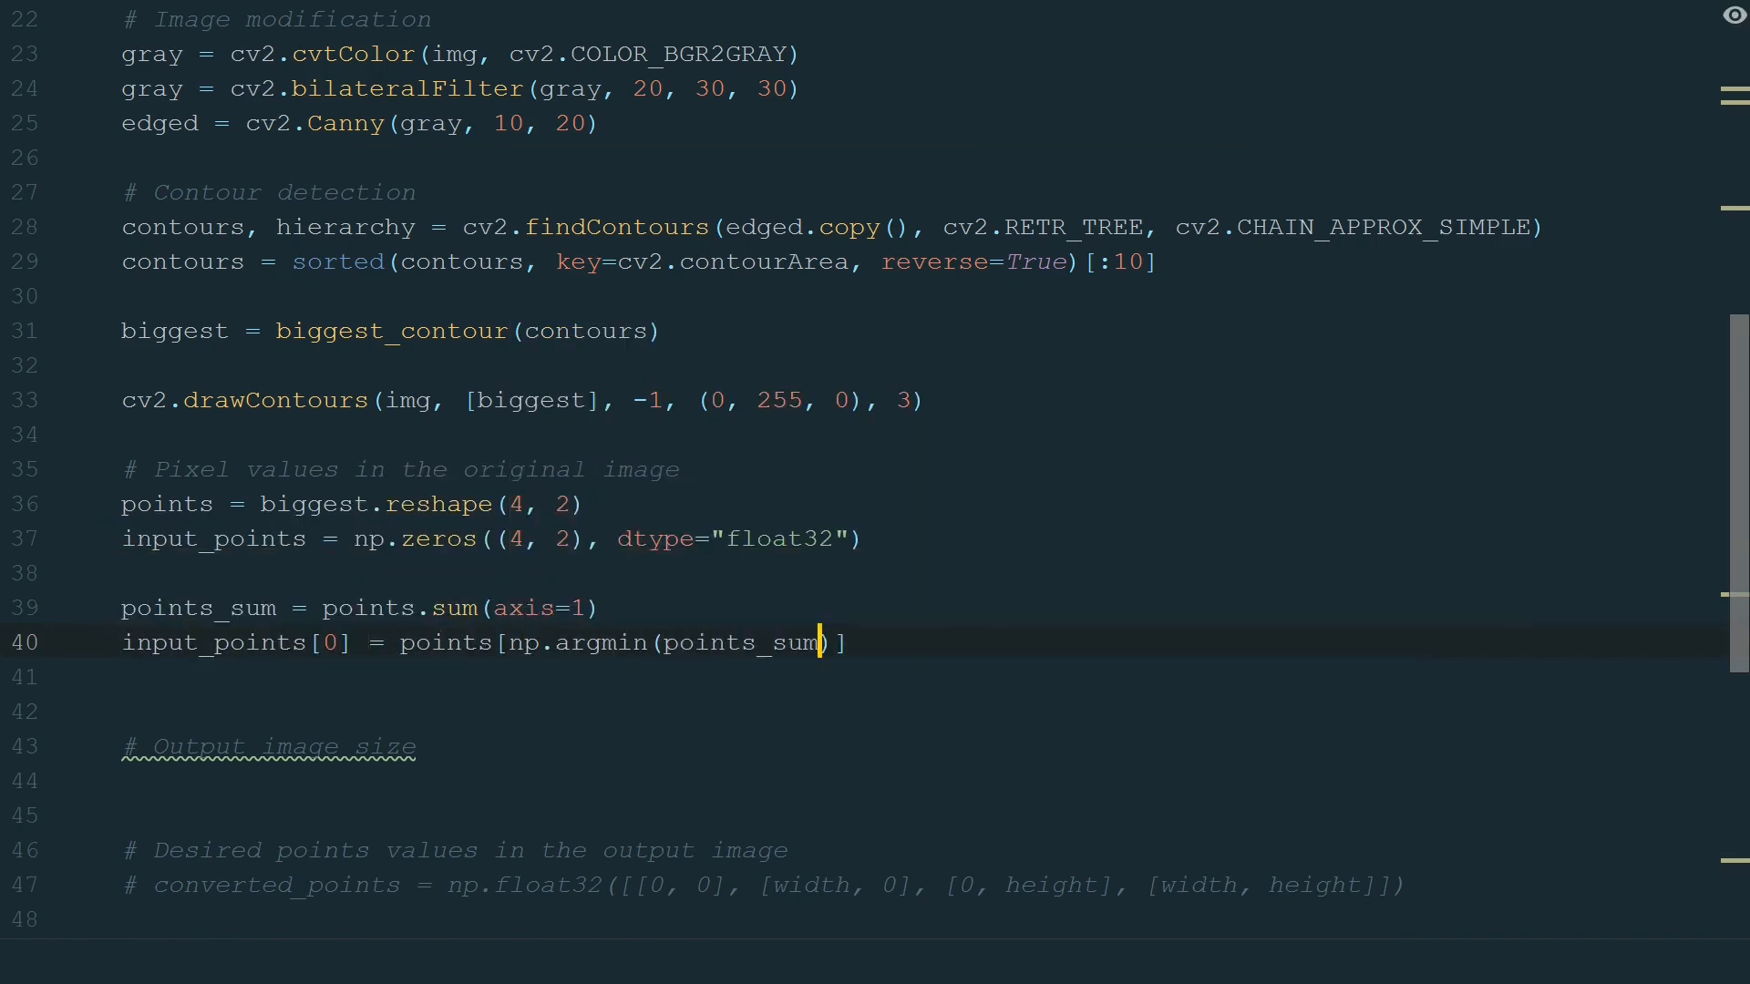
type("input_points[3] = points[np.argmax(points_sum")
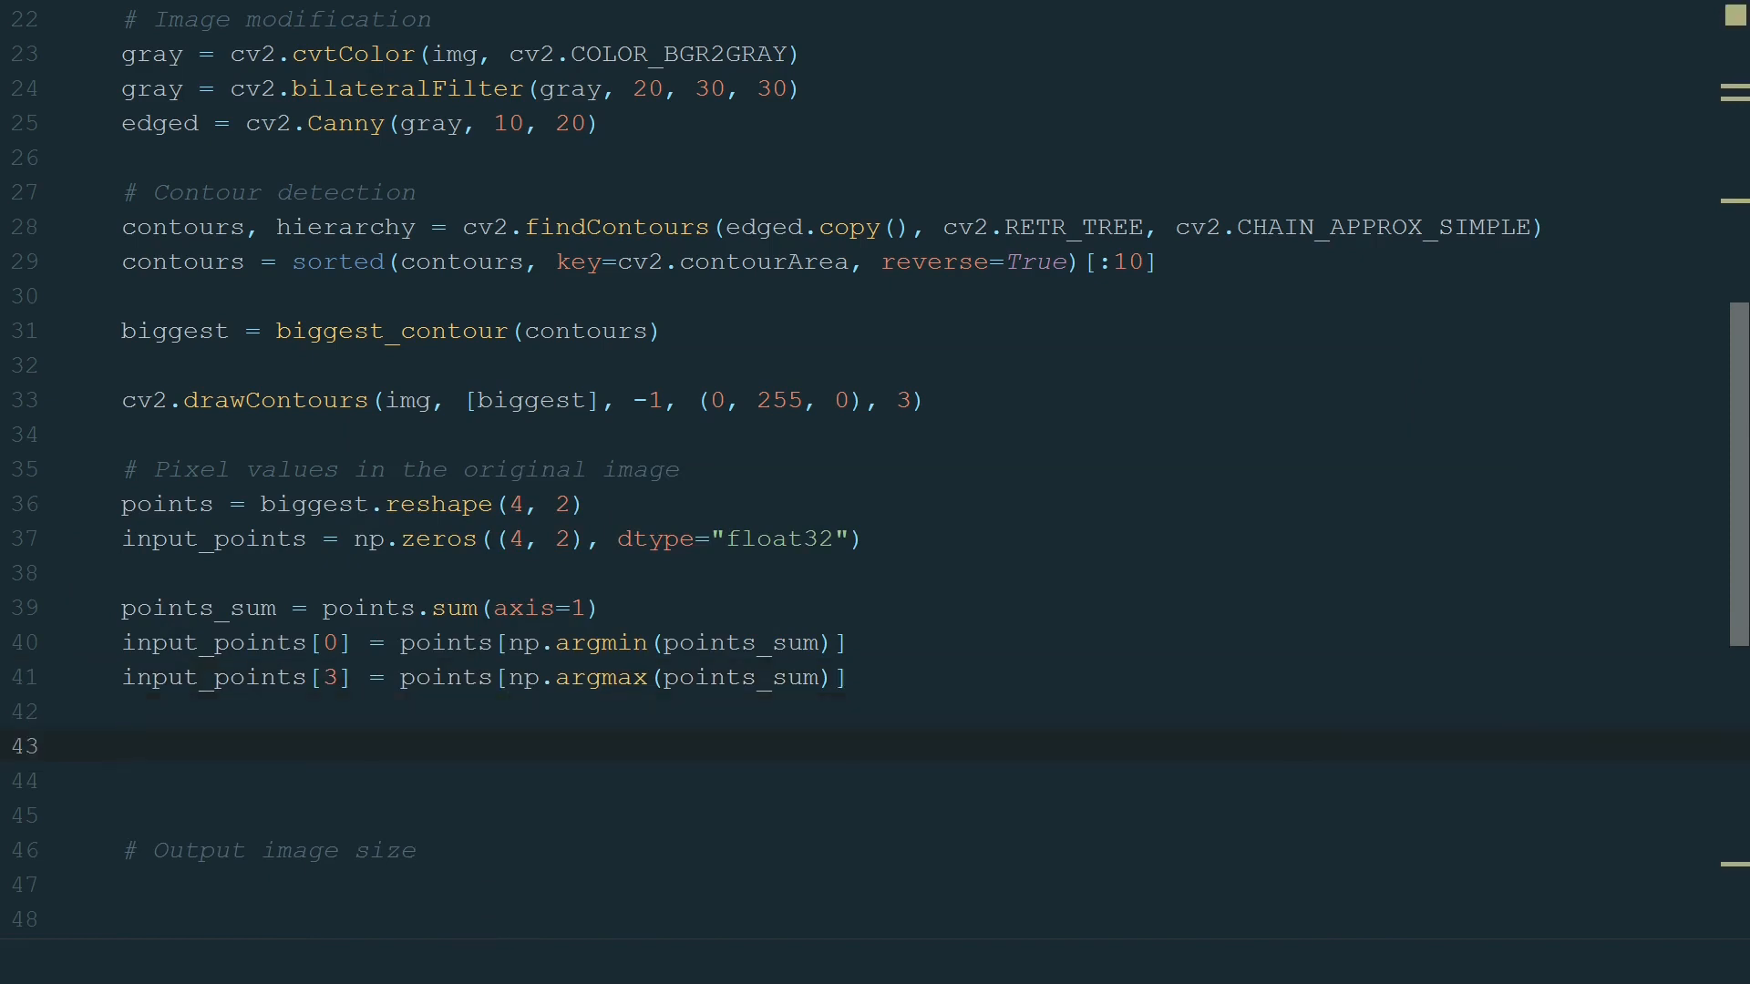
Compute points_diff with np.diff and set input_points[1] and [2] from its argmin/argmax.
type("points_diff = np.diff(")
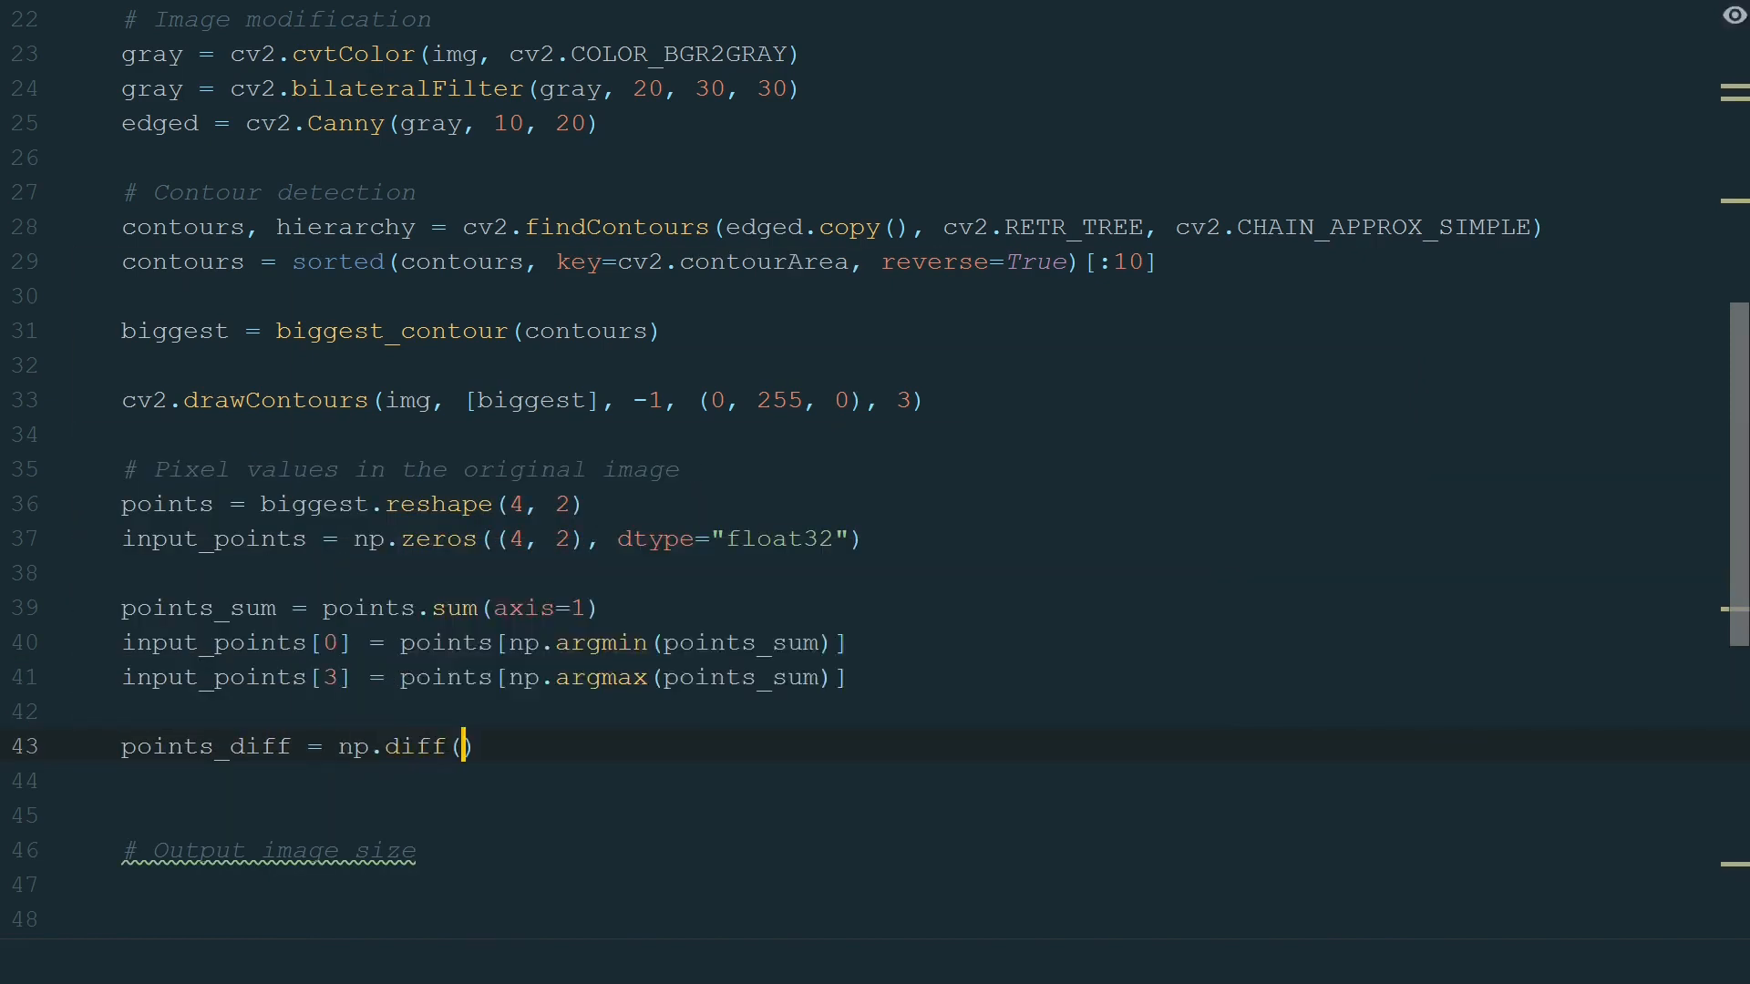
type("input_points[1] = points[np.argmin(points_diff")
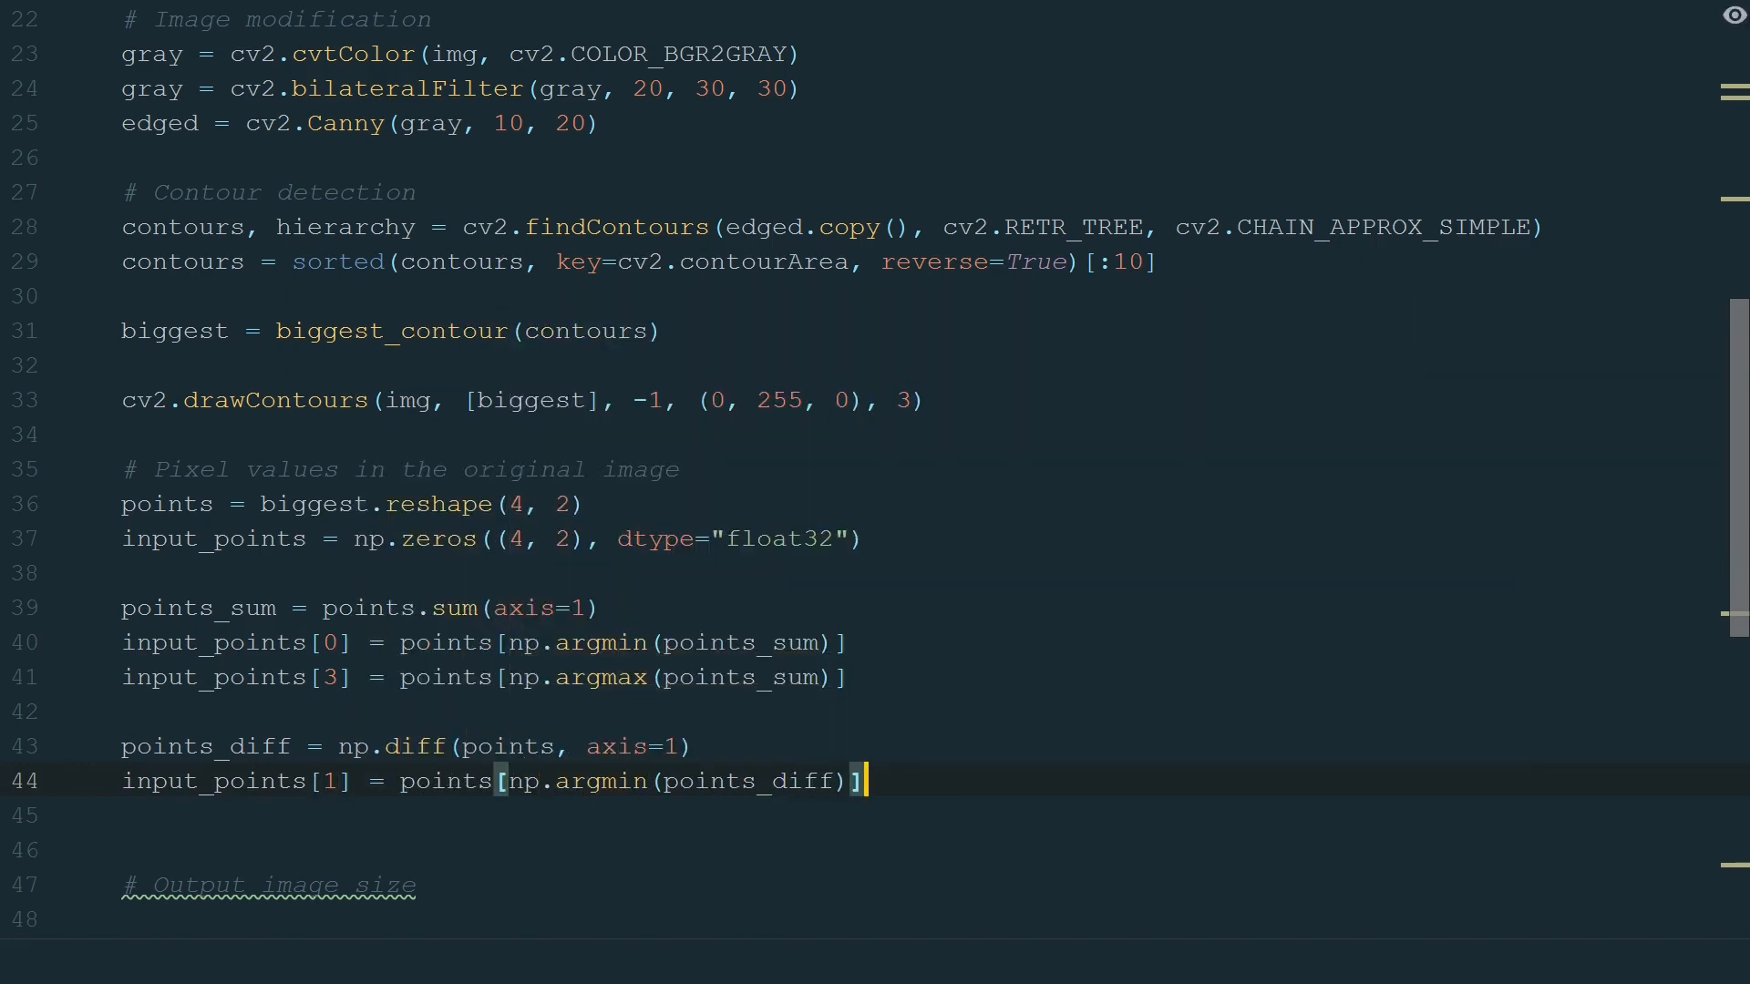
type("input_points[2] = points[np.a")
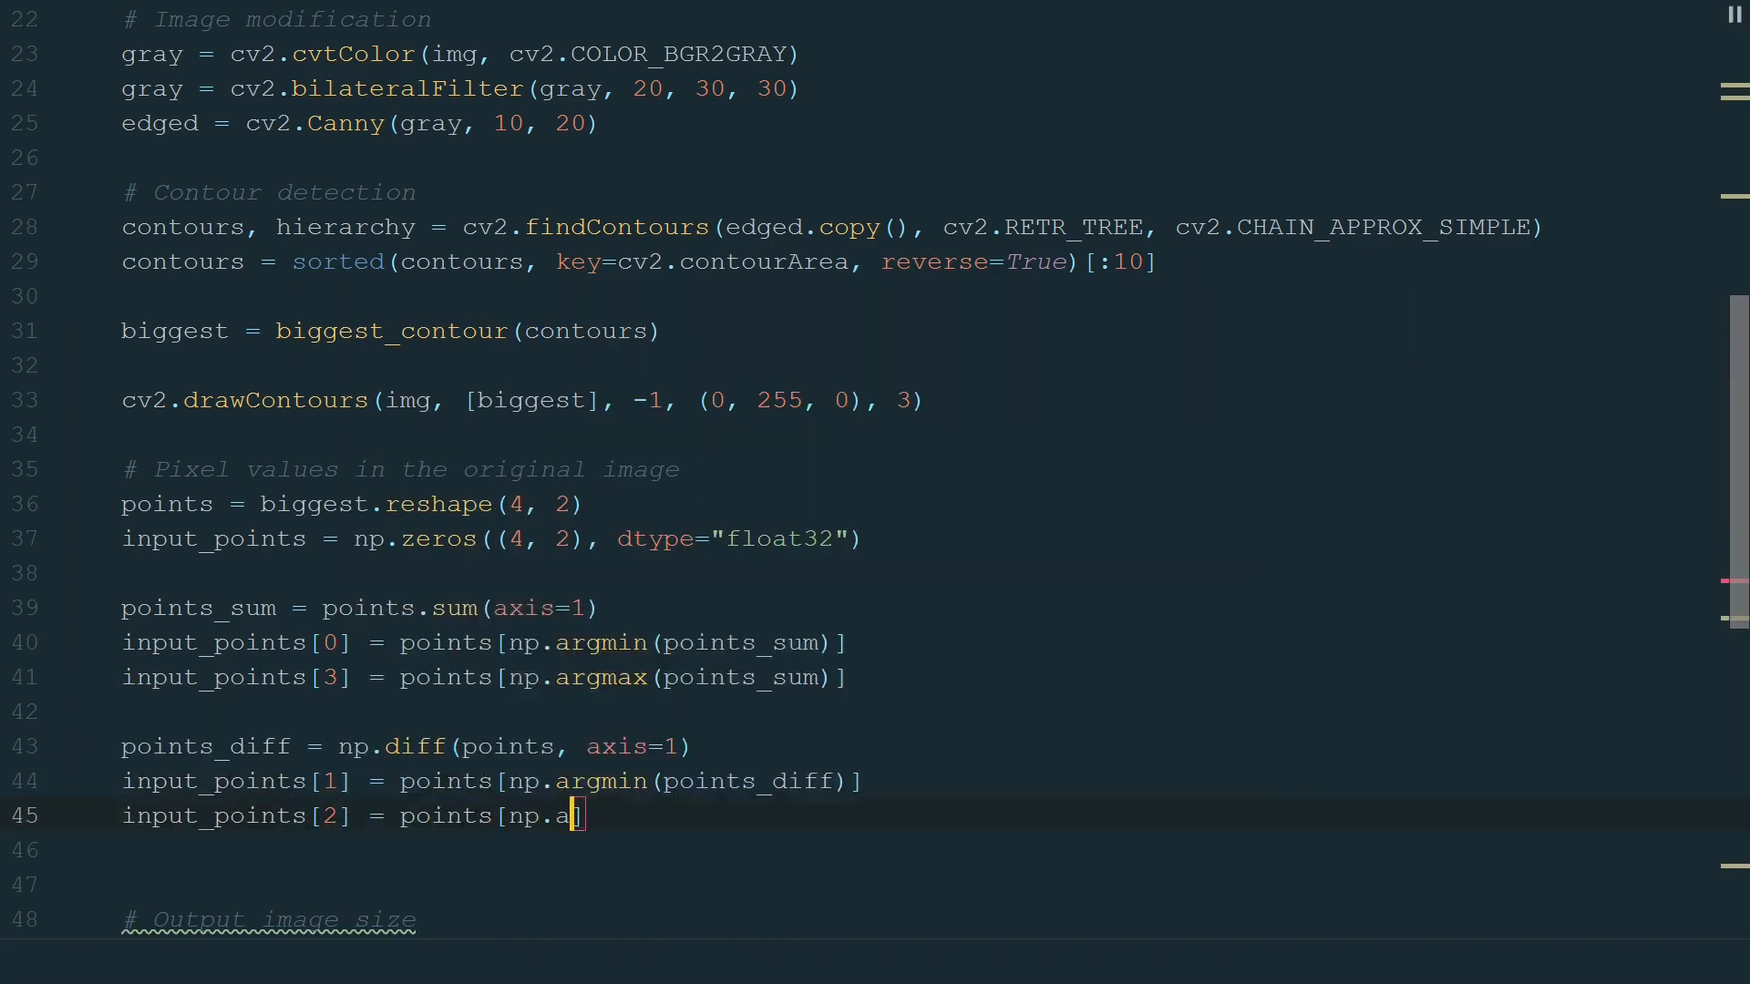
type("rgmax(points_diff)]")
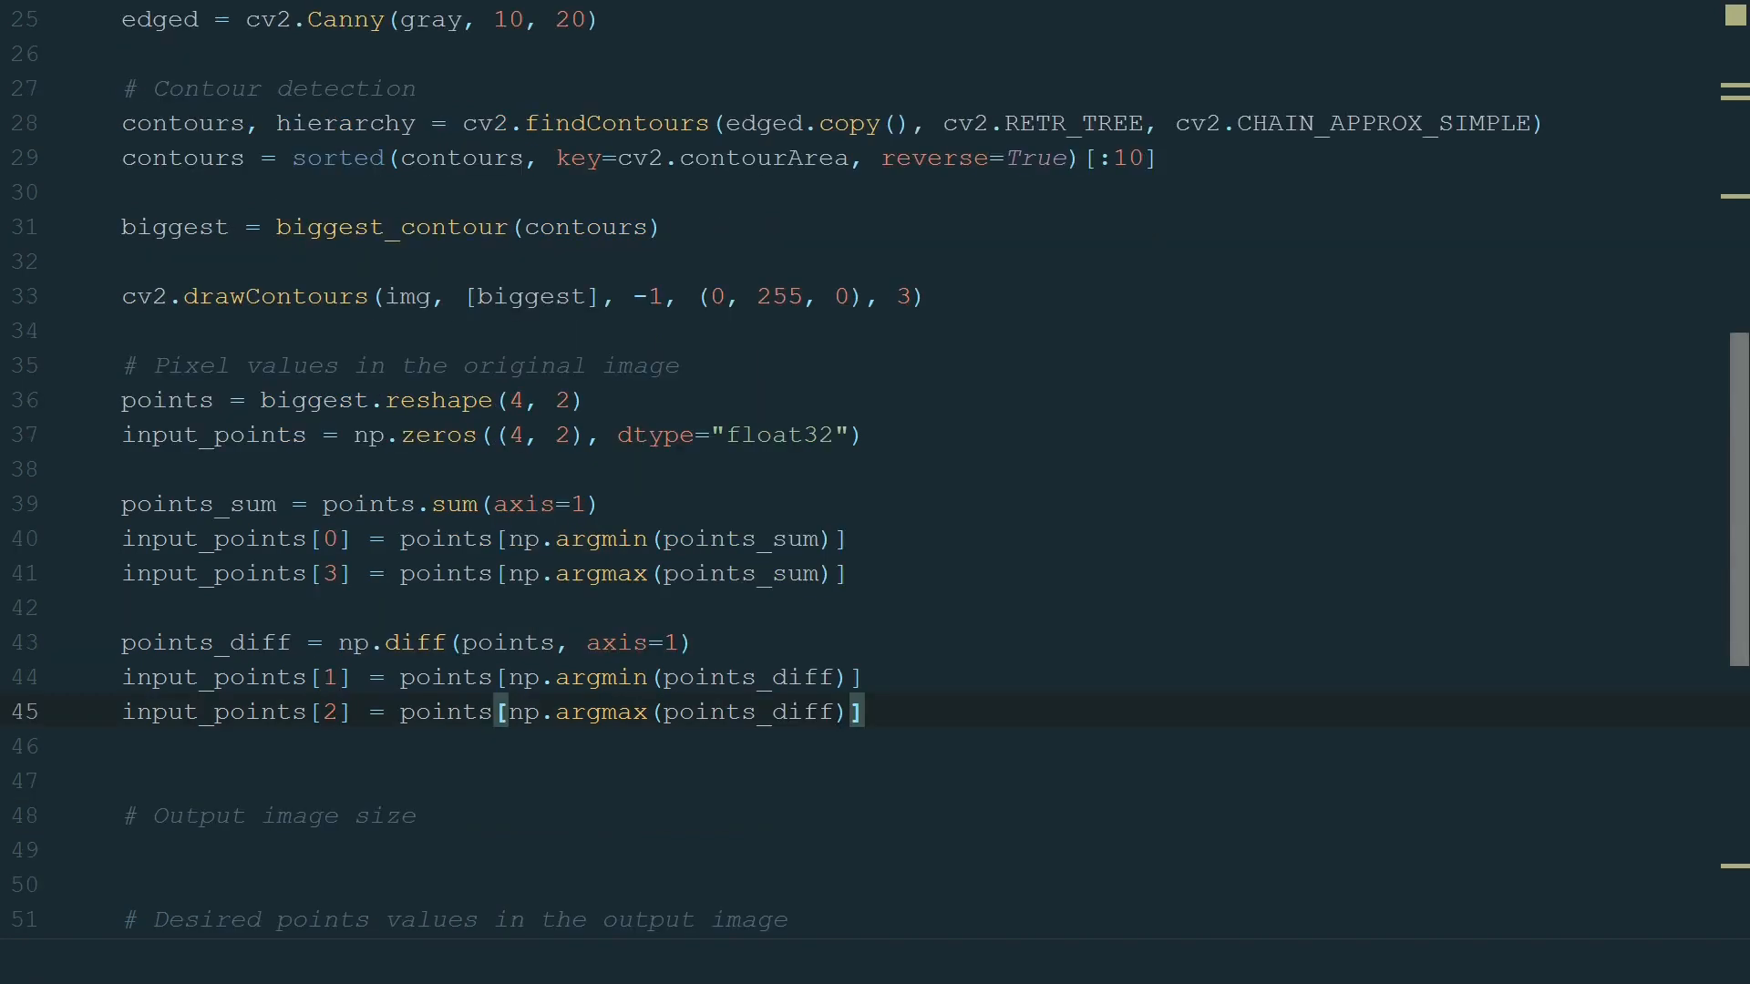
scroll("down", 3)
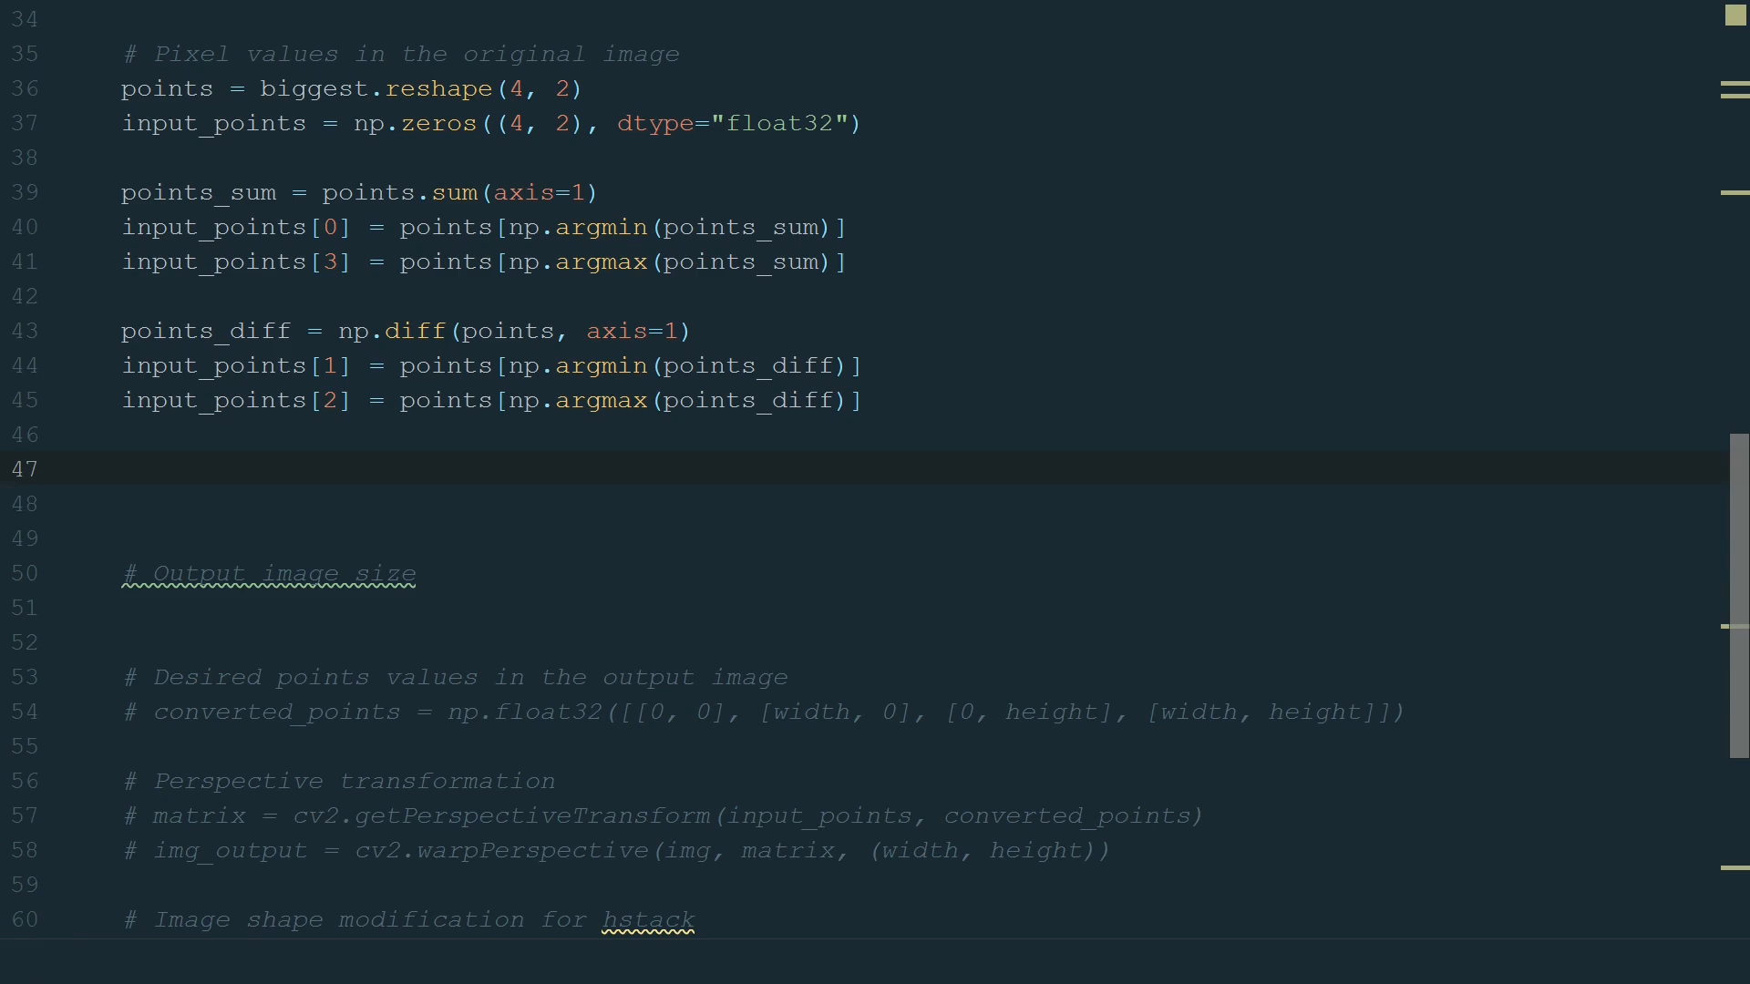
Unpack input_points into the four corners and compute bottom/top widths and right height with np.sqrt distances.
type("(top_left, top_right, b")
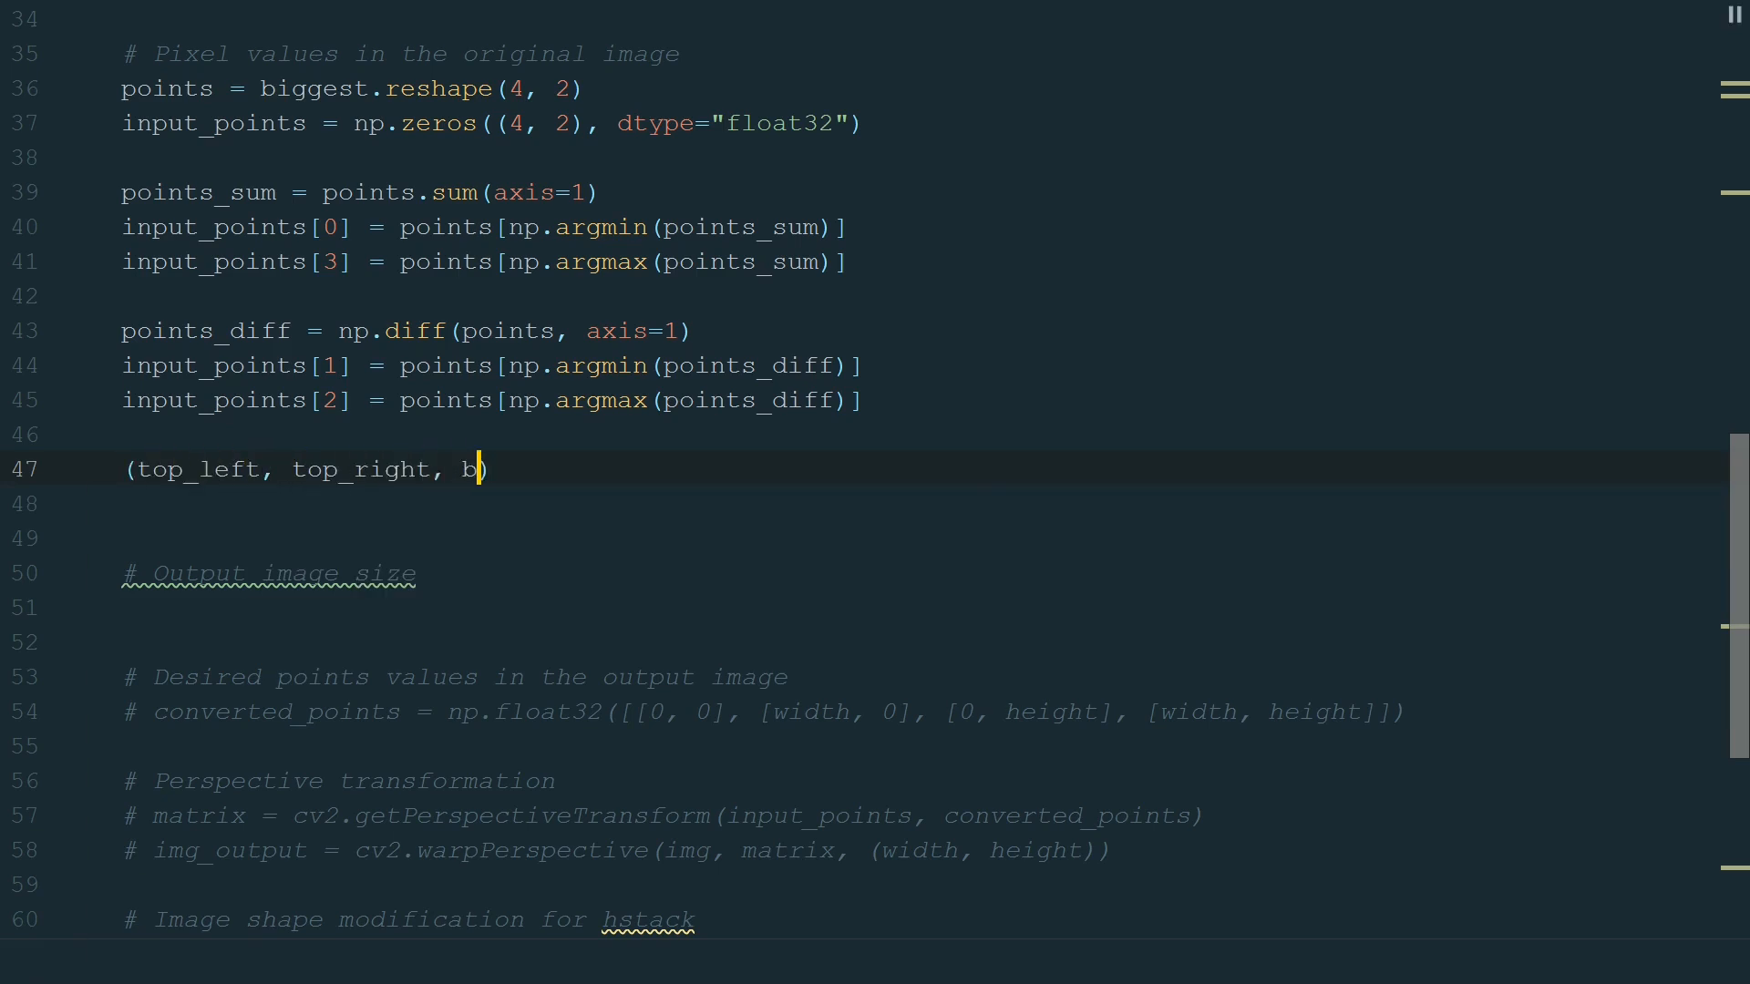
type("ottom_right, bottom_left) = input_points")
left_click(921, 504)
type("bottom_width = np.sqrt(((b")
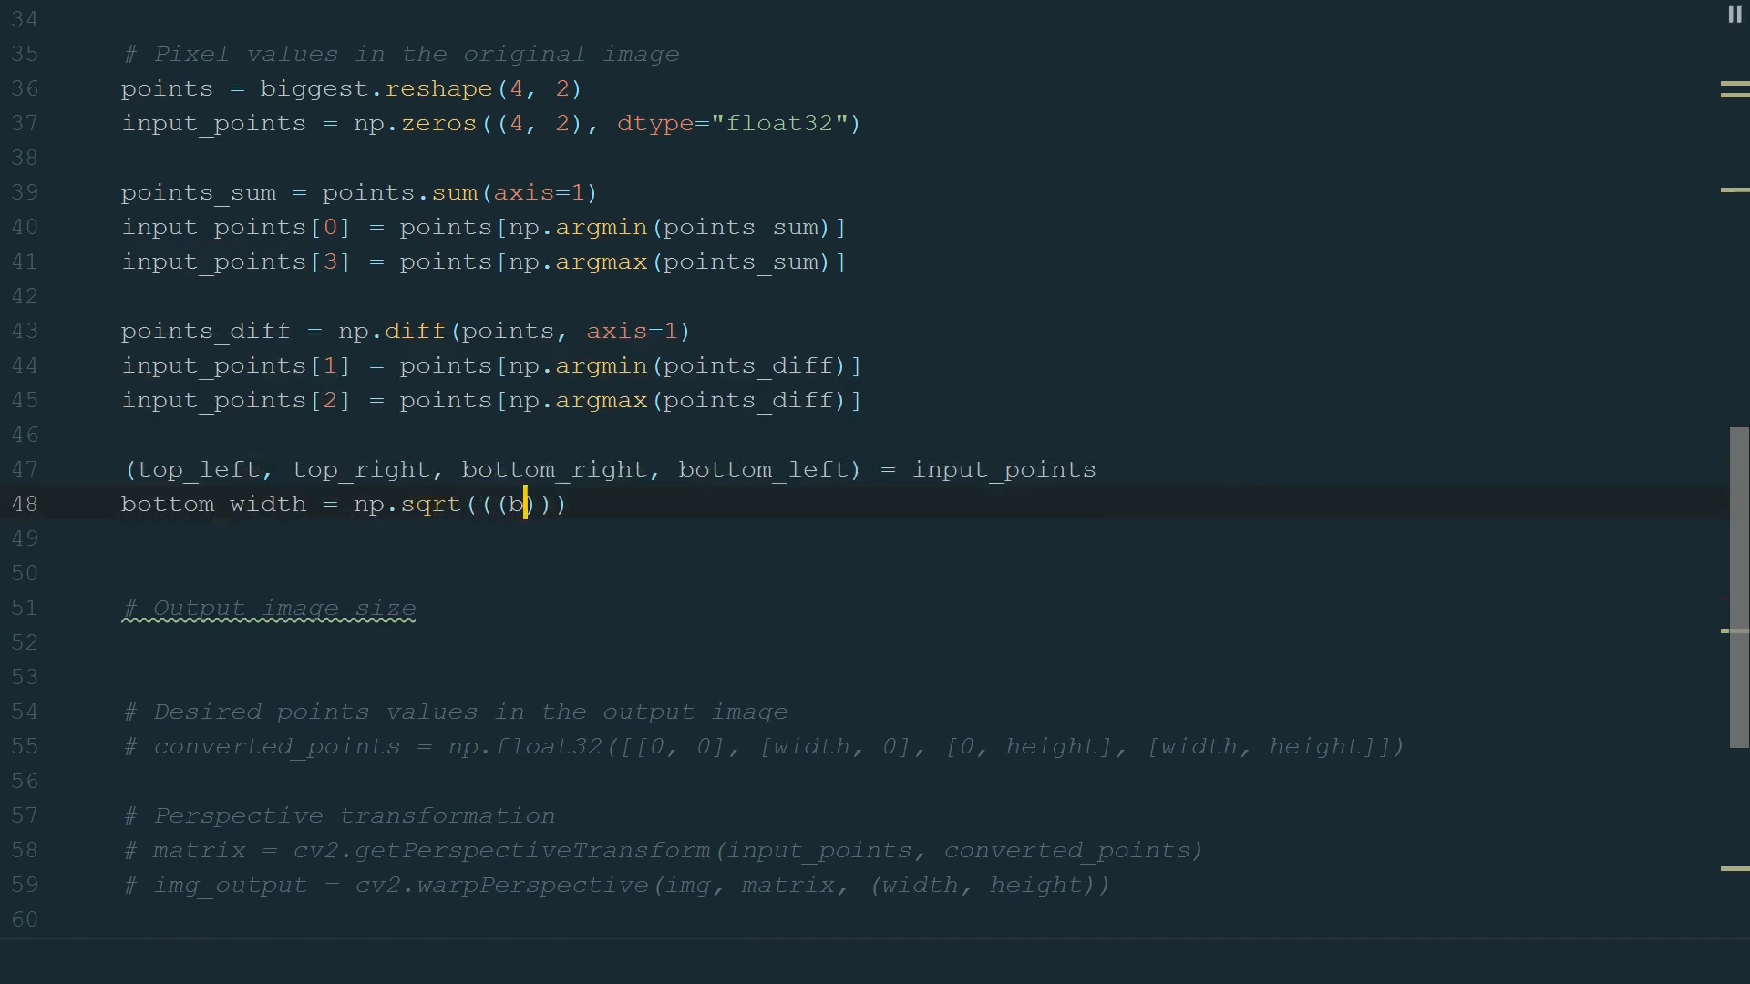
type("bottom_right[0] - bottom_left[0]) ** 2) + ((bottom_right[1] - bottom_left[1]) ** 2")
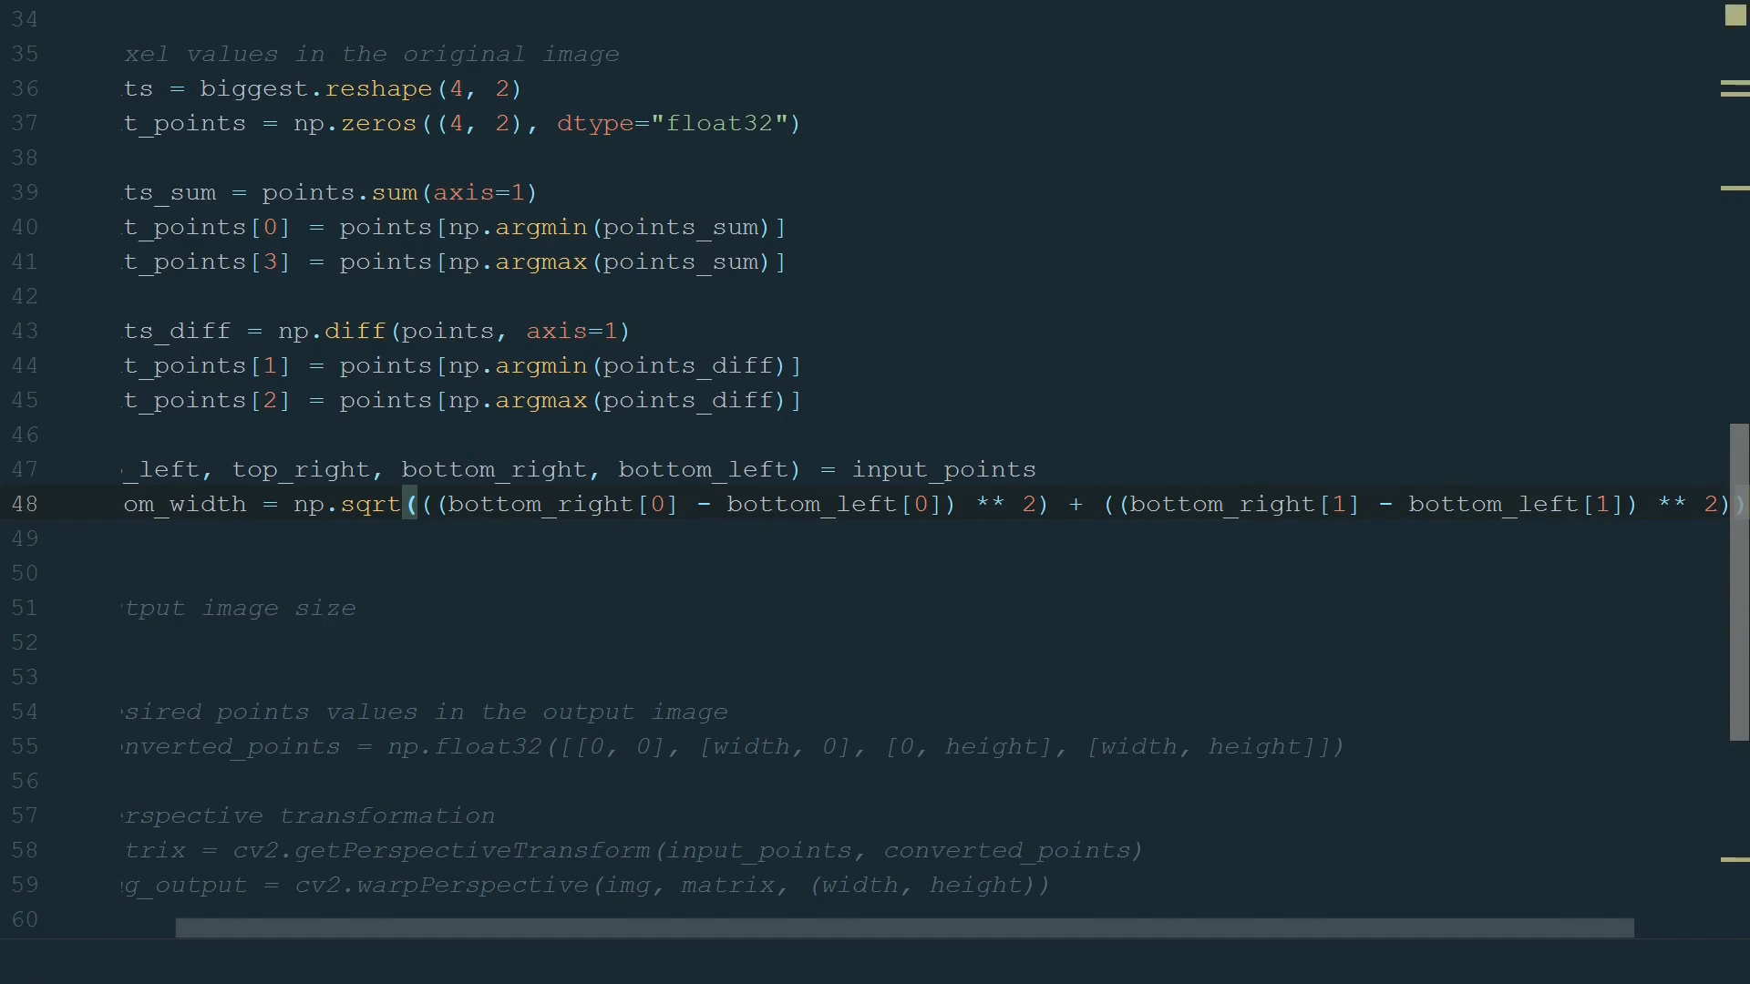
type("top_width")
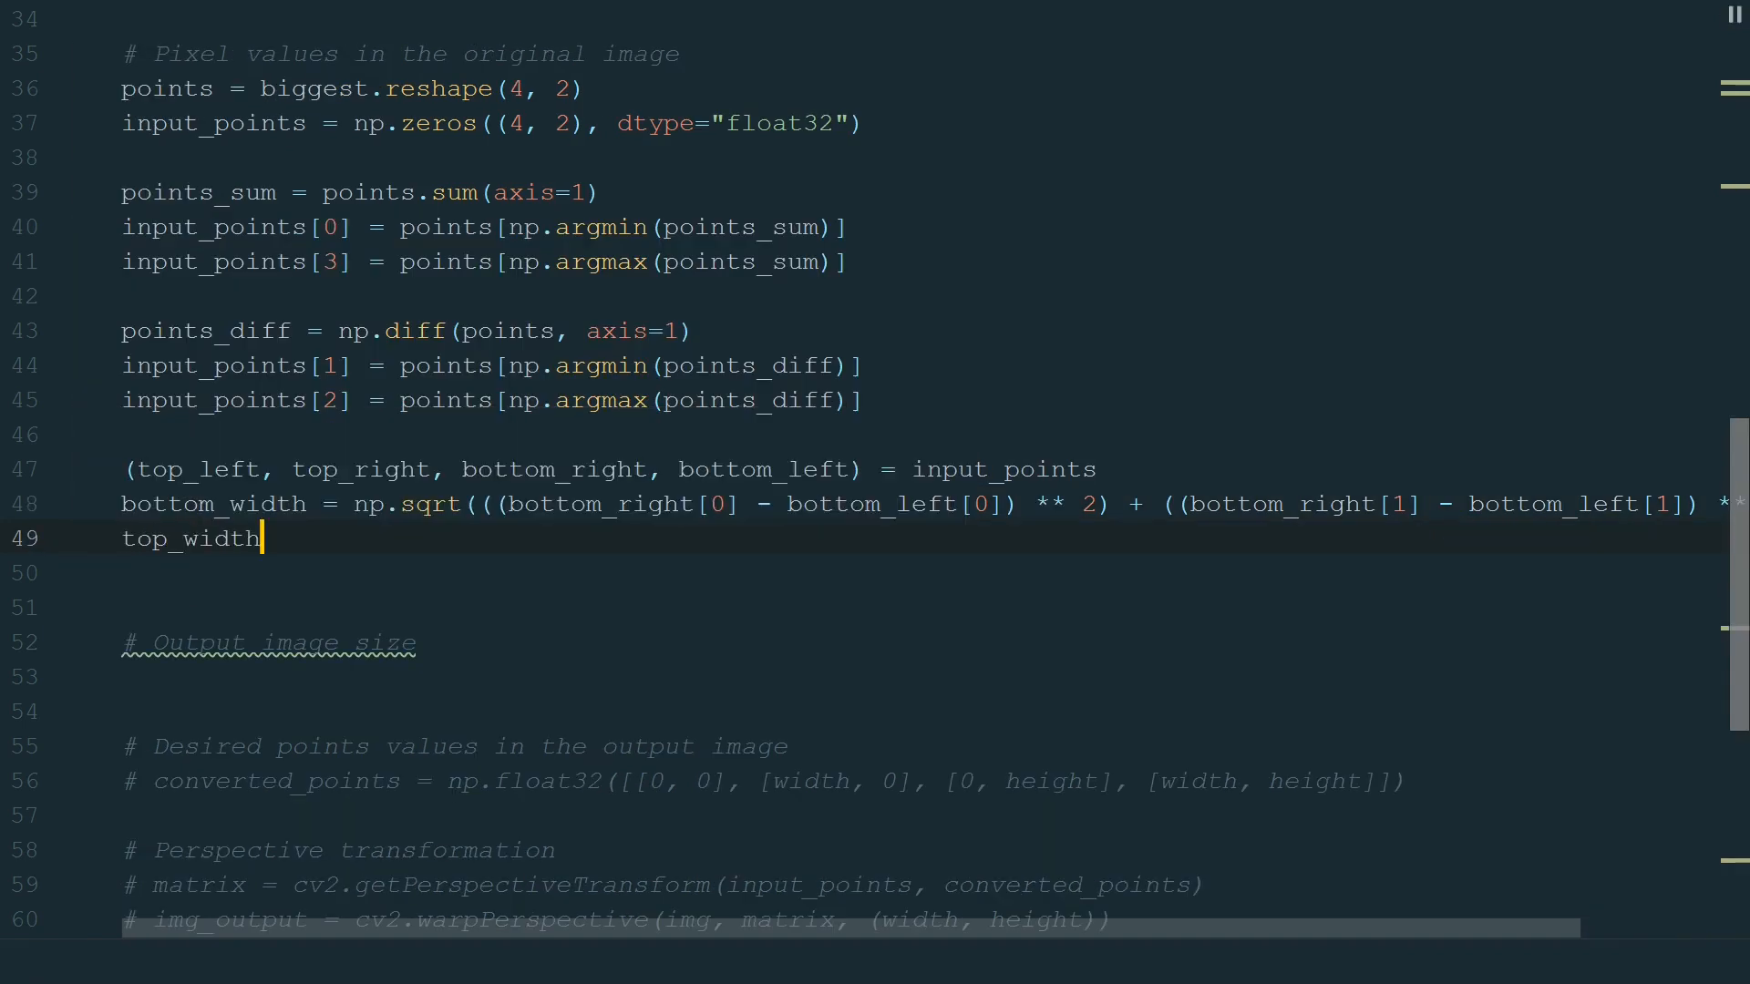
type("= np.sqrt(((top_right[0] - top_left[0]) ** 2) + (")
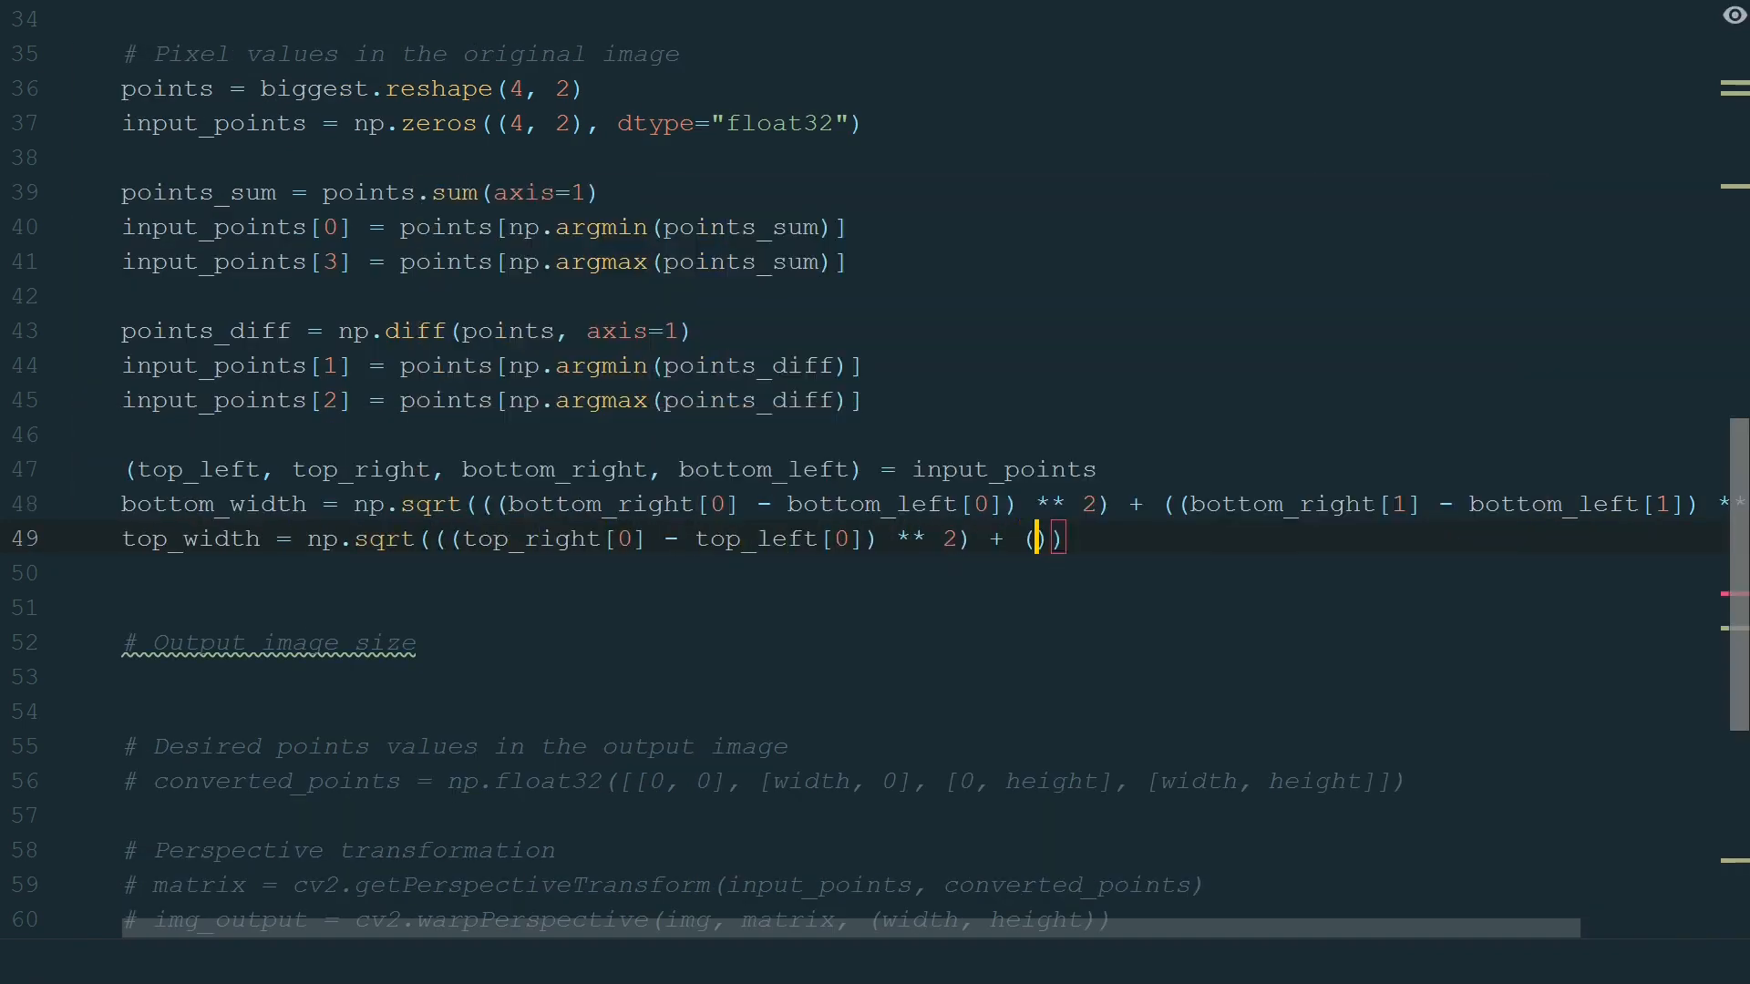
type("(top_right[1] - top_left[1]) ** 2)")
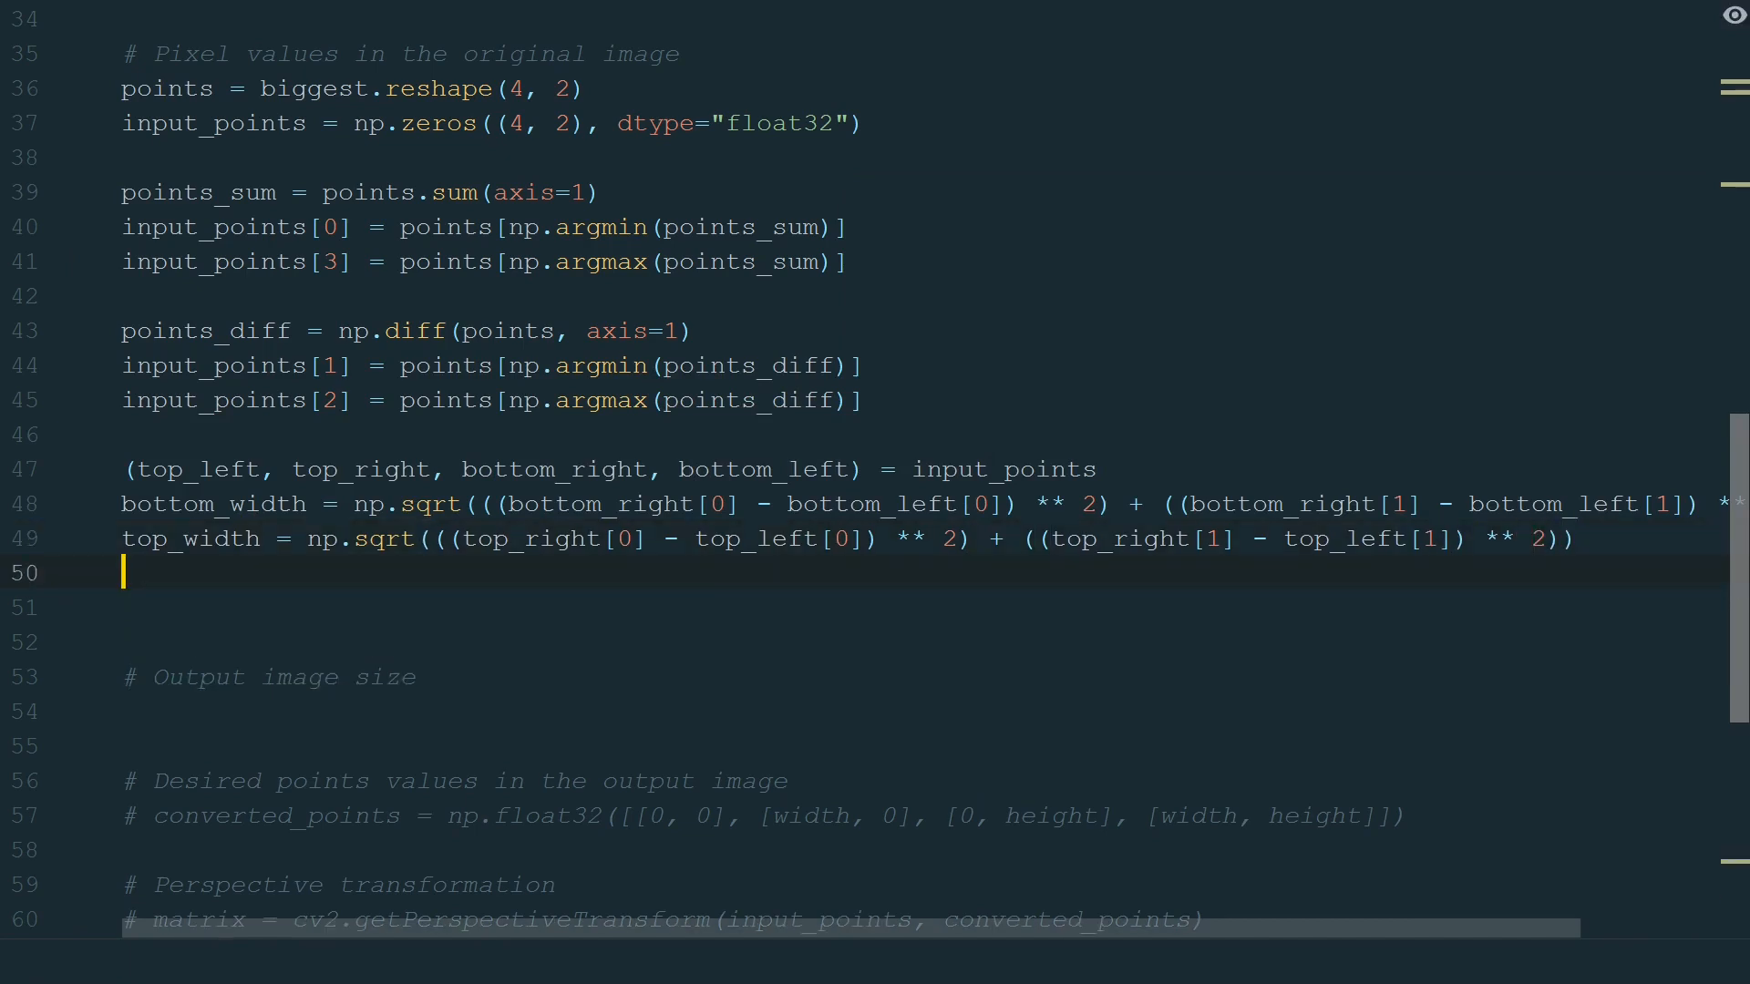
type("right_height = np.sqrt(((top_right[0] - bottom_right[0]) ** 2) + ((top_right[1] - bottom_right[1]) ** 2))")
left_click(921, 607)
type("left_height = np.sqrt(((top_left[0] - bottom_left[0]) ** 2) + ((top_left[1] - bottom_left[1]) ** 2))")
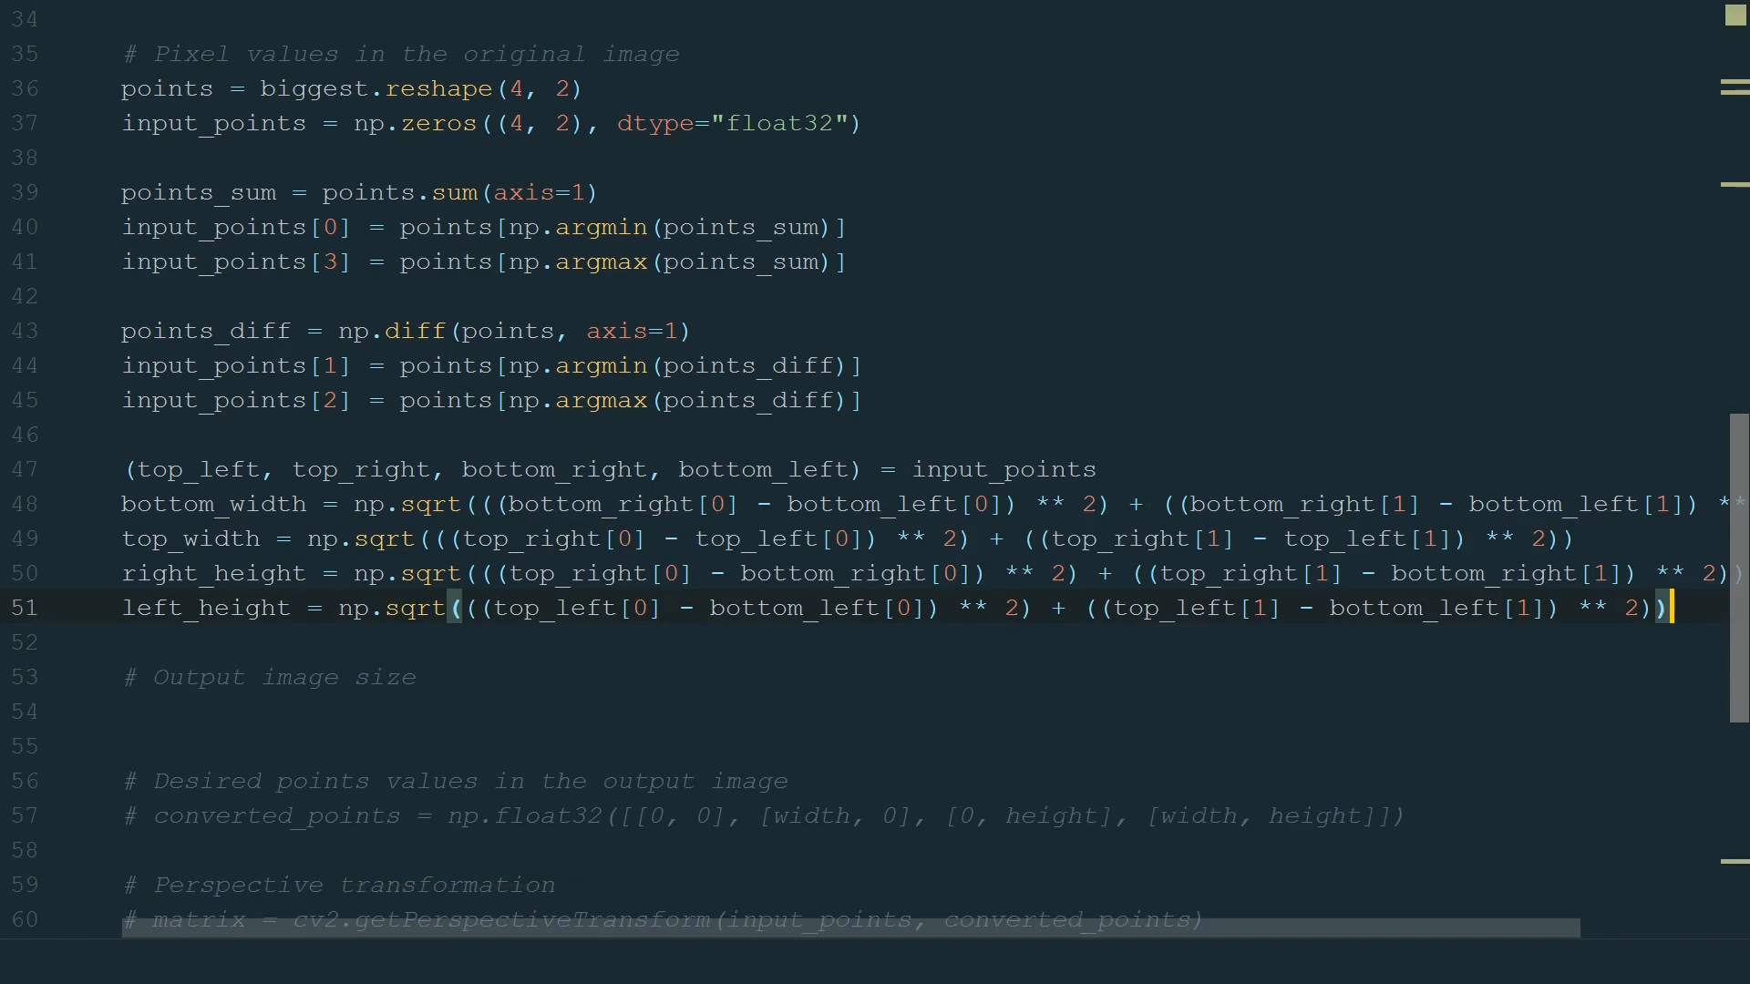
Add left_height and derive max_width and max_height from the measured edges.
scroll("down", 3)
type("max_width = max(int(bottom_width), int(top_width")
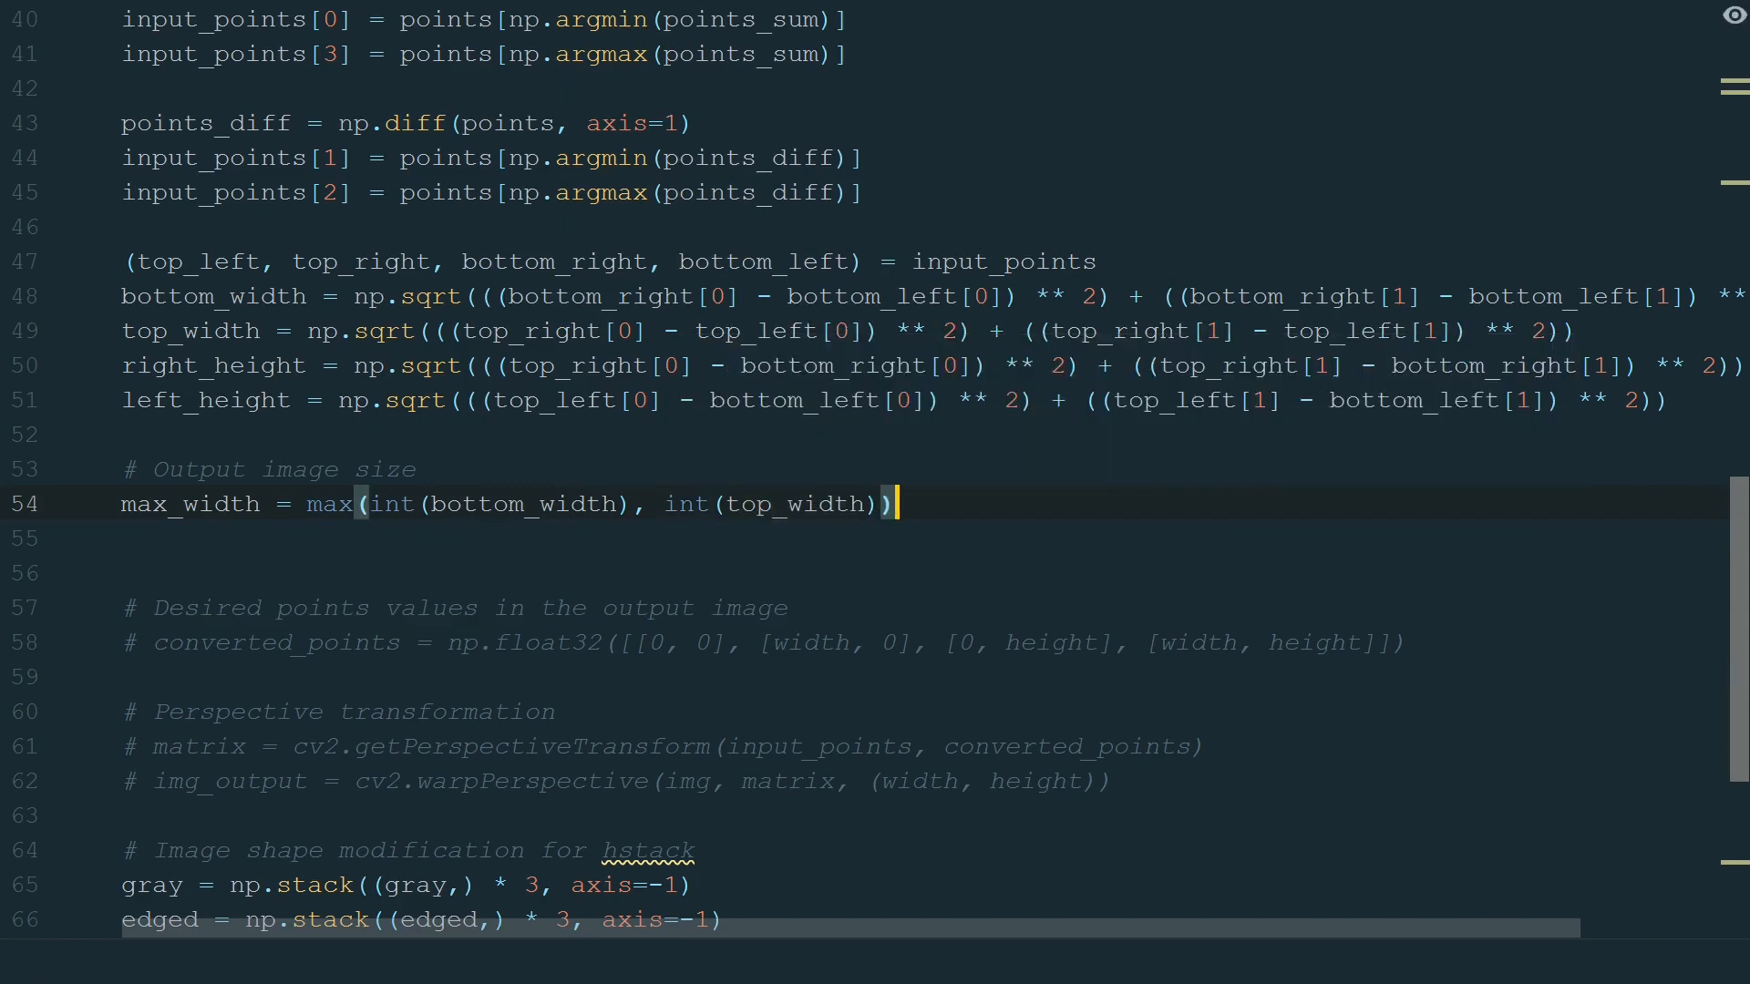
type("max_height = max(int(right_height), int(l")
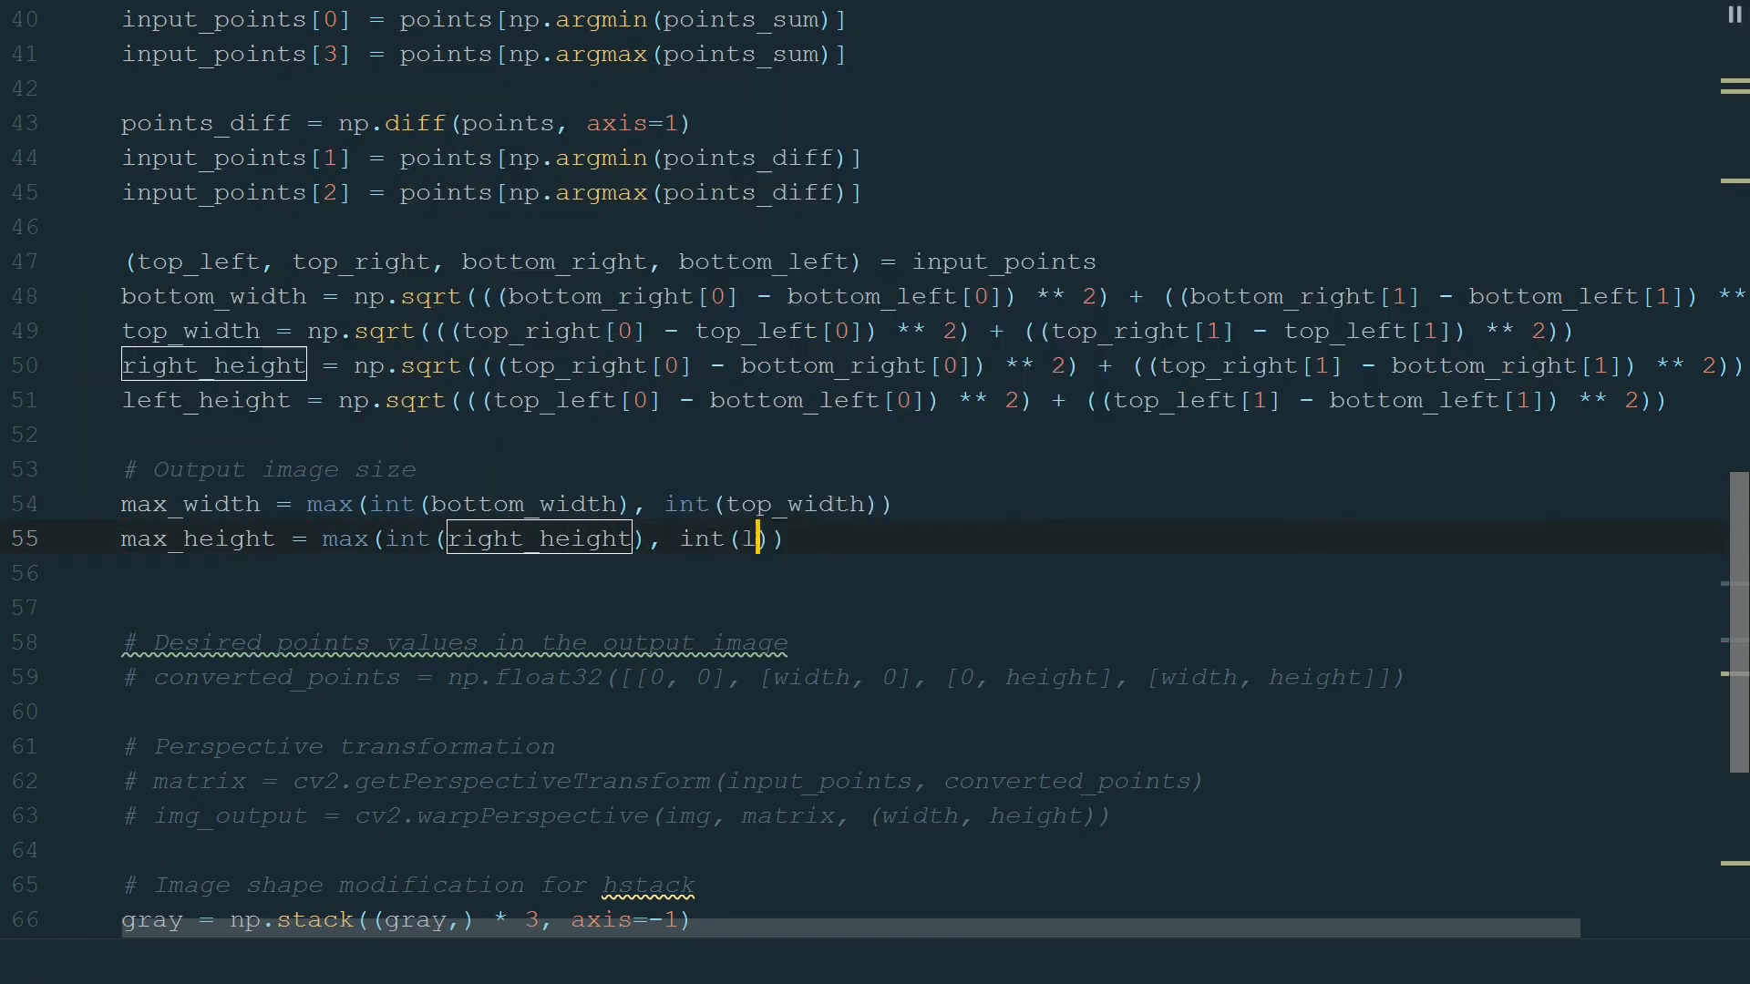
type("eft_height")
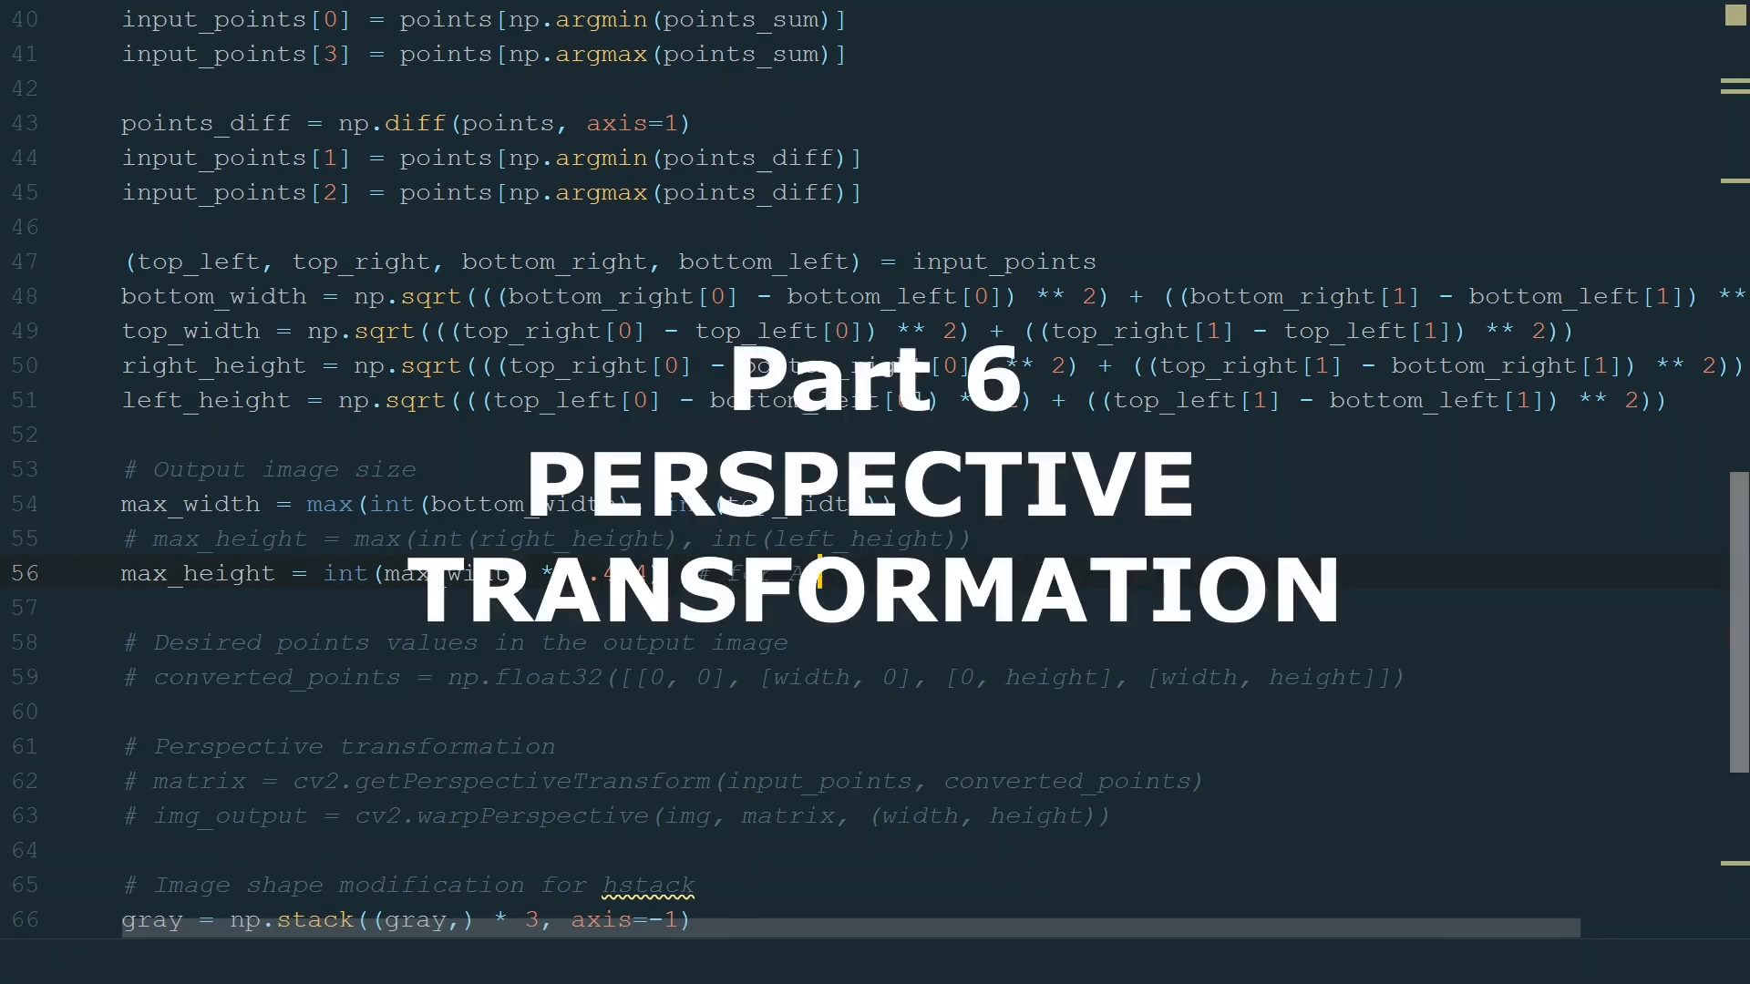
Enable converted_points and warpPerspective on img_original at max_width×max_height, show img_output as 'Warped perspective', and run.
scroll("down", 3)
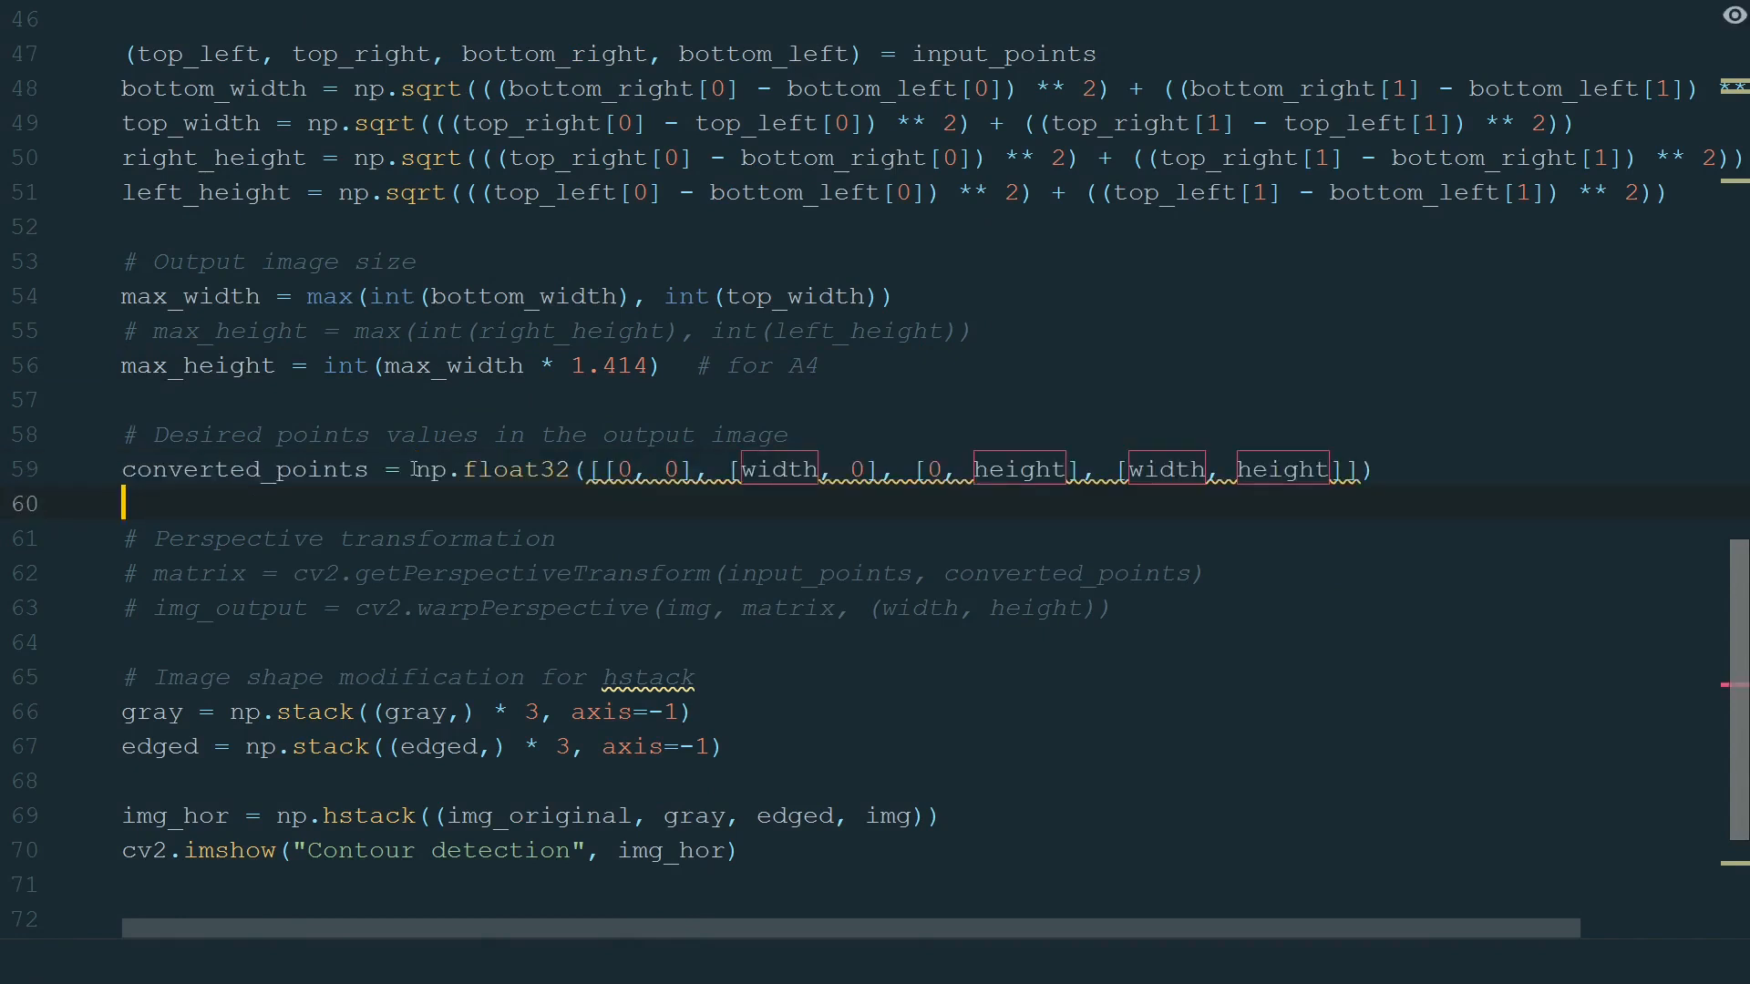
left_click(739, 469)
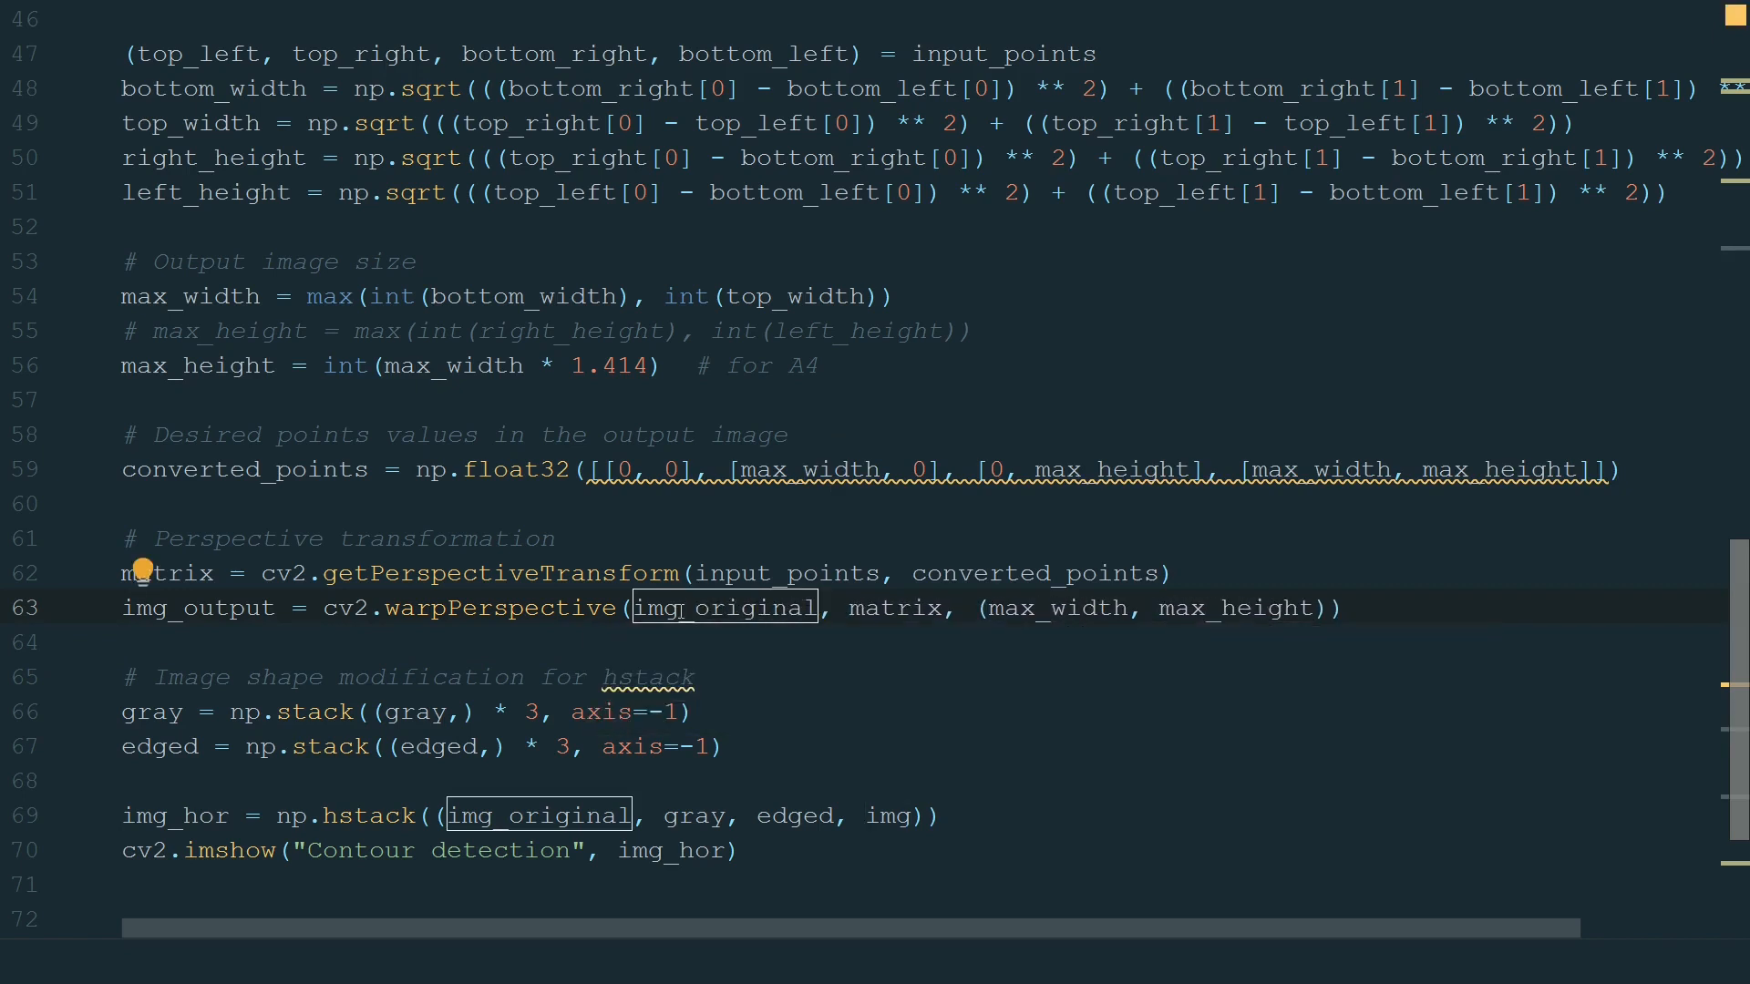
scroll("down", 3)
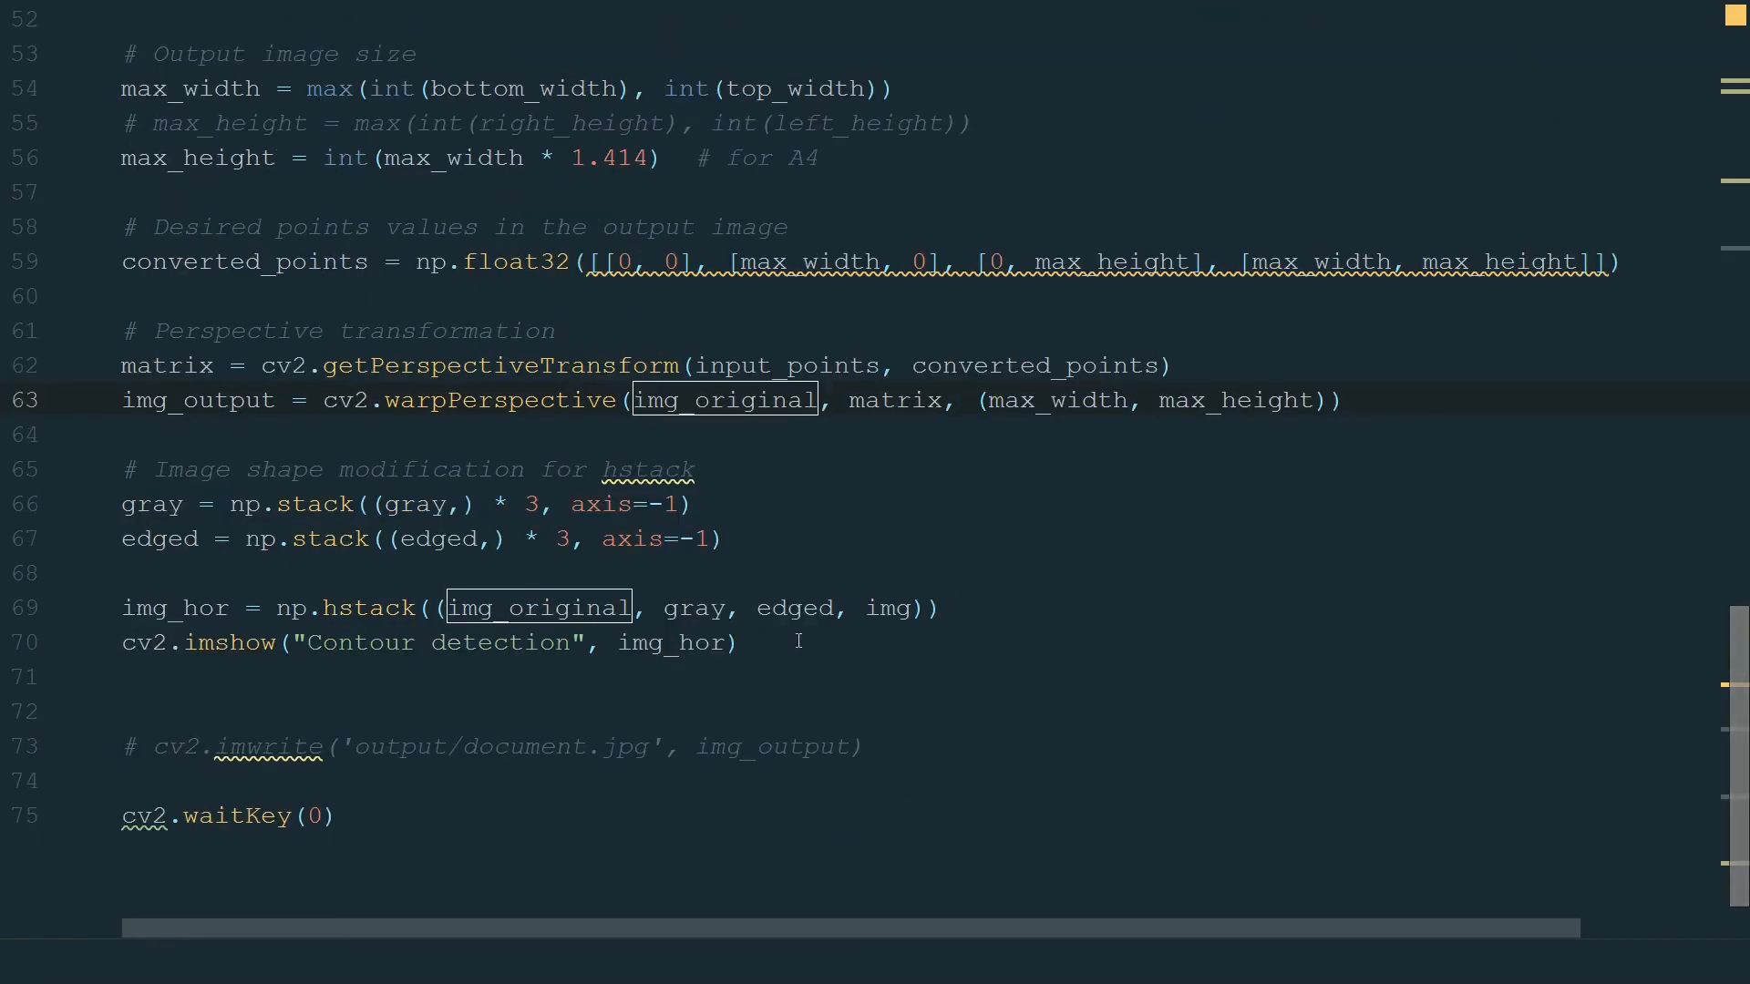
type("cv2.imshow(\"Warped")
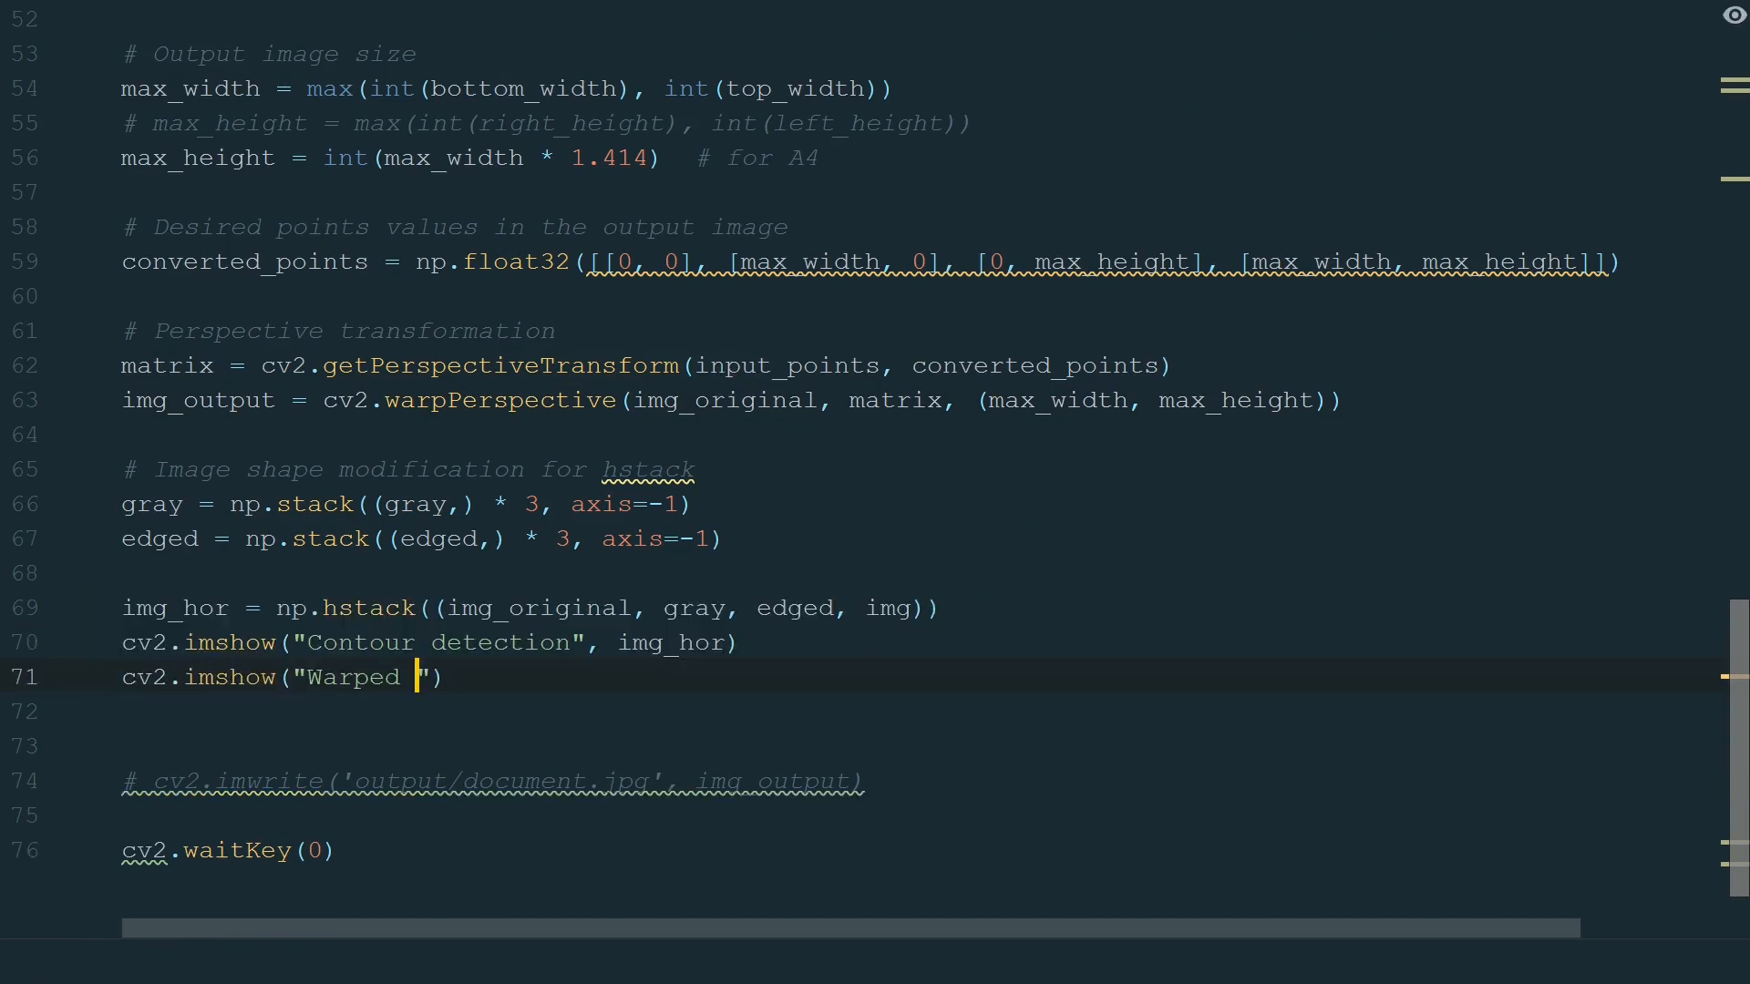
type("perspective\", img_output")
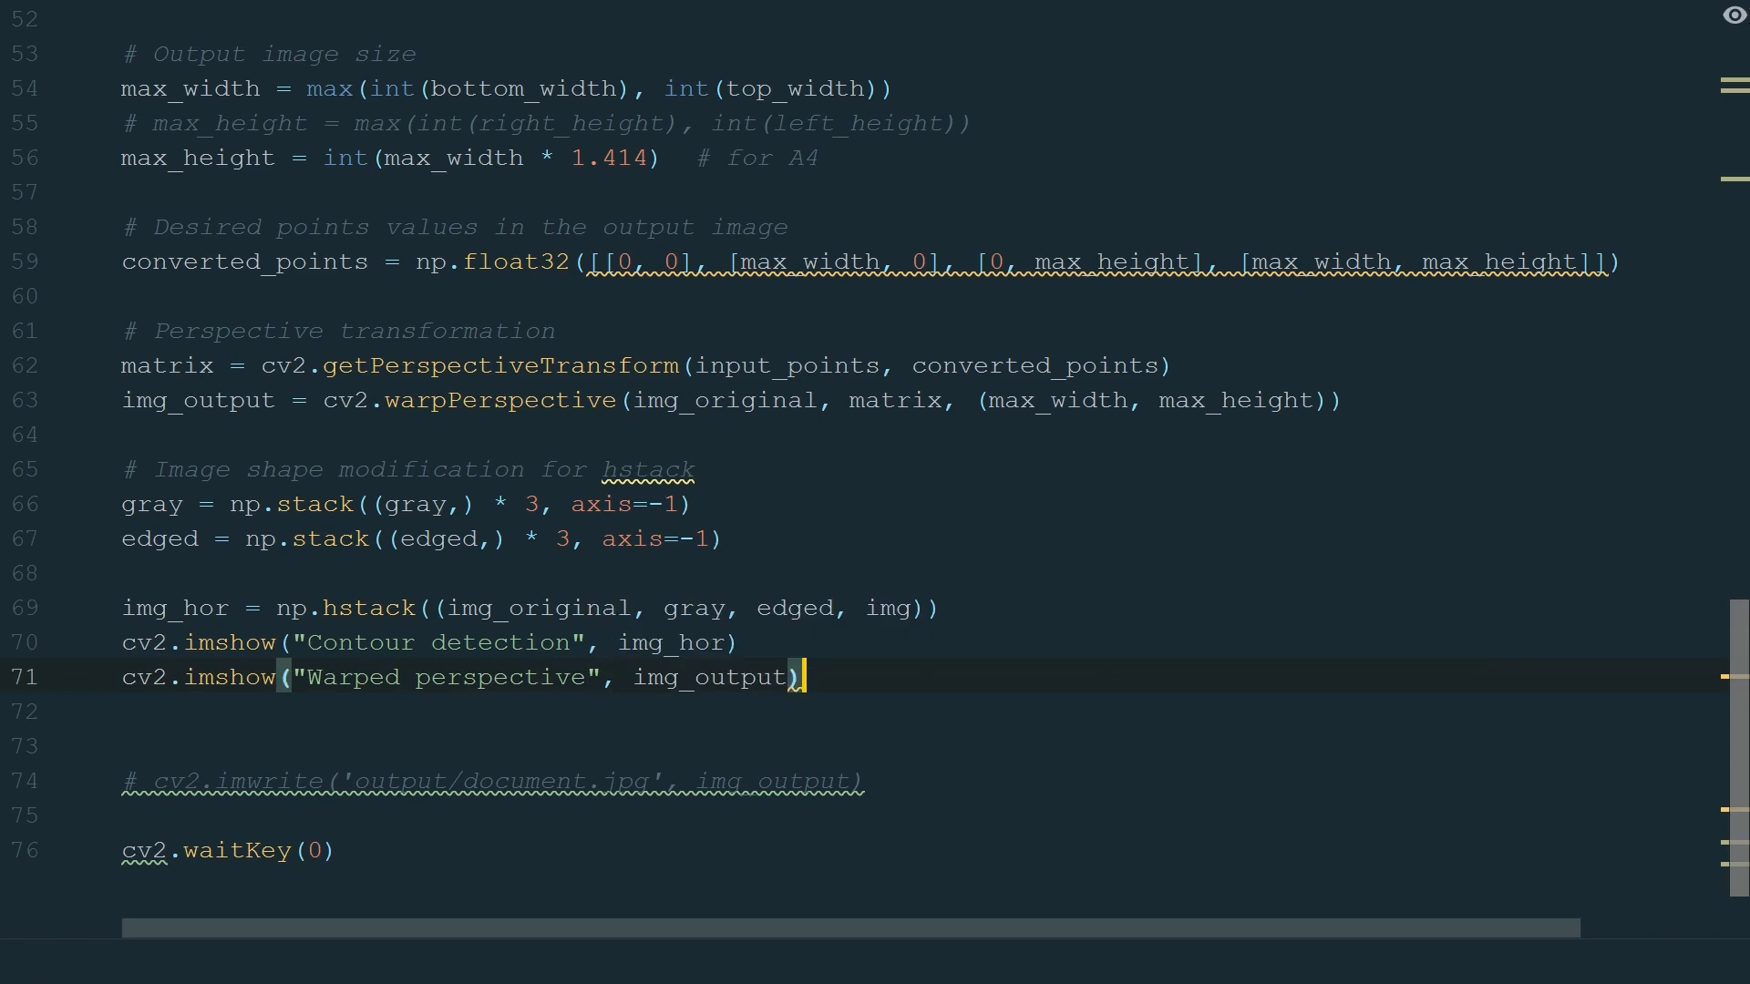
left_click(30, 662)
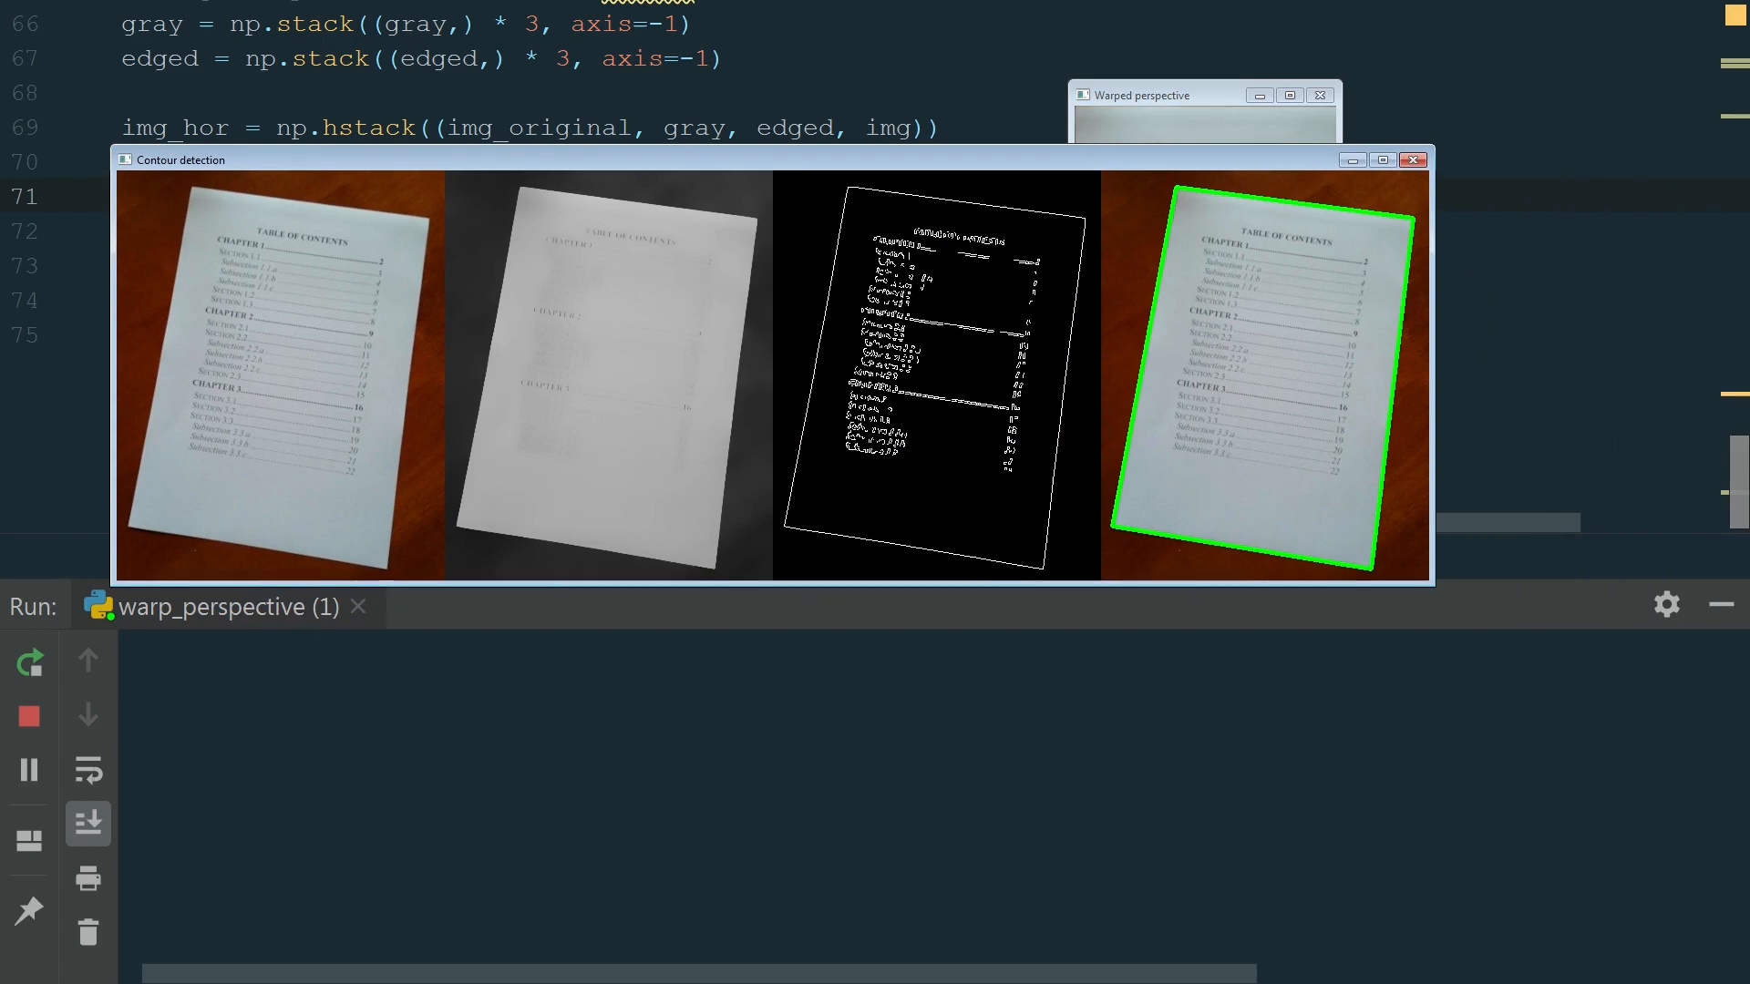
Drag the Warped perspective window beside the Contour detection window.
left_click_drag(1132, 95, 1503, 186)
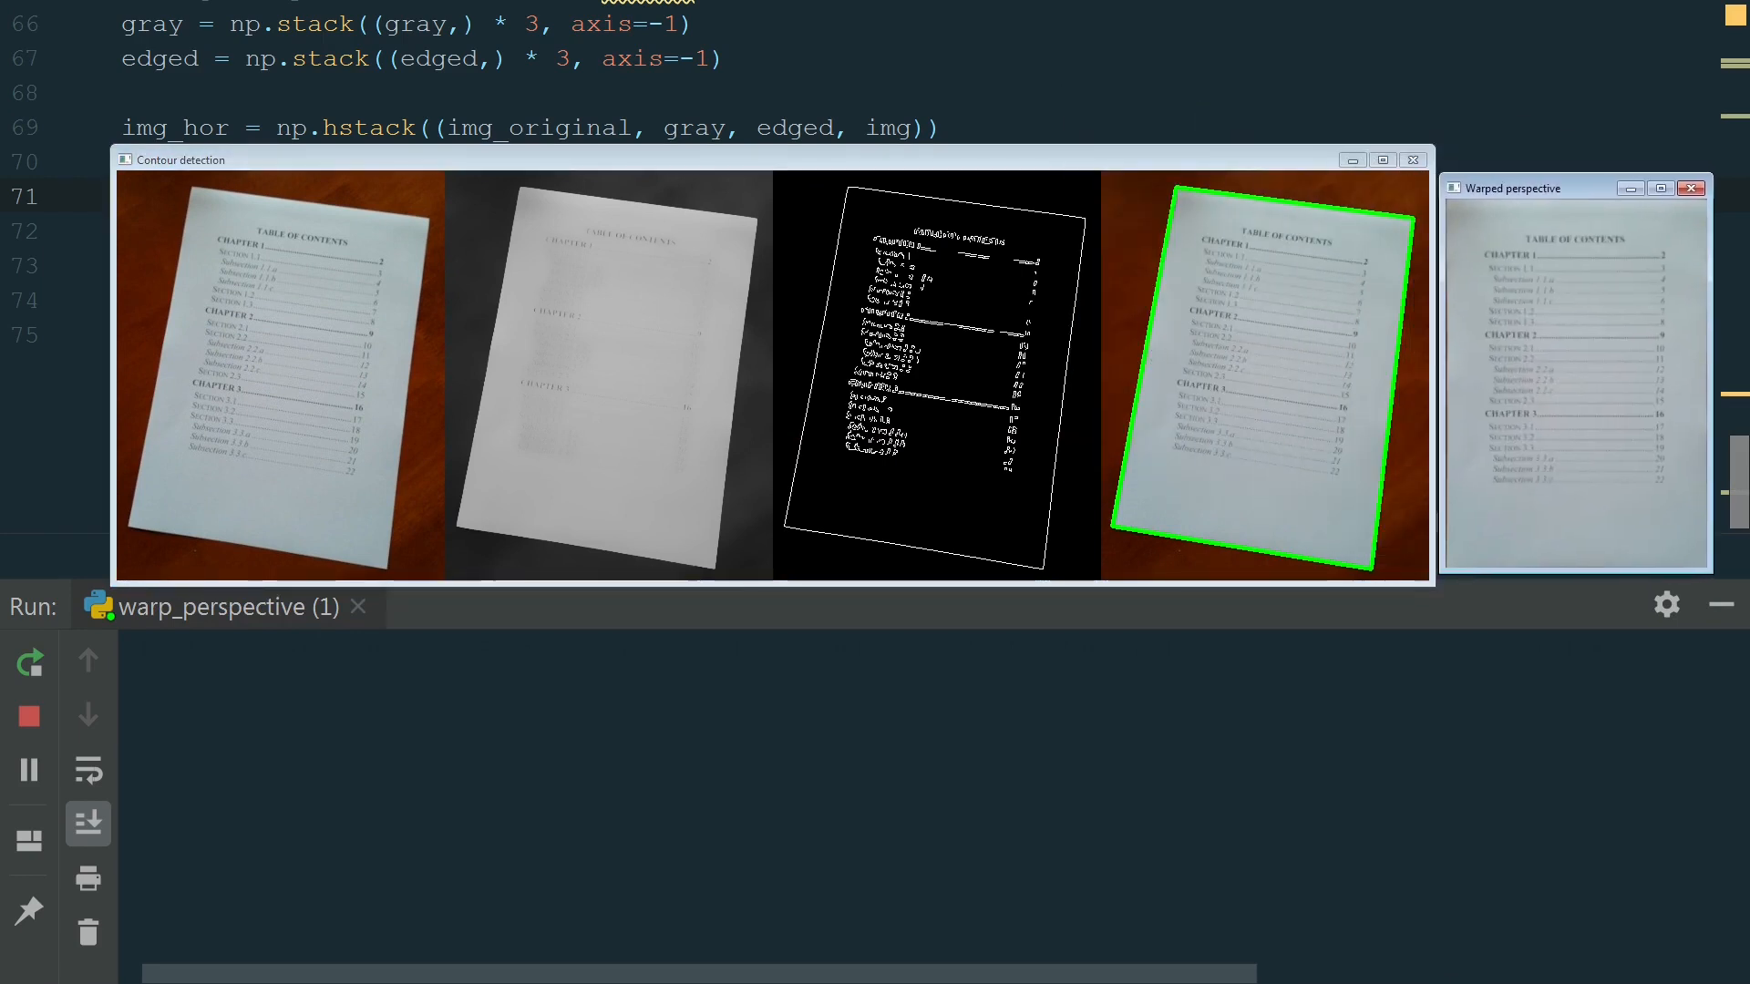